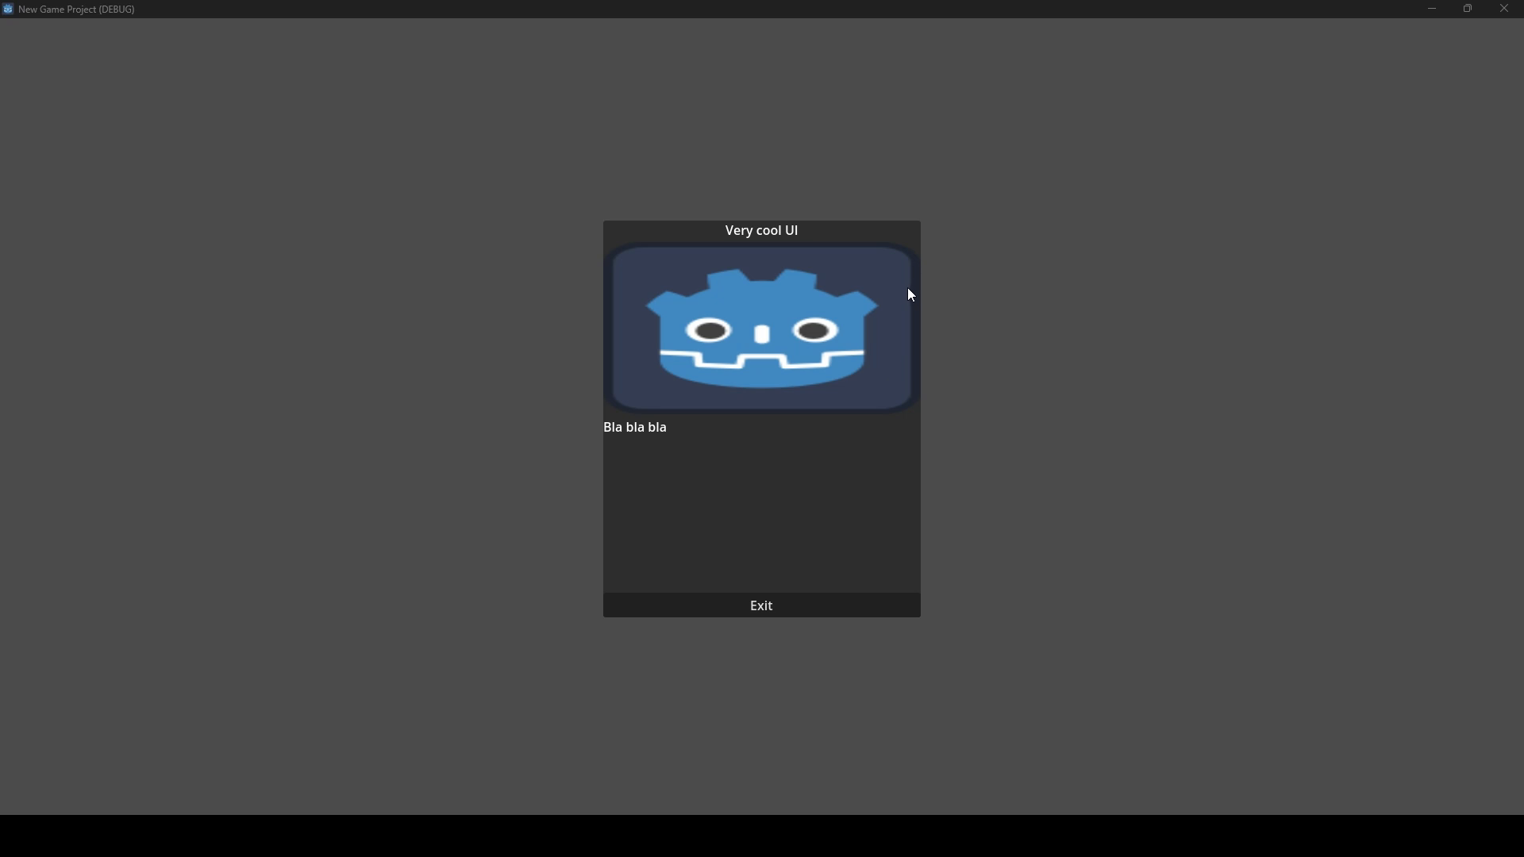
{"action": "mouse_move", "coordinate": [848, 232]}
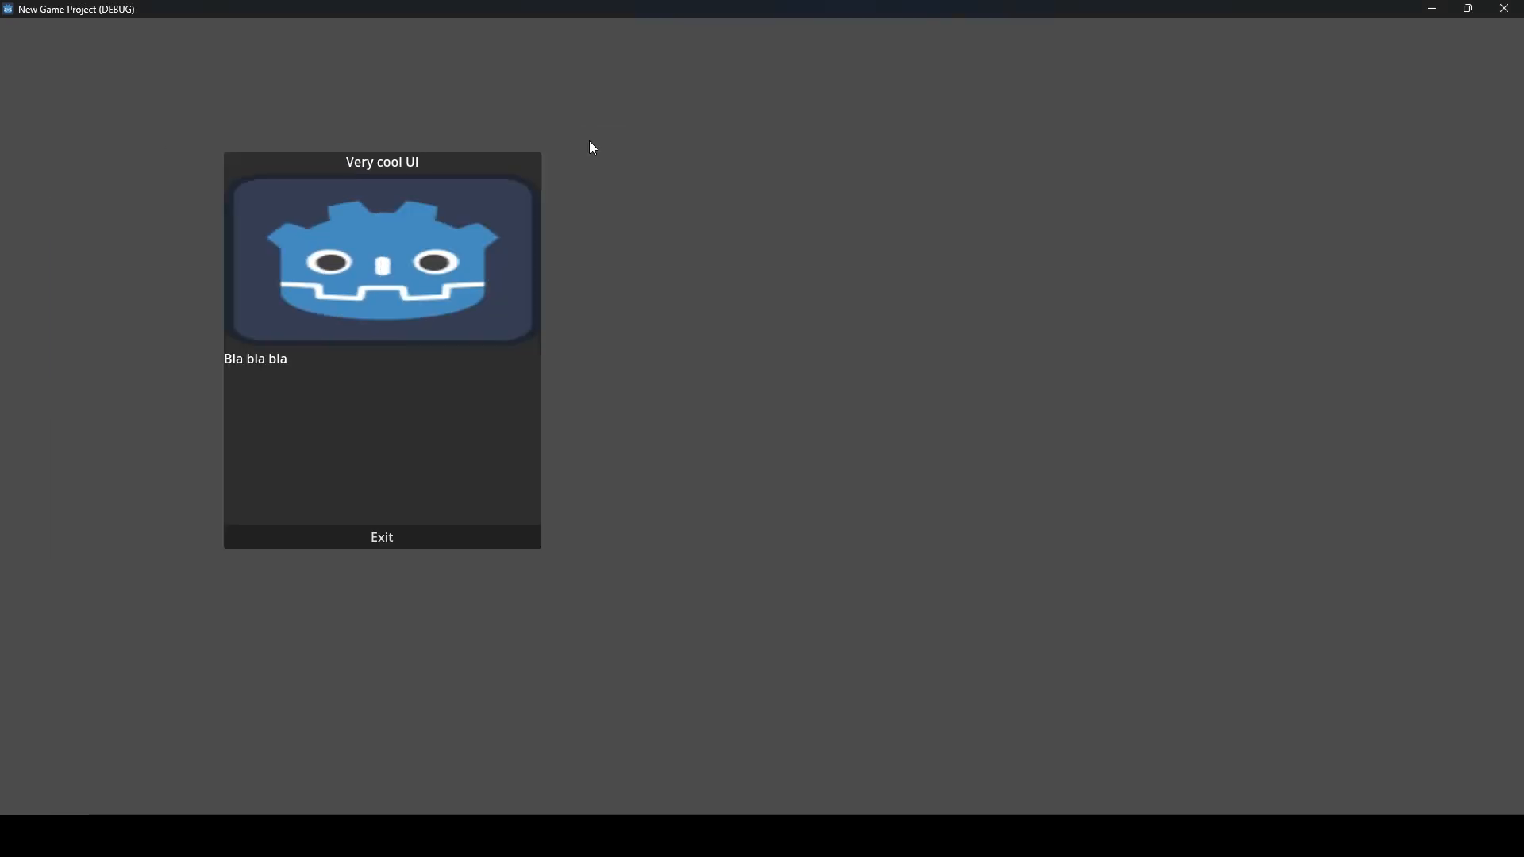
Drag the Very cool UI panel across the running game window to test dragging.
{"action": "left_click_drag", "start_coordinate": [380, 162], "coordinate": [1105, 223]}
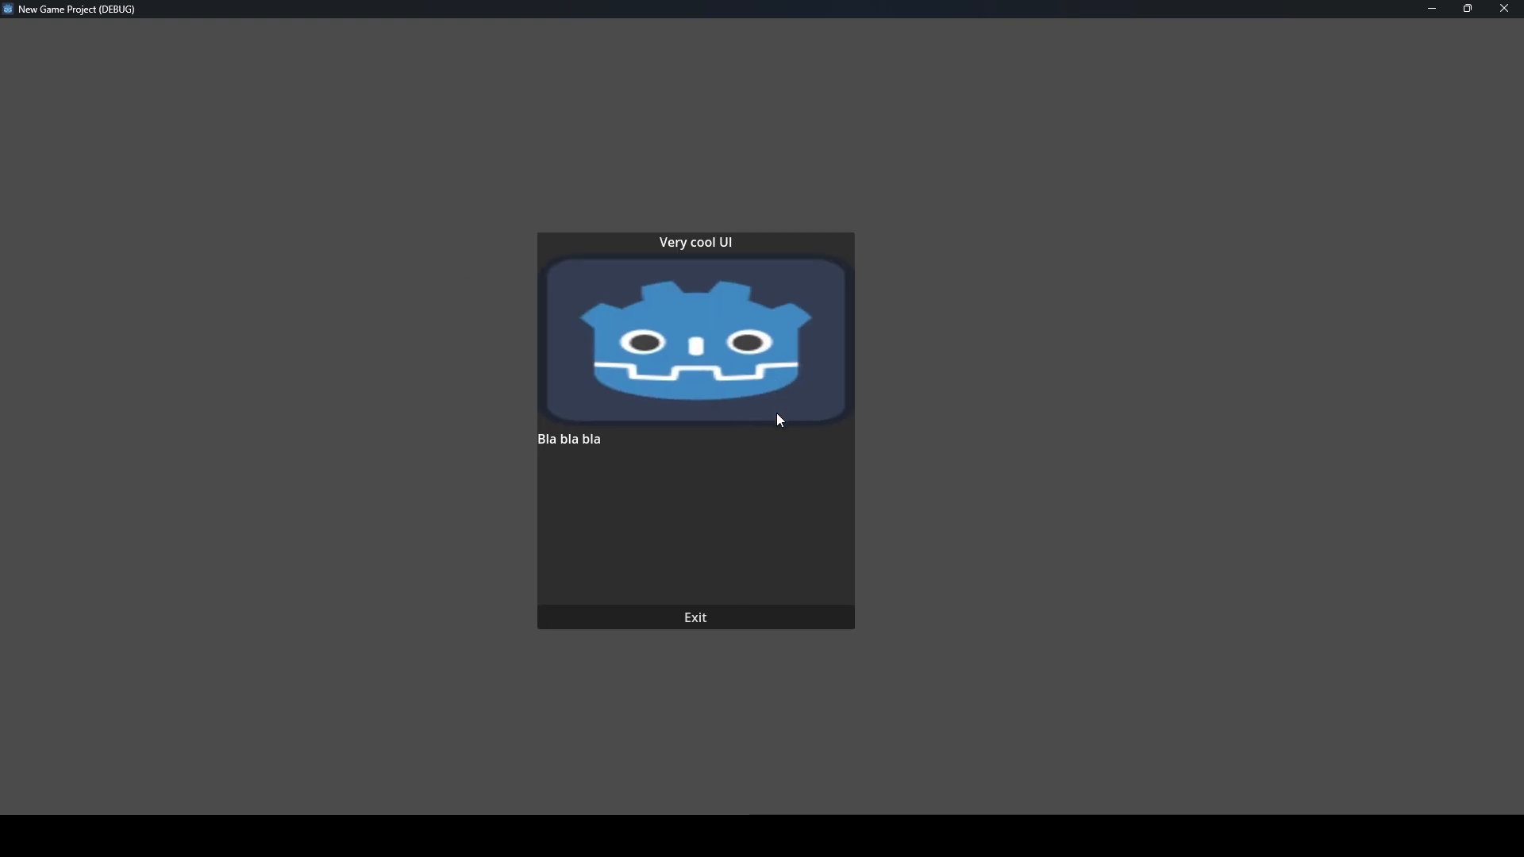
{"action": "mouse_move", "coordinate": [756, 425]}
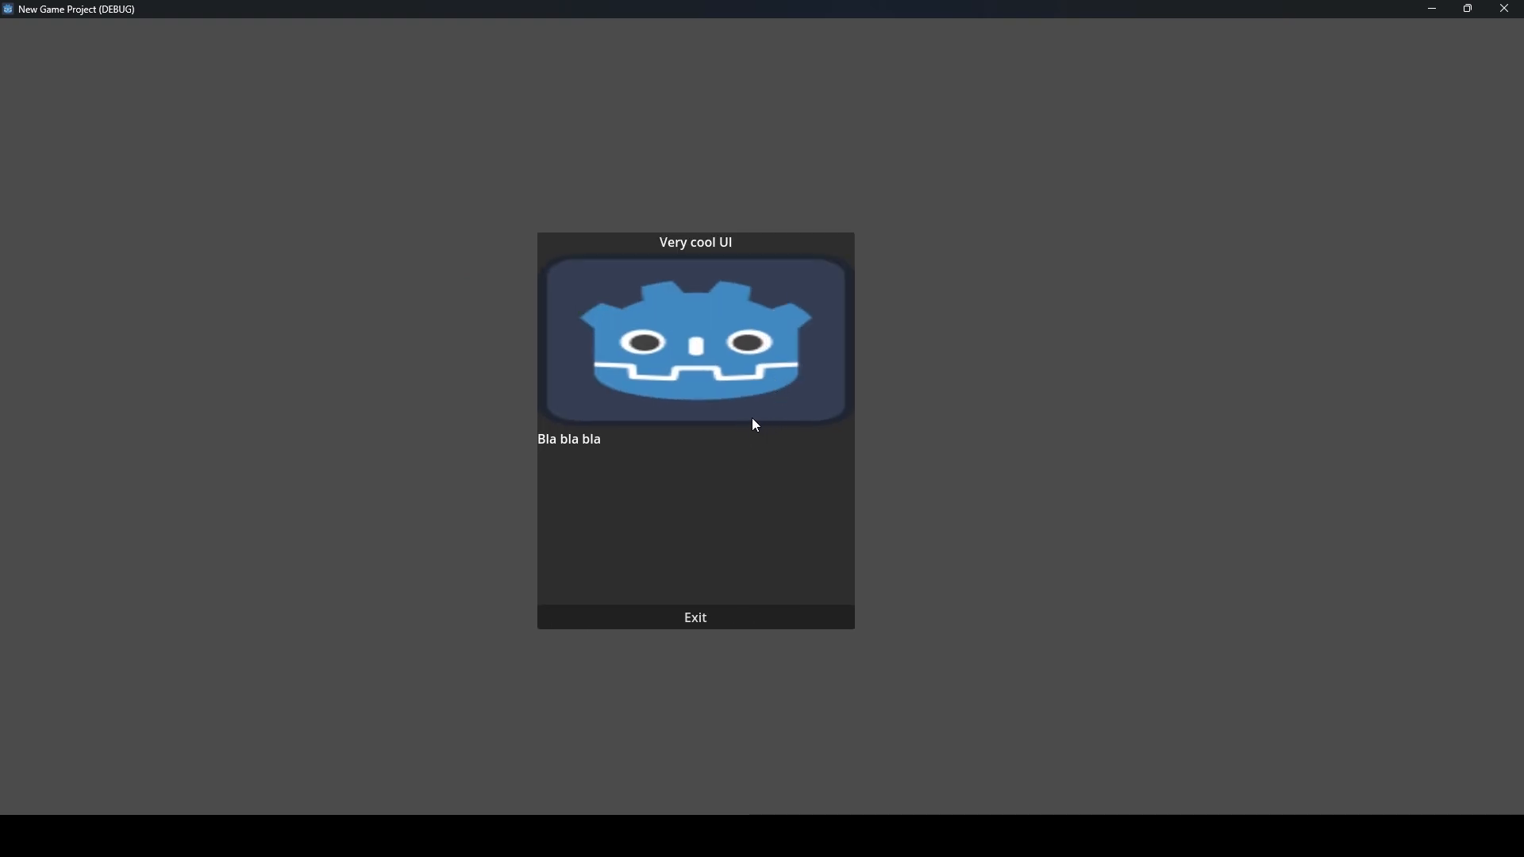
{"action": "mouse_move", "coordinate": [710, 523]}
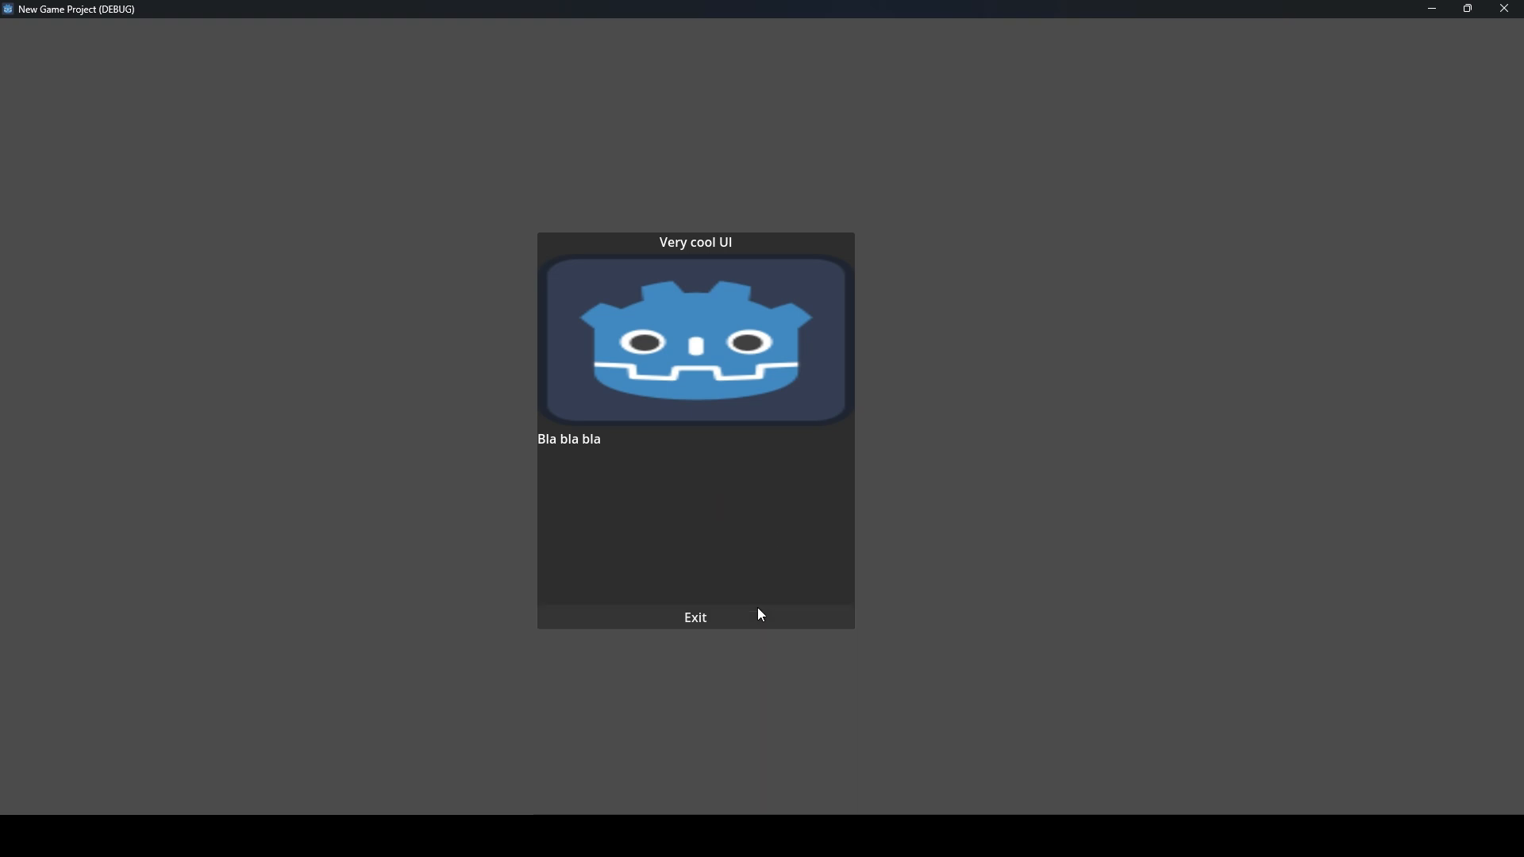
Close the running game window and return to the editor's empty scene.
{"action": "left_click", "coordinate": [695, 617]}
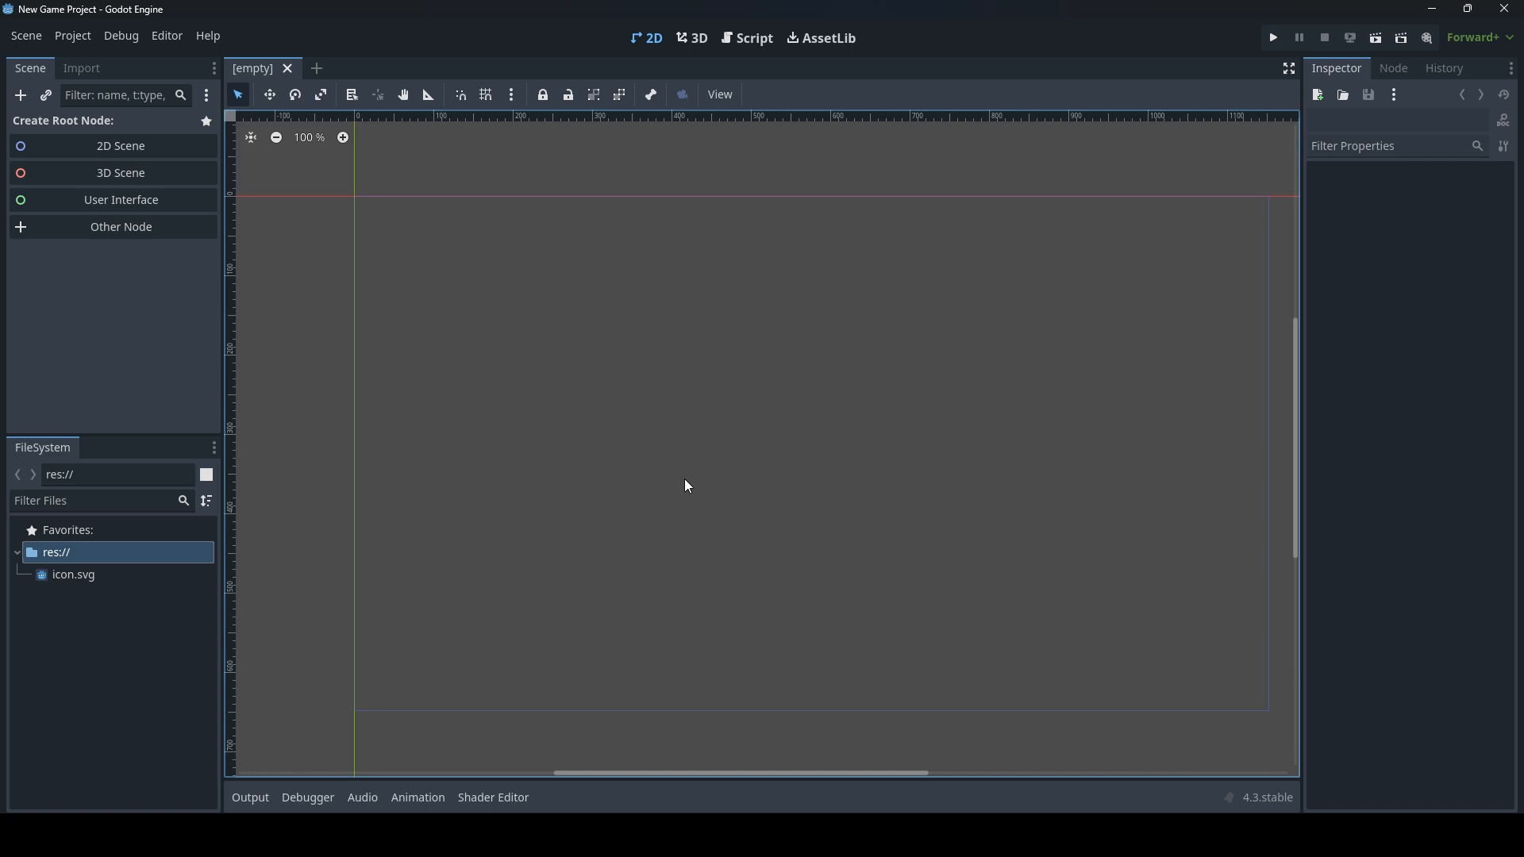
{"action": "mouse_move", "coordinate": [557, 449]}
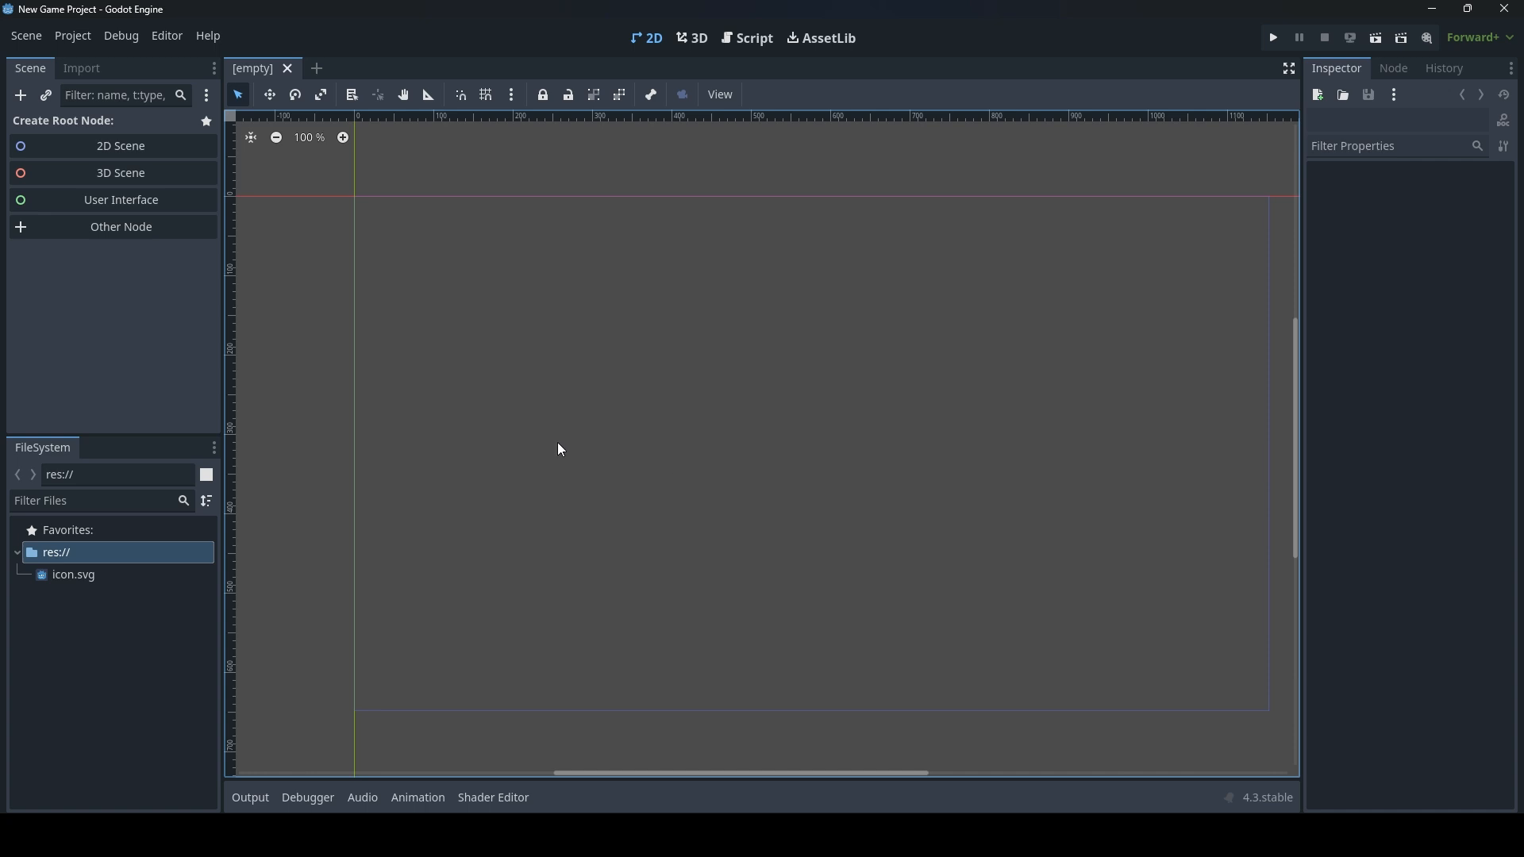
{"action": "mouse_move", "coordinate": [504, 450]}
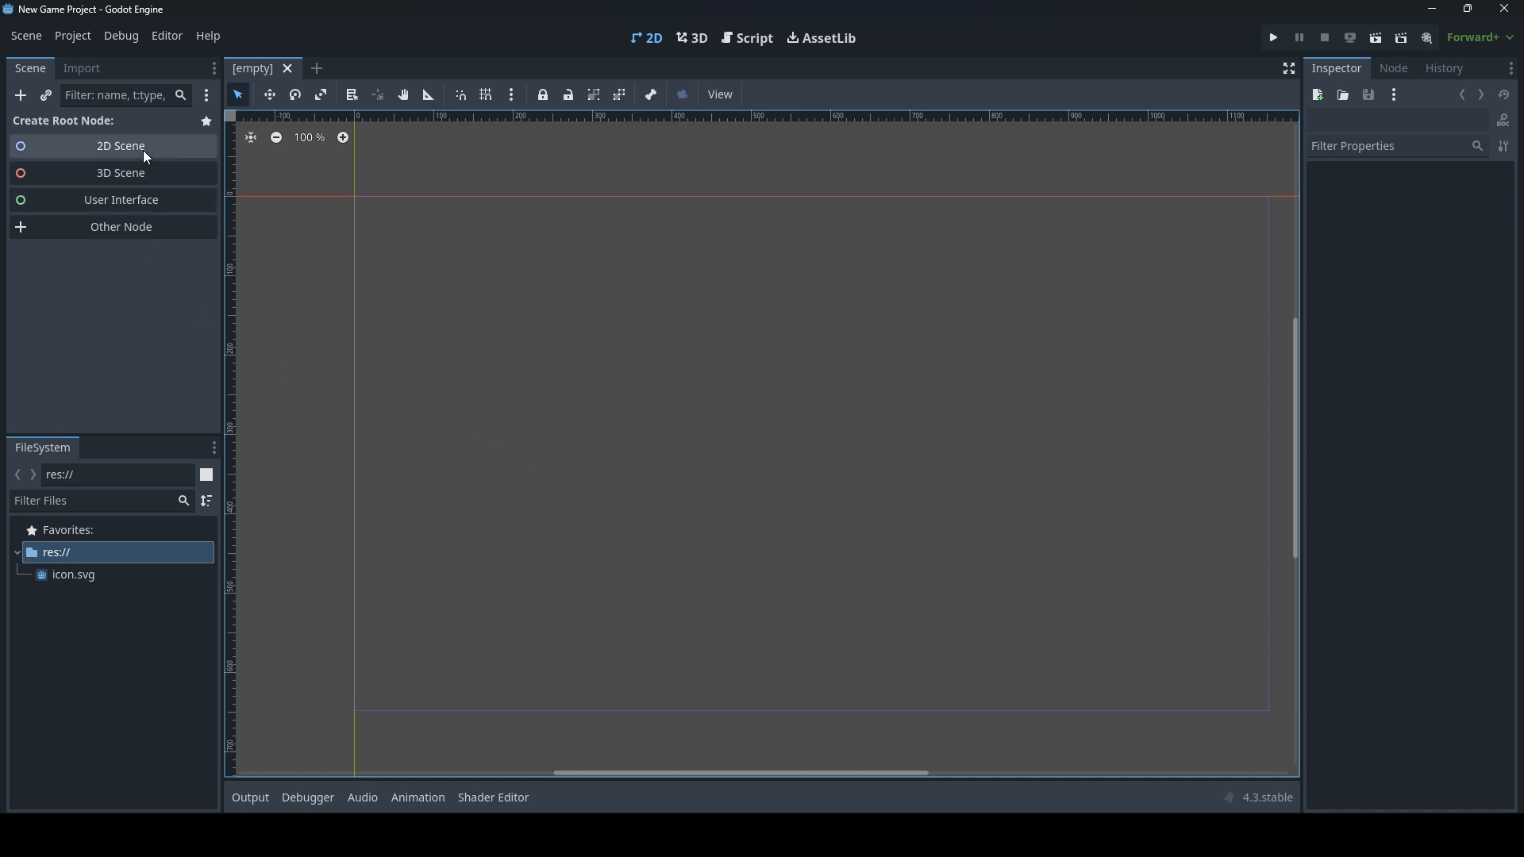
Create a 2D Scene root and add a CanvasLayer child node to it.
{"action": "left_click", "coordinate": [119, 146]}
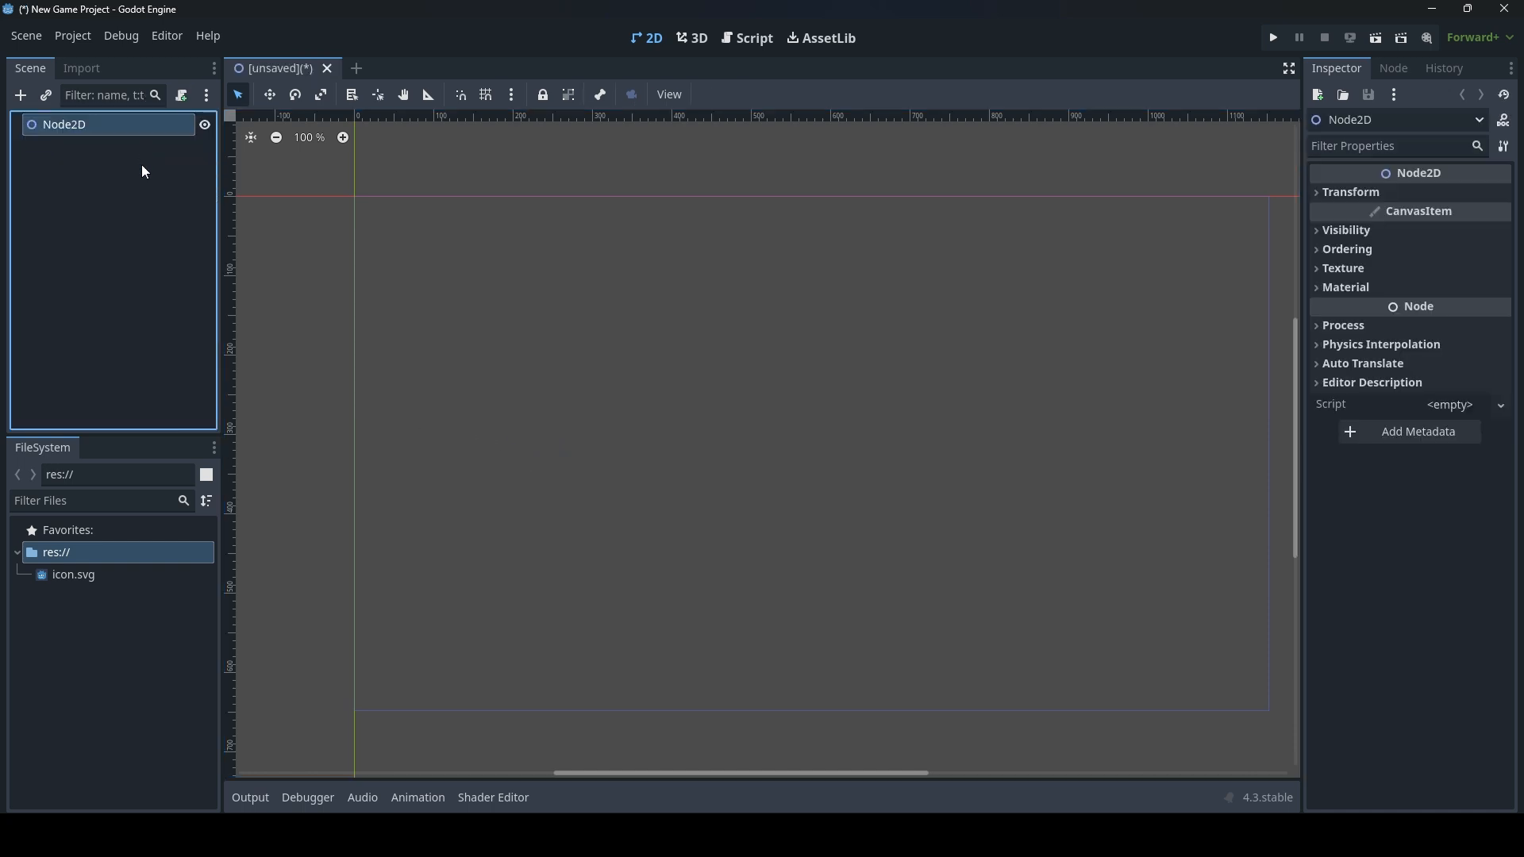
{"action": "left_click", "coordinate": [19, 95]}
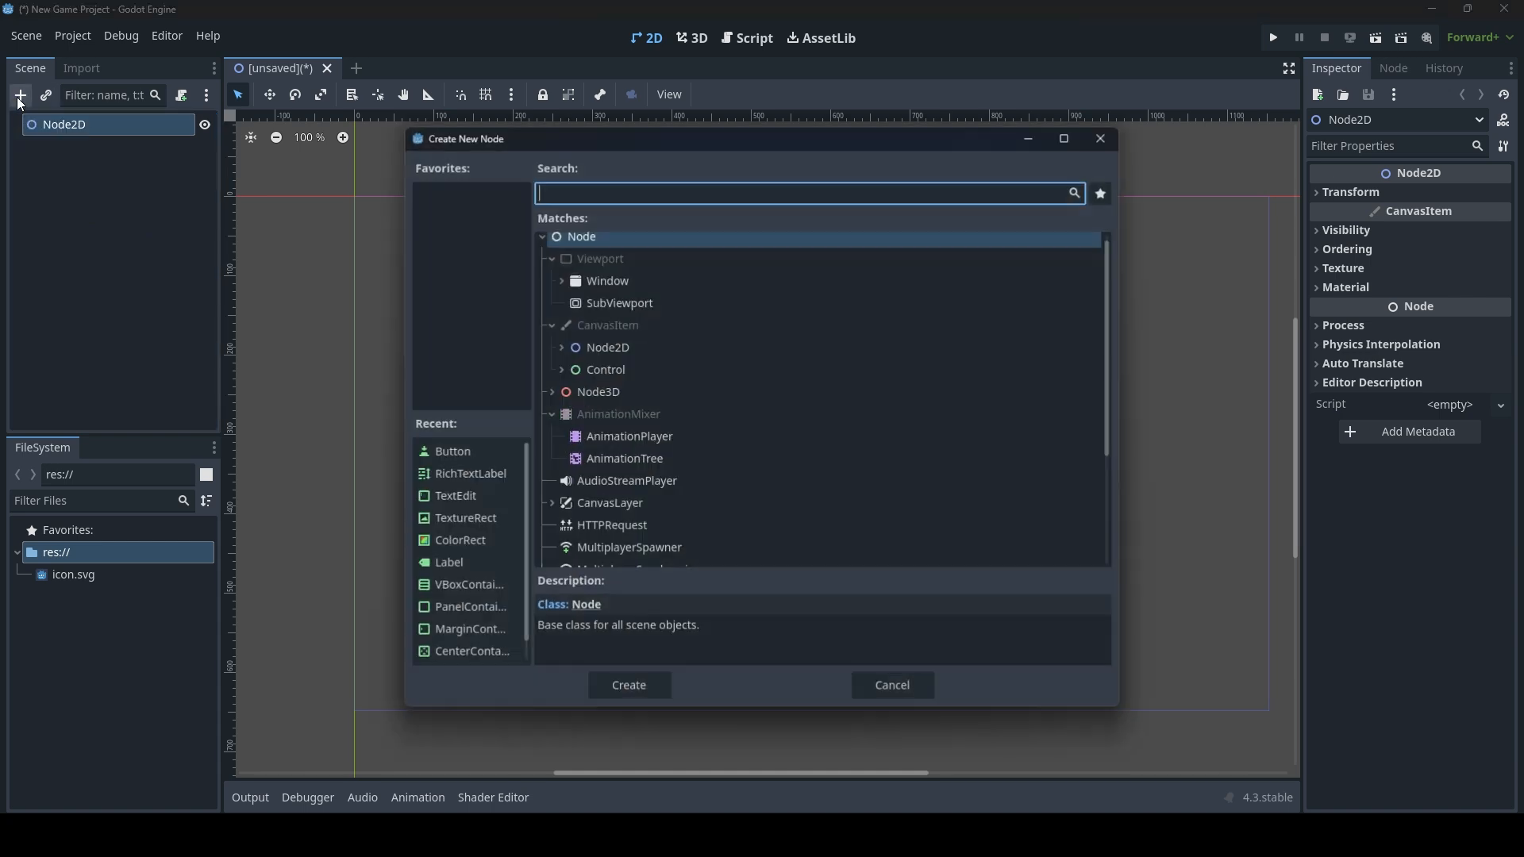
{"action": "type", "text": "canvas"}
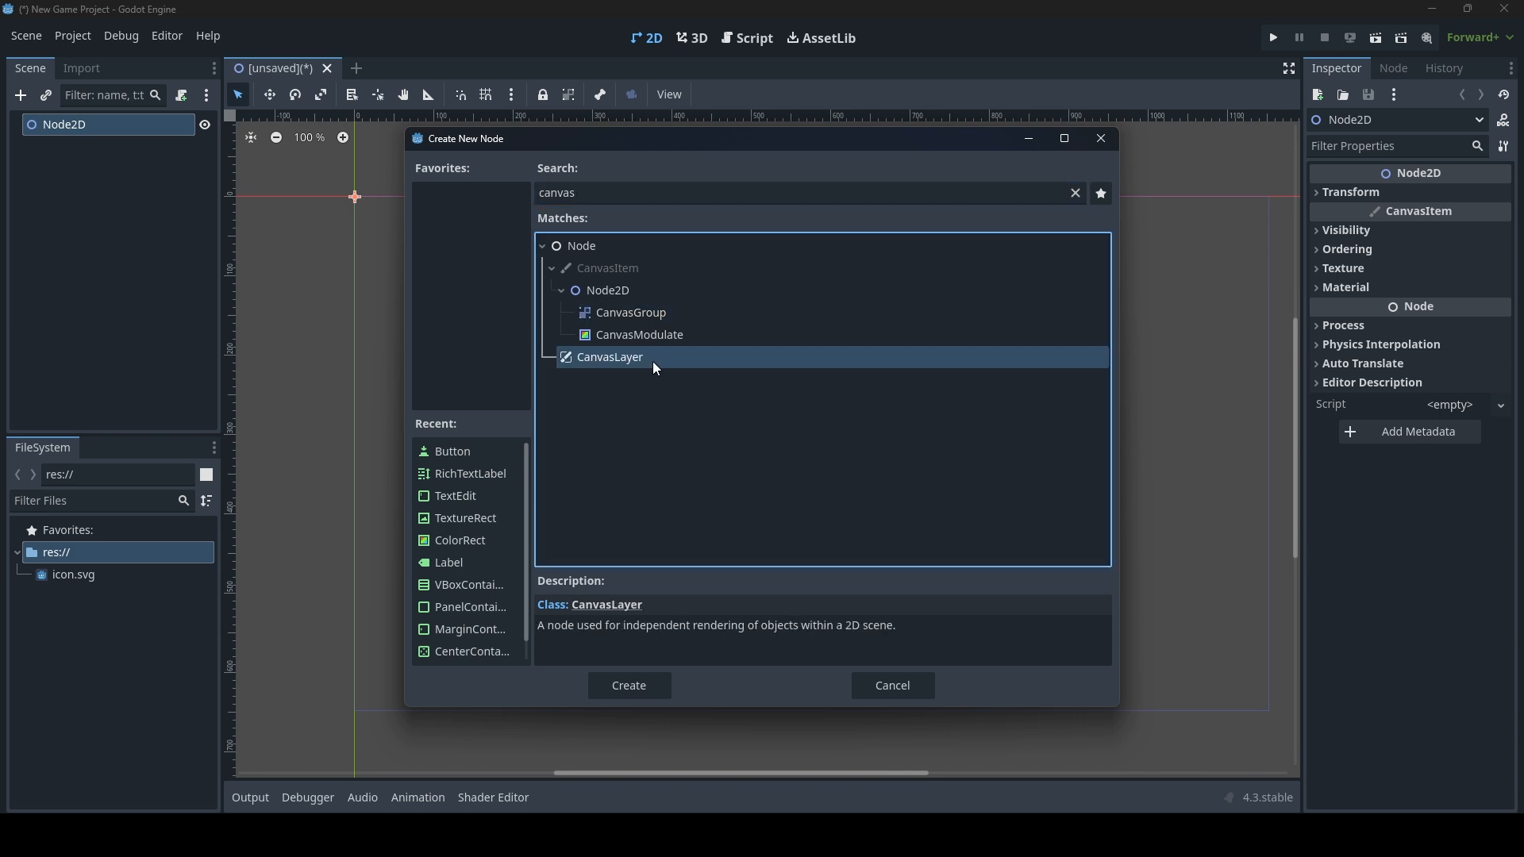
{"action": "left_click", "coordinate": [628, 686]}
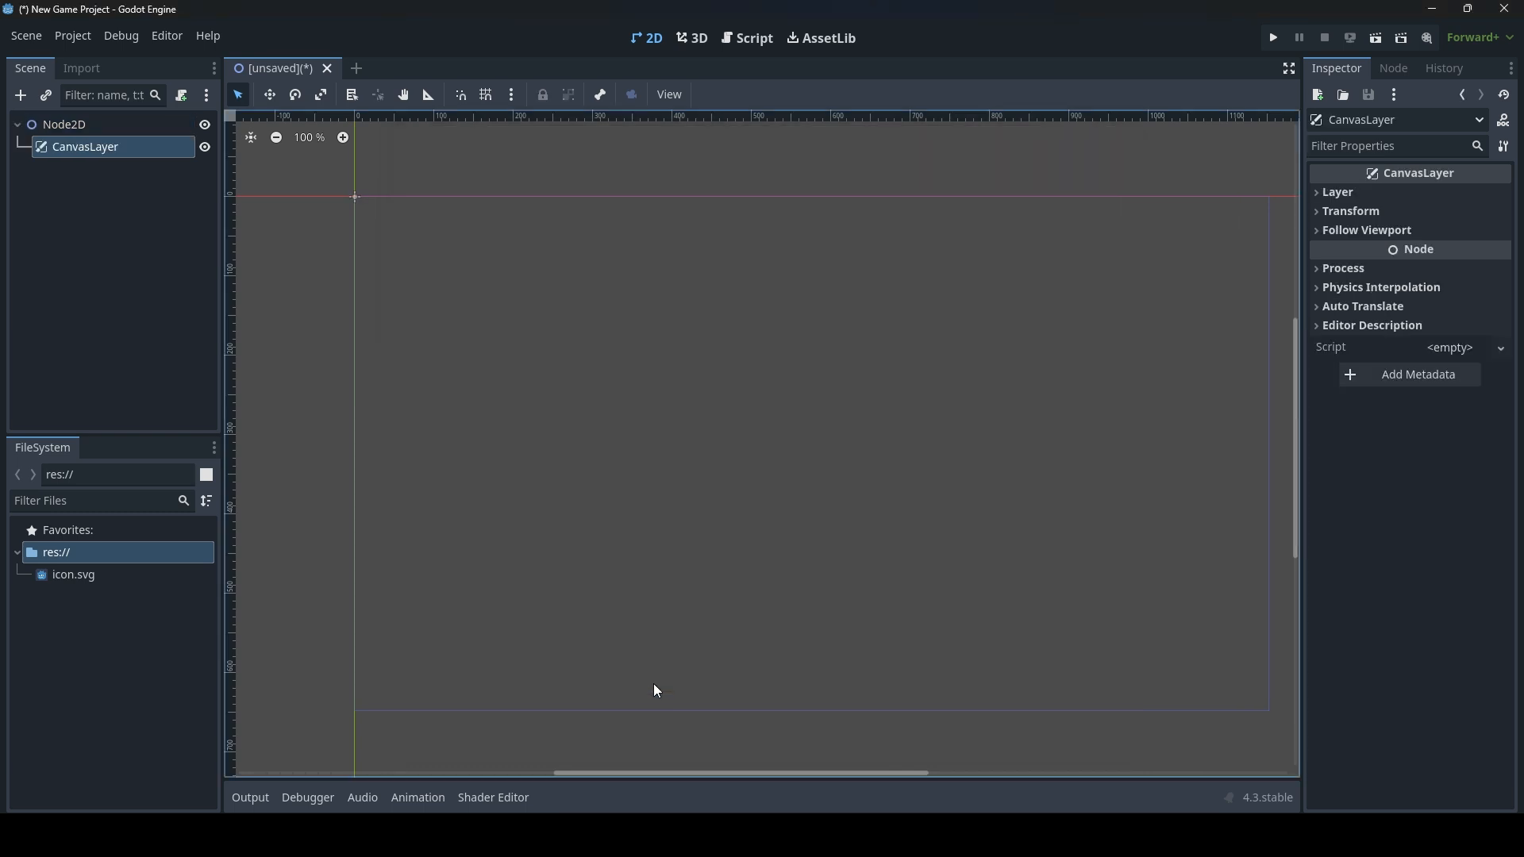
{"action": "mouse_move", "coordinate": [33, 109]}
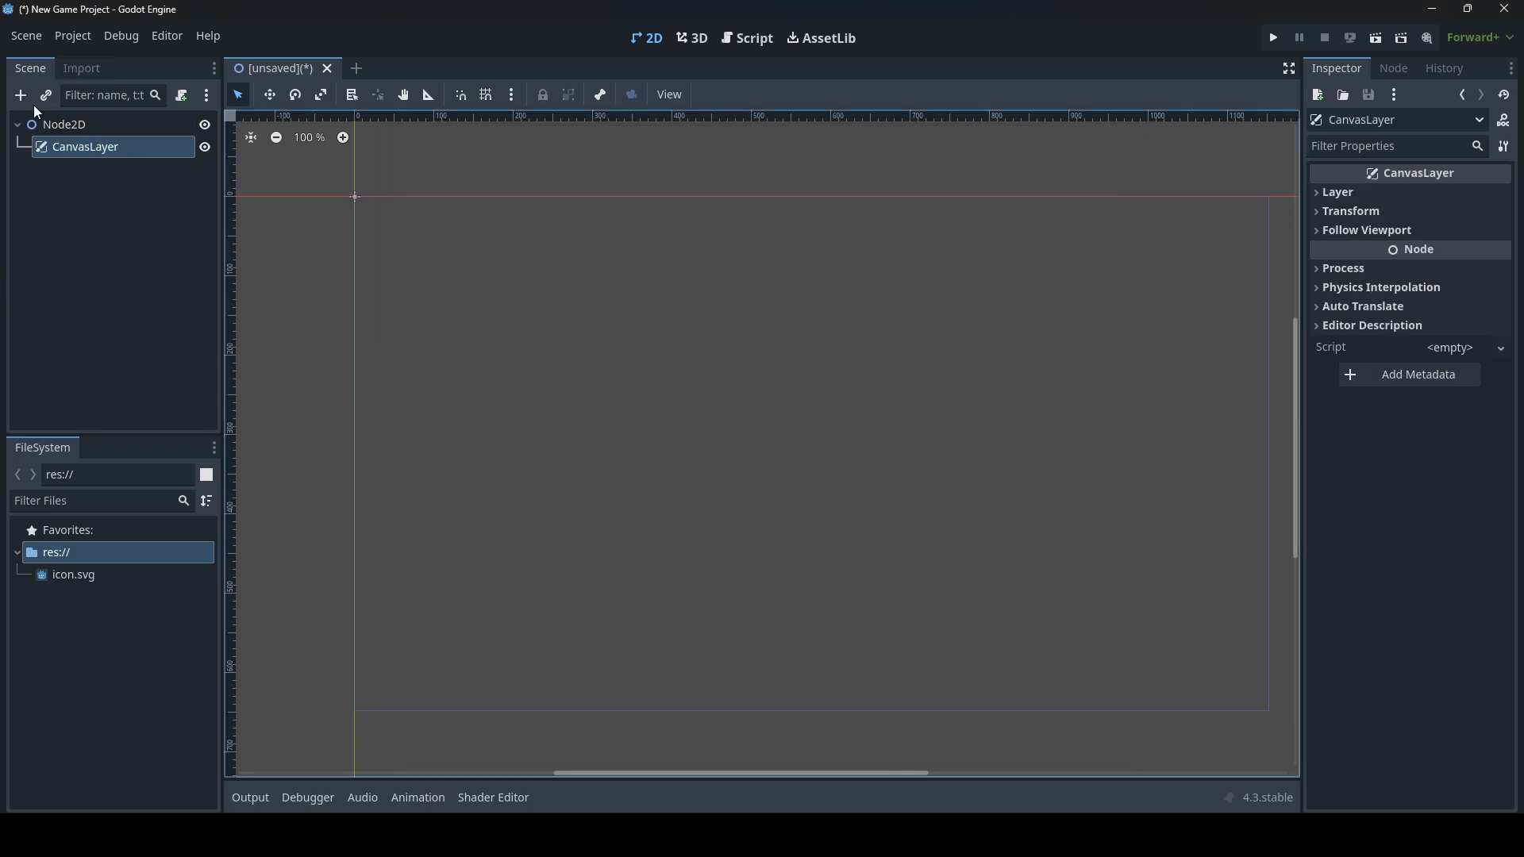
Add a PanelContainer node under the CanvasLayer.
{"action": "left_click", "coordinate": [19, 95]}
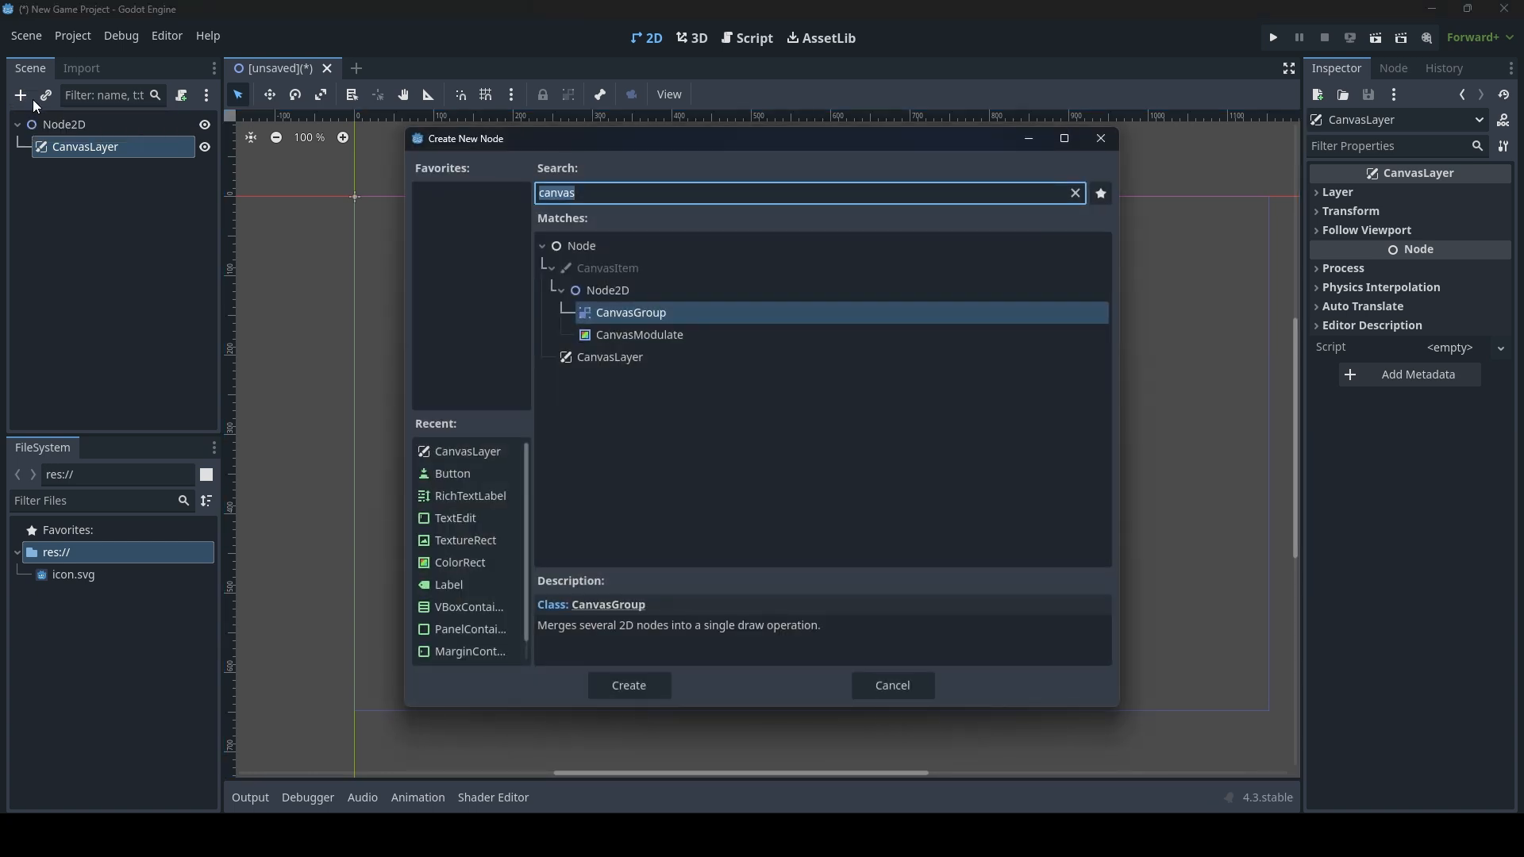
{"action": "type", "text": "panelcon"}
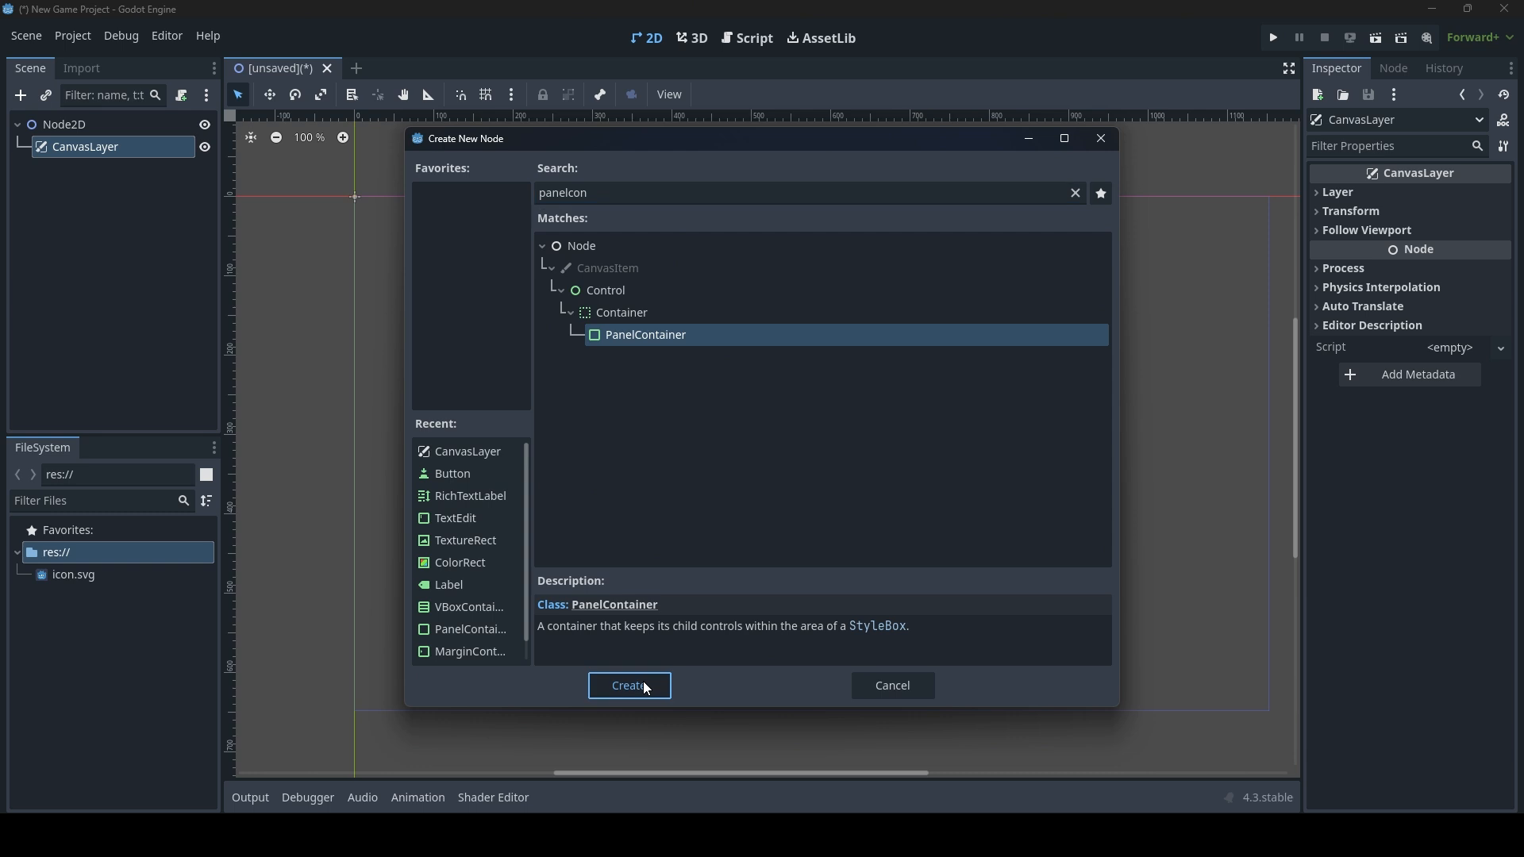
{"action": "left_click", "coordinate": [629, 685]}
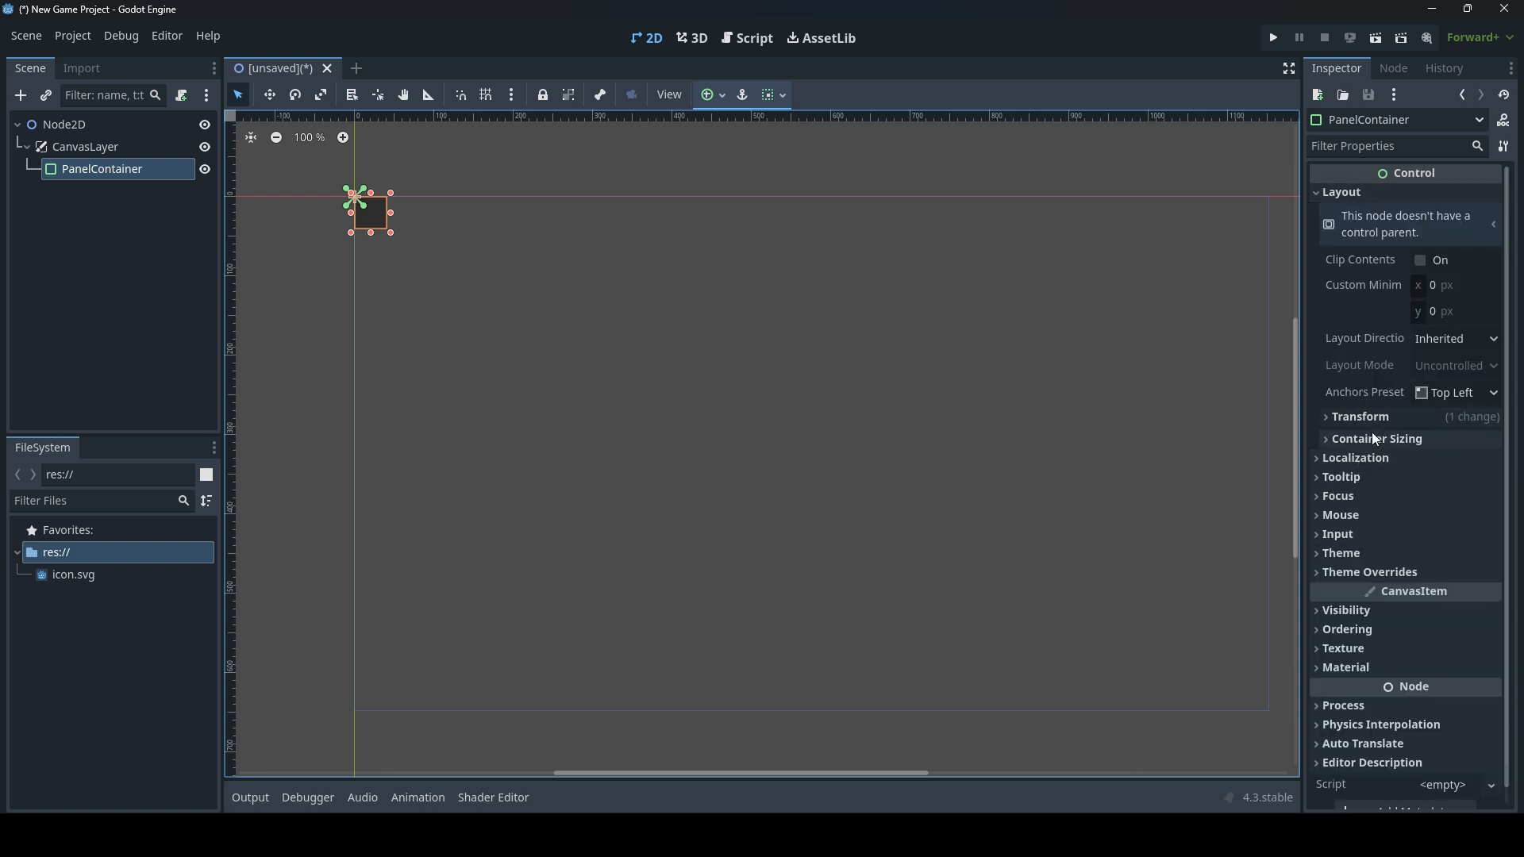
Set the PanelContainer's Transform size to 400 x 500 and anchor preset to Center.
{"action": "left_click", "coordinate": [1359, 416]}
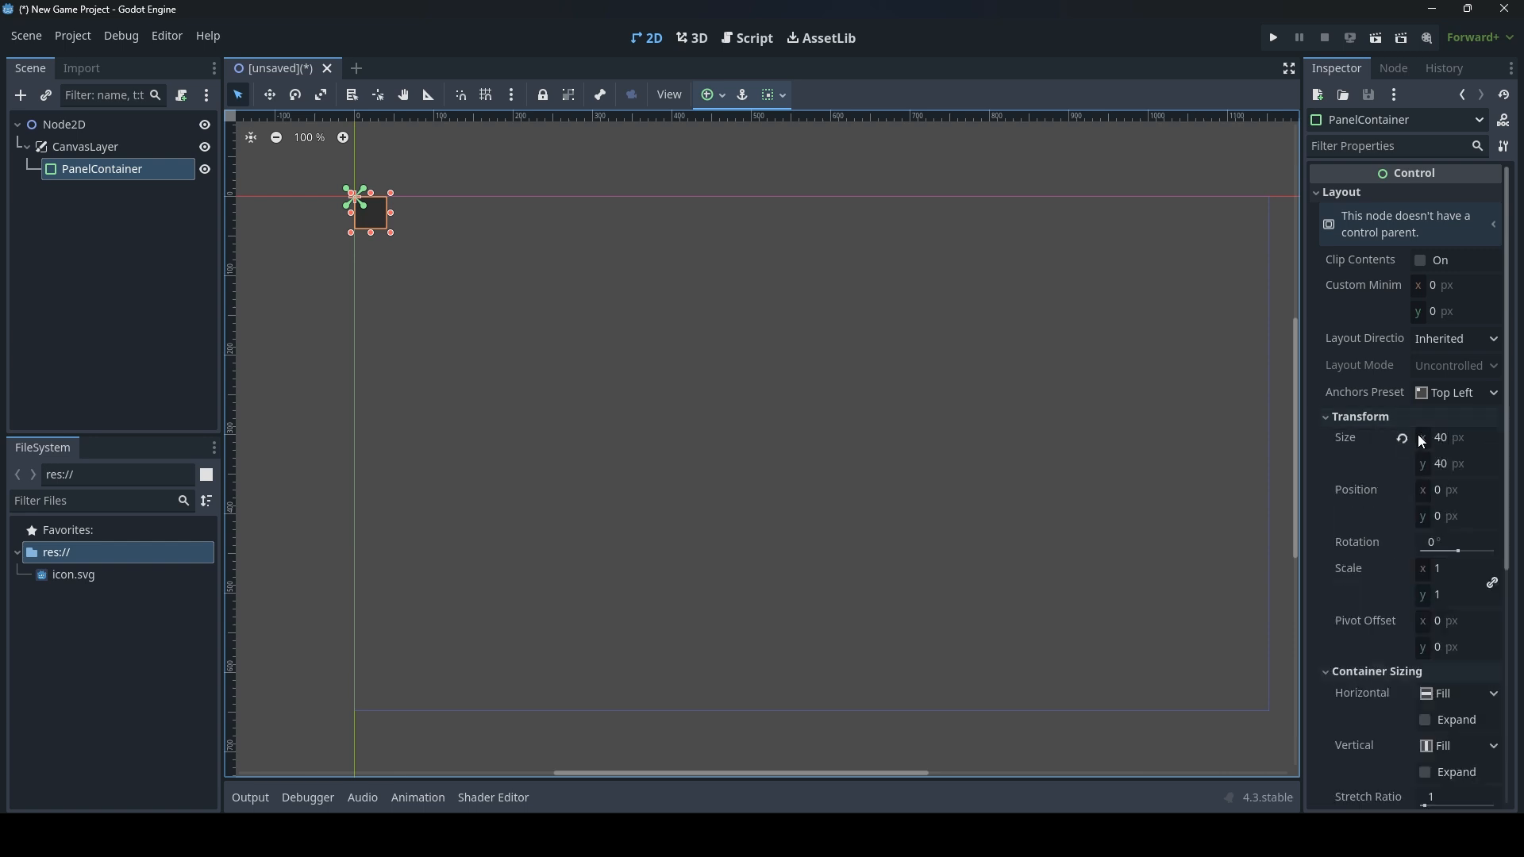
{"action": "left_click", "coordinate": [1456, 438]}
{"action": "type", "text": "0"}
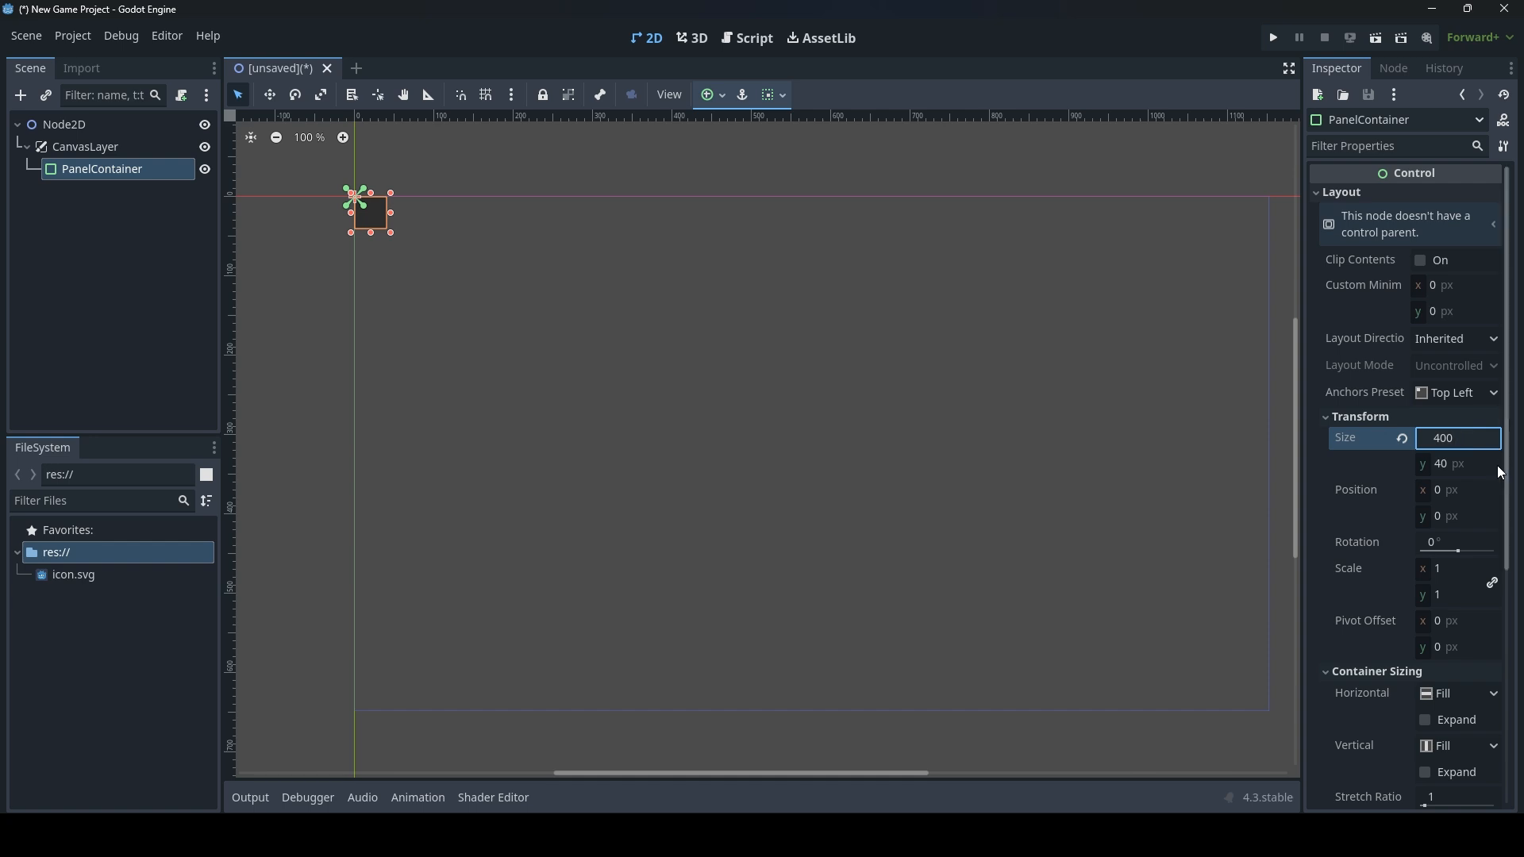
{"action": "type", "text": "500"}
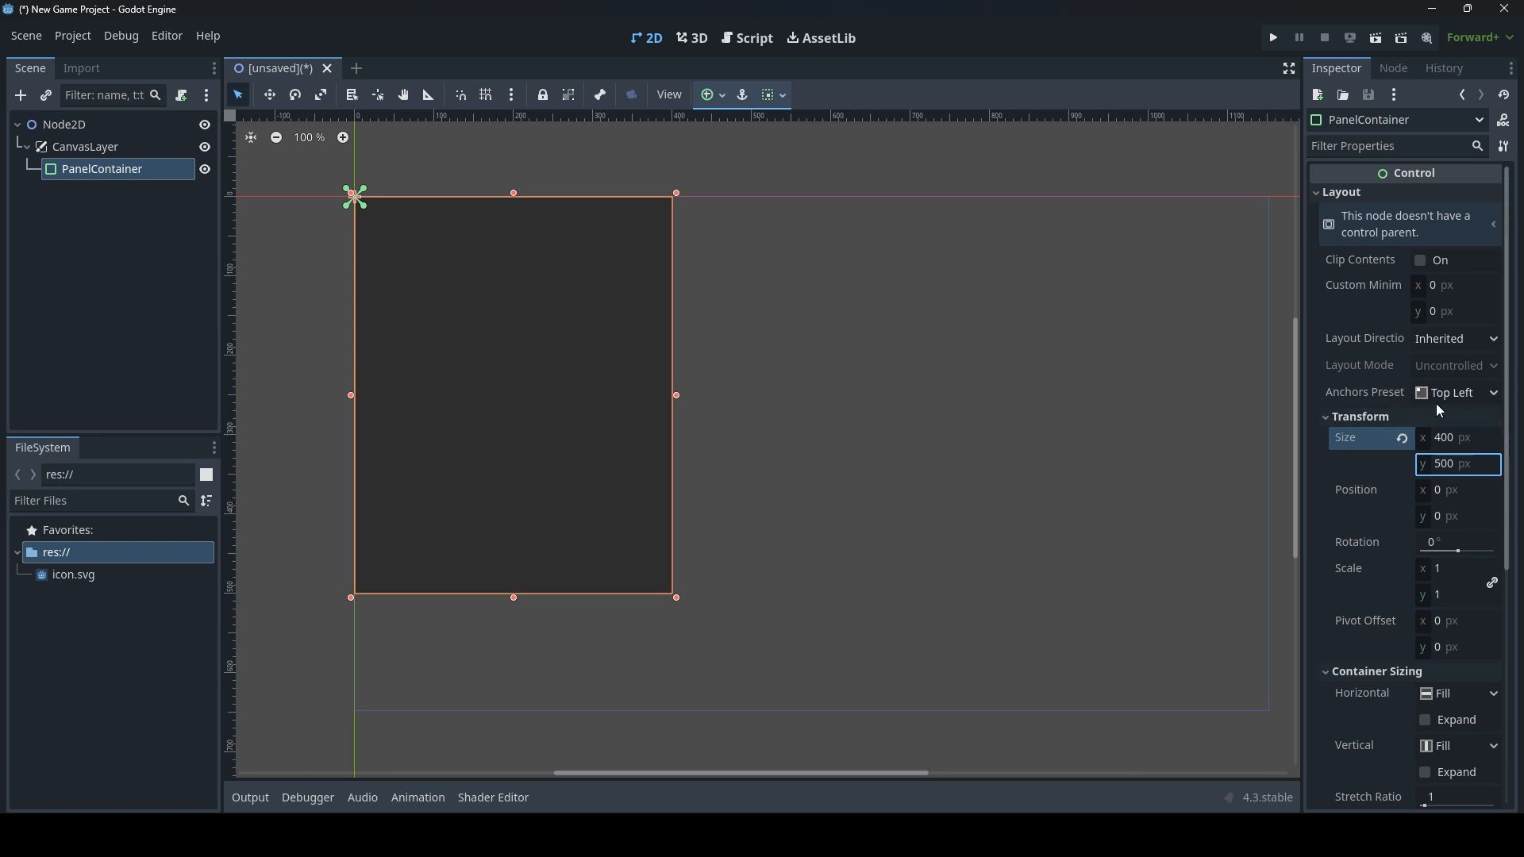
{"action": "left_click", "coordinate": [1456, 392]}
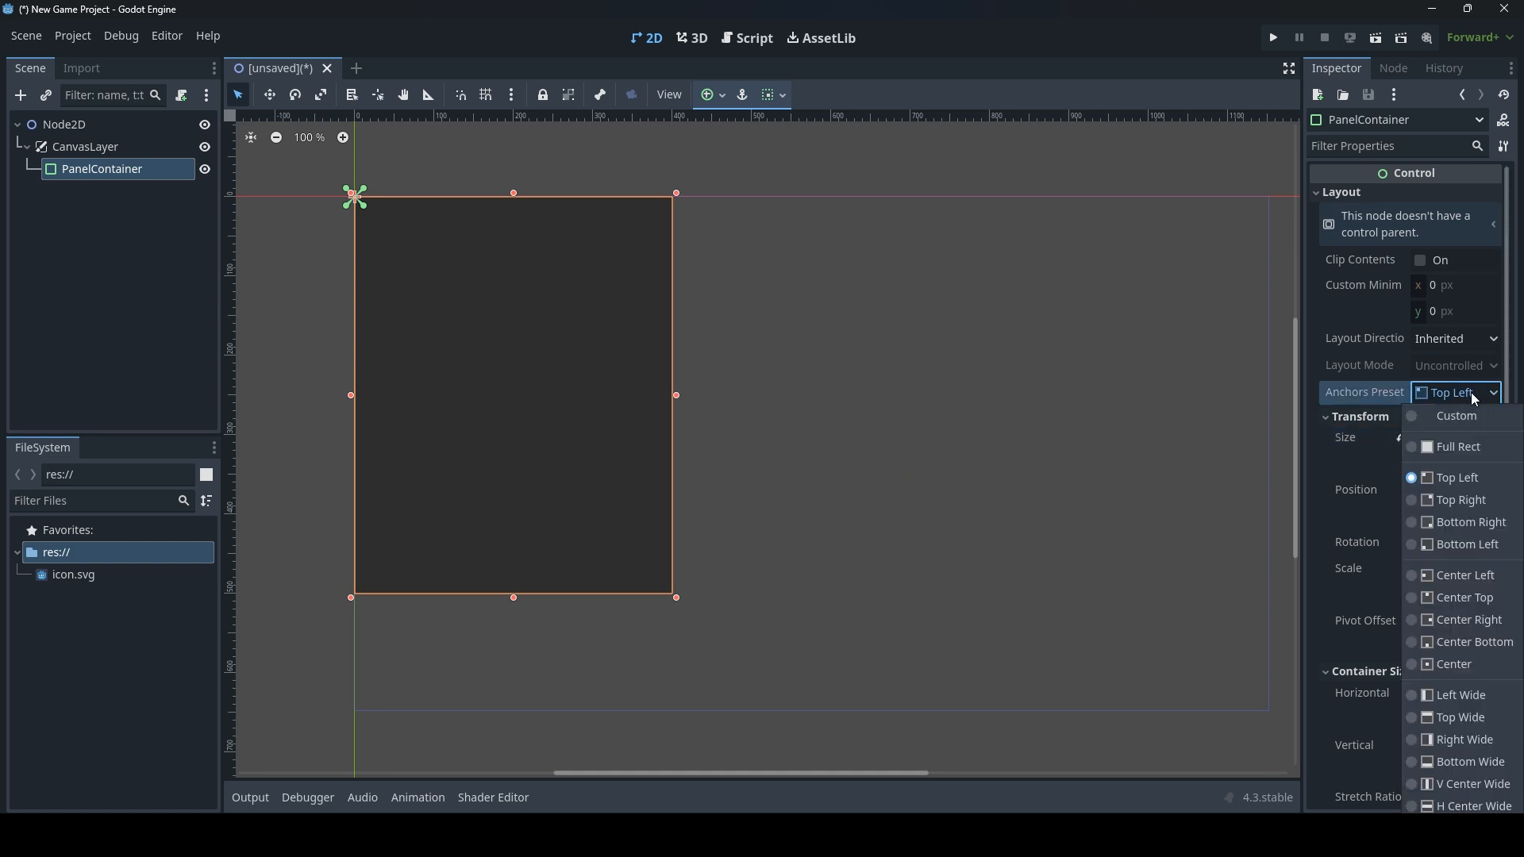
{"action": "left_click", "coordinate": [1451, 664]}
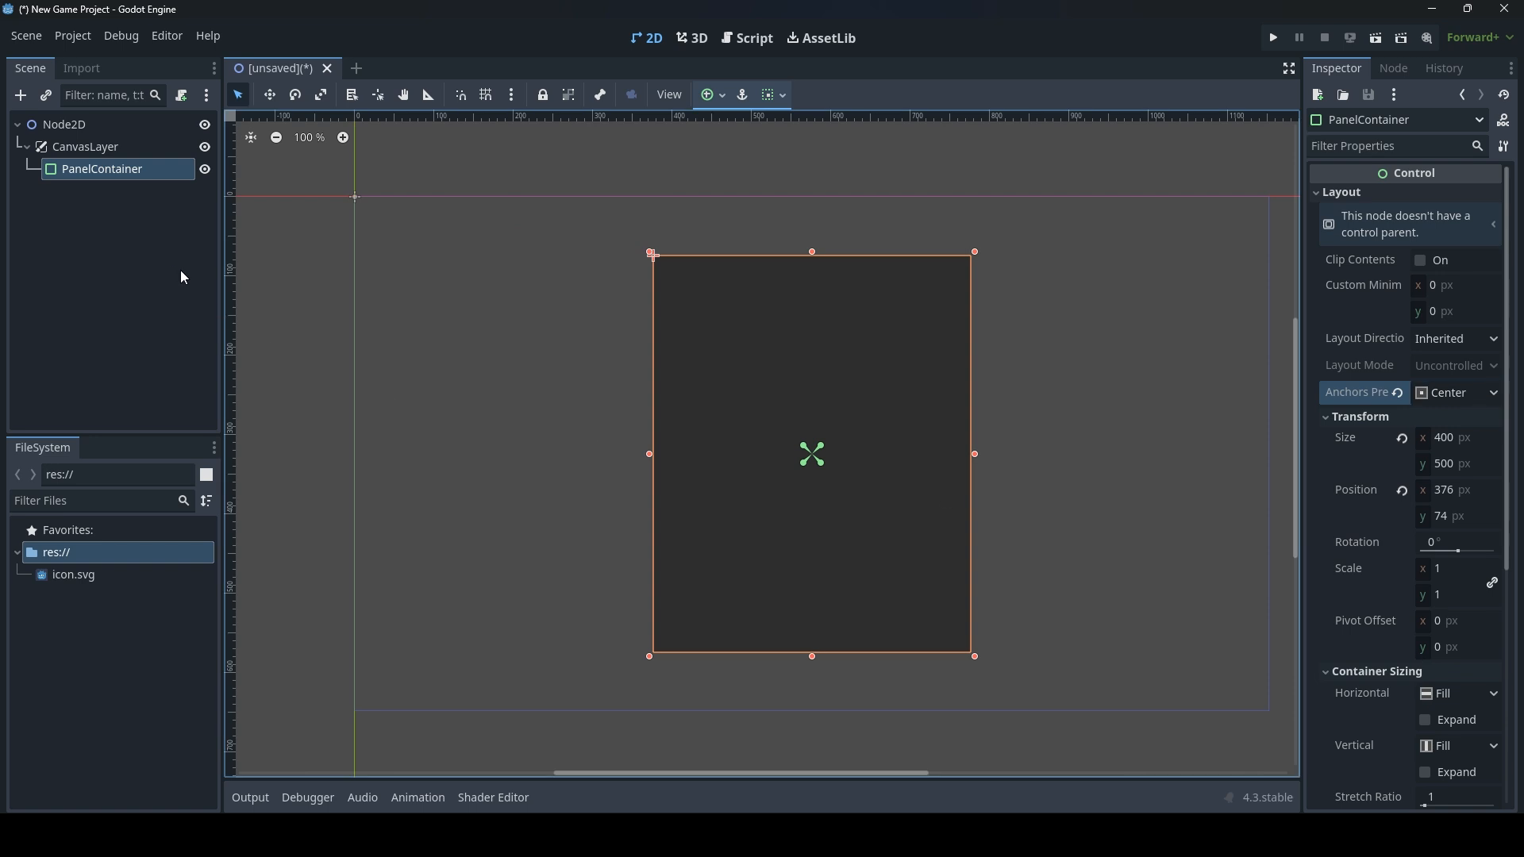
Add a VBoxContainer child inside the PanelContainer.
{"action": "right_click", "coordinate": [101, 168]}
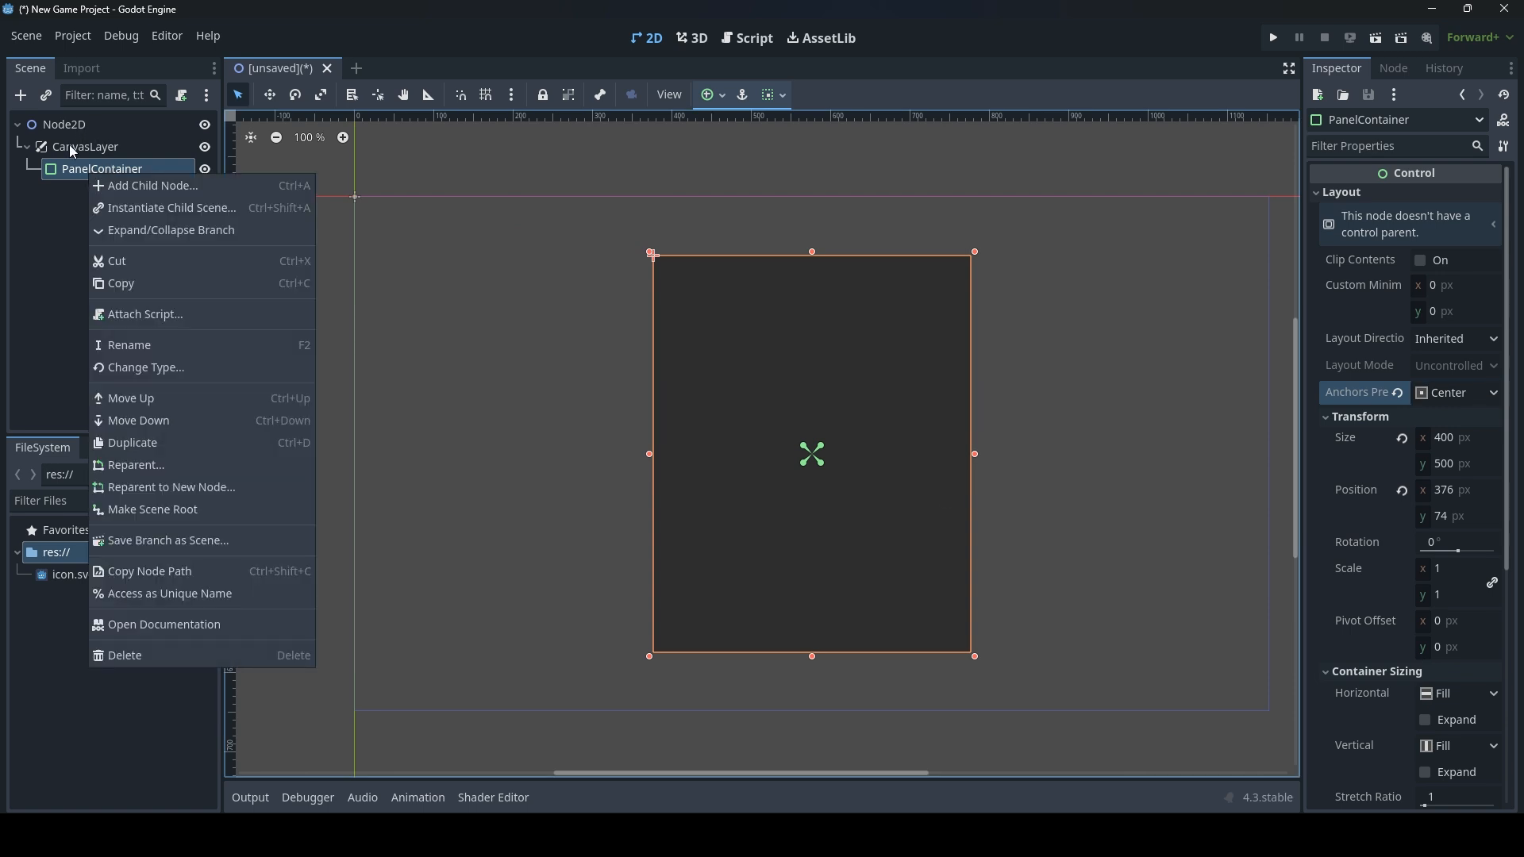
{"action": "left_click", "coordinate": [151, 186]}
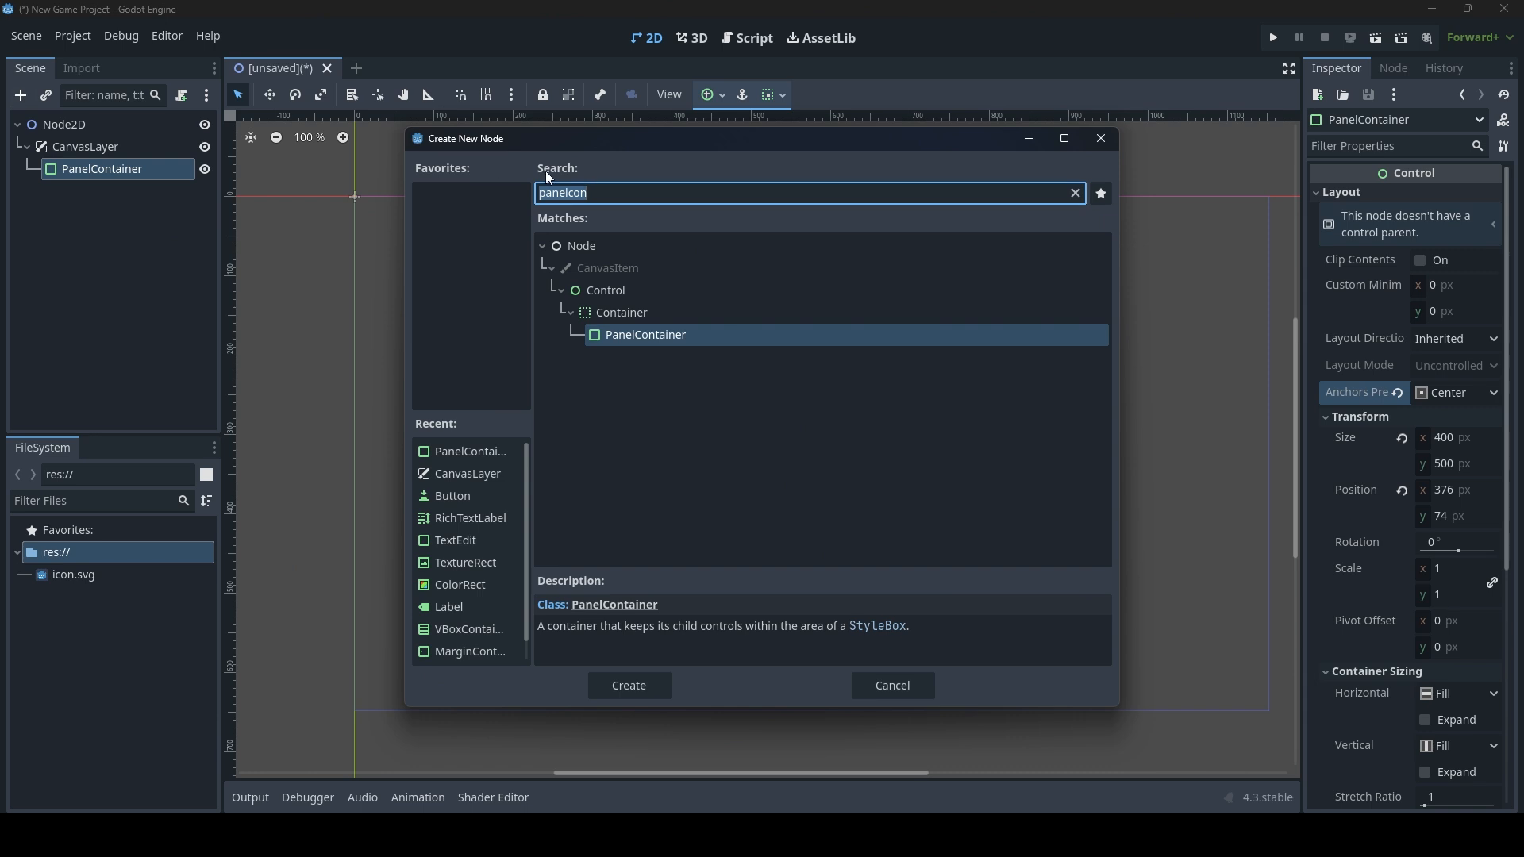
{"action": "type", "text": "vb"}
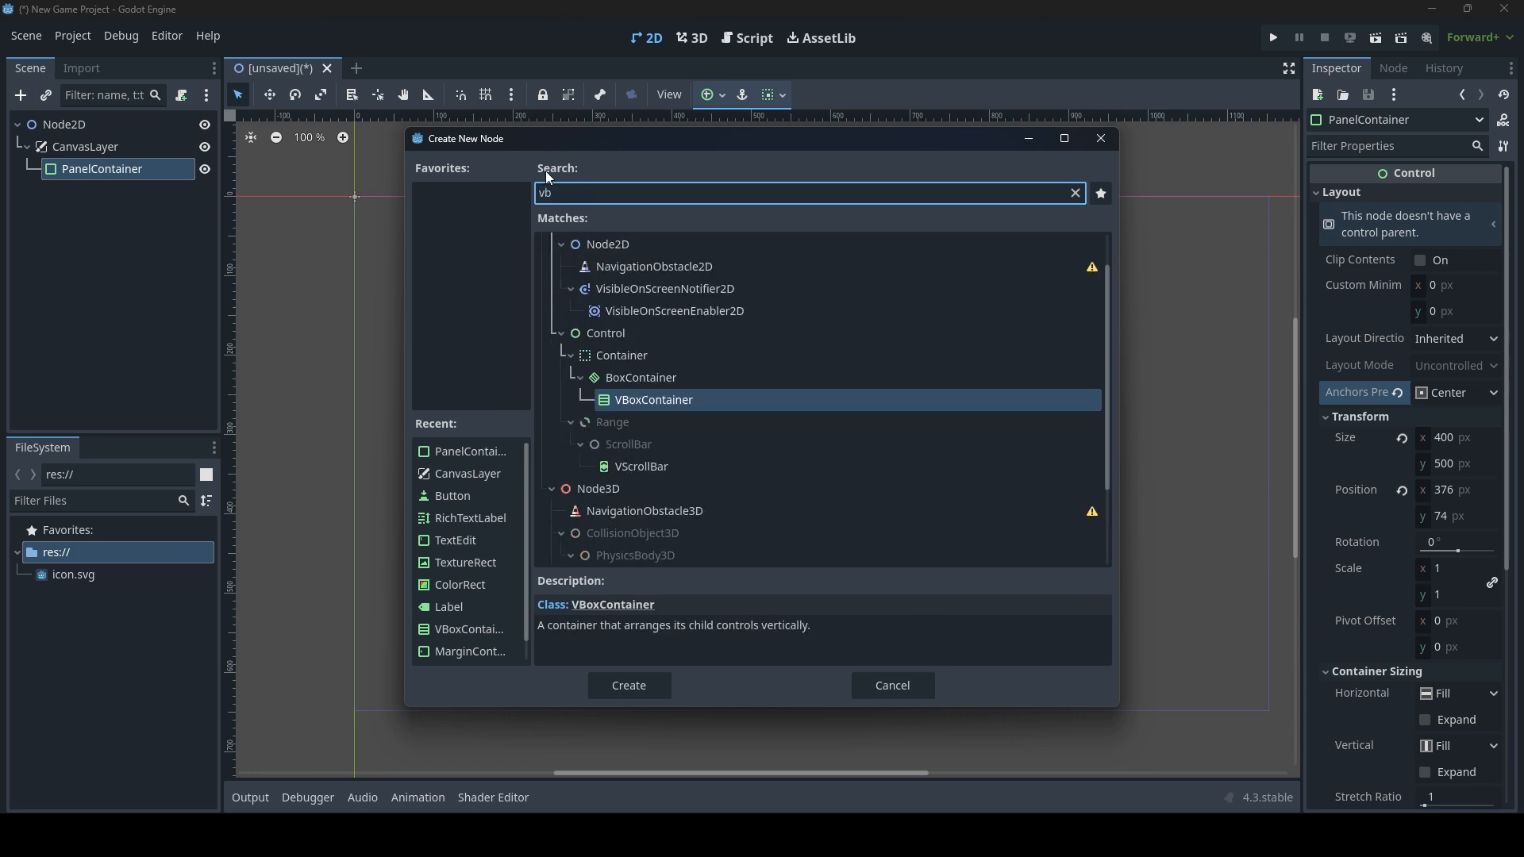
{"action": "left_click", "coordinate": [627, 685]}
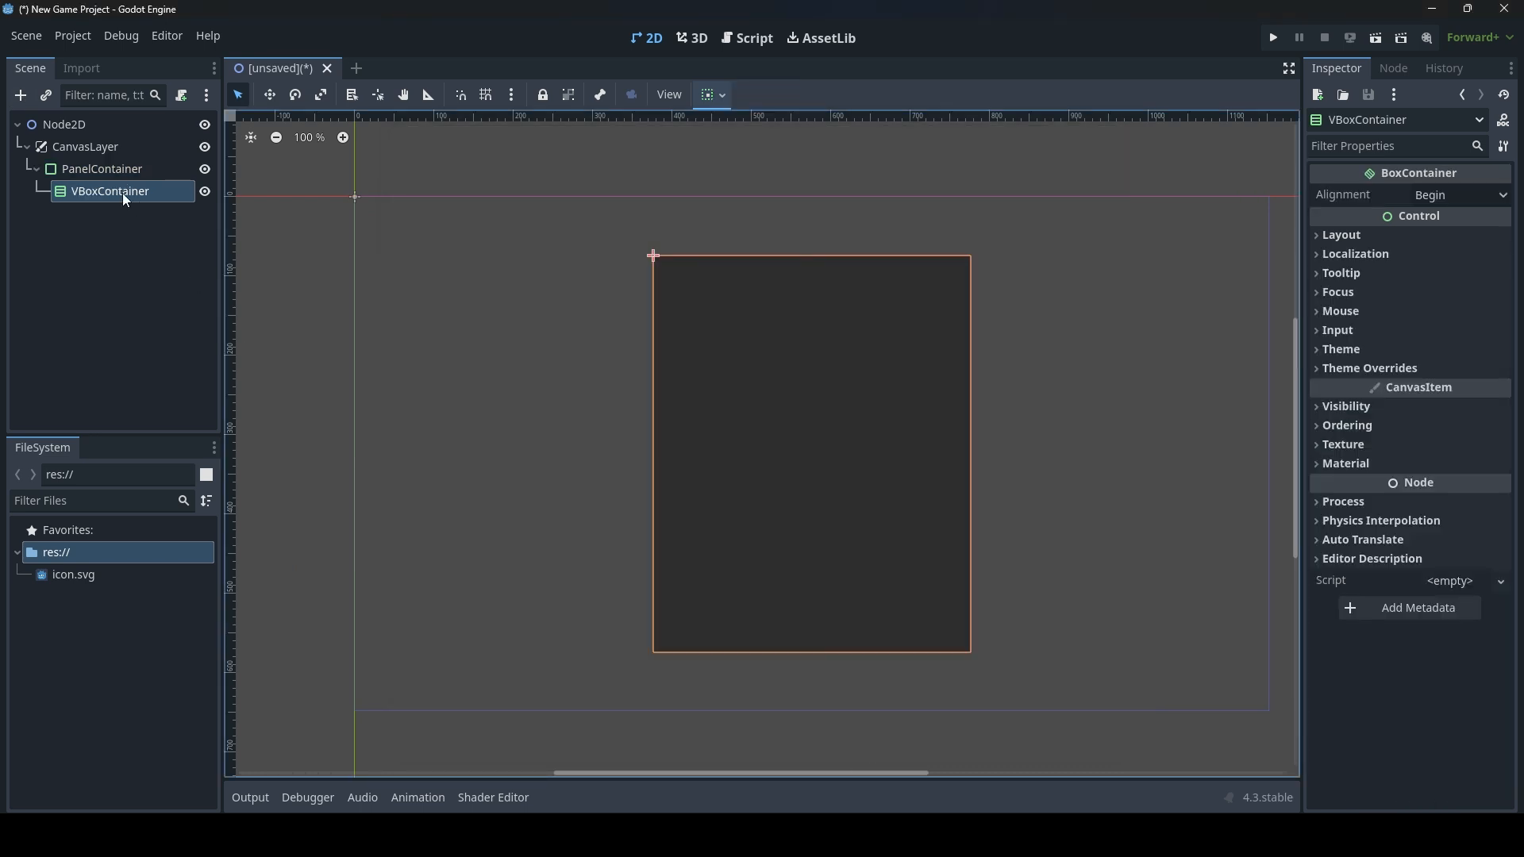
Add a Label child inside the VBoxContainer.
{"action": "right_click", "coordinate": [110, 190]}
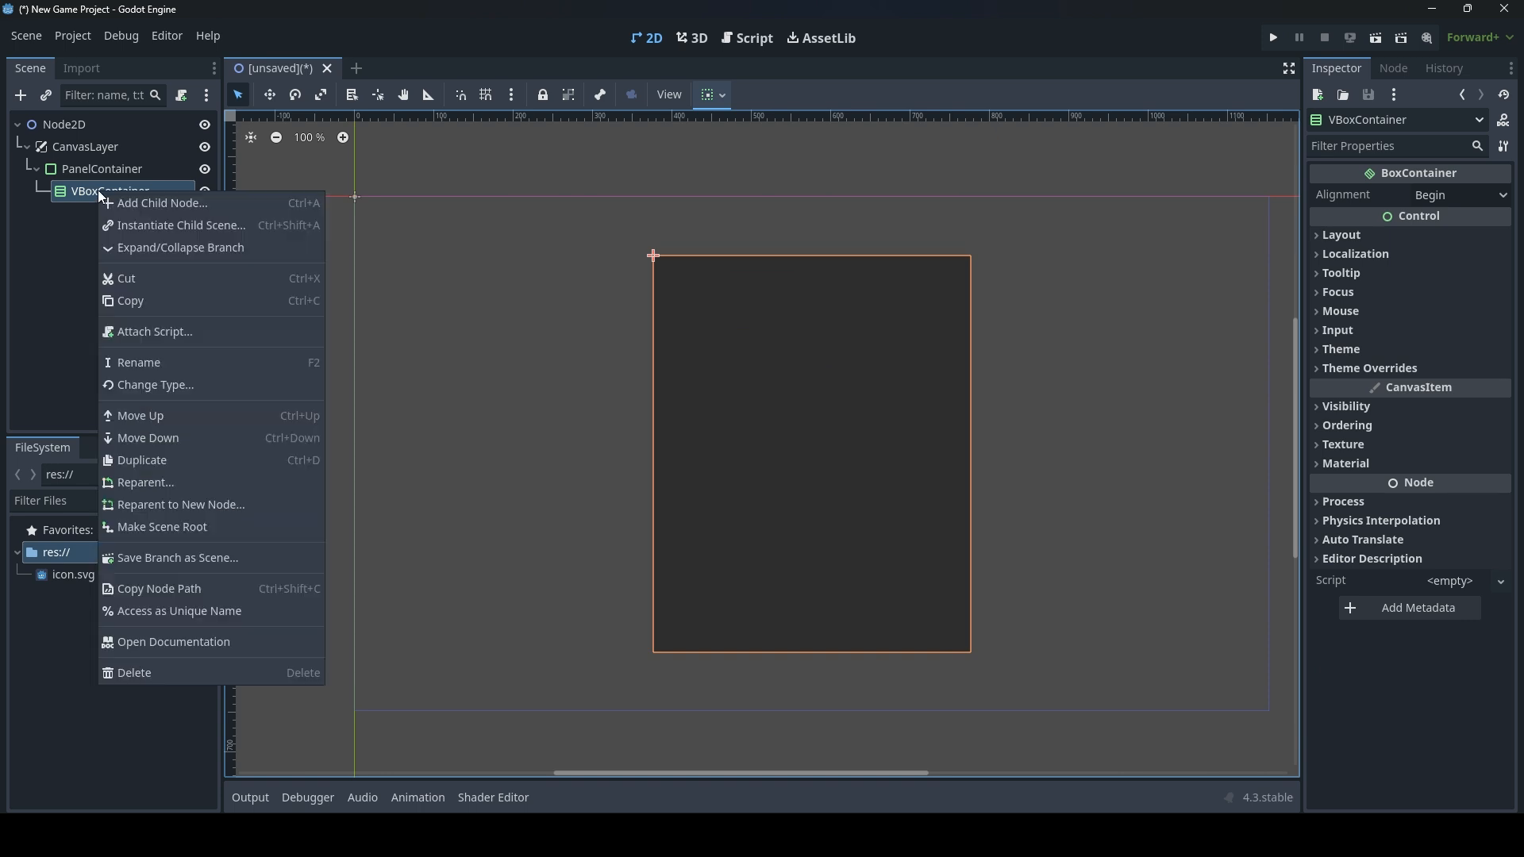
{"action": "left_click", "coordinate": [162, 204]}
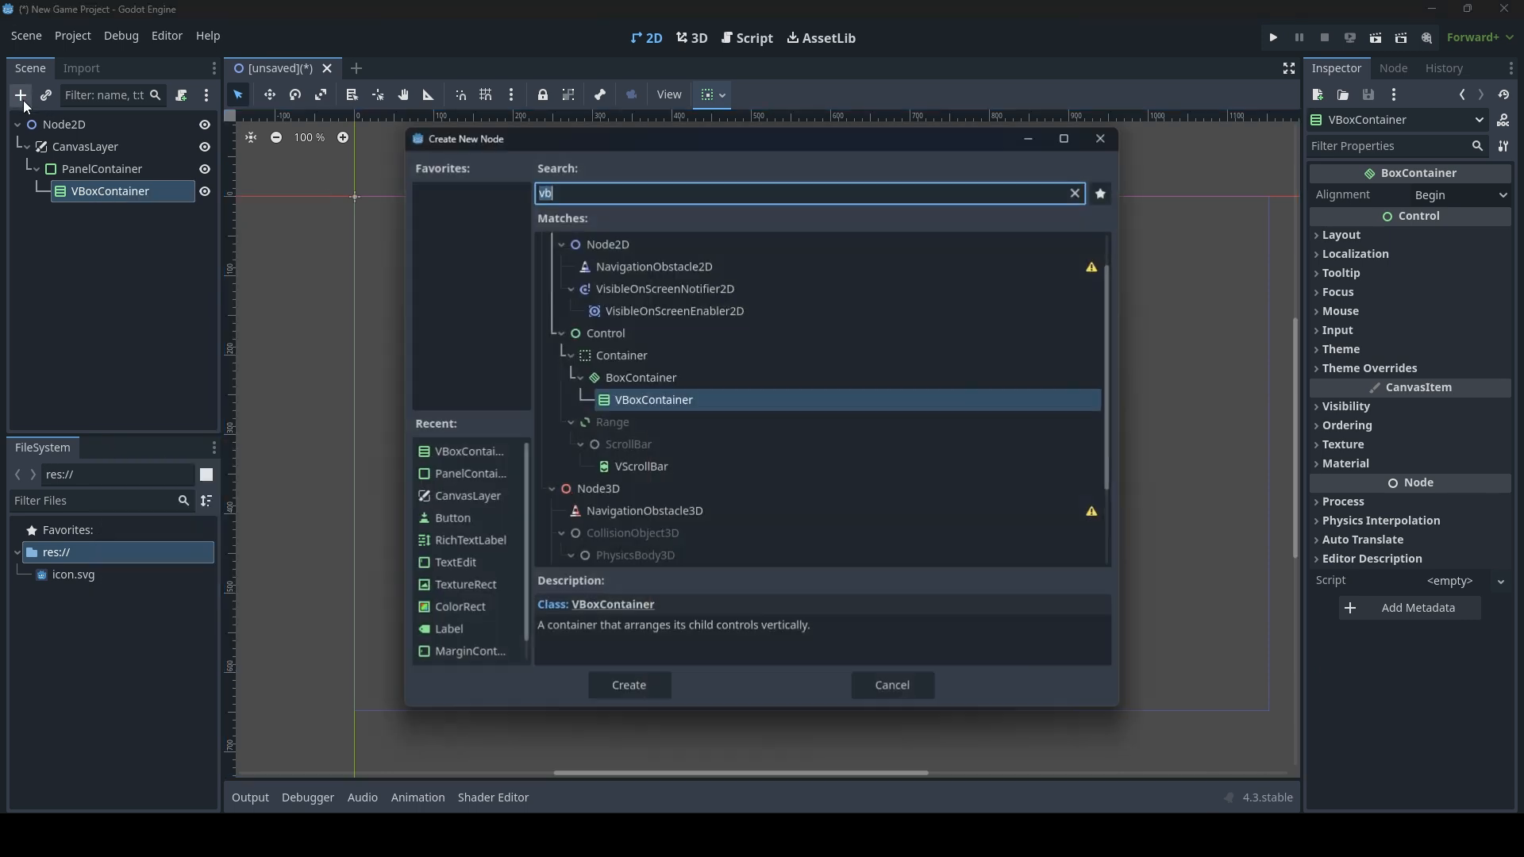
{"action": "type", "text": "label"}
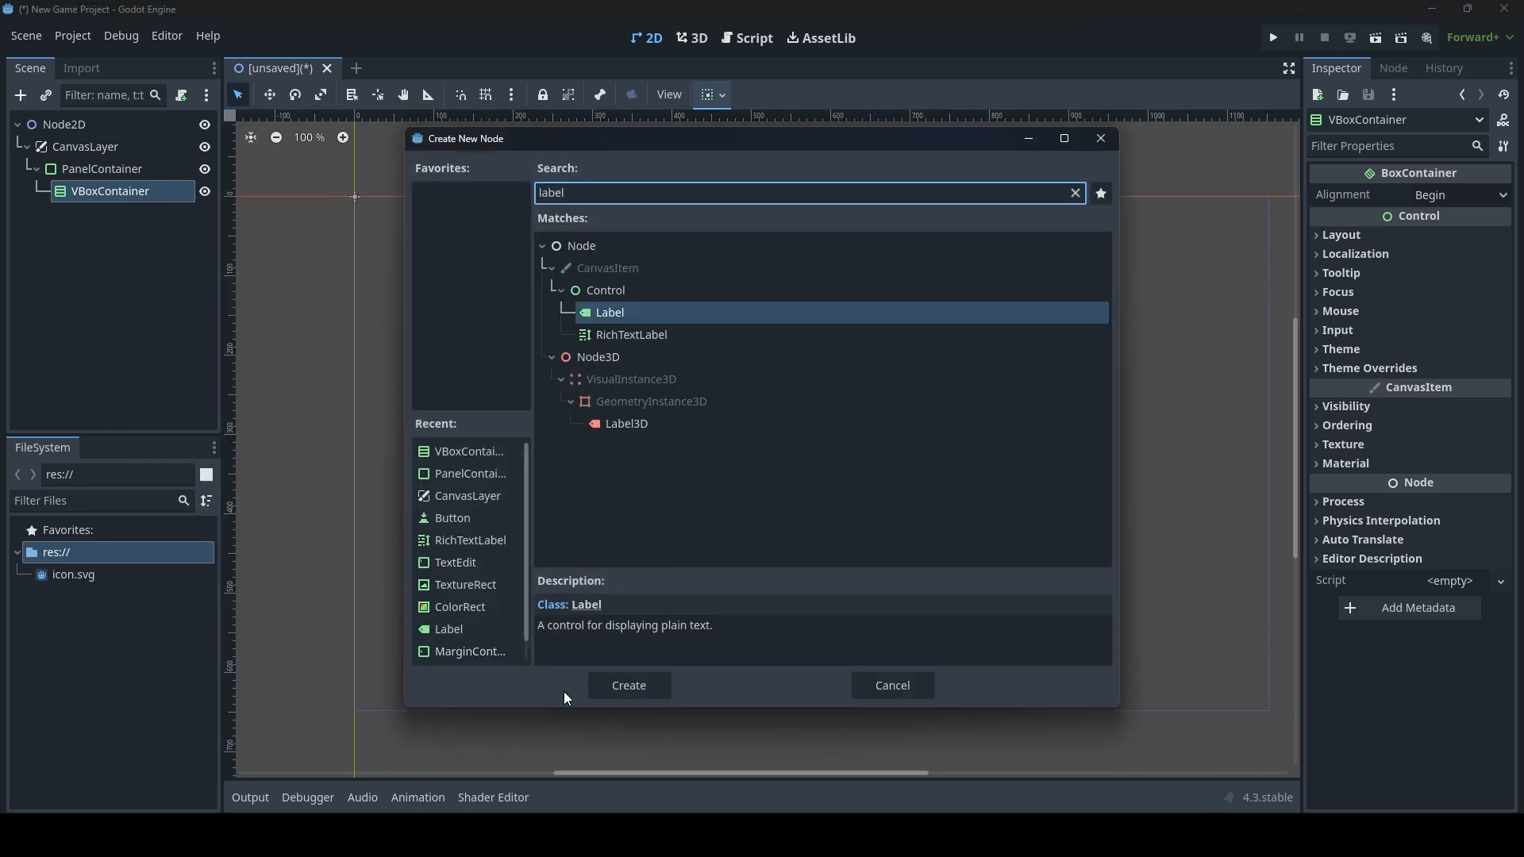
{"action": "left_click", "coordinate": [627, 686]}
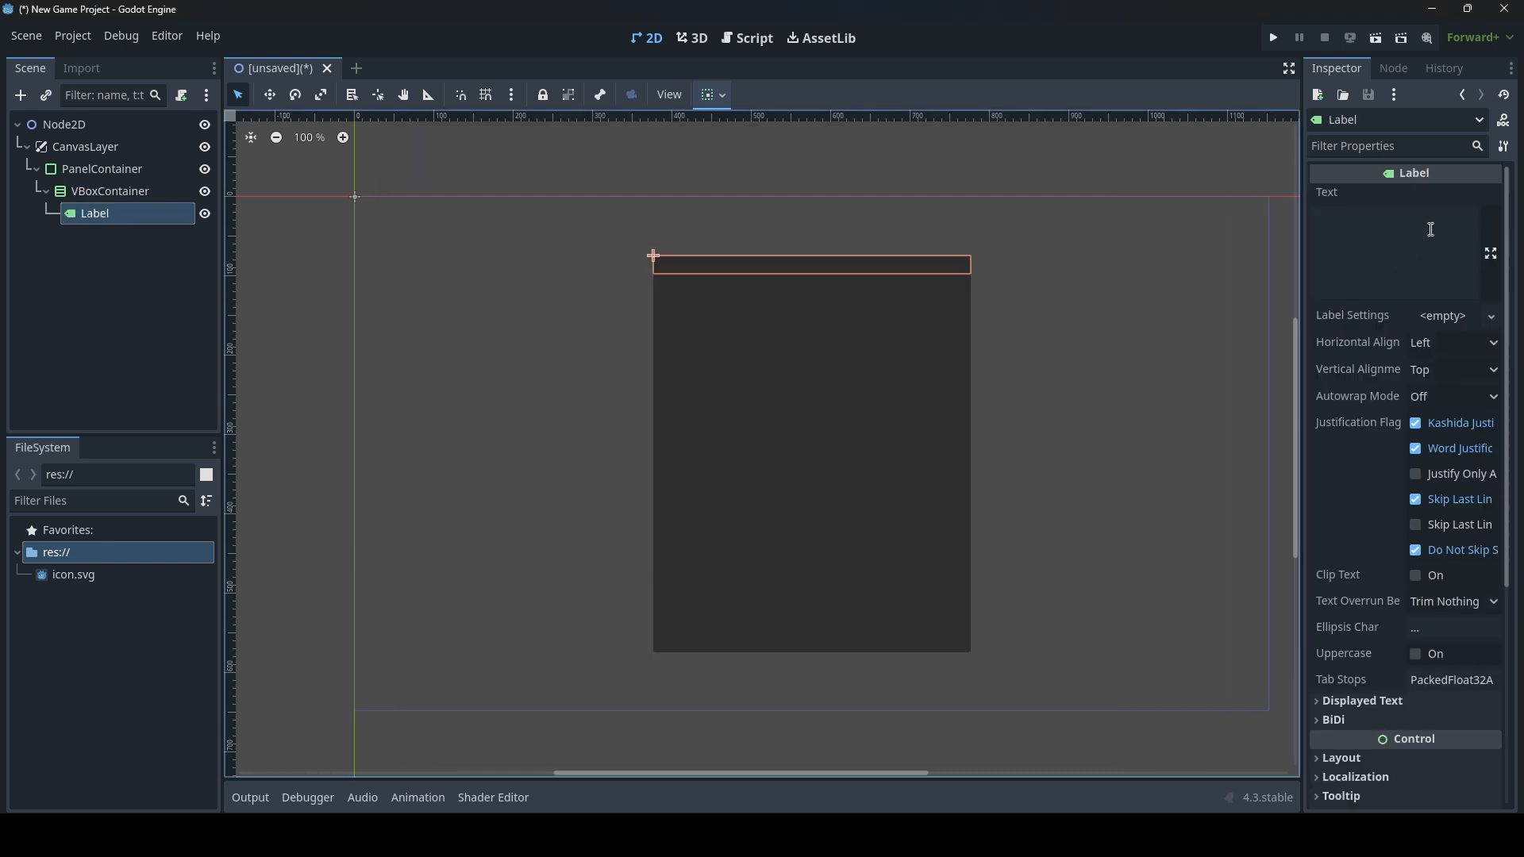
Set the Label's Text property to 'Very cool UI'.
{"action": "left_click", "coordinate": [1394, 250]}
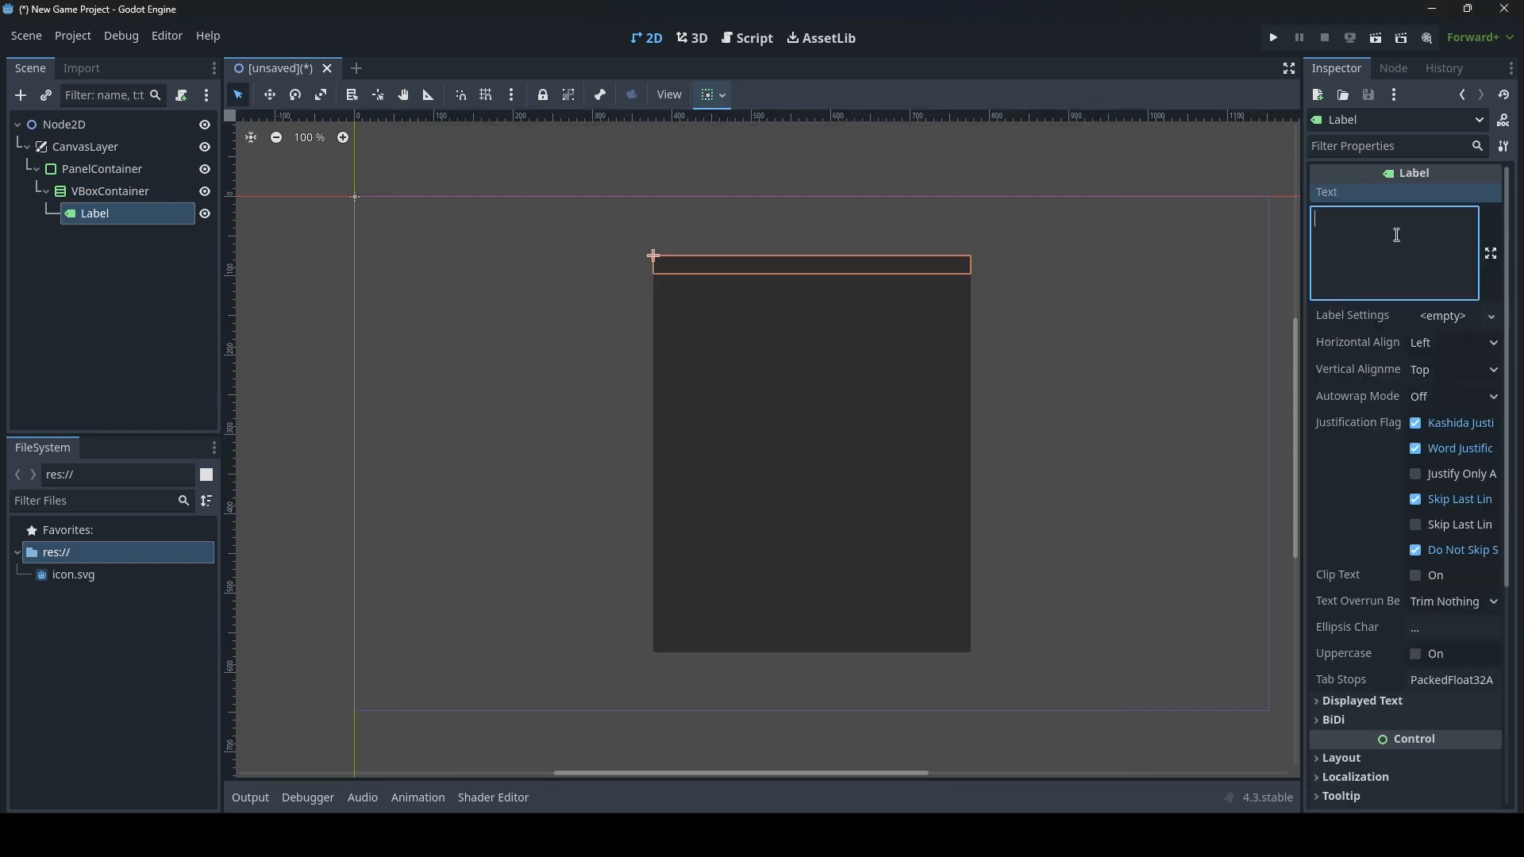
{"action": "type", "text": "Very cool UI"}
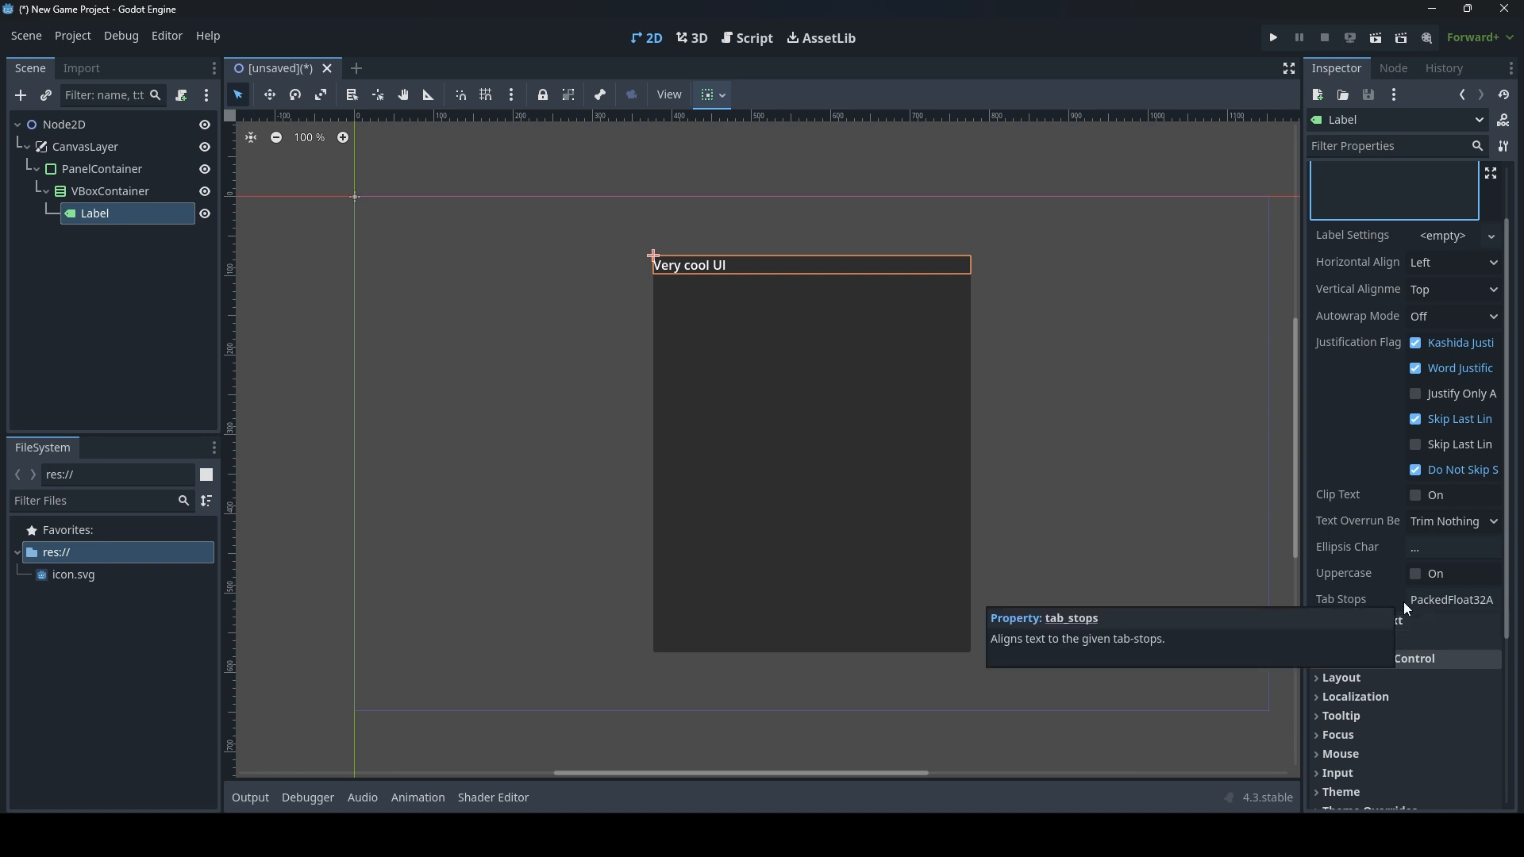
{"action": "scroll", "scroll_direction": "down", "scroll_amount": 3}
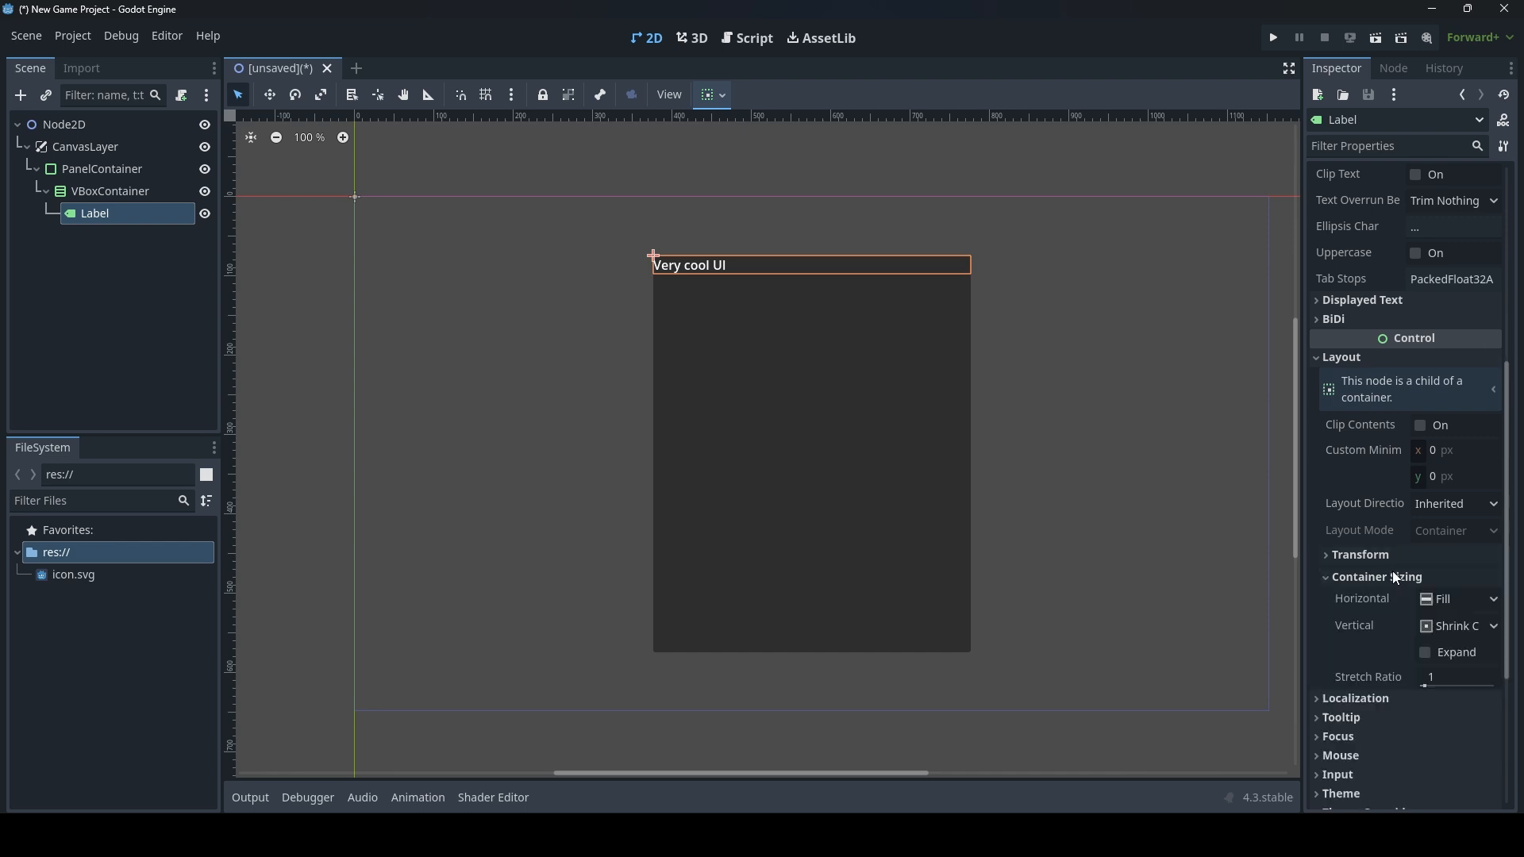
{"action": "mouse_move", "coordinate": [1395, 574]}
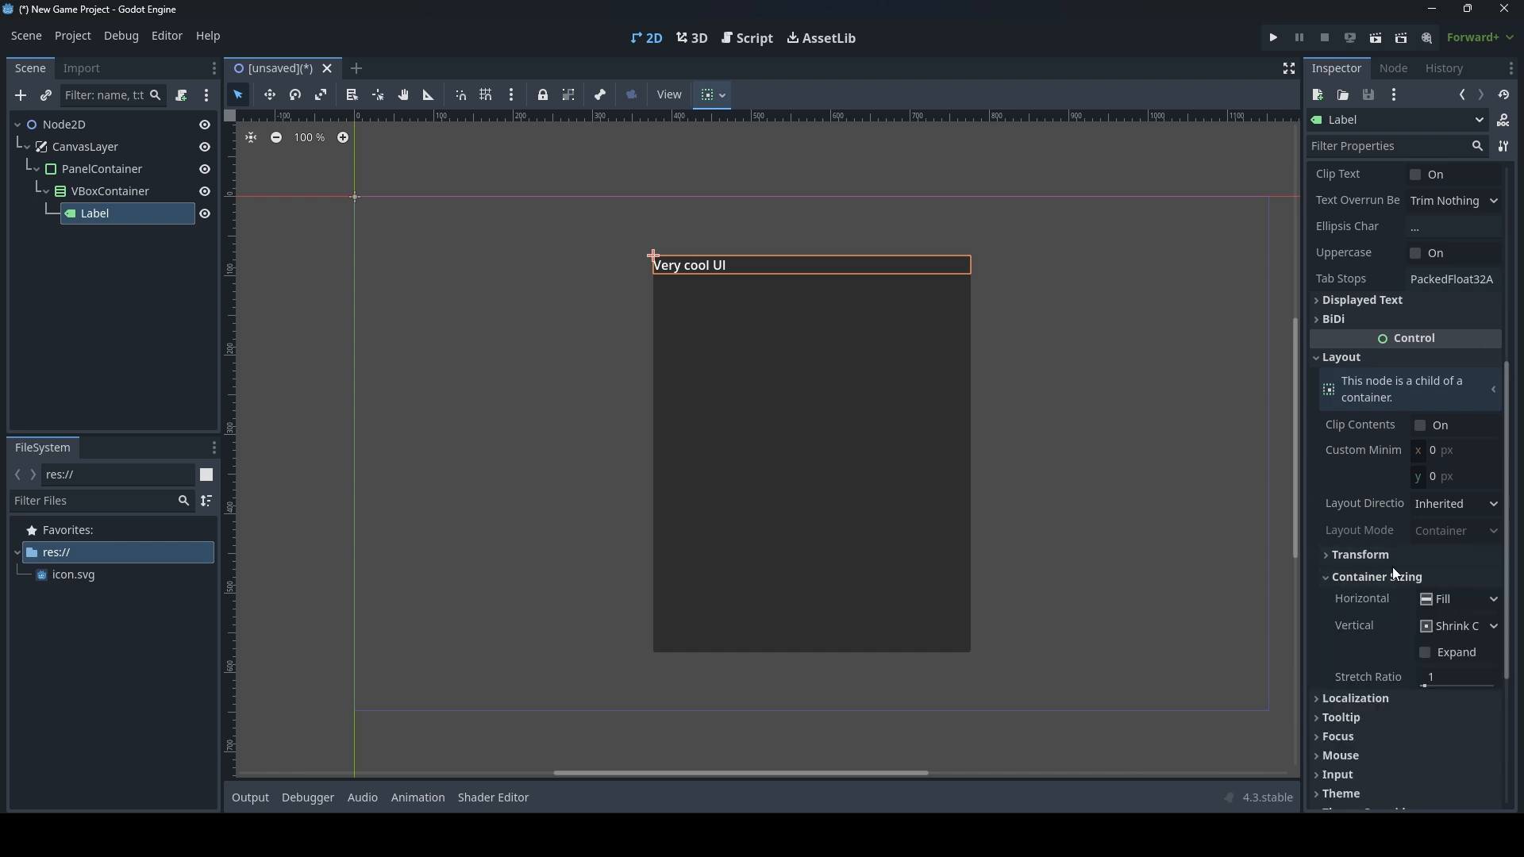
{"action": "left_click", "coordinate": [1457, 599]}
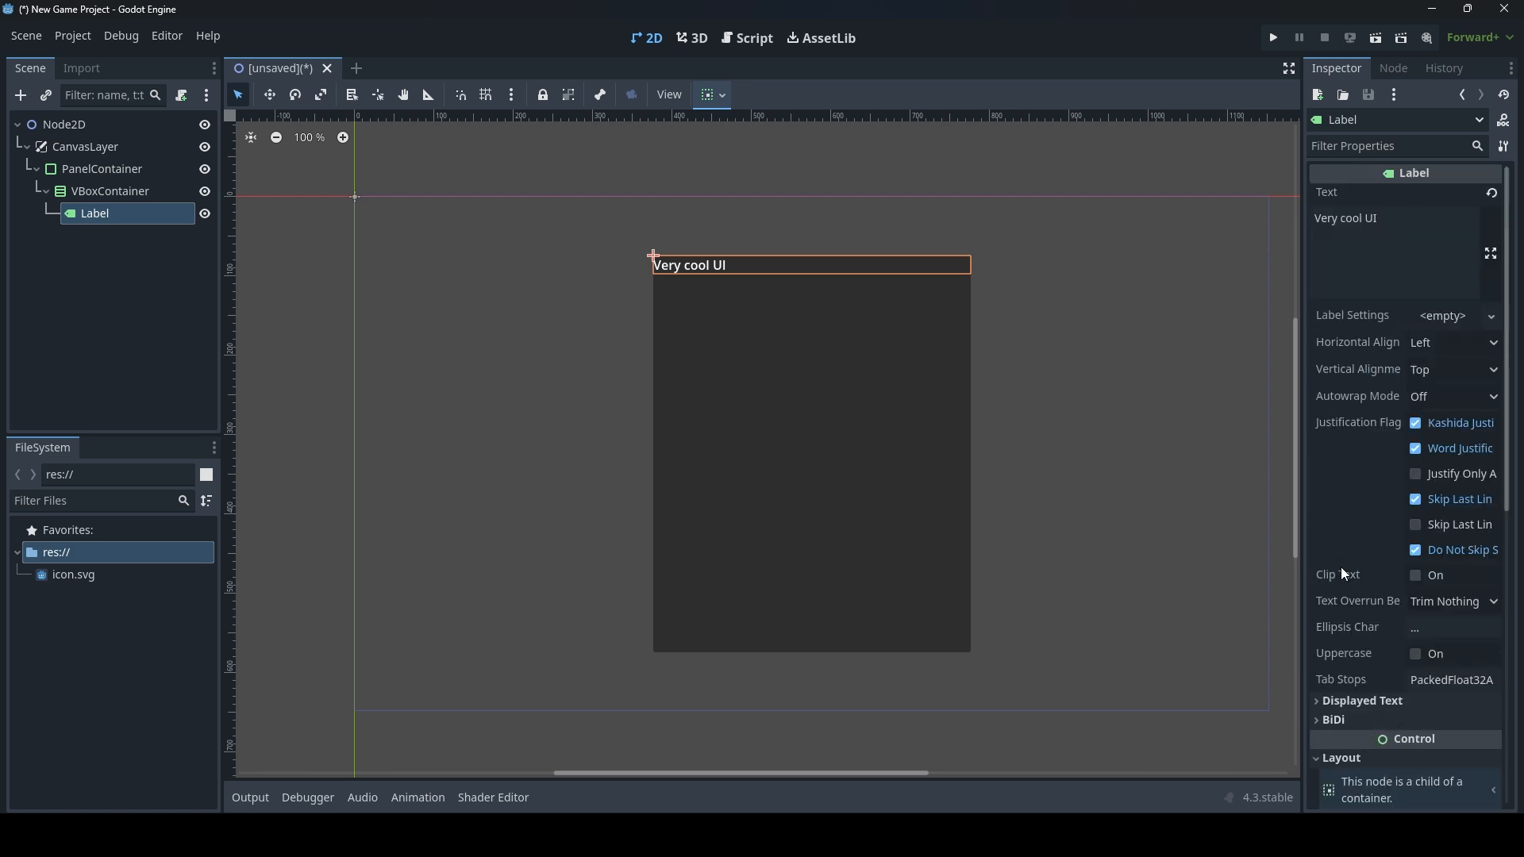
Set the Label's Horizontal Alignment to Center and reselect the VBoxContainer.
{"action": "left_click", "coordinate": [1452, 342]}
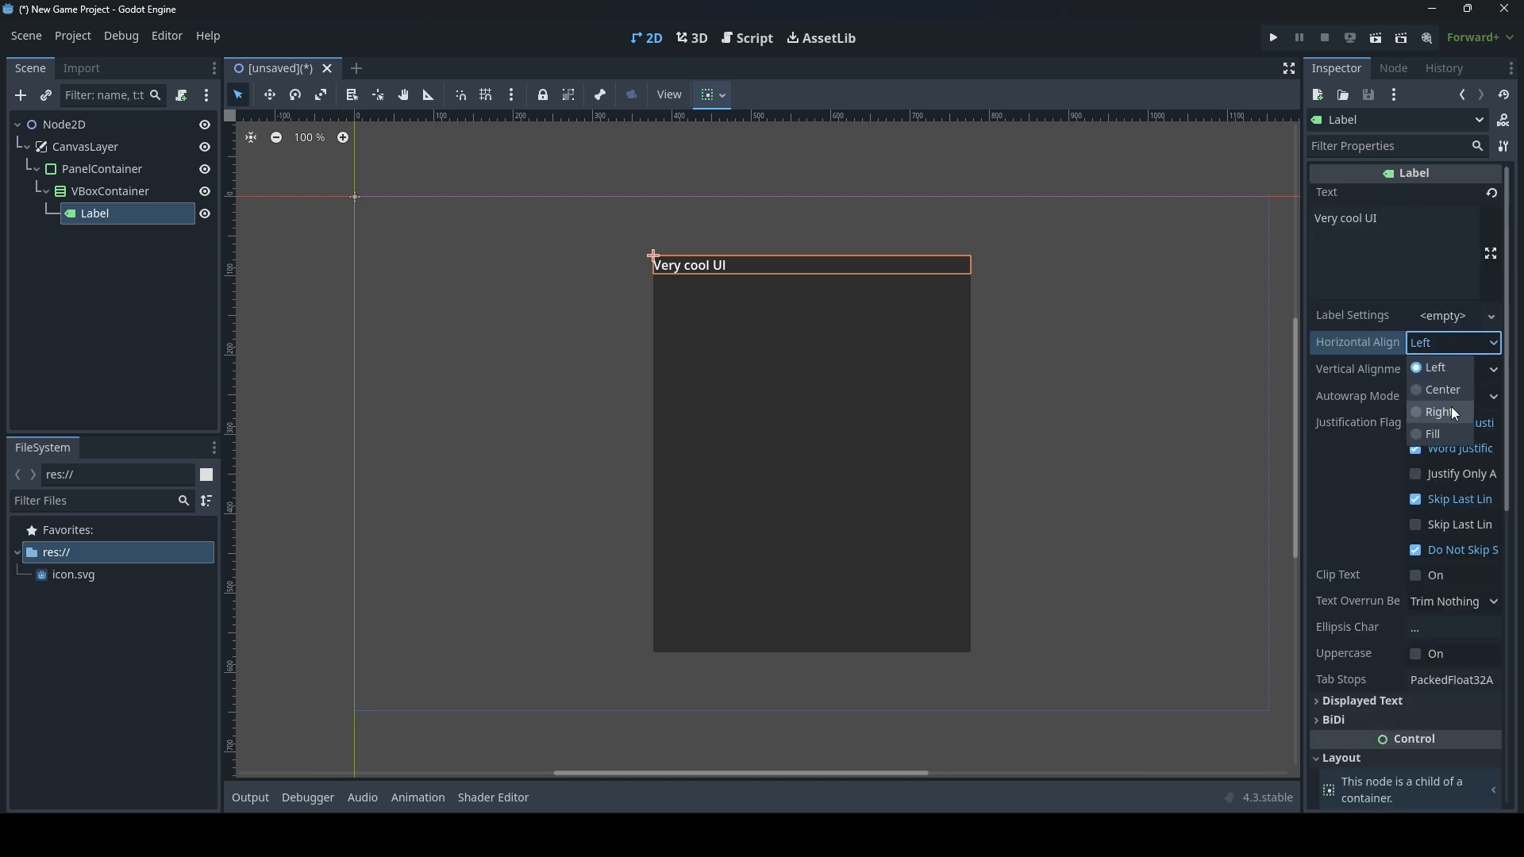
{"action": "left_click", "coordinate": [1441, 389]}
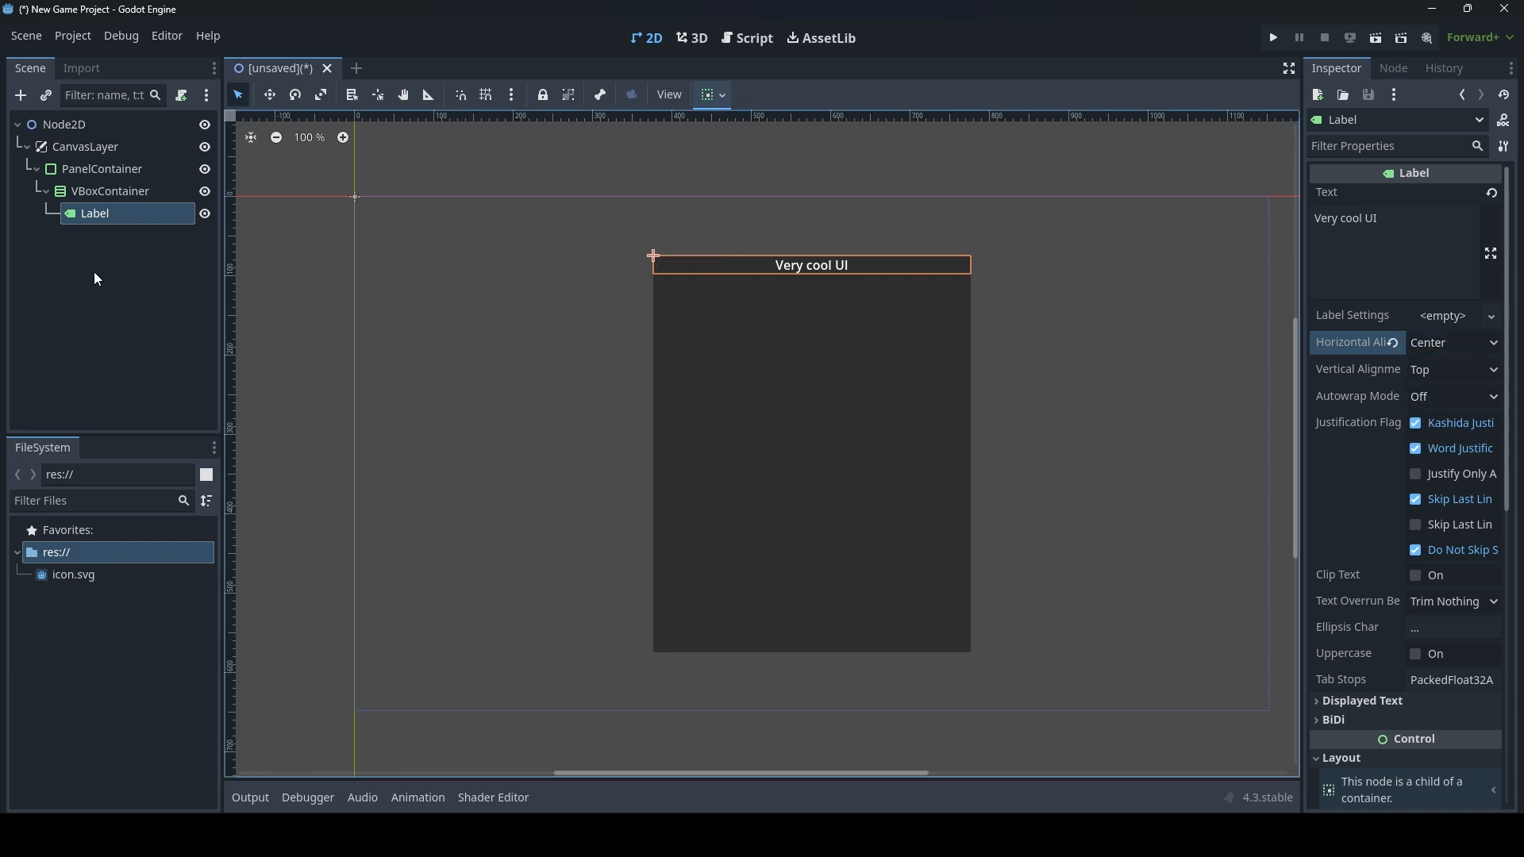
{"action": "left_click", "coordinate": [93, 251]}
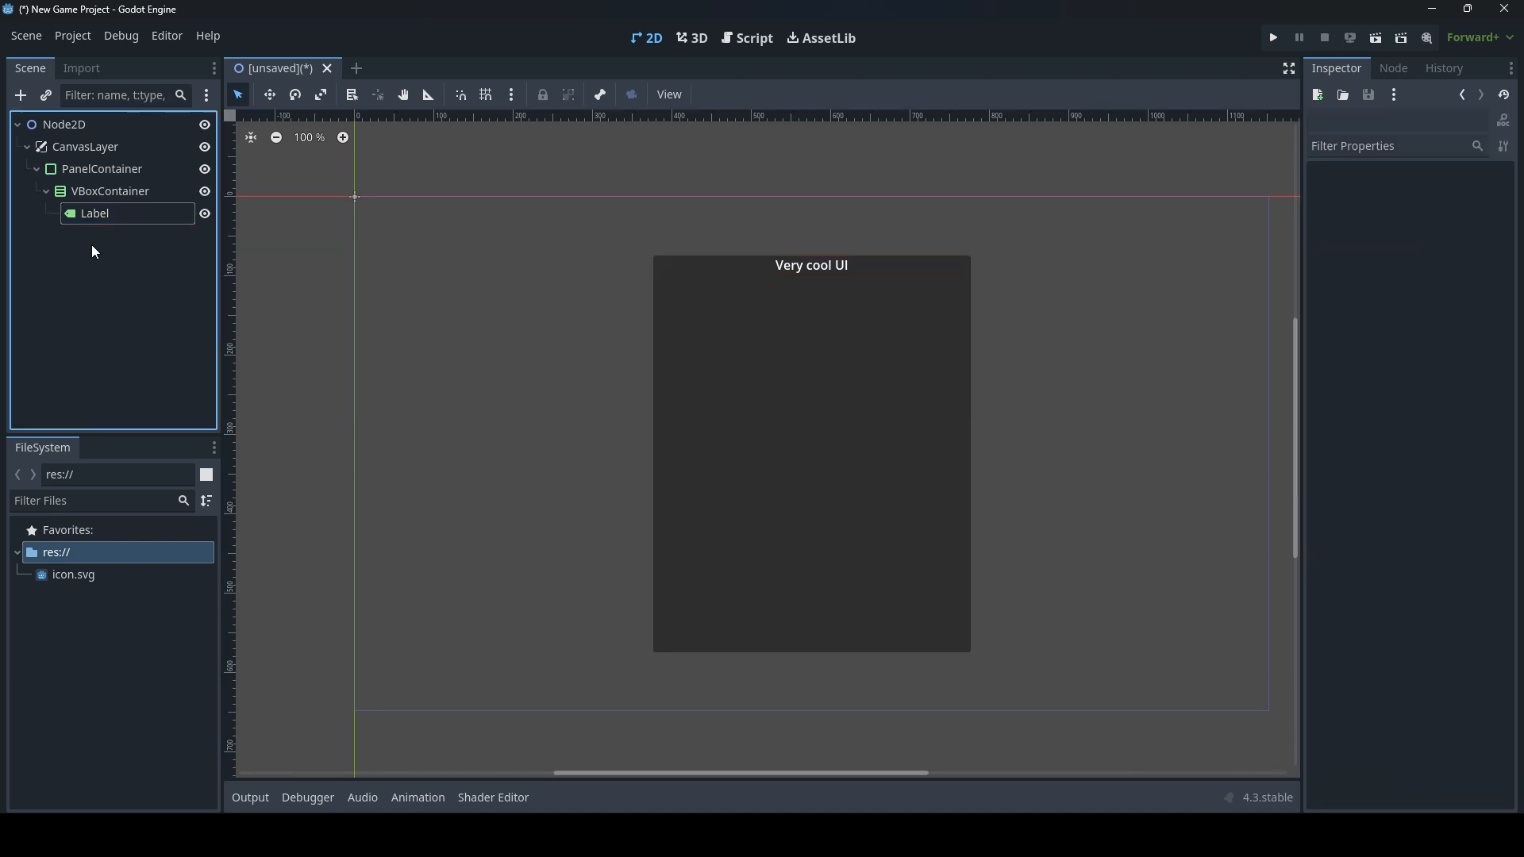
{"action": "mouse_move", "coordinate": [94, 213]}
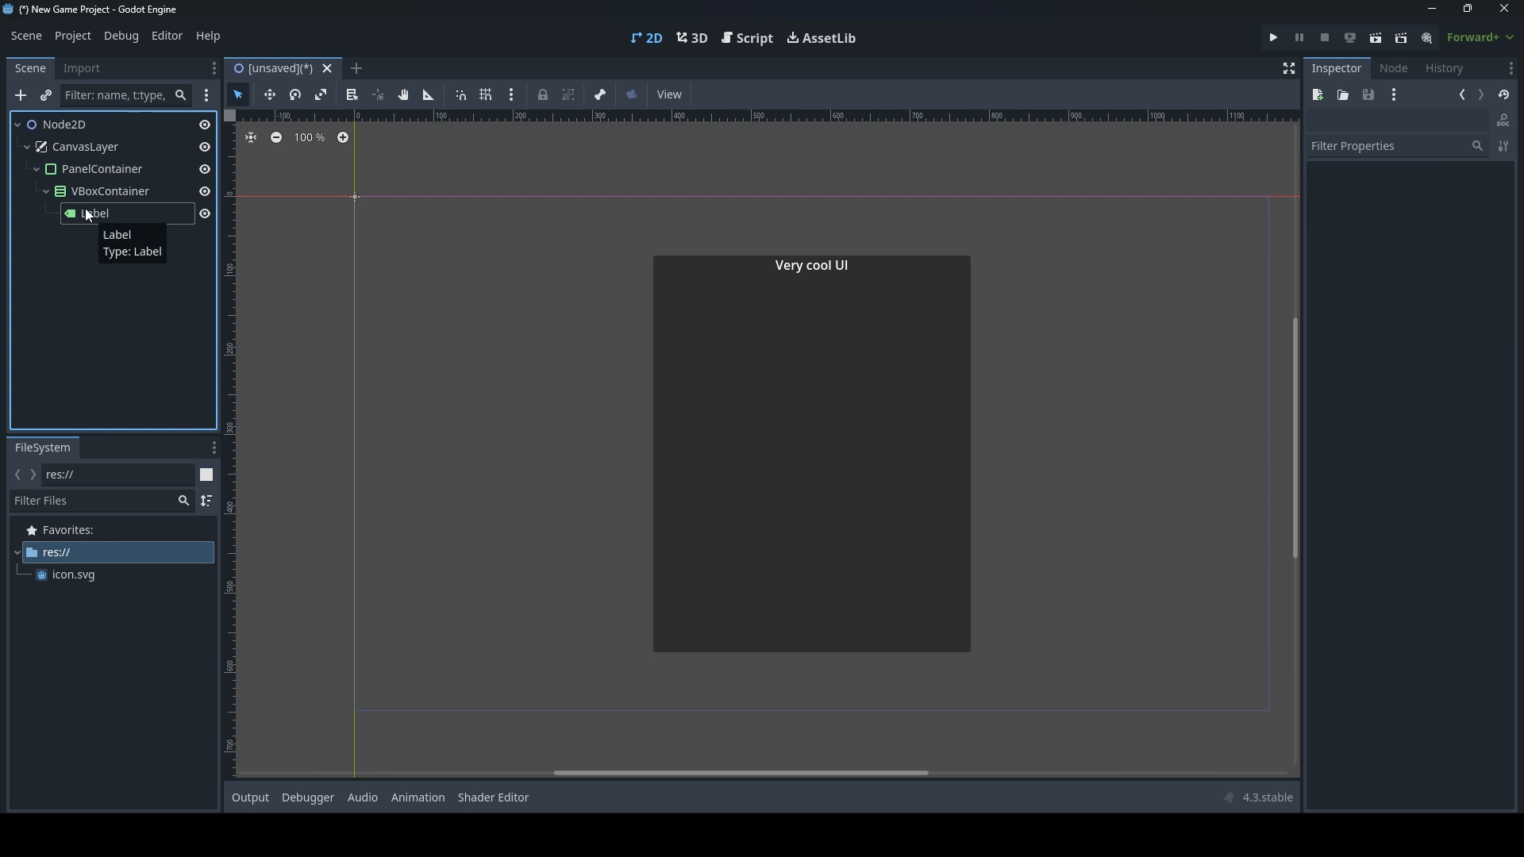
{"action": "left_click", "coordinate": [109, 192]}
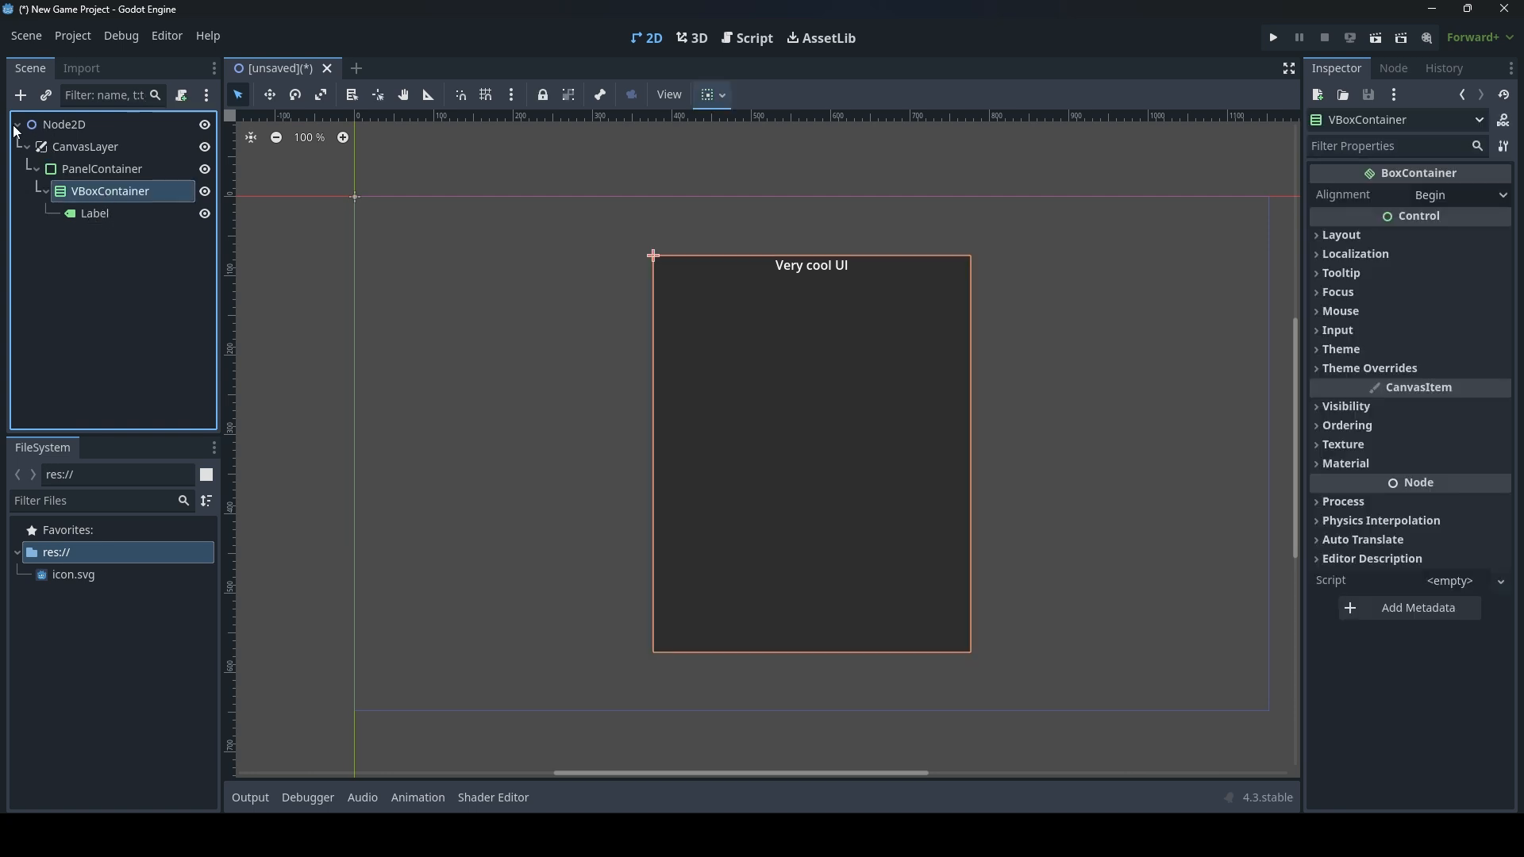
Add a TextureRect under the VBoxContainer and quick-load icon.svg as its texture.
{"action": "type", "text": "text"}
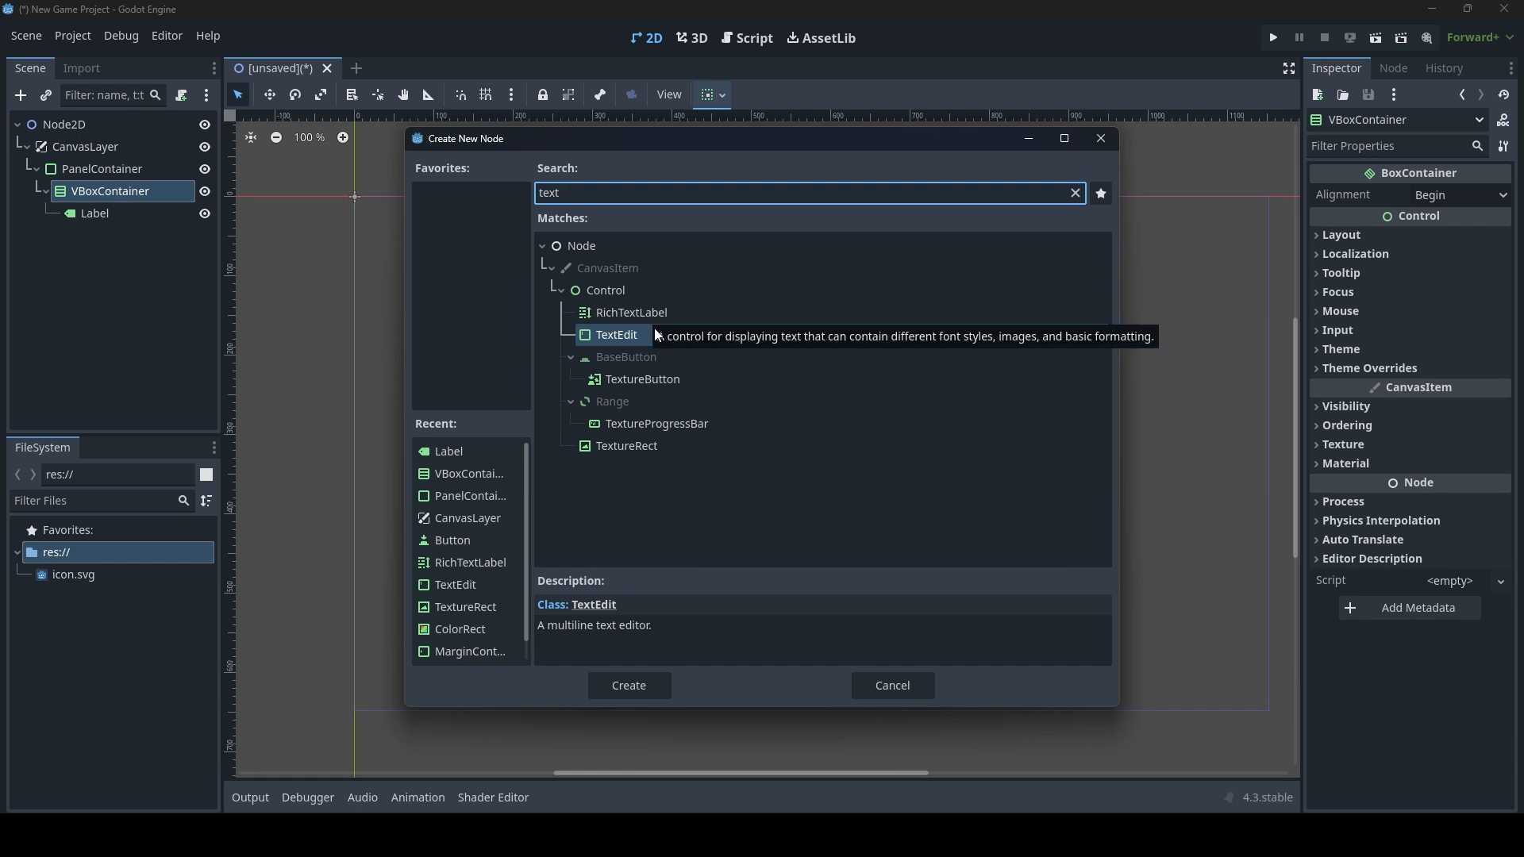
{"action": "left_click", "coordinate": [627, 444]}
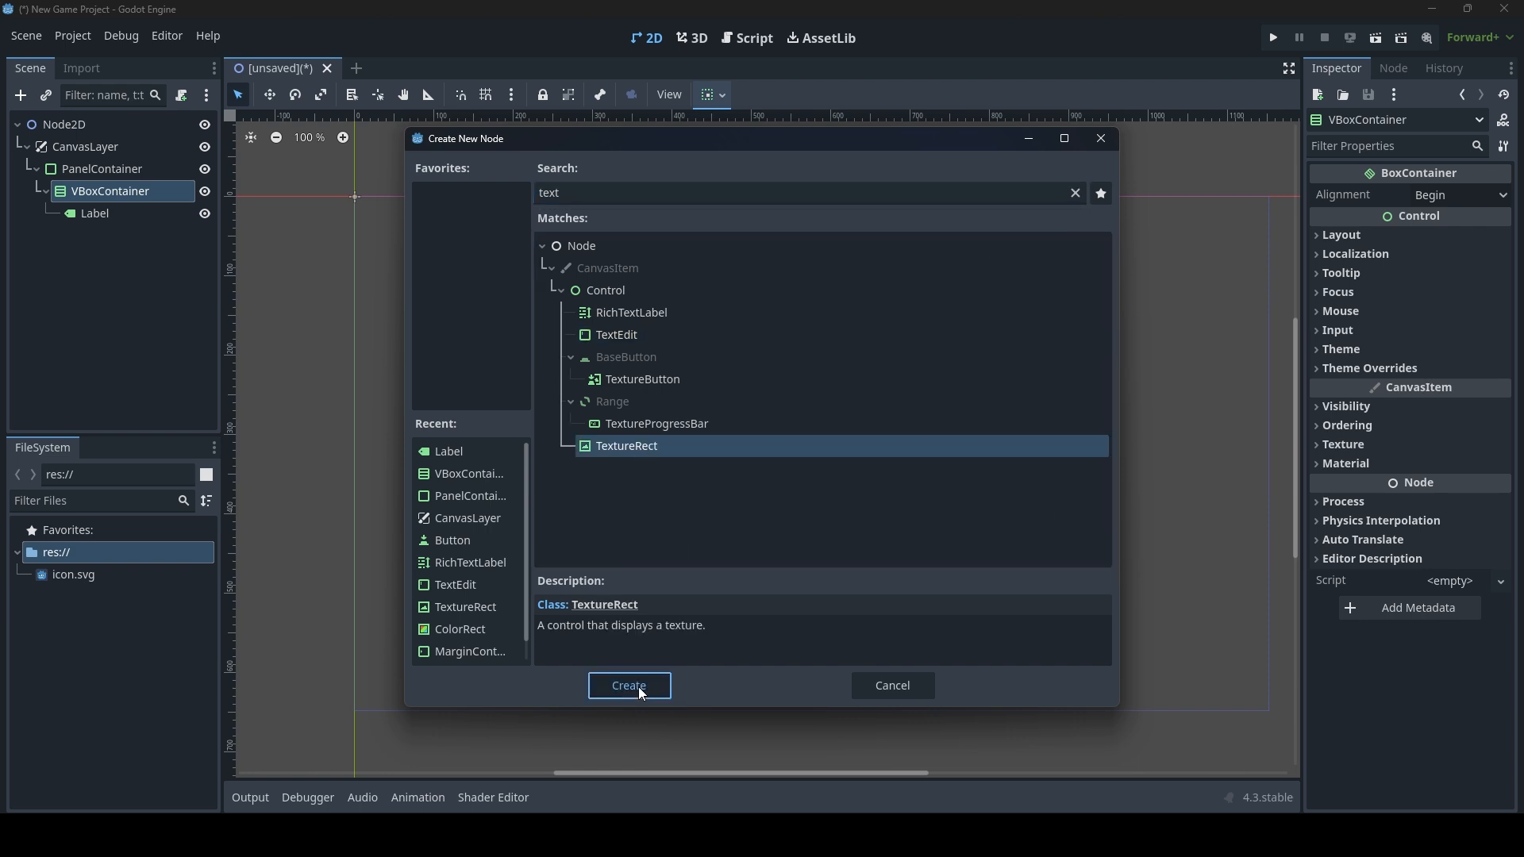
{"action": "left_click", "coordinate": [628, 685]}
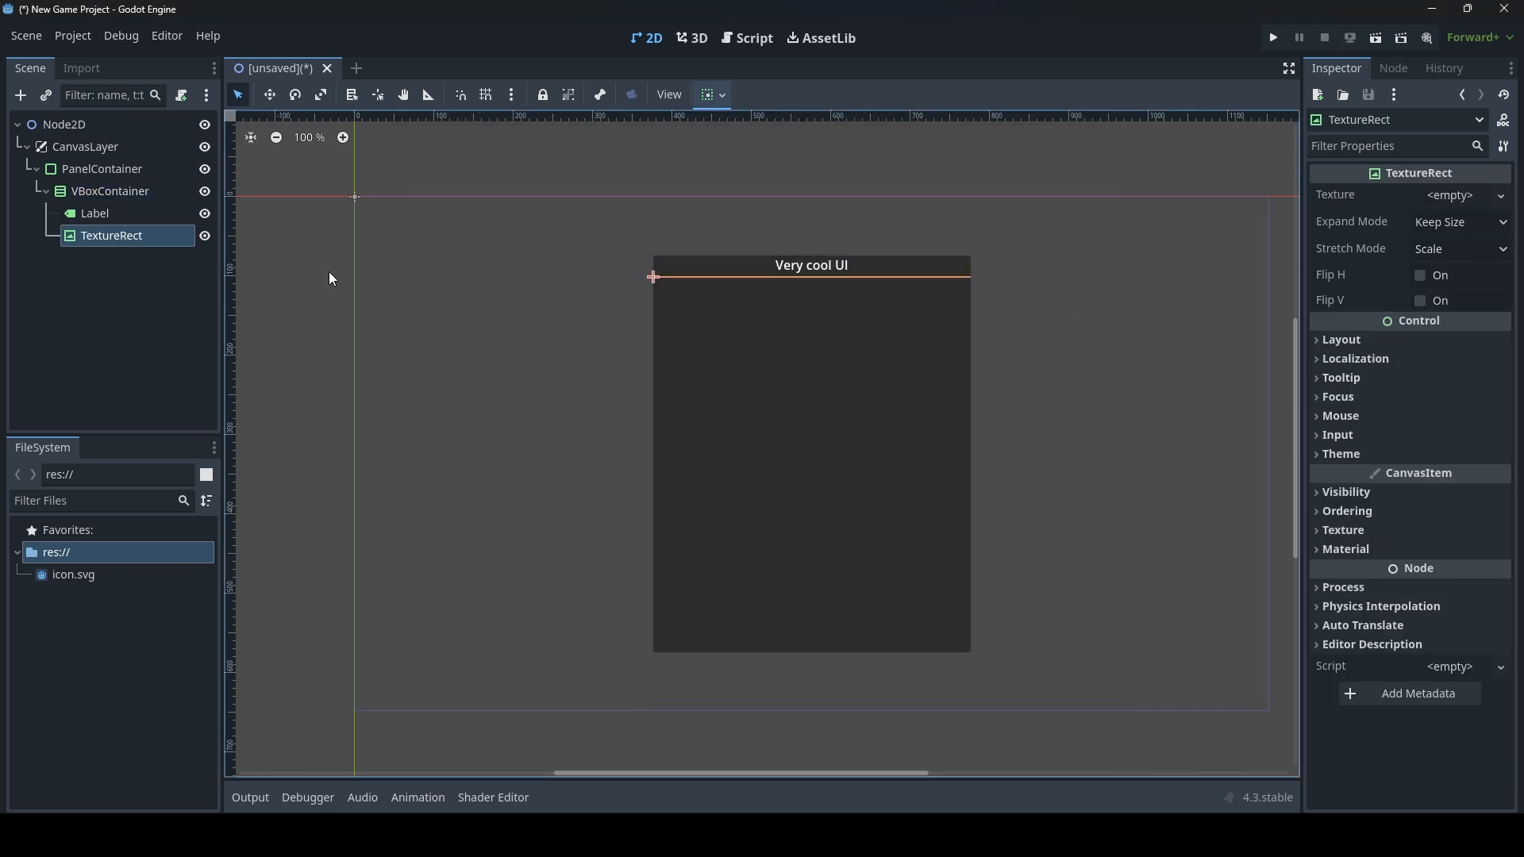
{"action": "left_click", "coordinate": [1500, 195]}
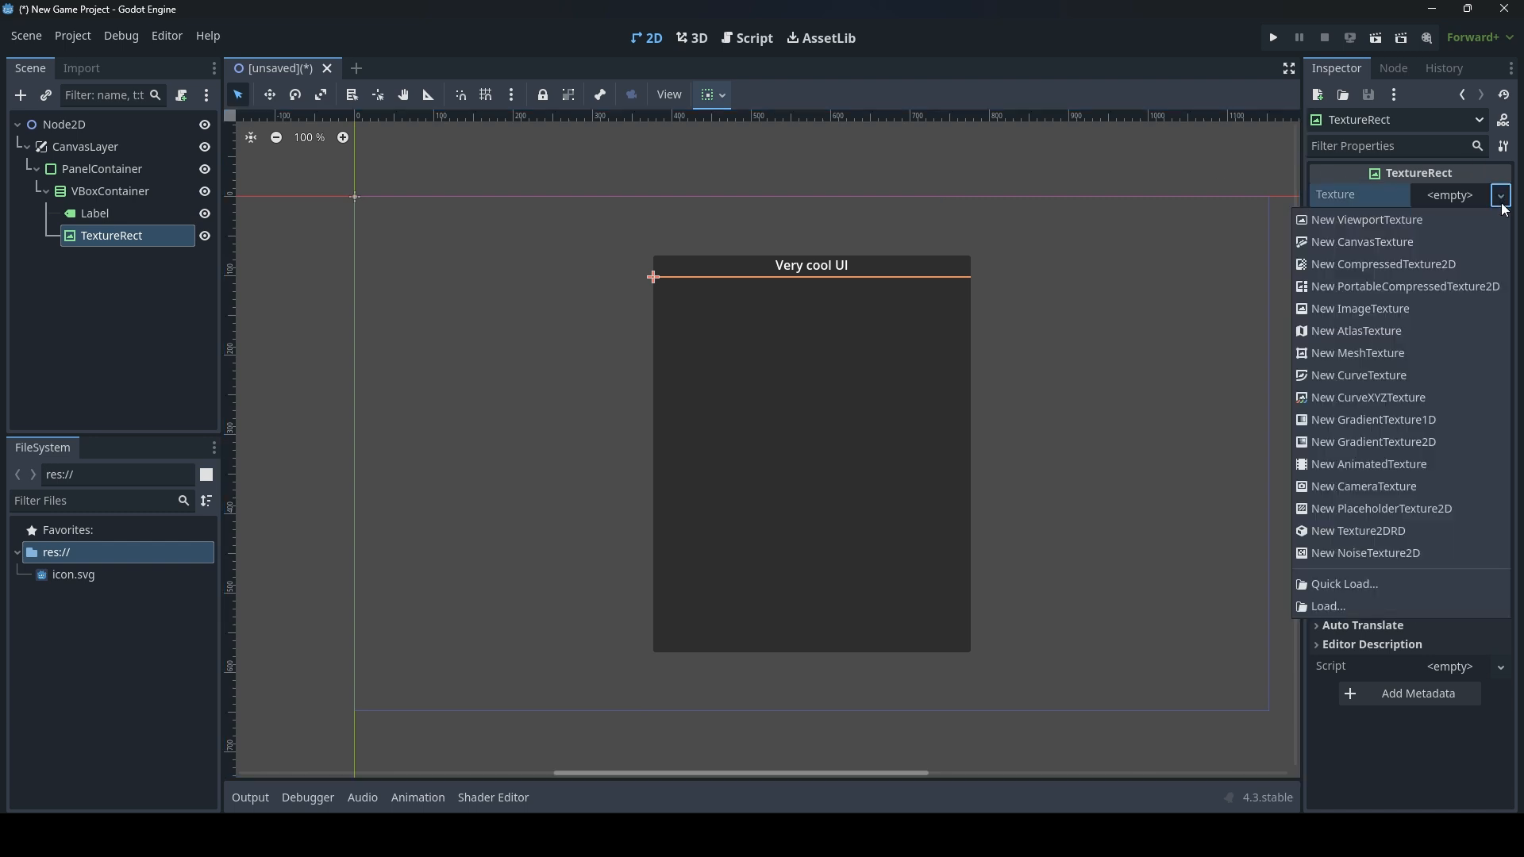
{"action": "left_click", "coordinate": [1344, 583]}
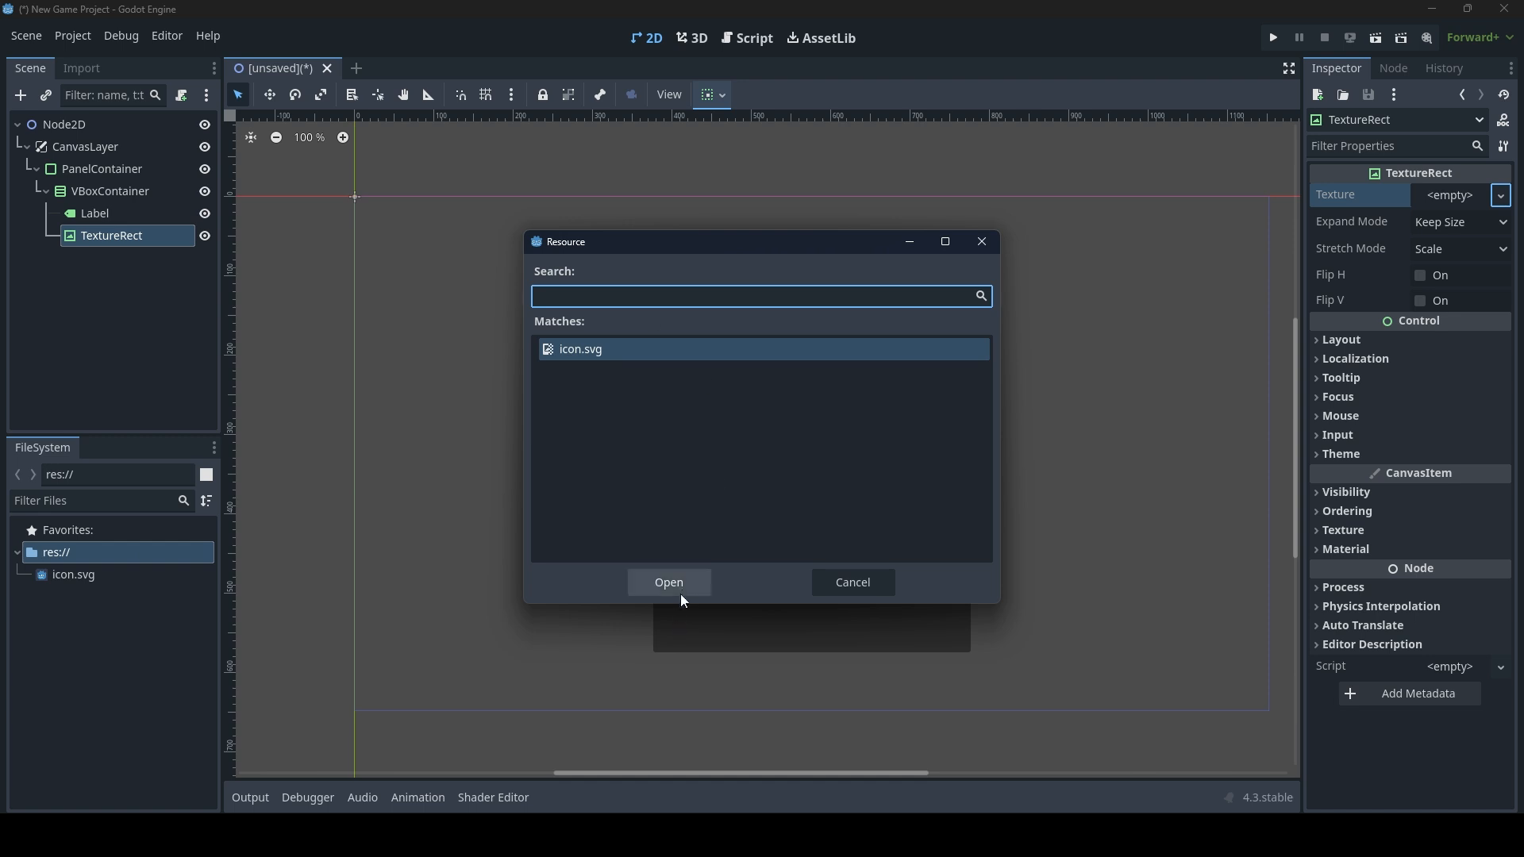
{"action": "left_click", "coordinate": [668, 583]}
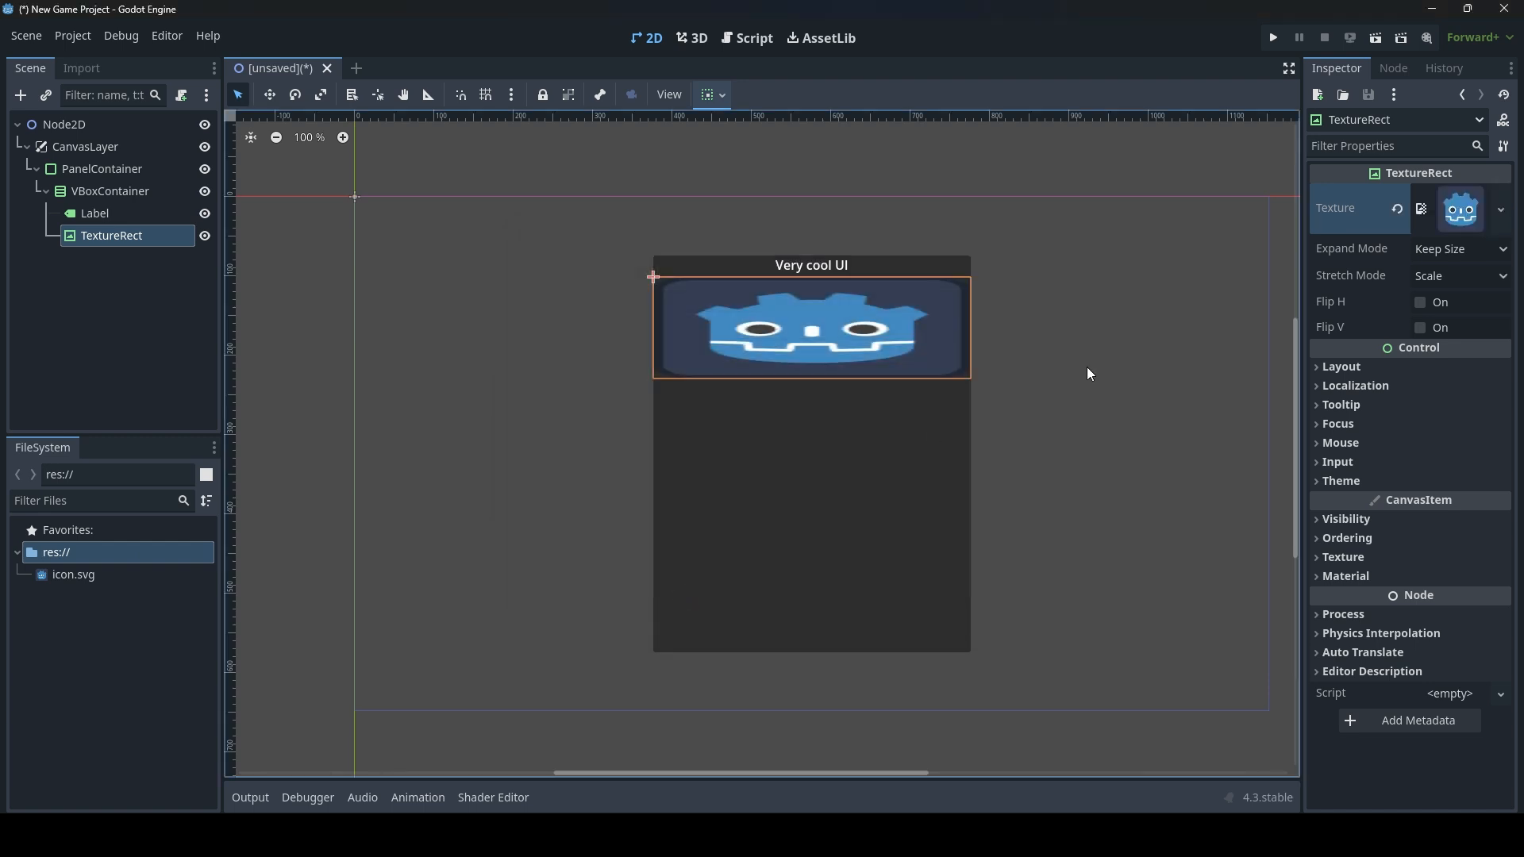
{"action": "mouse_move", "coordinate": [1400, 372]}
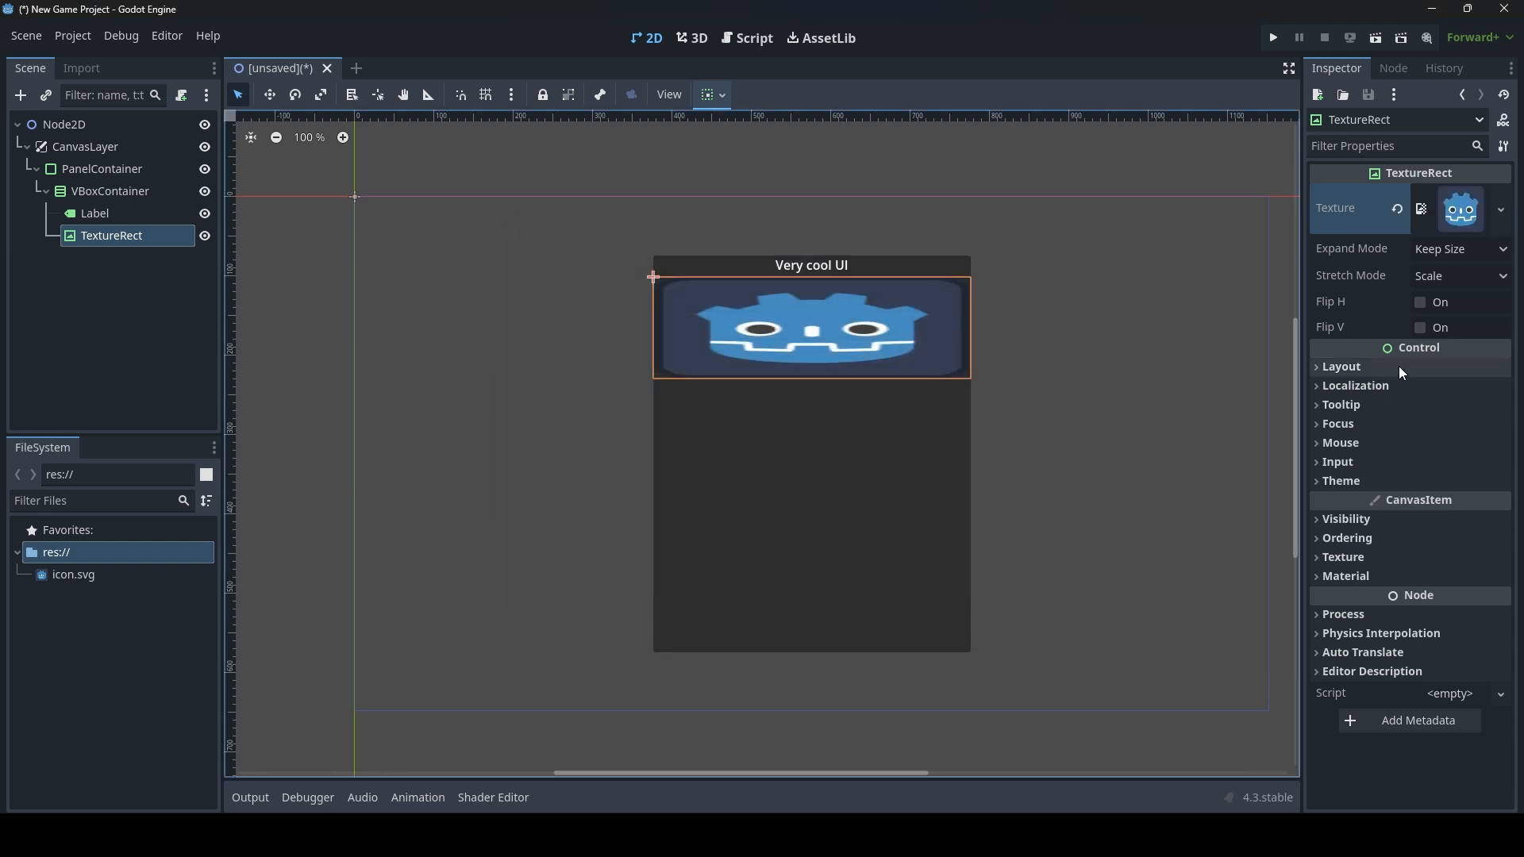
Enable Vertical Expand in the TextureRect's Container Sizing so the icon fills the panel.
{"action": "left_click", "coordinate": [1342, 366]}
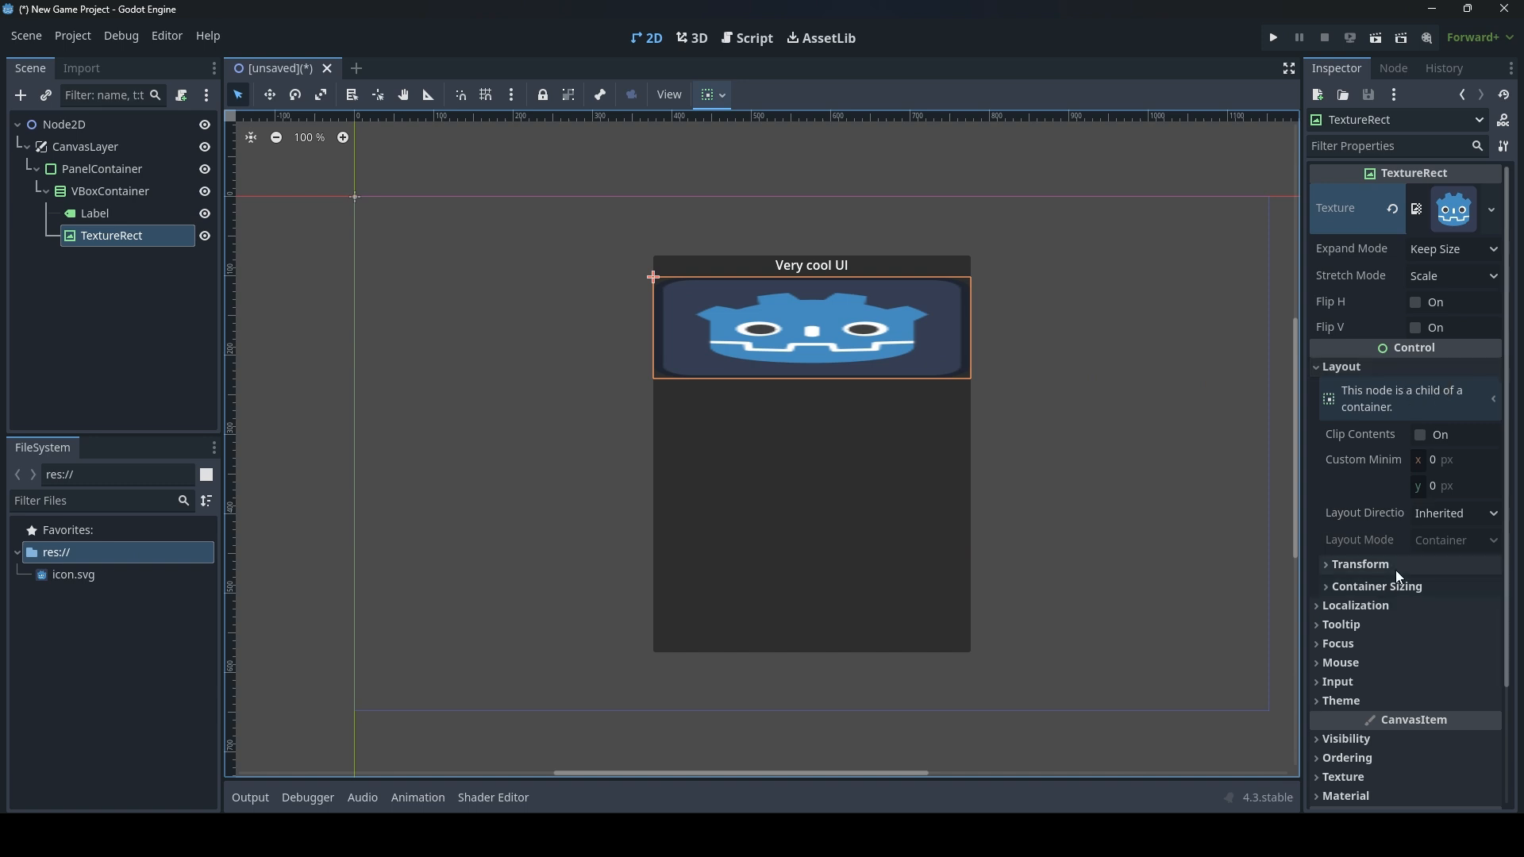
{"action": "left_click", "coordinate": [1377, 586]}
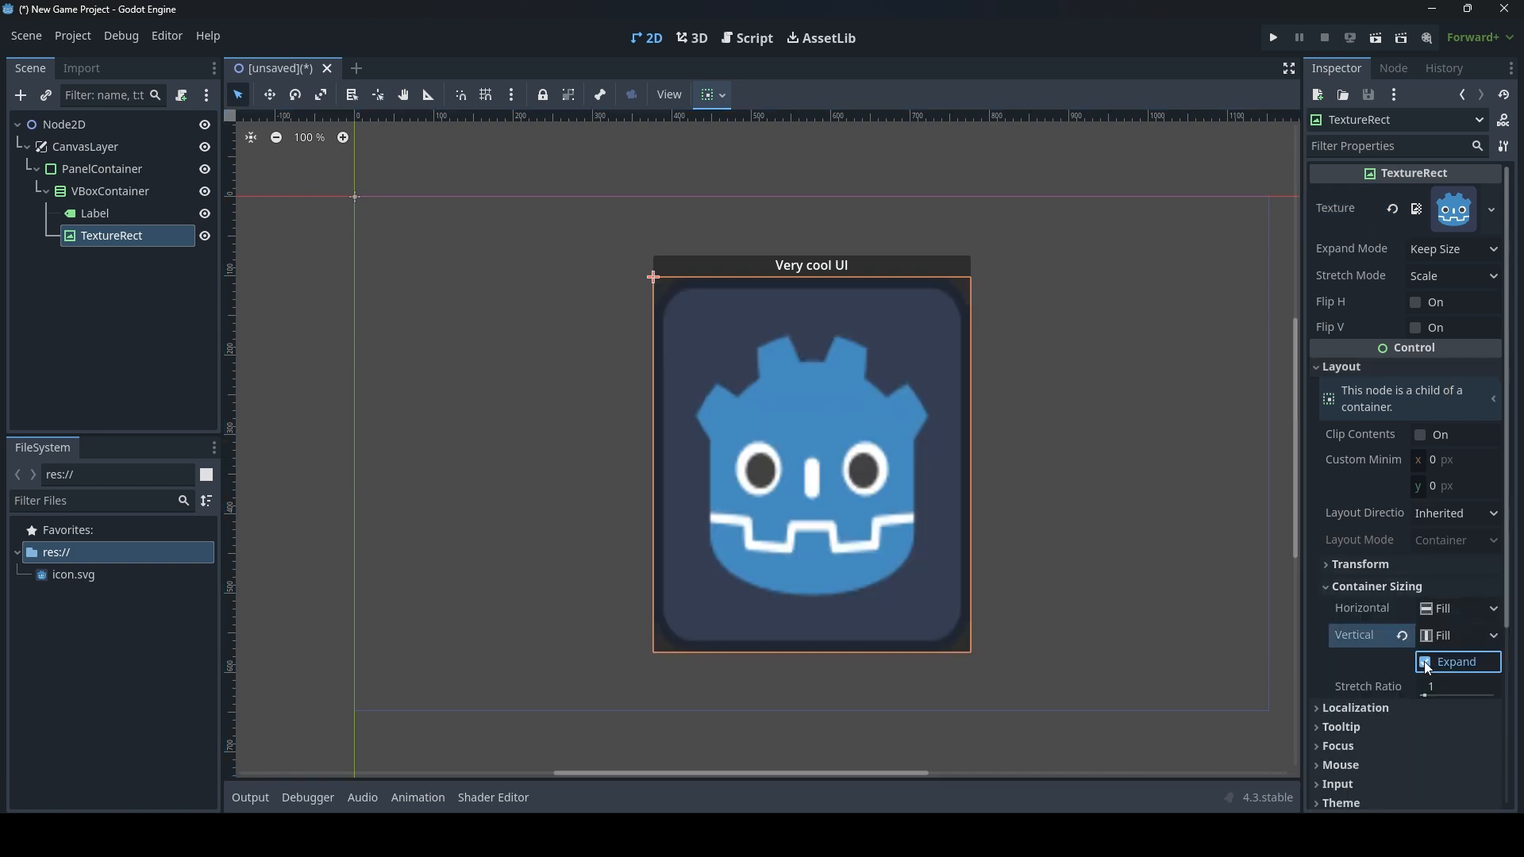
{"action": "left_click", "coordinate": [1426, 661]}
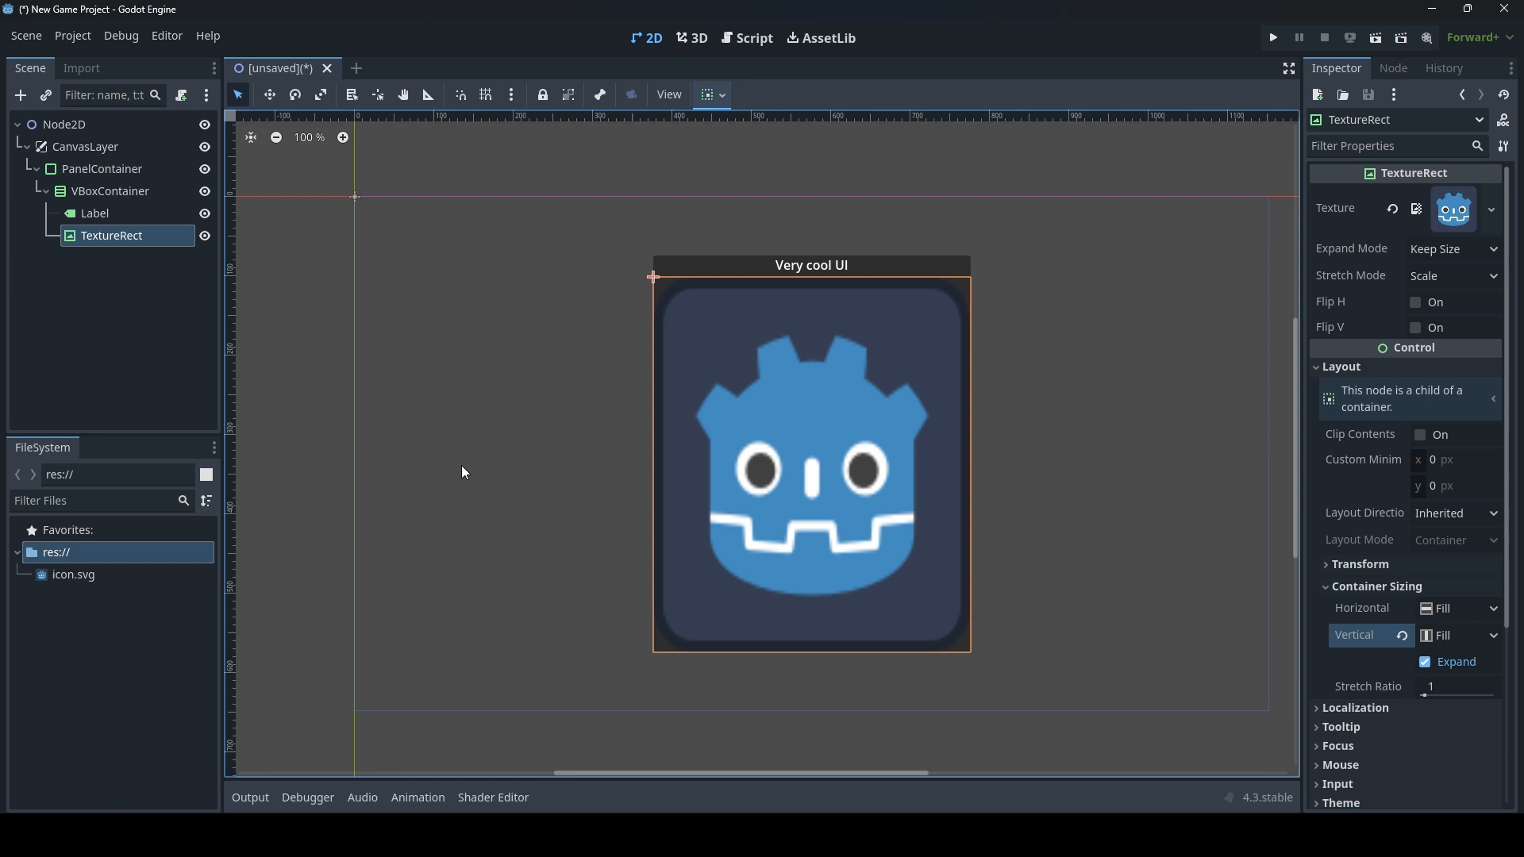
{"action": "left_click", "coordinate": [150, 313]}
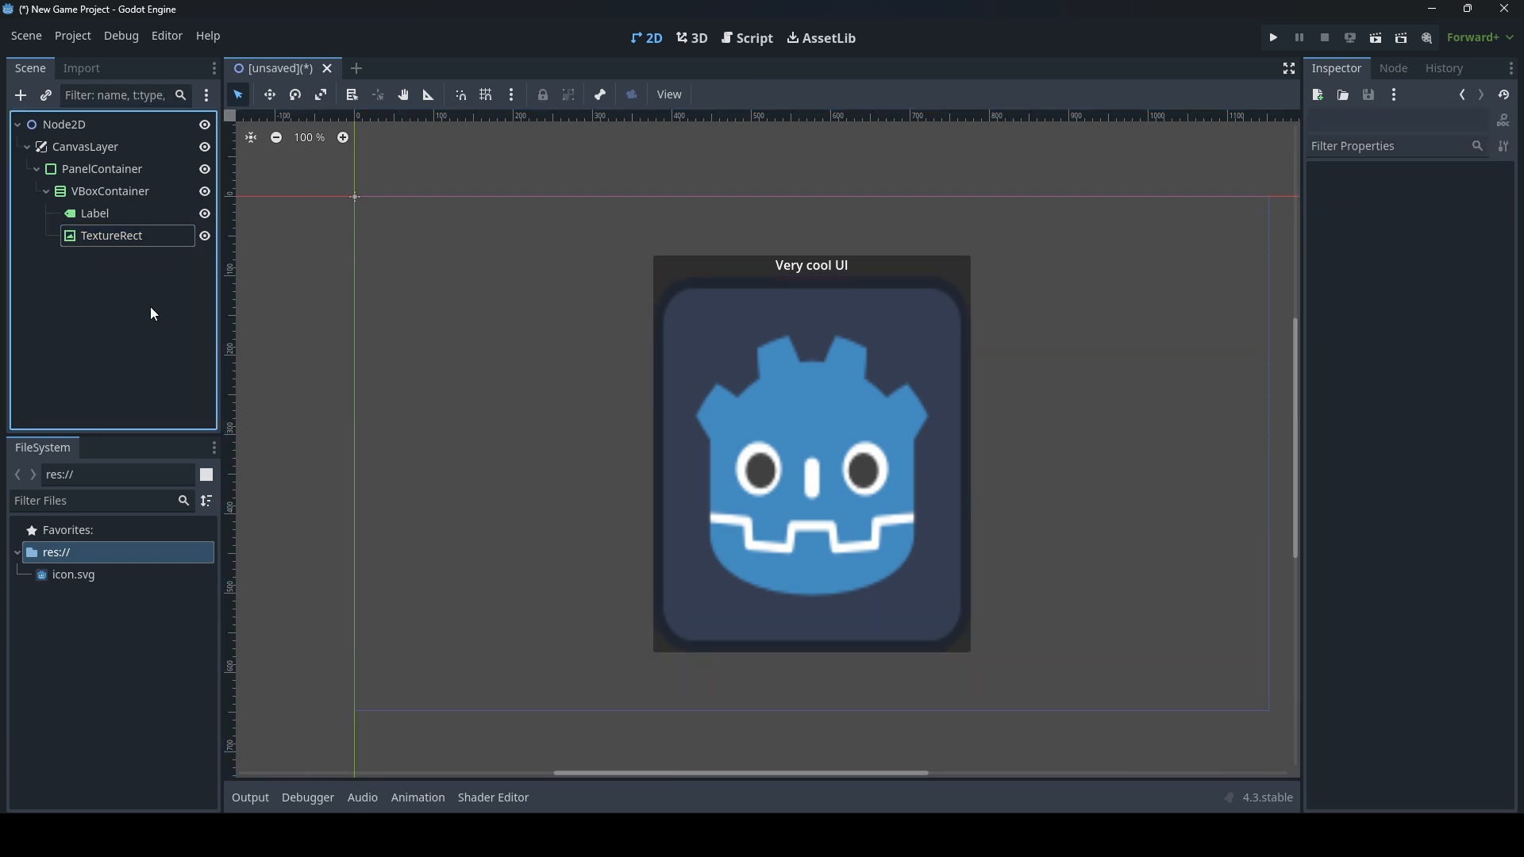
Add a RichTextLabel under the VBoxContainer with the text 'Bla bla bla'.
{"action": "left_click", "coordinate": [110, 190]}
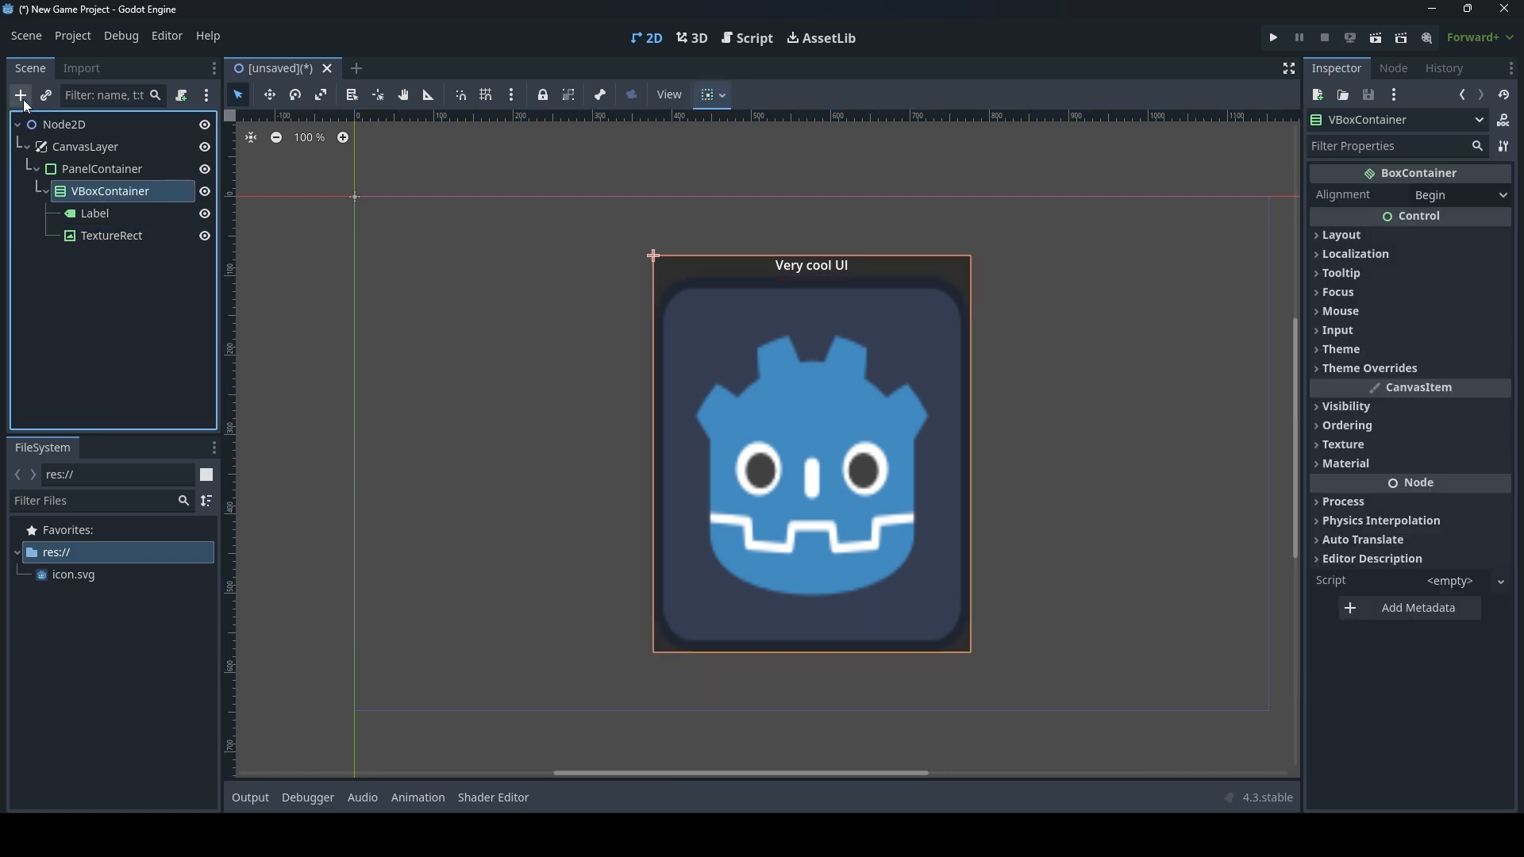
{"action": "left_click", "coordinate": [21, 93]}
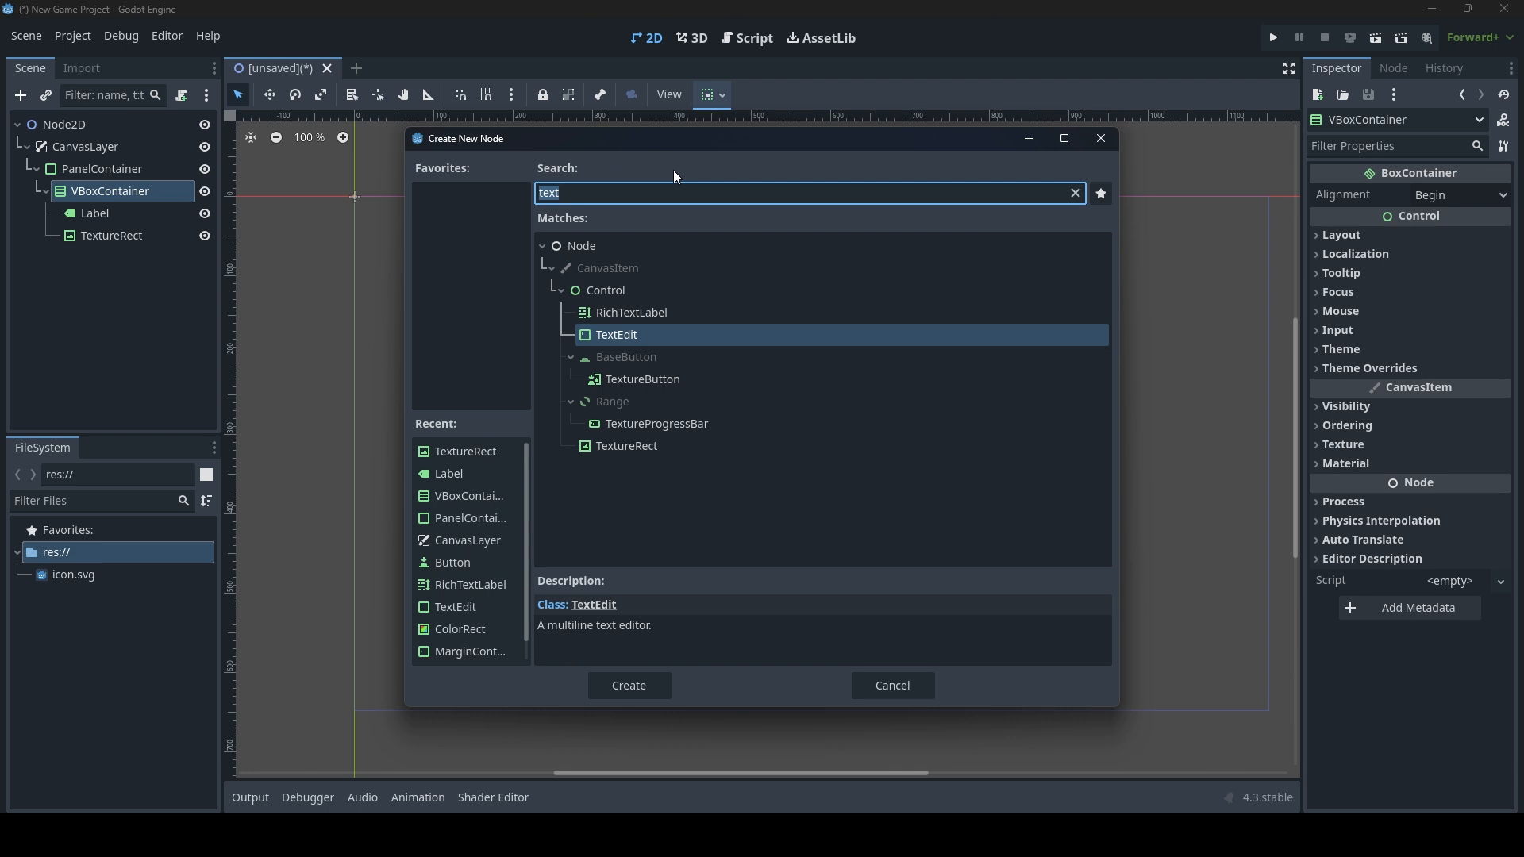
{"action": "type", "text": "ri"}
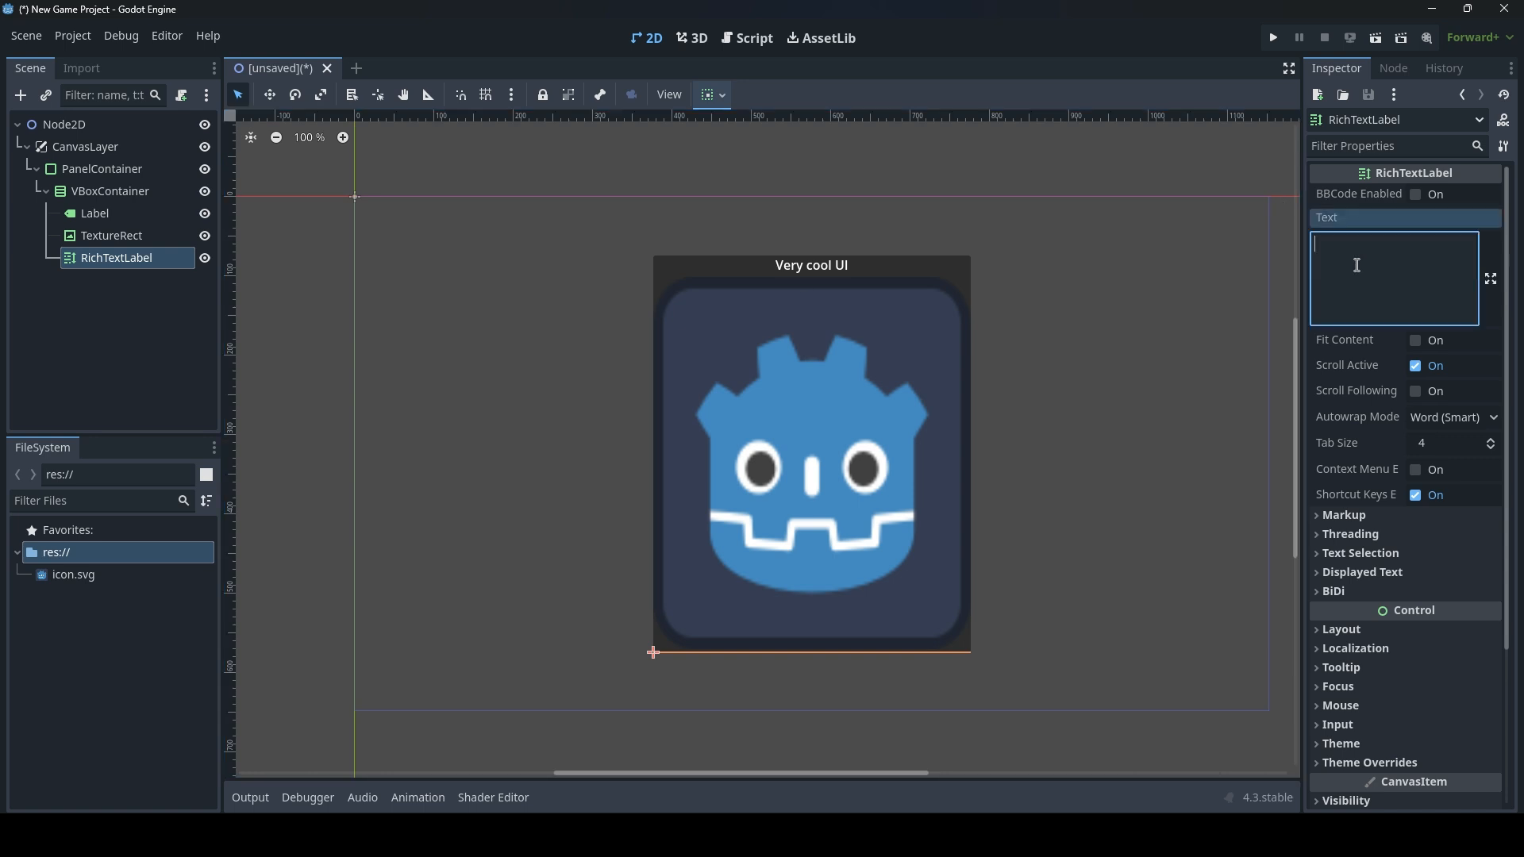
{"action": "type", "text": "Bla bla bl"}
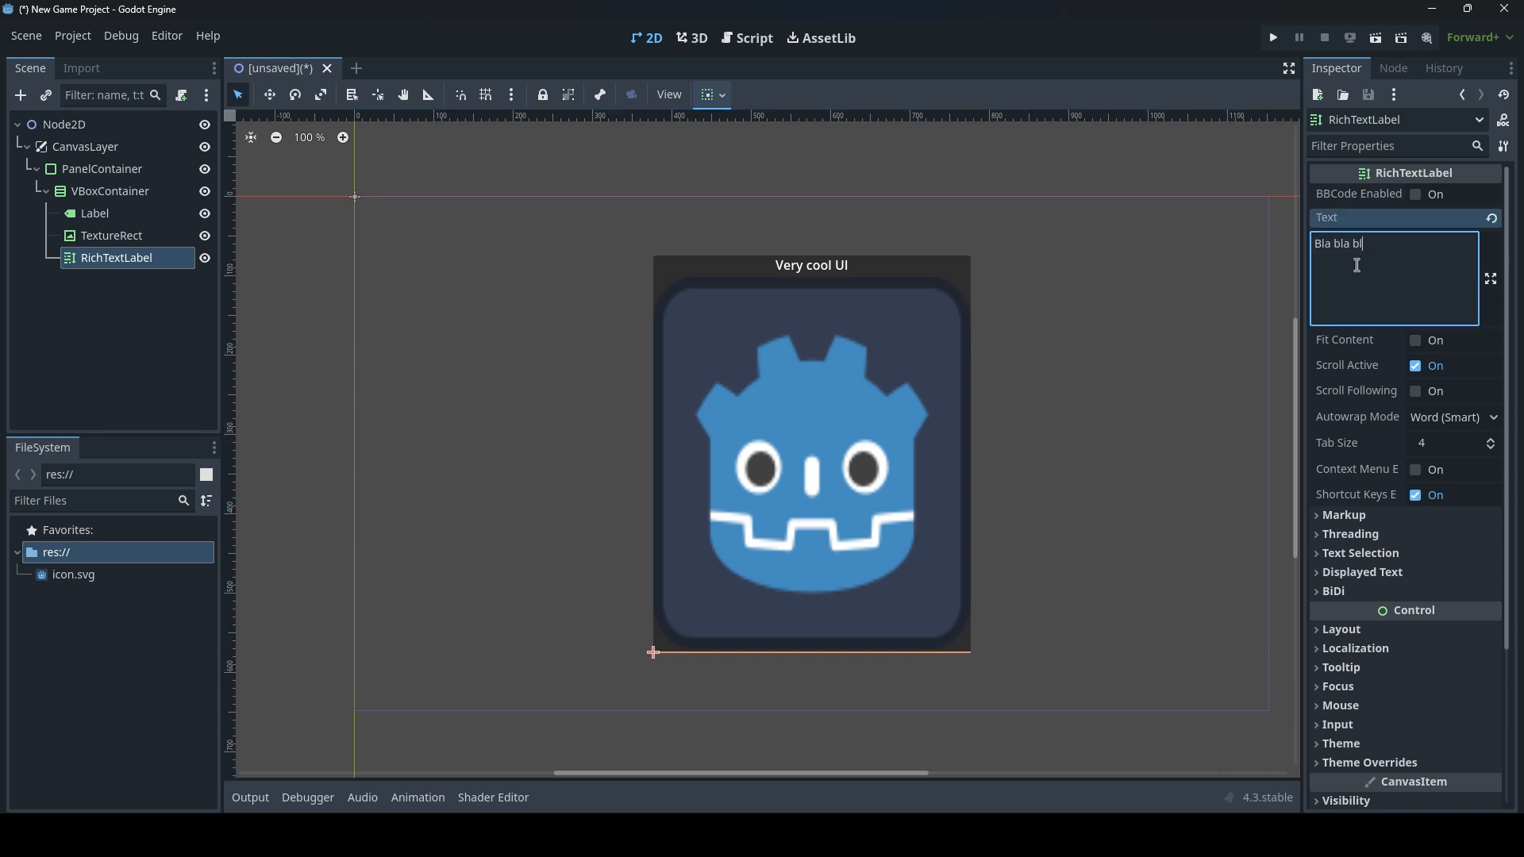
{"action": "type", "text": "a"}
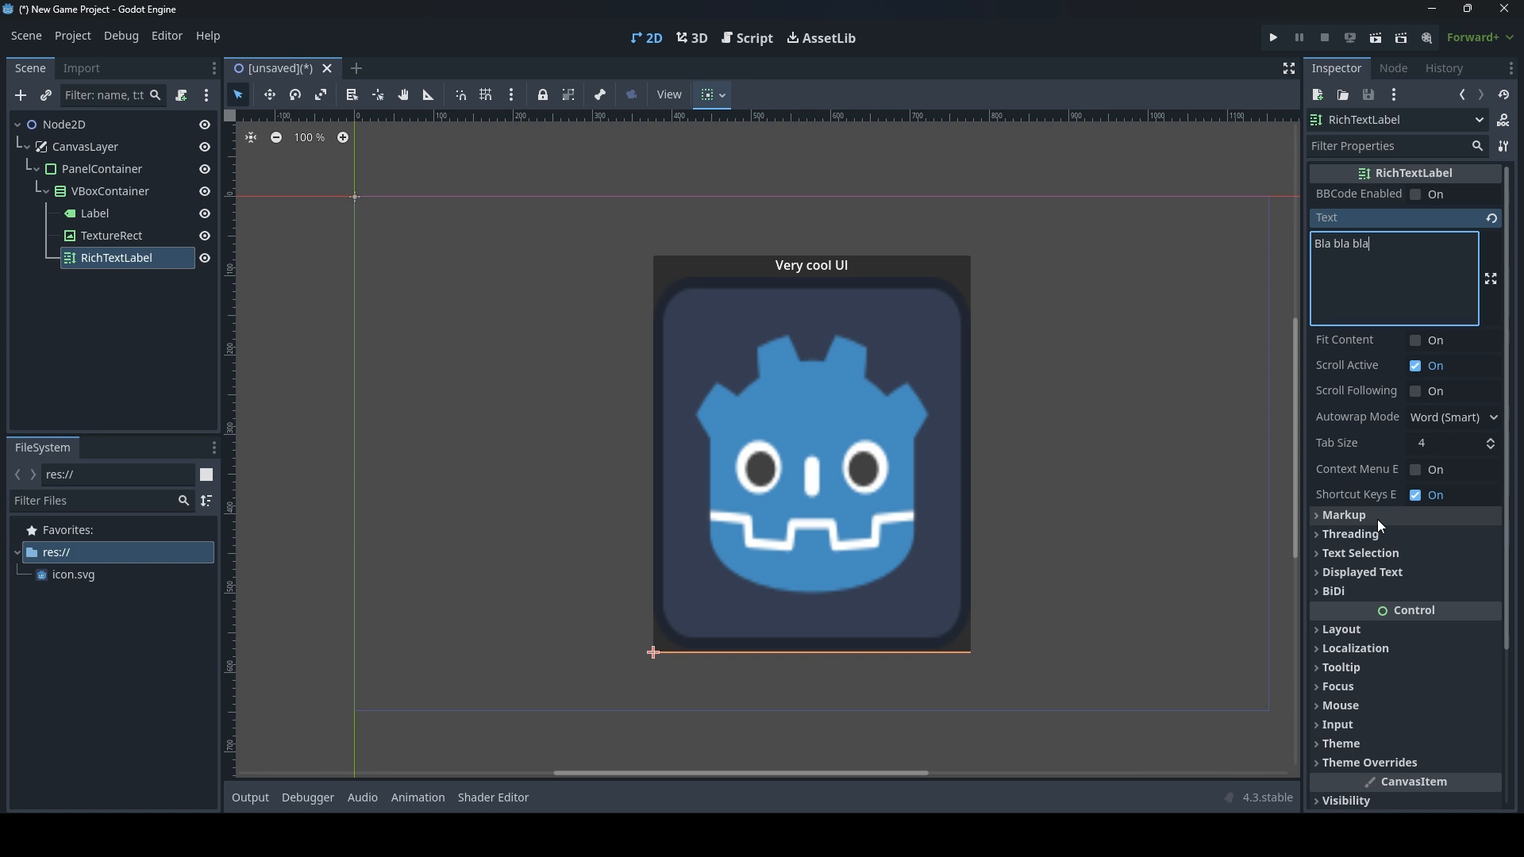
Enable Vertical Expand on the RichTextLabel so it shares the panel height with the icon.
{"action": "left_click", "coordinate": [1343, 629]}
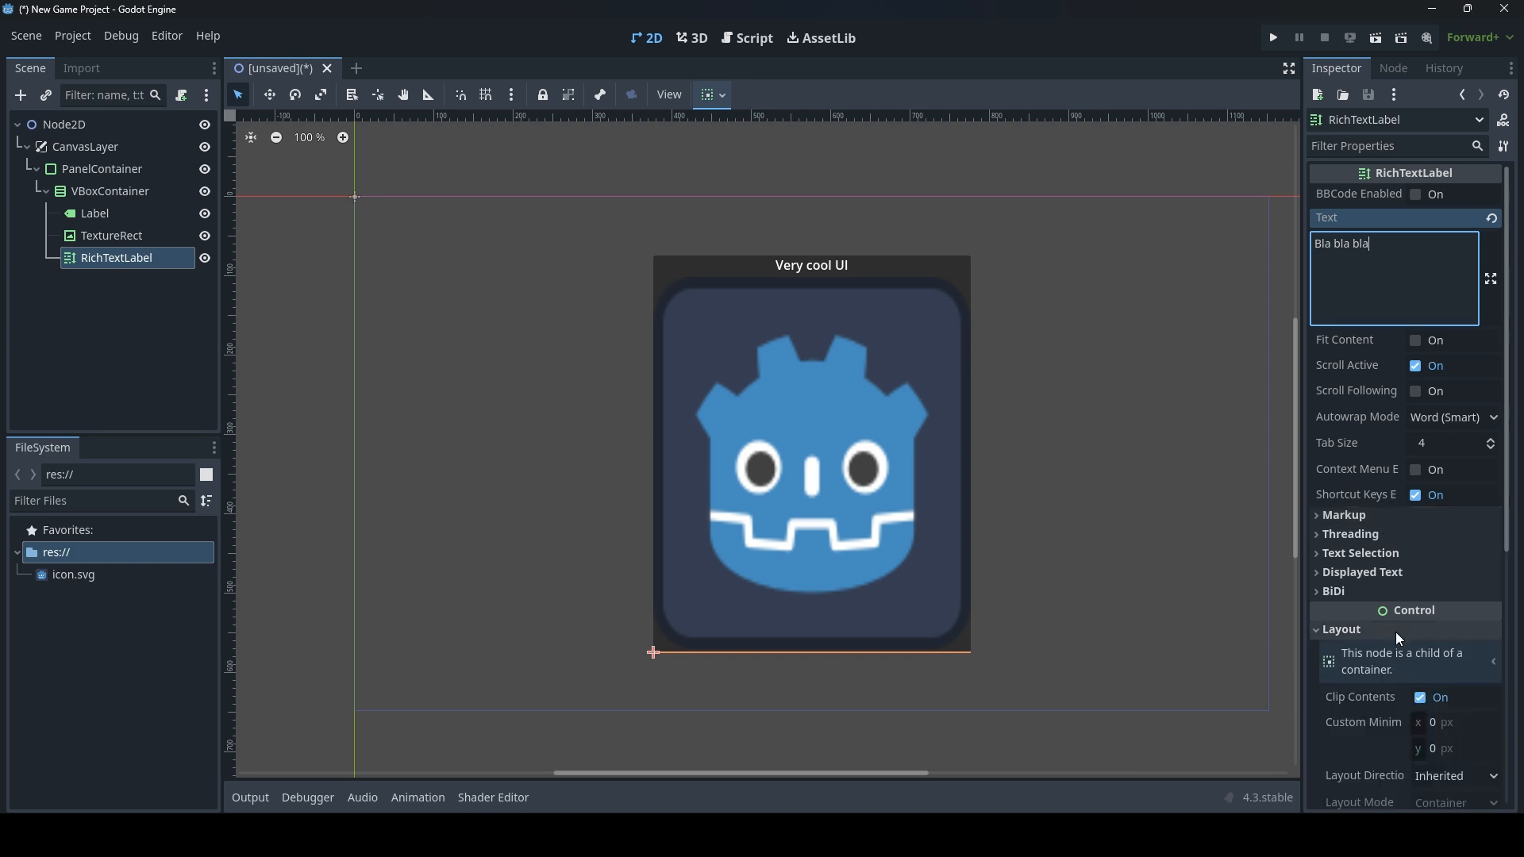
{"action": "scroll", "scroll_direction": "down", "scroll_amount": 3}
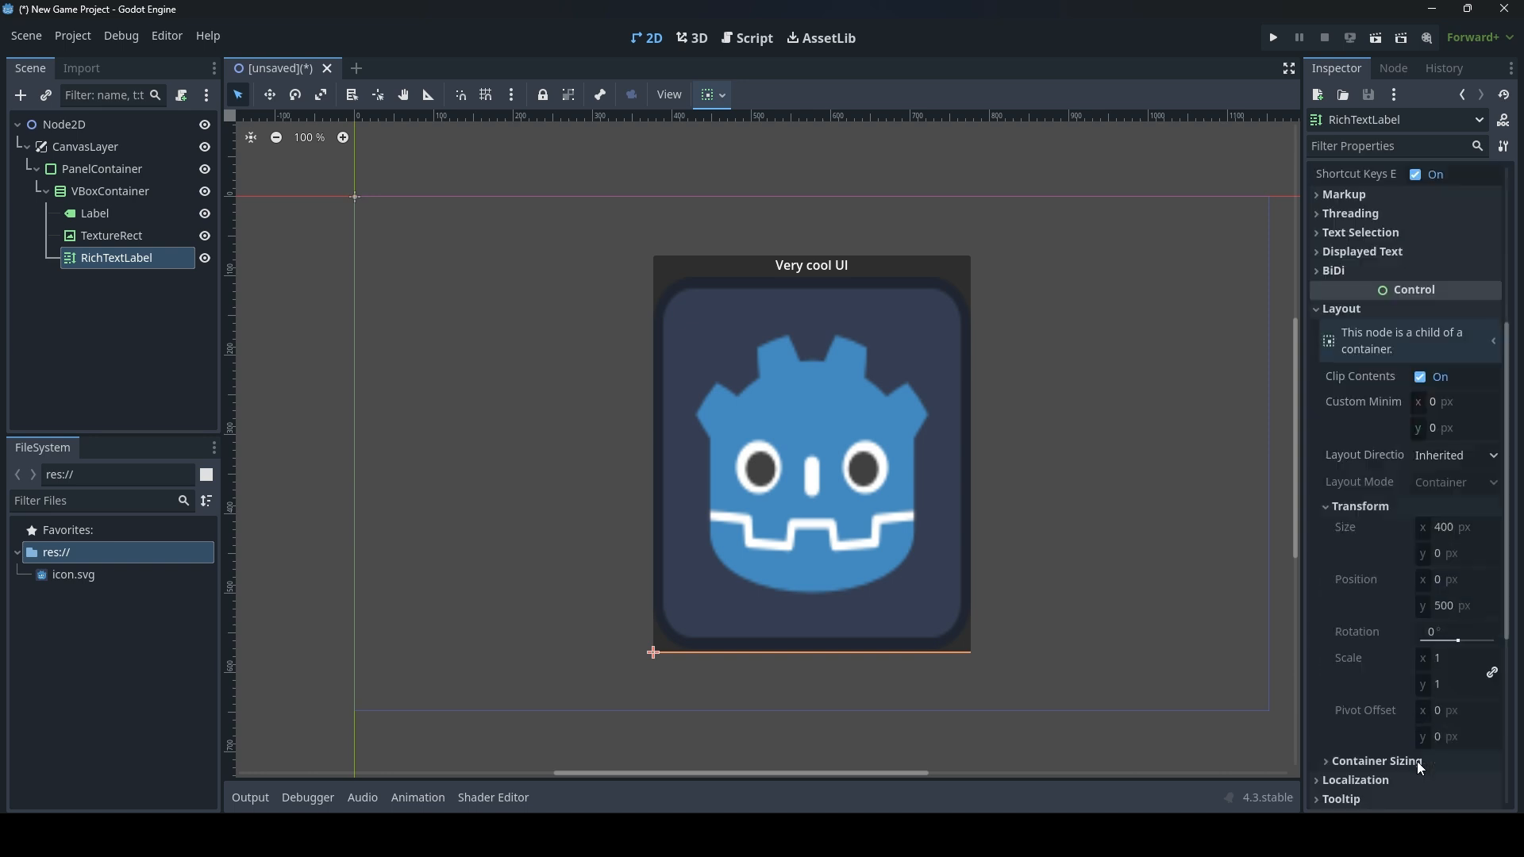
{"action": "left_click", "coordinate": [1419, 677]}
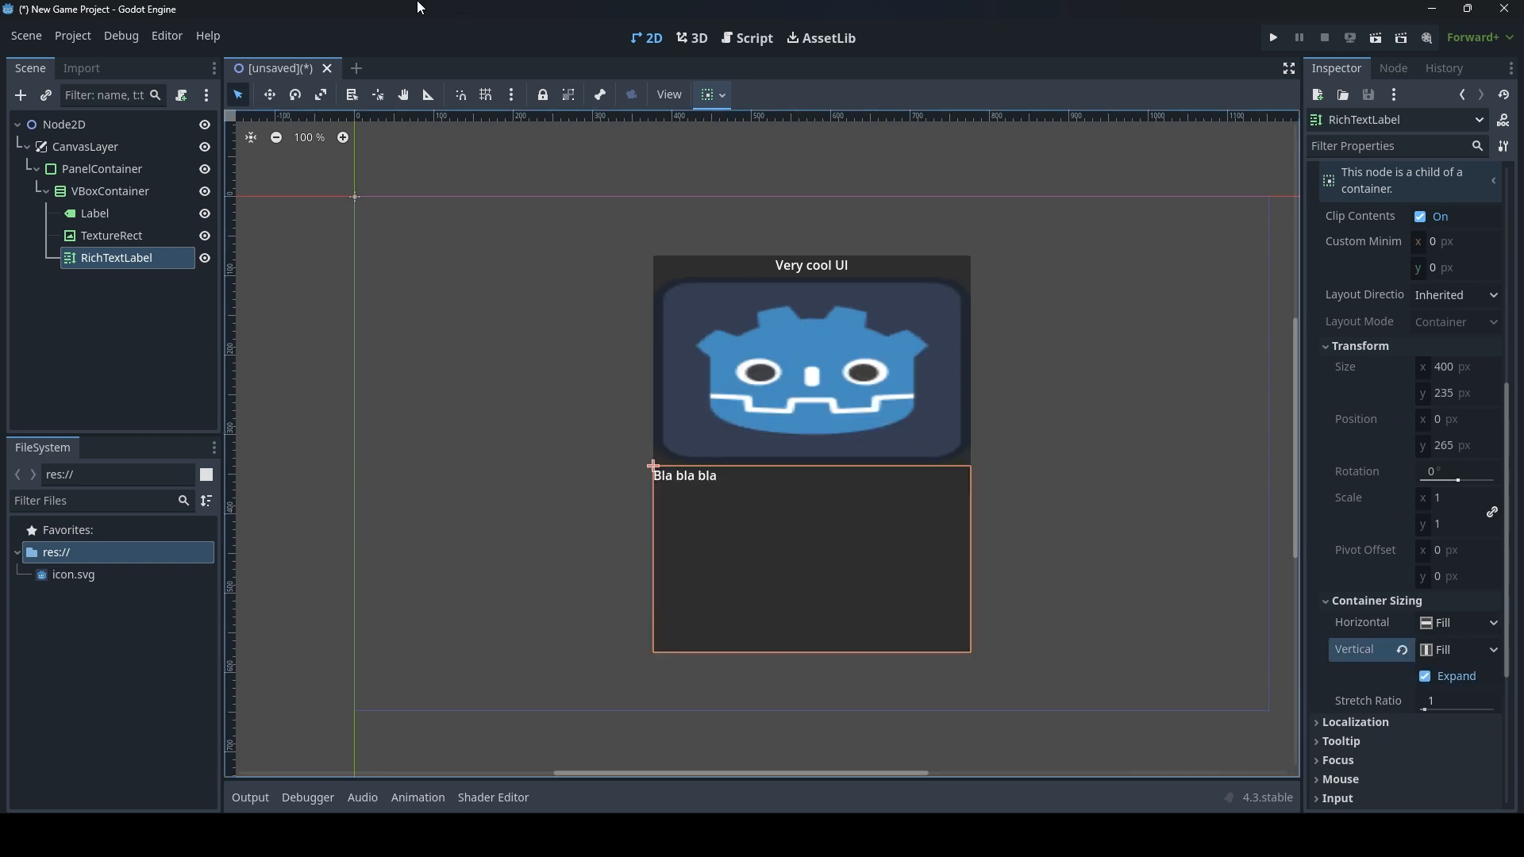
{"action": "left_click", "coordinate": [111, 191]}
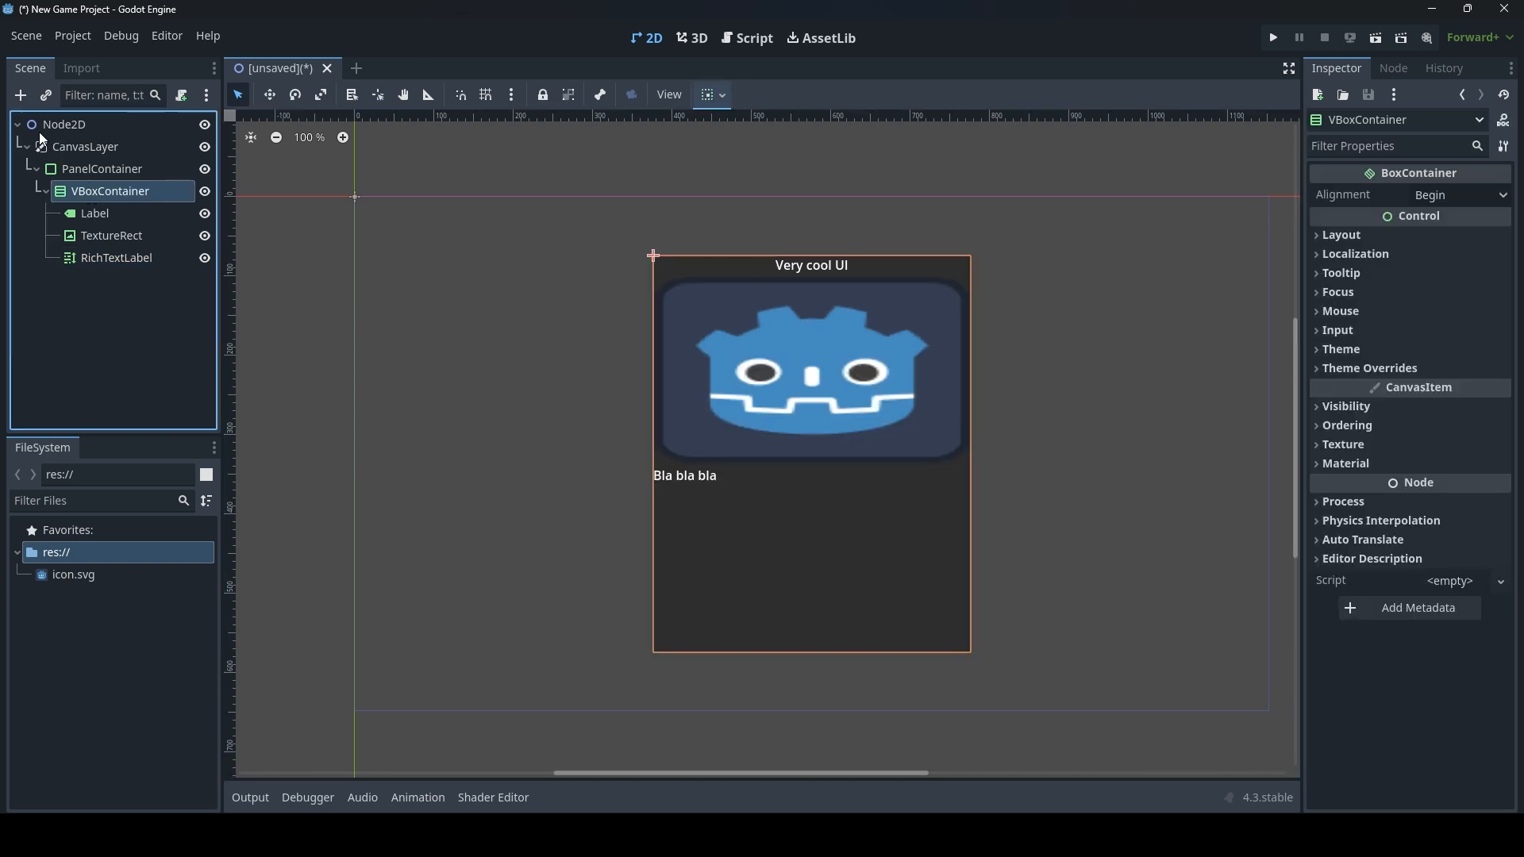
{"action": "mouse_move", "coordinate": [20, 93]}
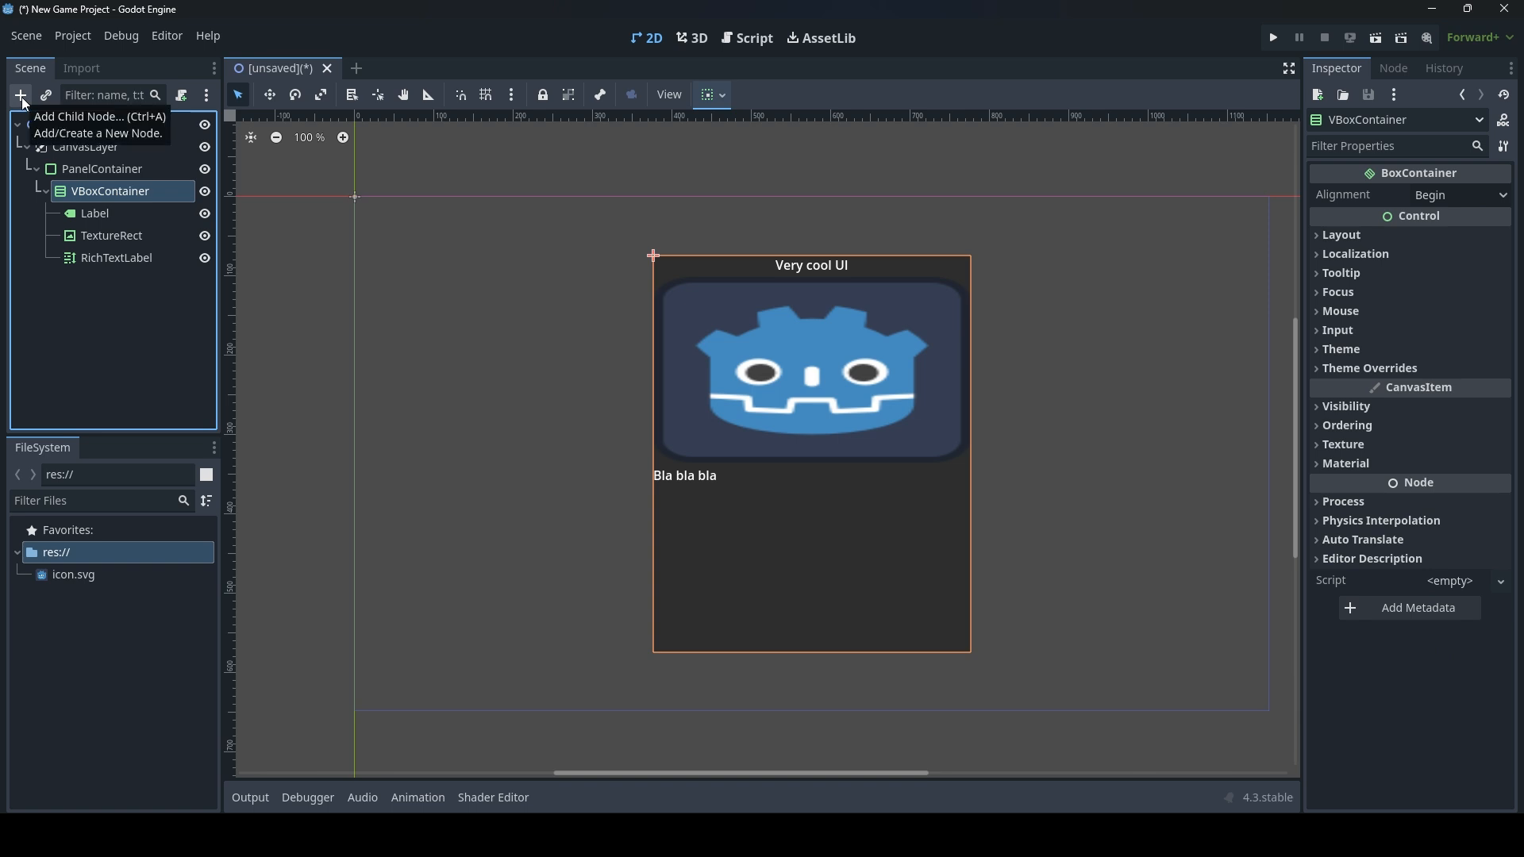
Add a Button under the VBoxContainer with its Text set to 'Exit'.
{"action": "left_click", "coordinate": [21, 94]}
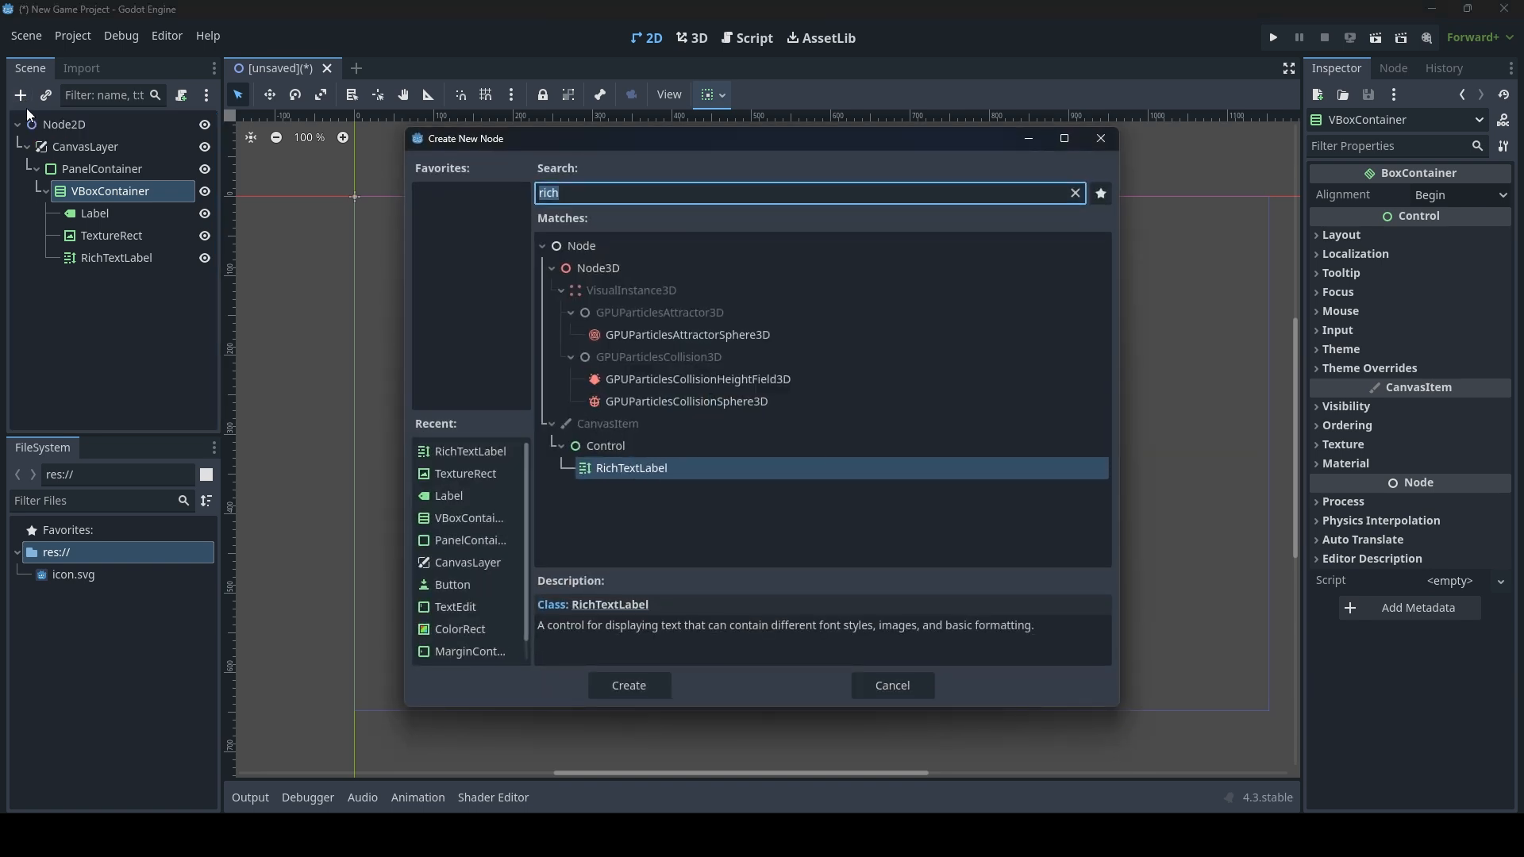
{"action": "type", "text": "button"}
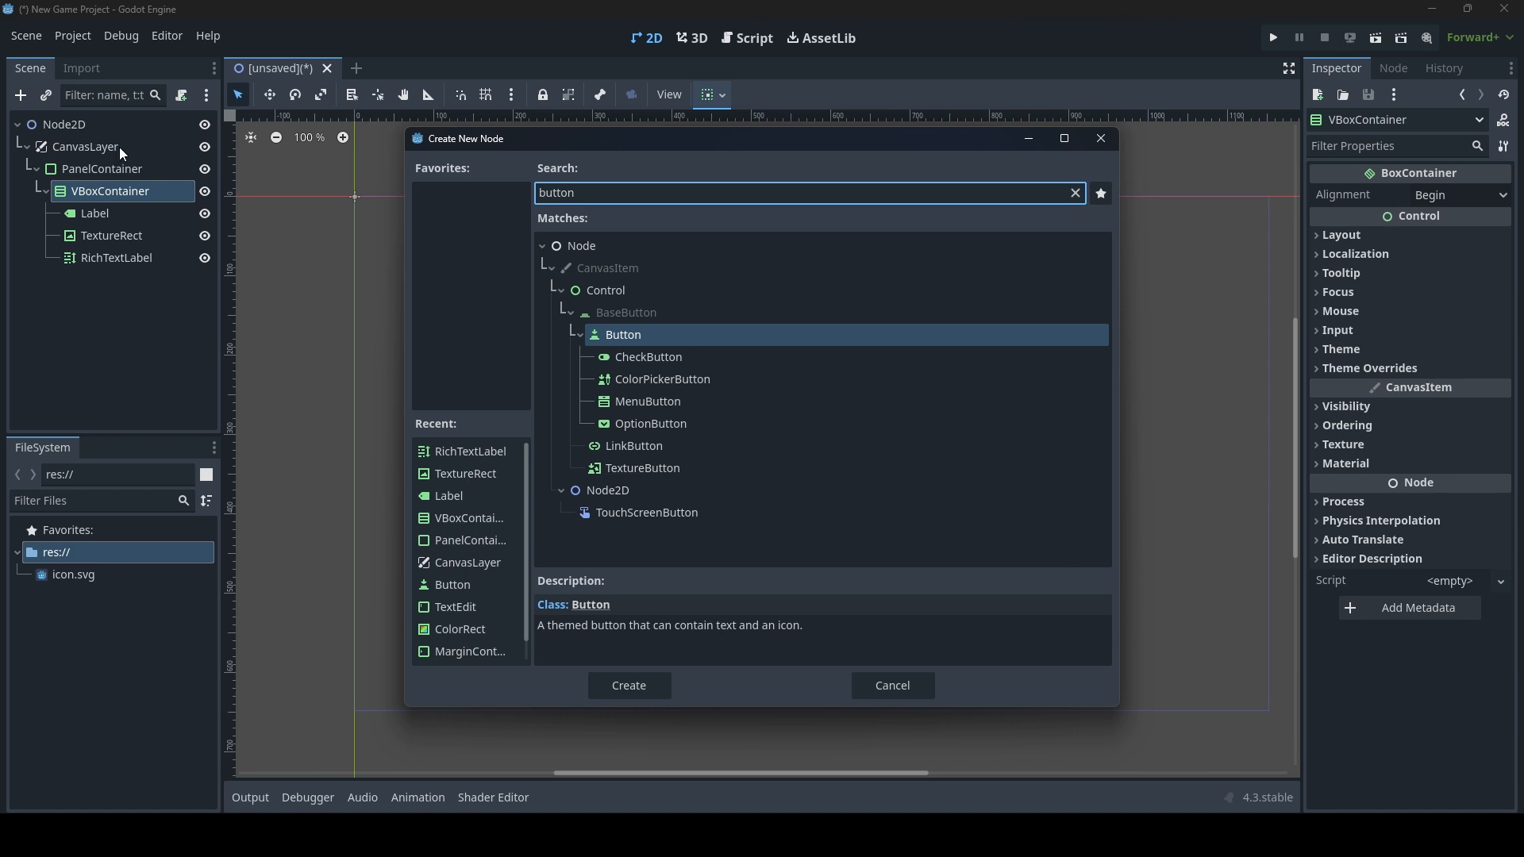
{"action": "left_click", "coordinate": [627, 686]}
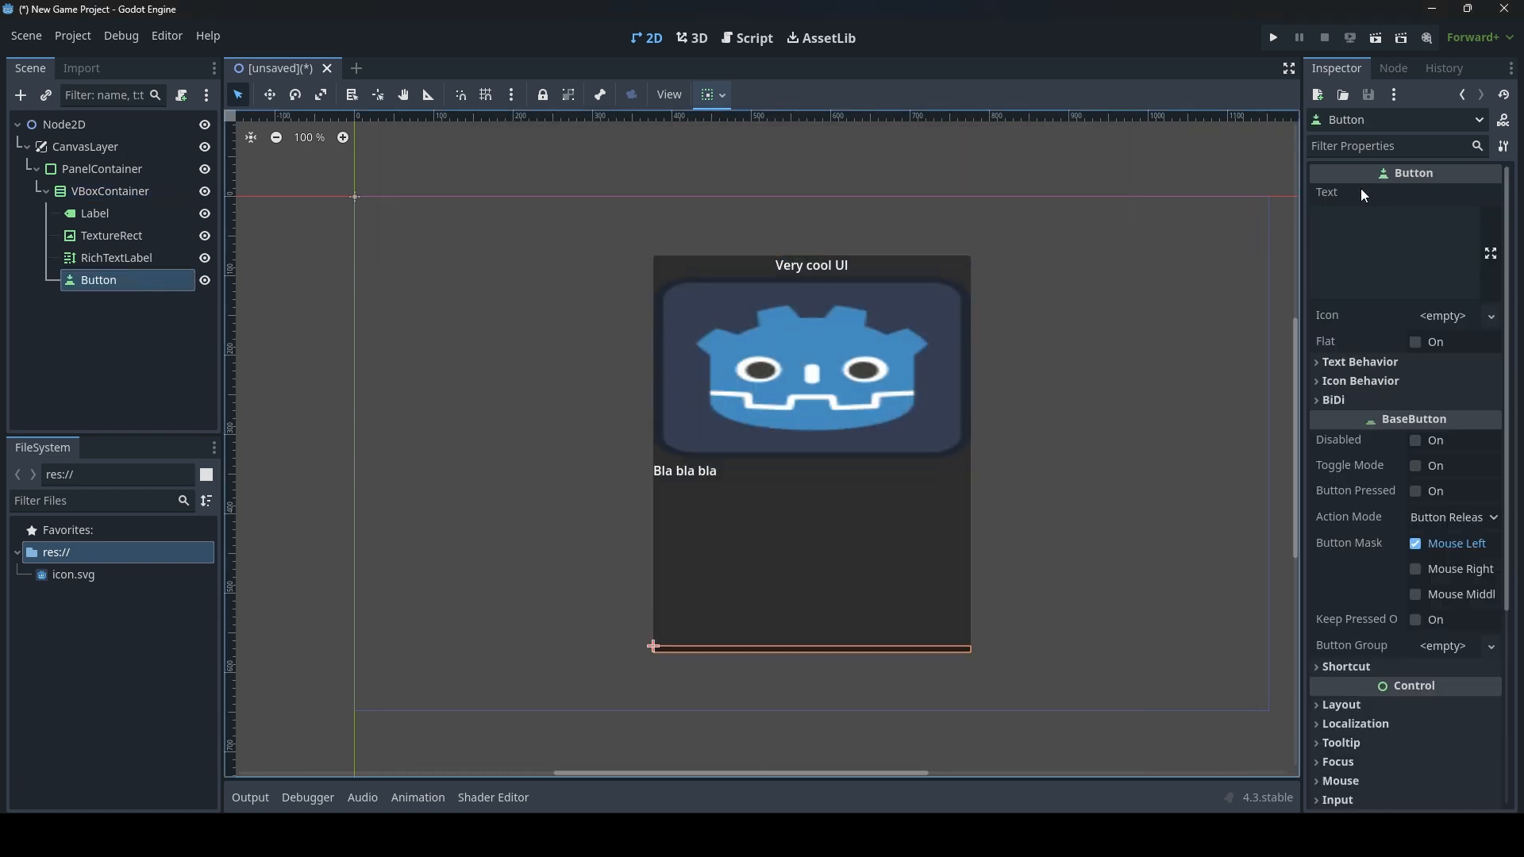
{"action": "left_click", "coordinate": [1395, 250]}
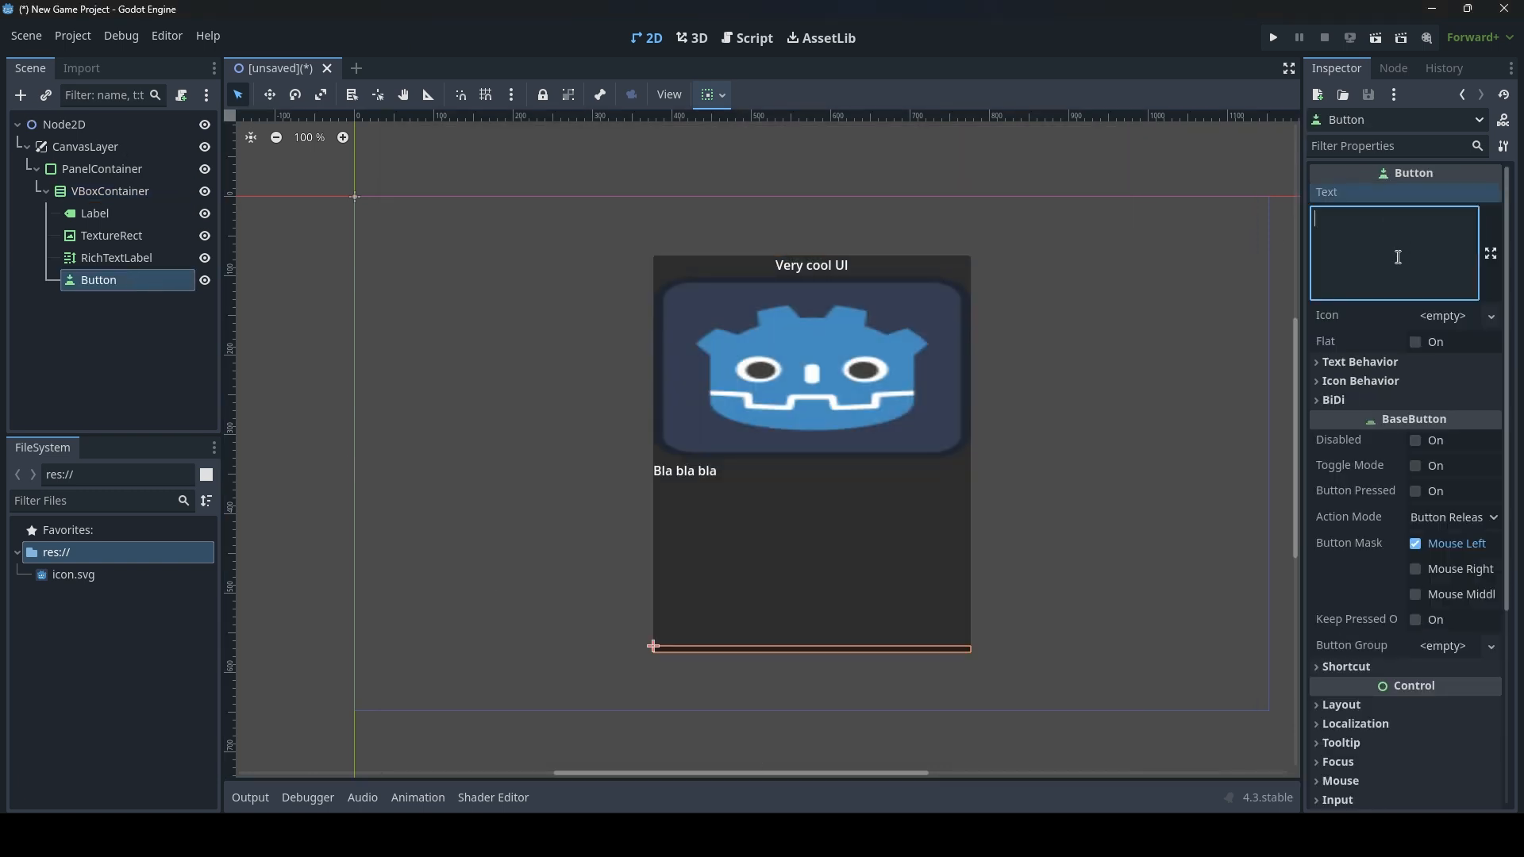
{"action": "type", "text": "Exit"}
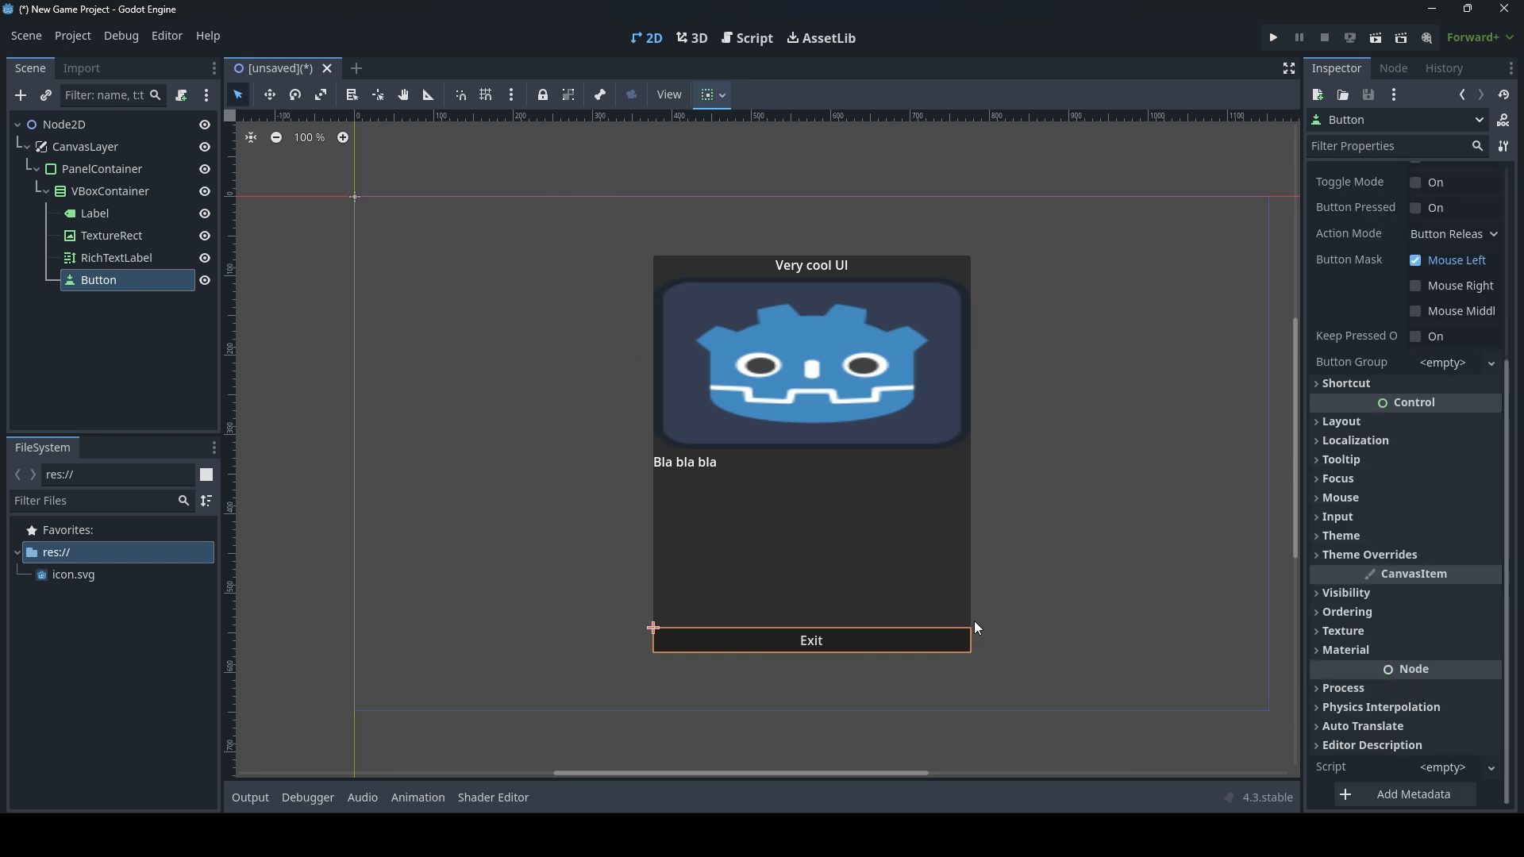
{"action": "left_click", "coordinate": [44, 190]}
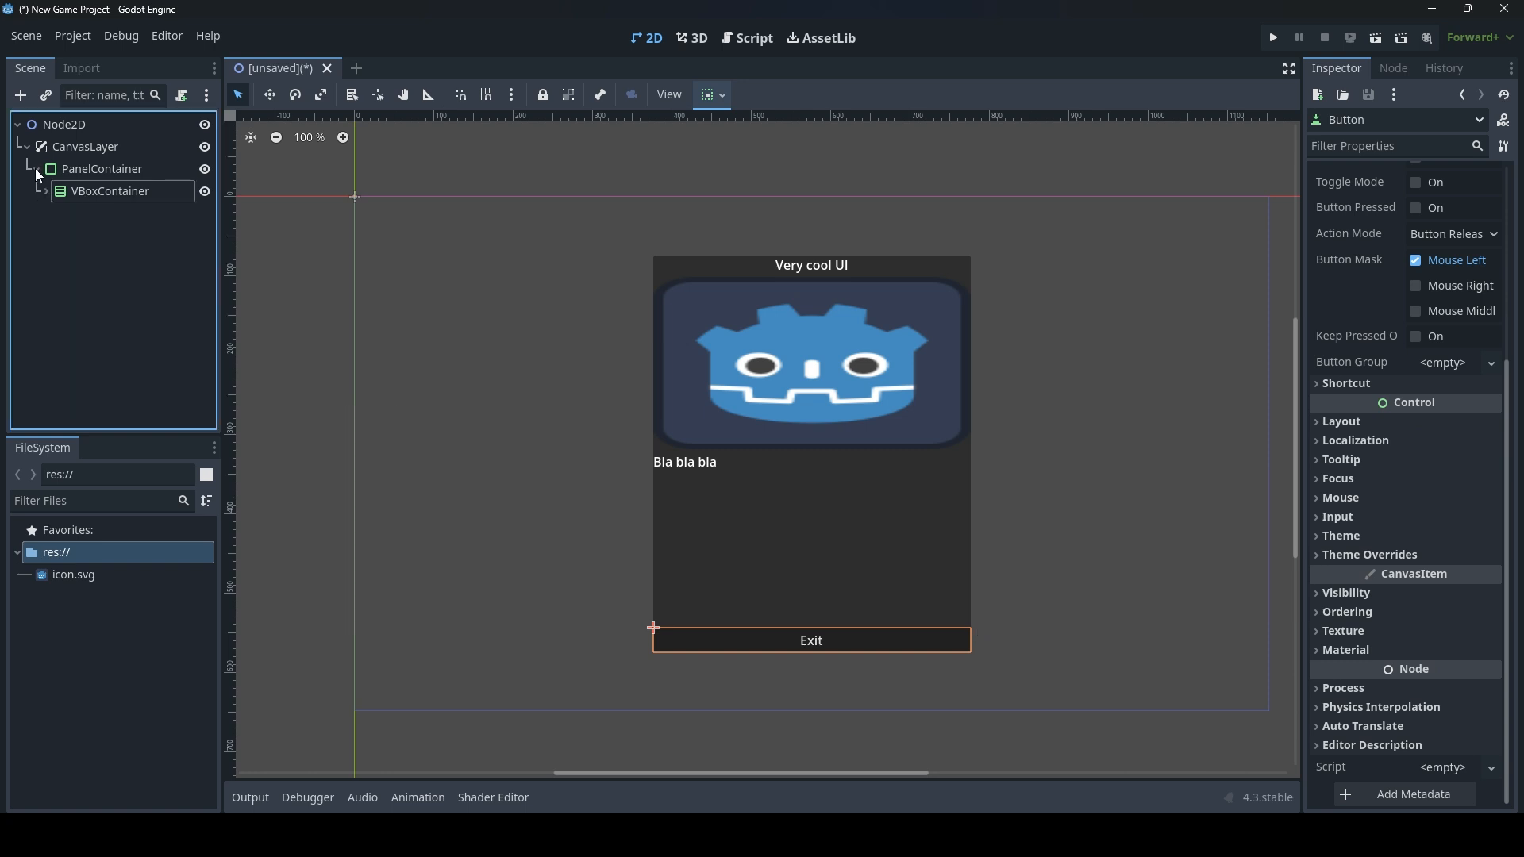
{"action": "left_click", "coordinate": [46, 190]}
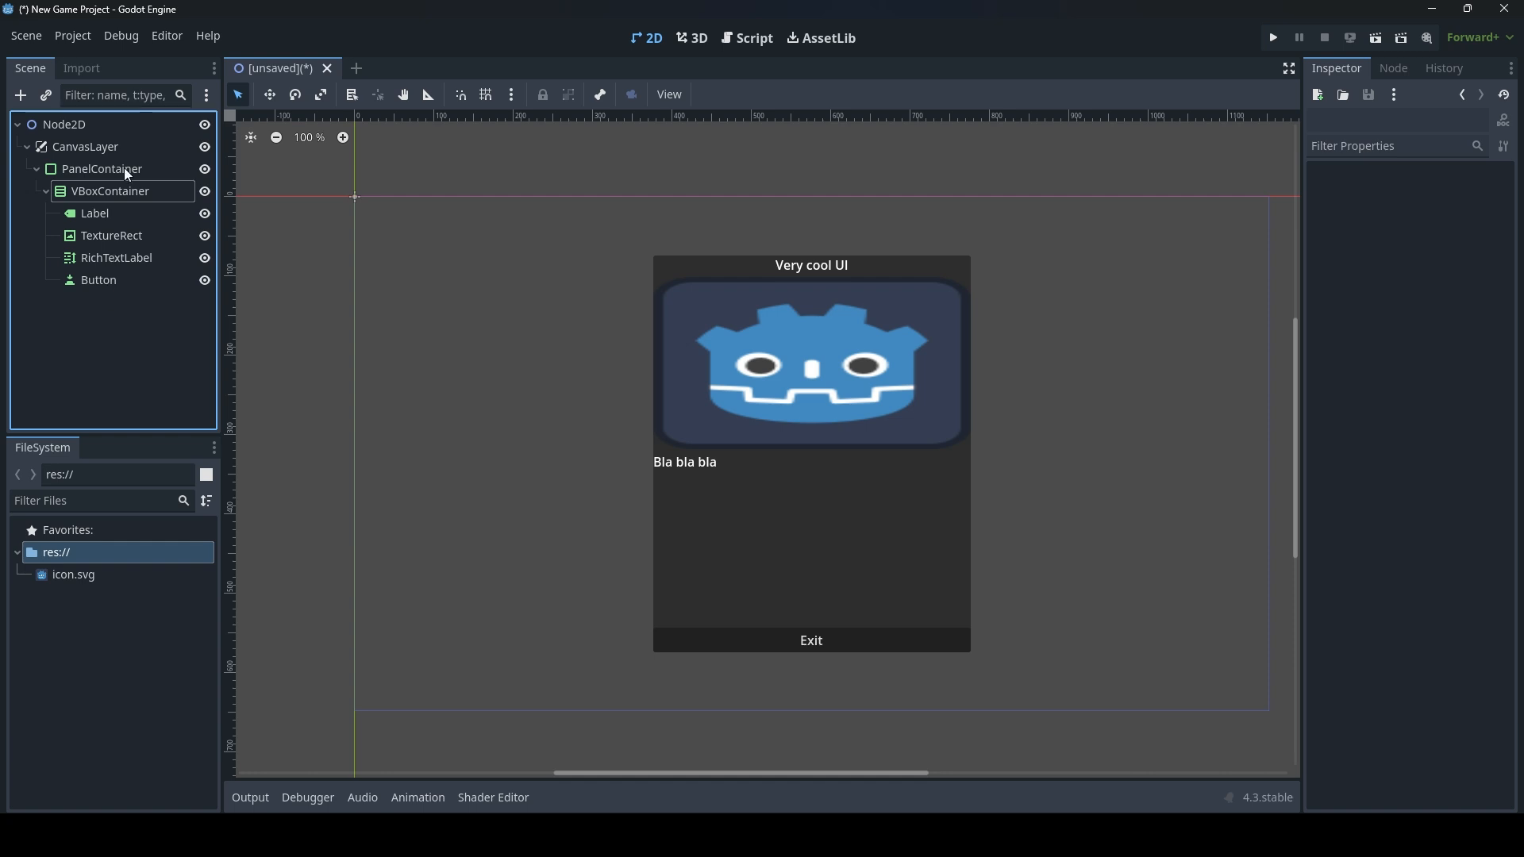
Attach a new default panel_container.gd script to the PanelContainer via Attach Script.
{"action": "right_click", "coordinate": [102, 168]}
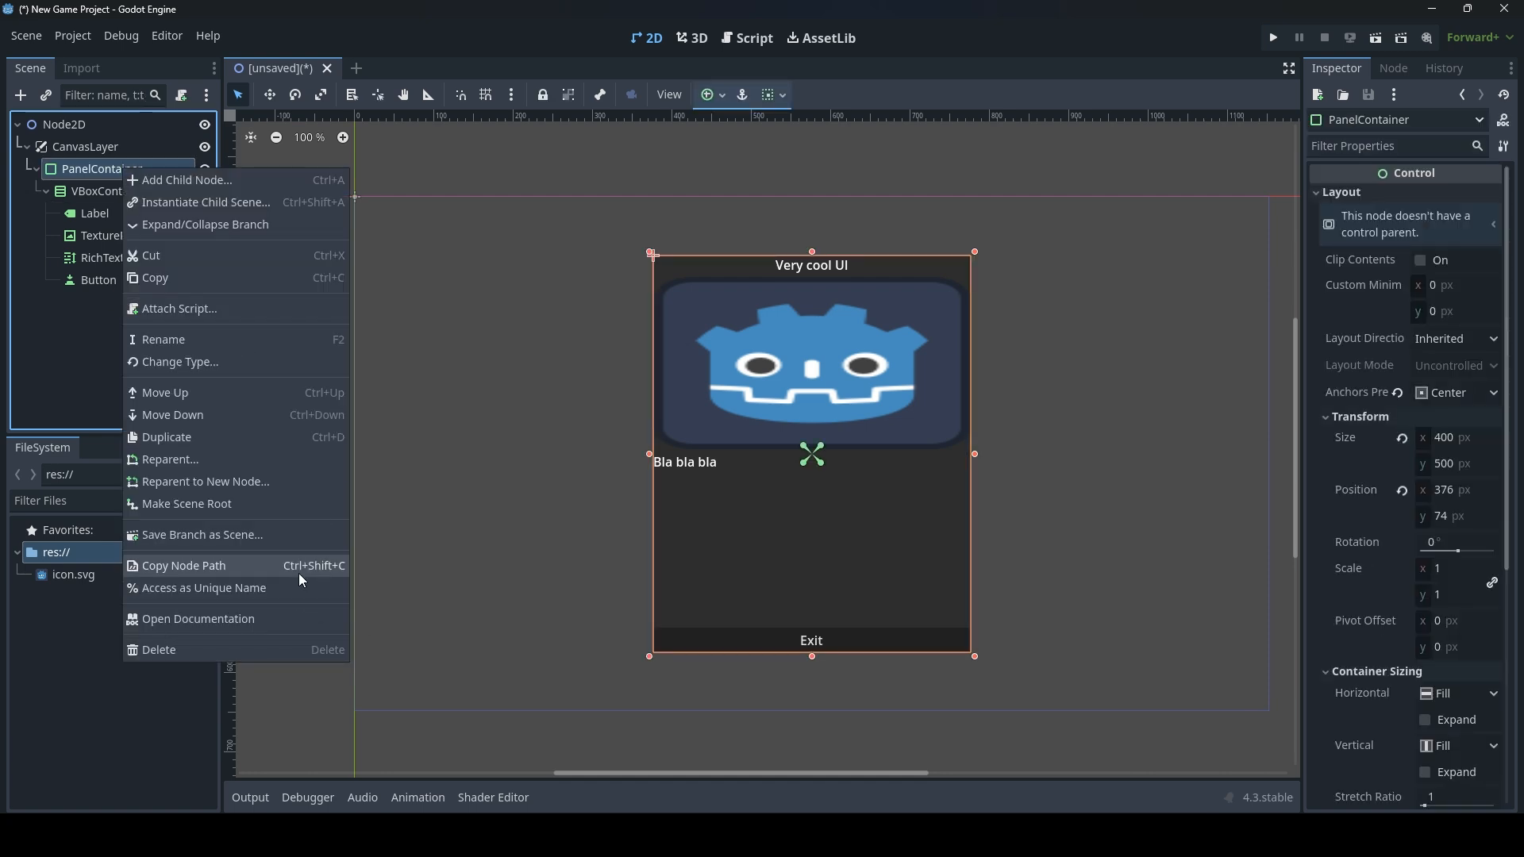
{"action": "mouse_move", "coordinate": [46, 376]}
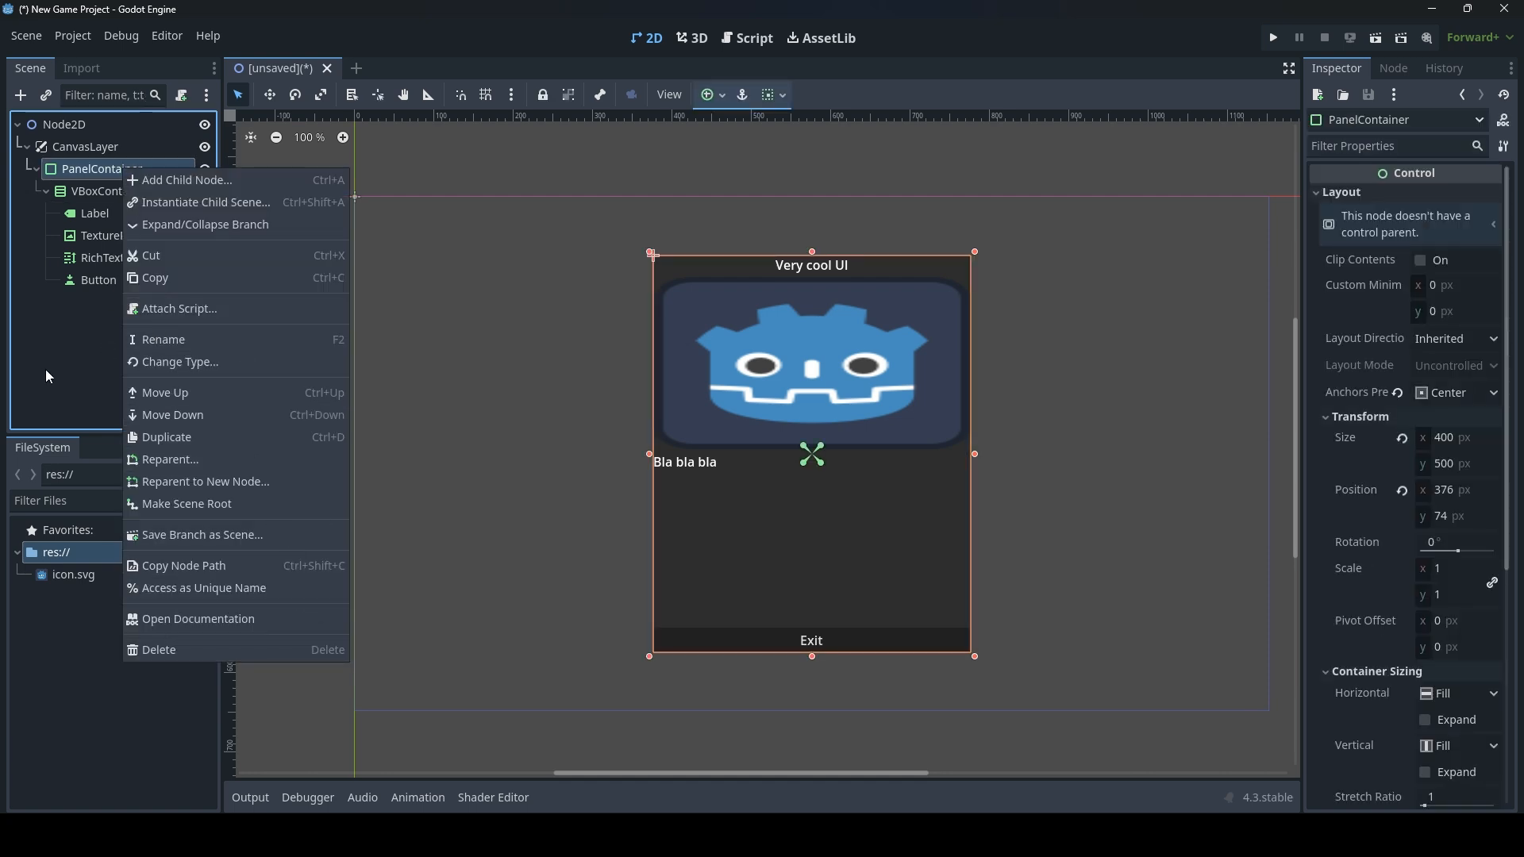
{"action": "left_click", "coordinate": [100, 170]}
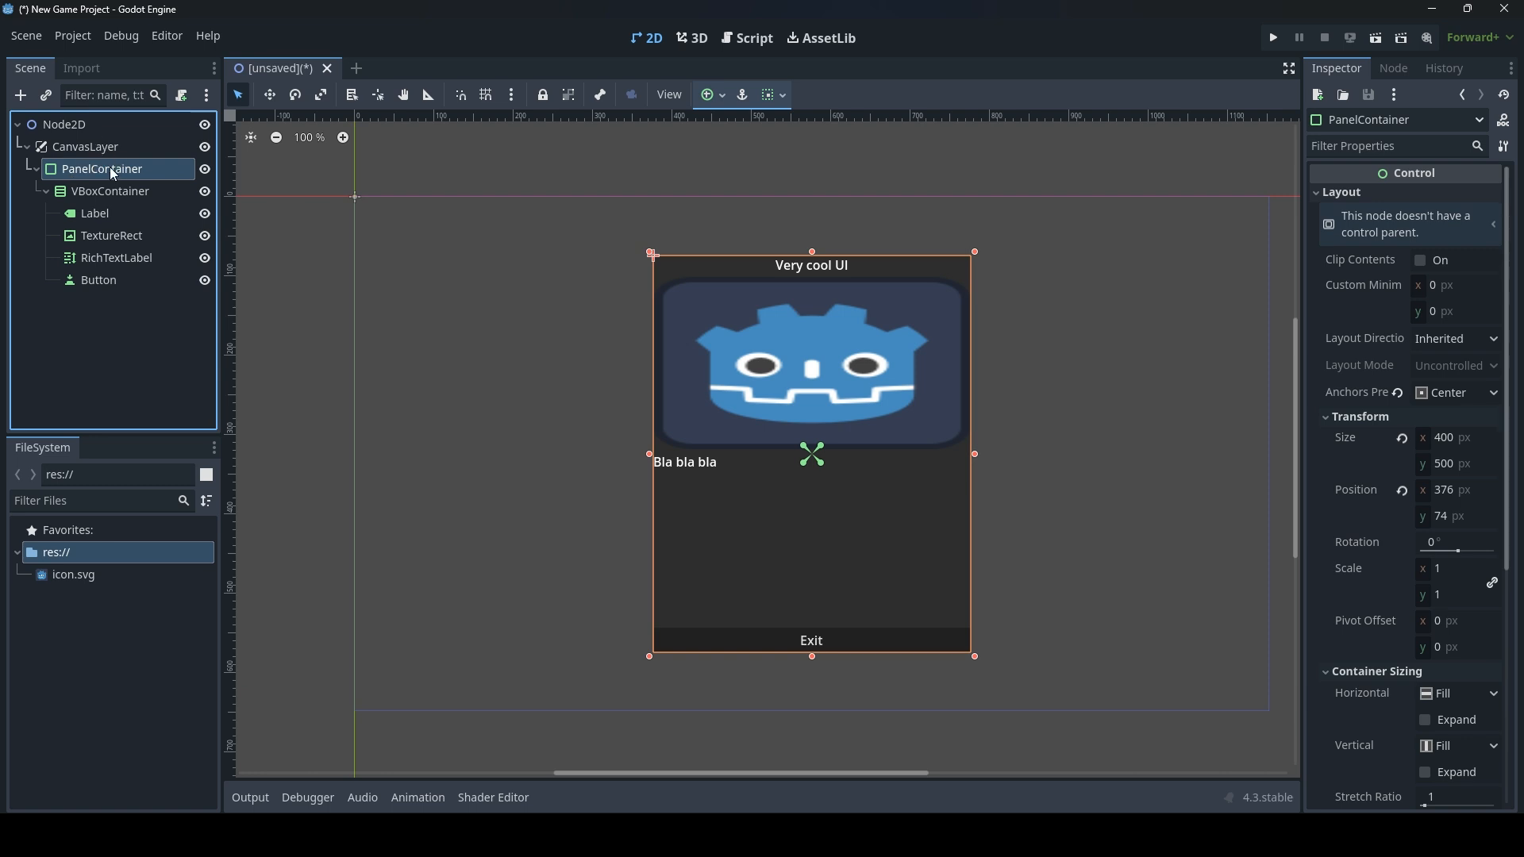
{"action": "mouse_move", "coordinate": [102, 170]}
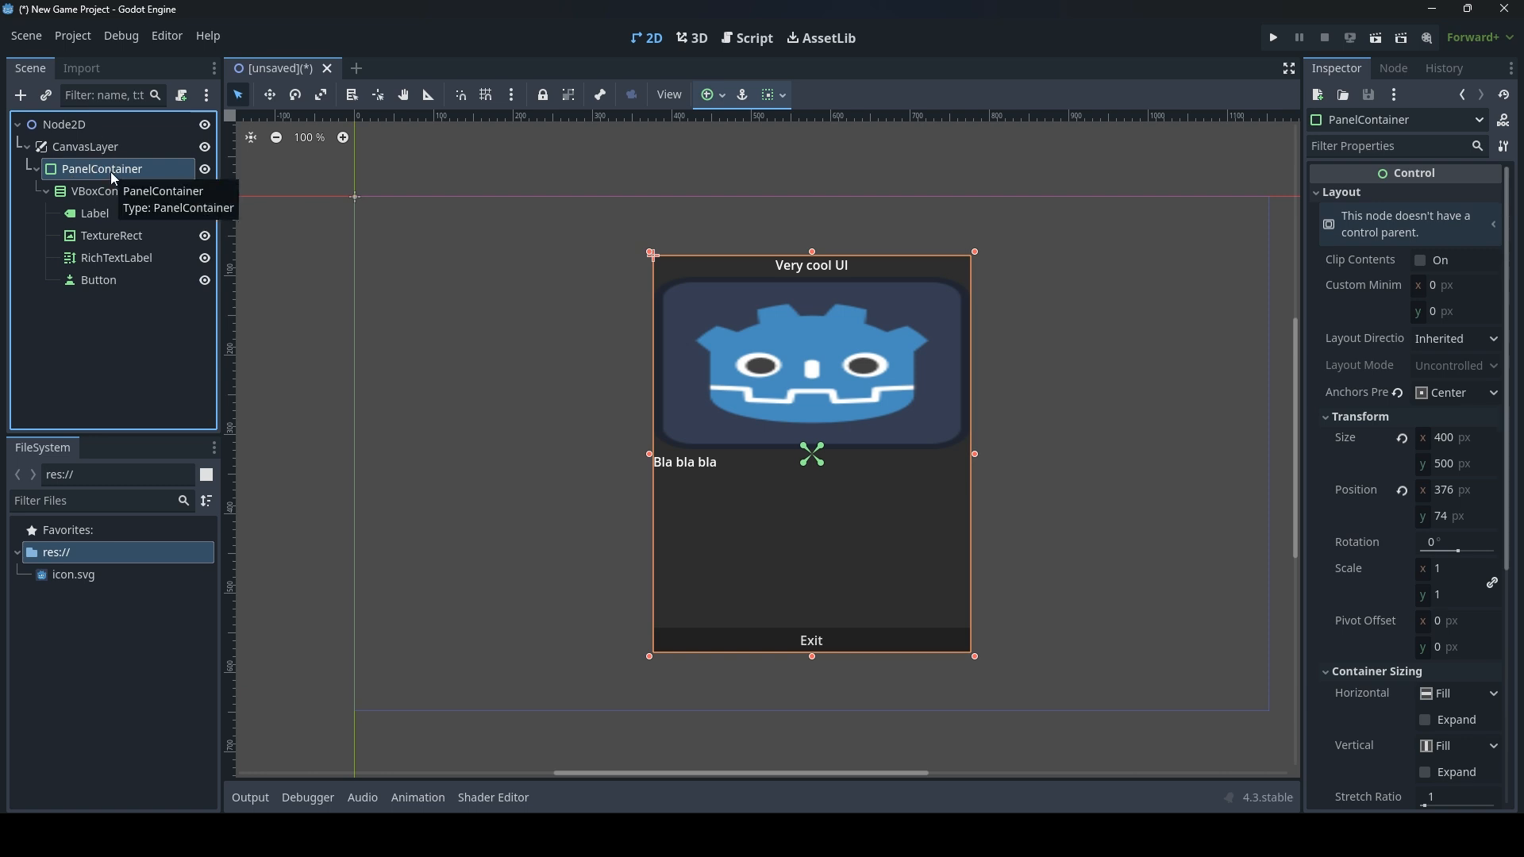
{"action": "right_click", "coordinate": [102, 168]}
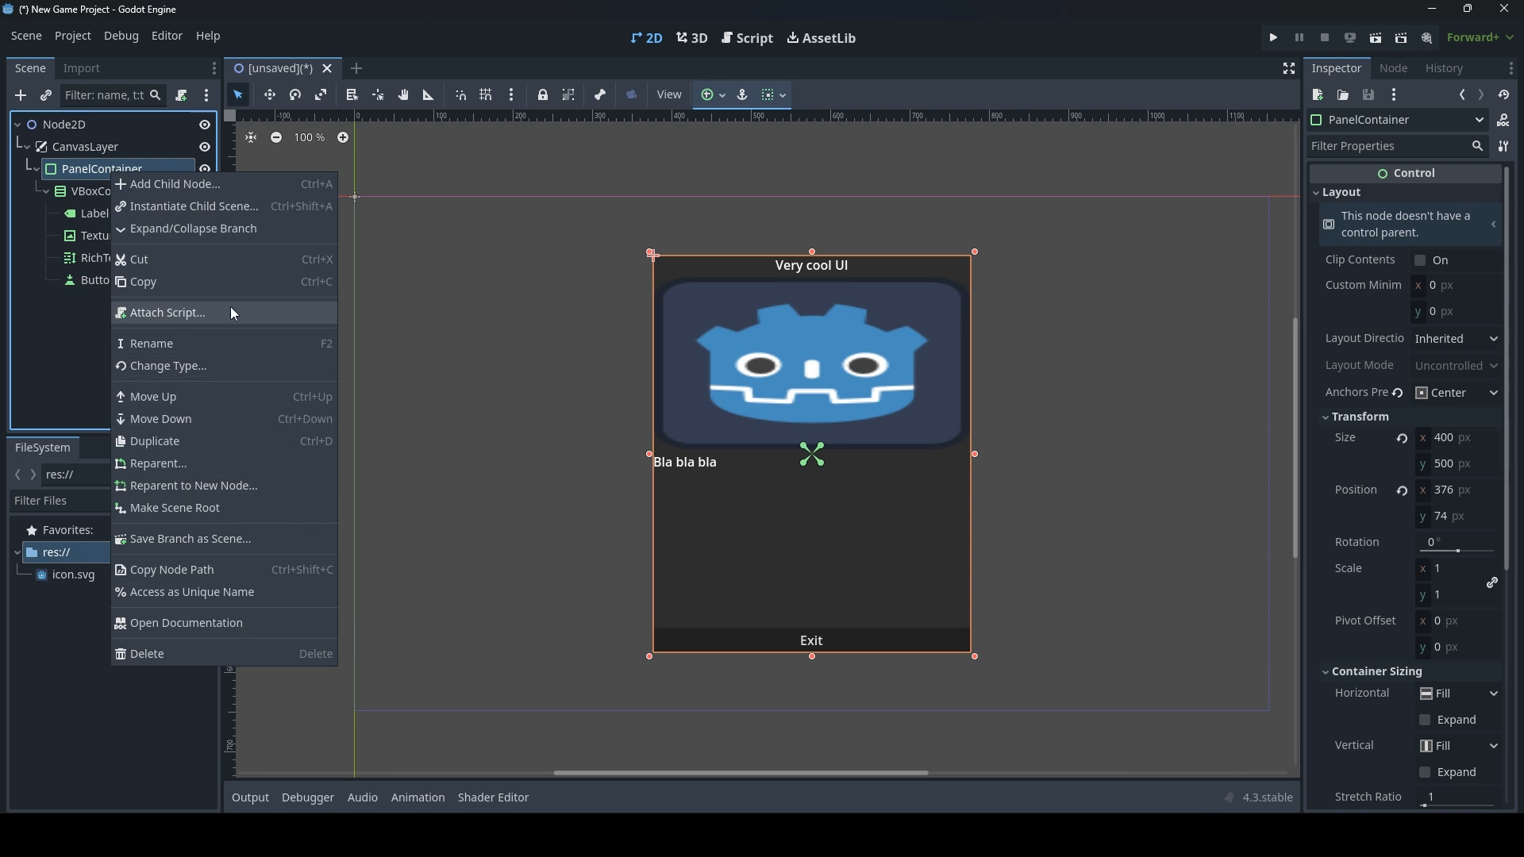
{"action": "left_click", "coordinate": [167, 312]}
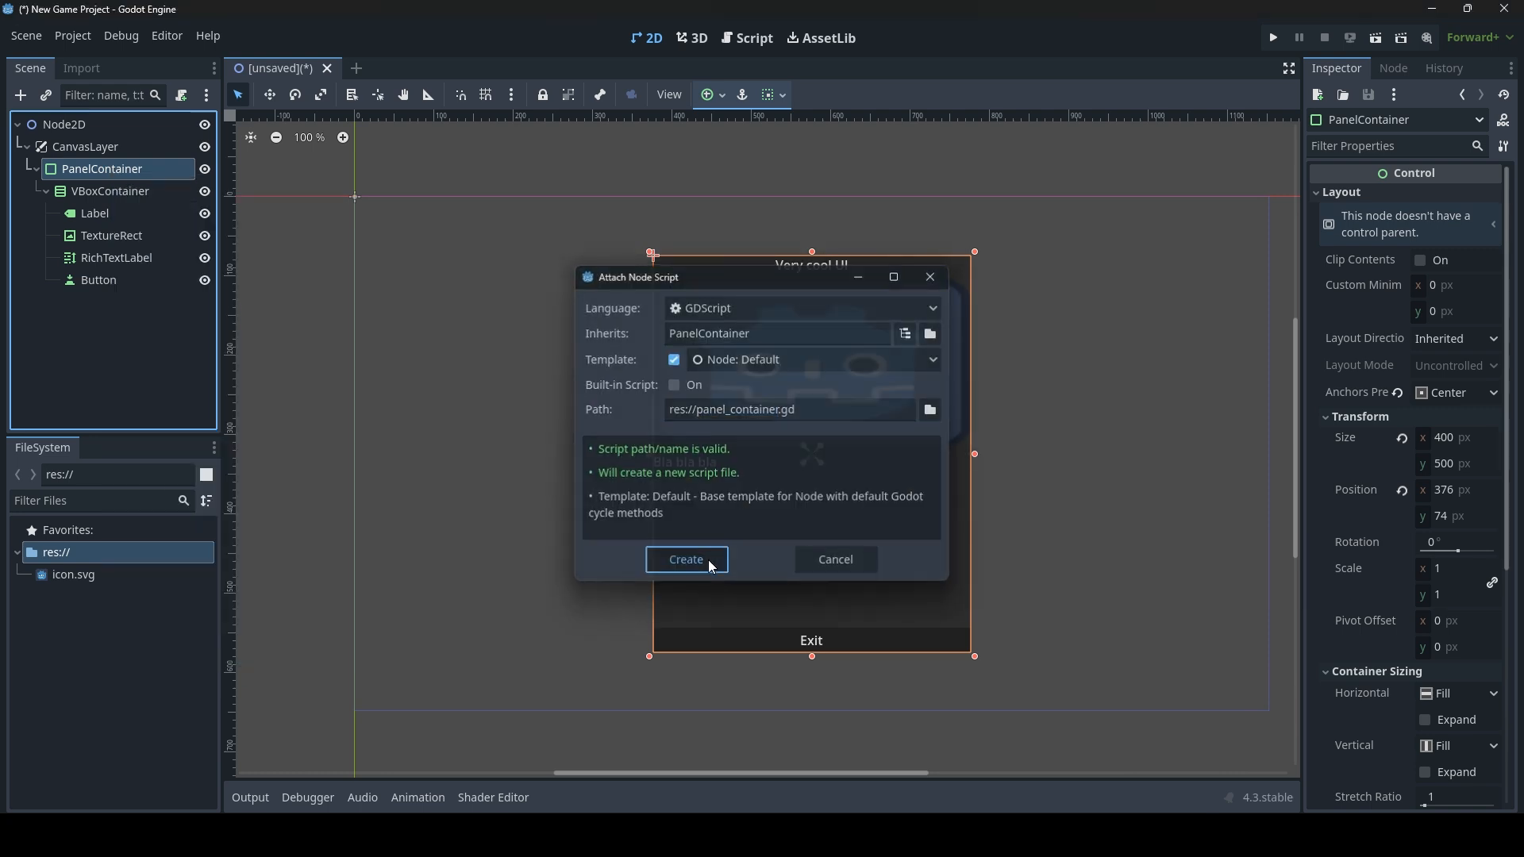
{"action": "left_click", "coordinate": [686, 559]}
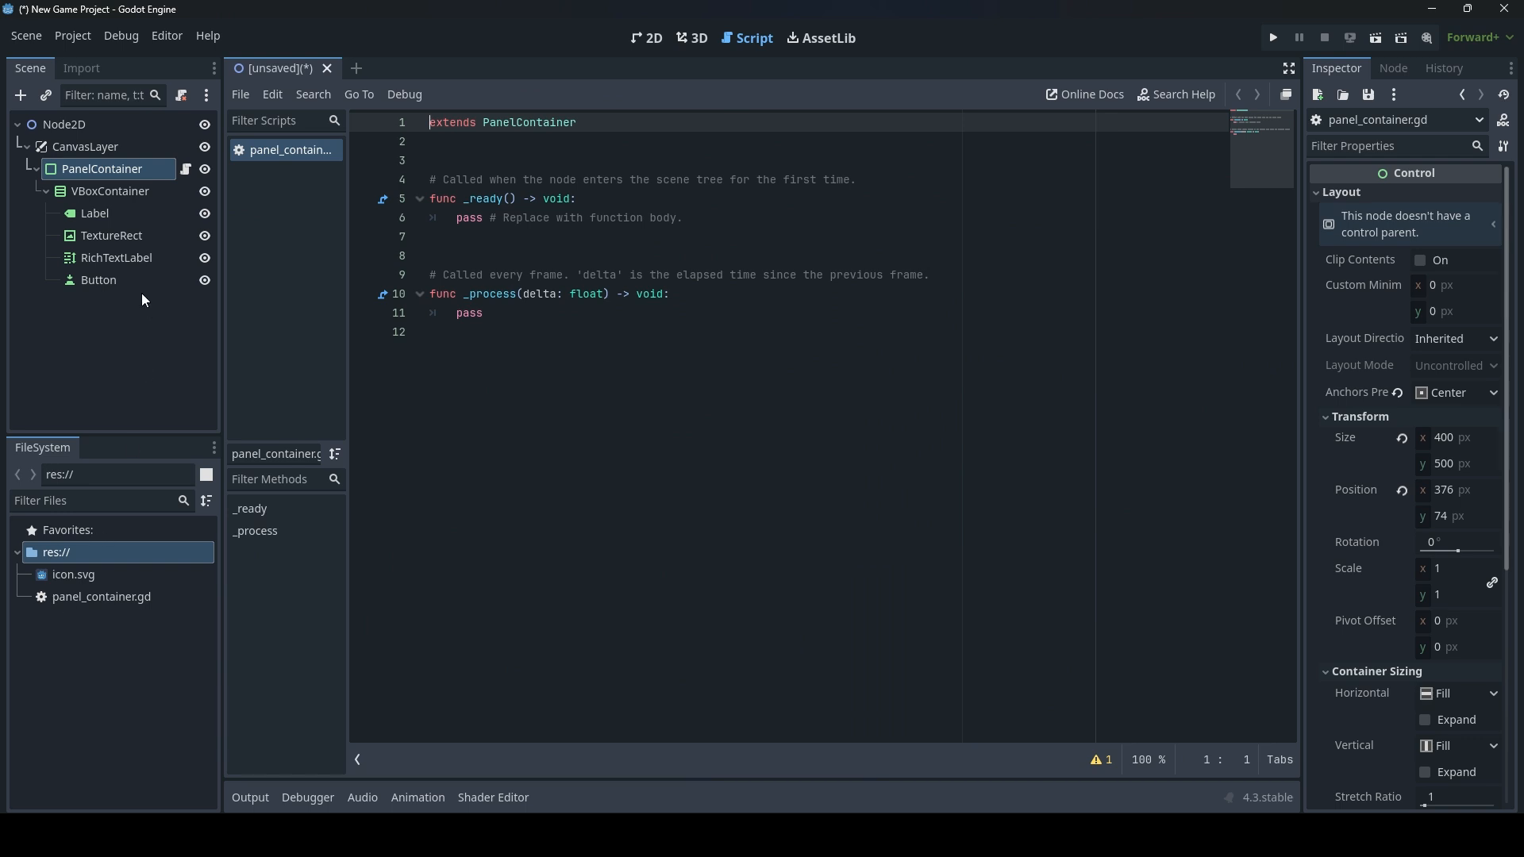
Connect the Exit button's button_up signal to a new function in the PanelContainer script.
{"action": "left_click", "coordinate": [98, 279]}
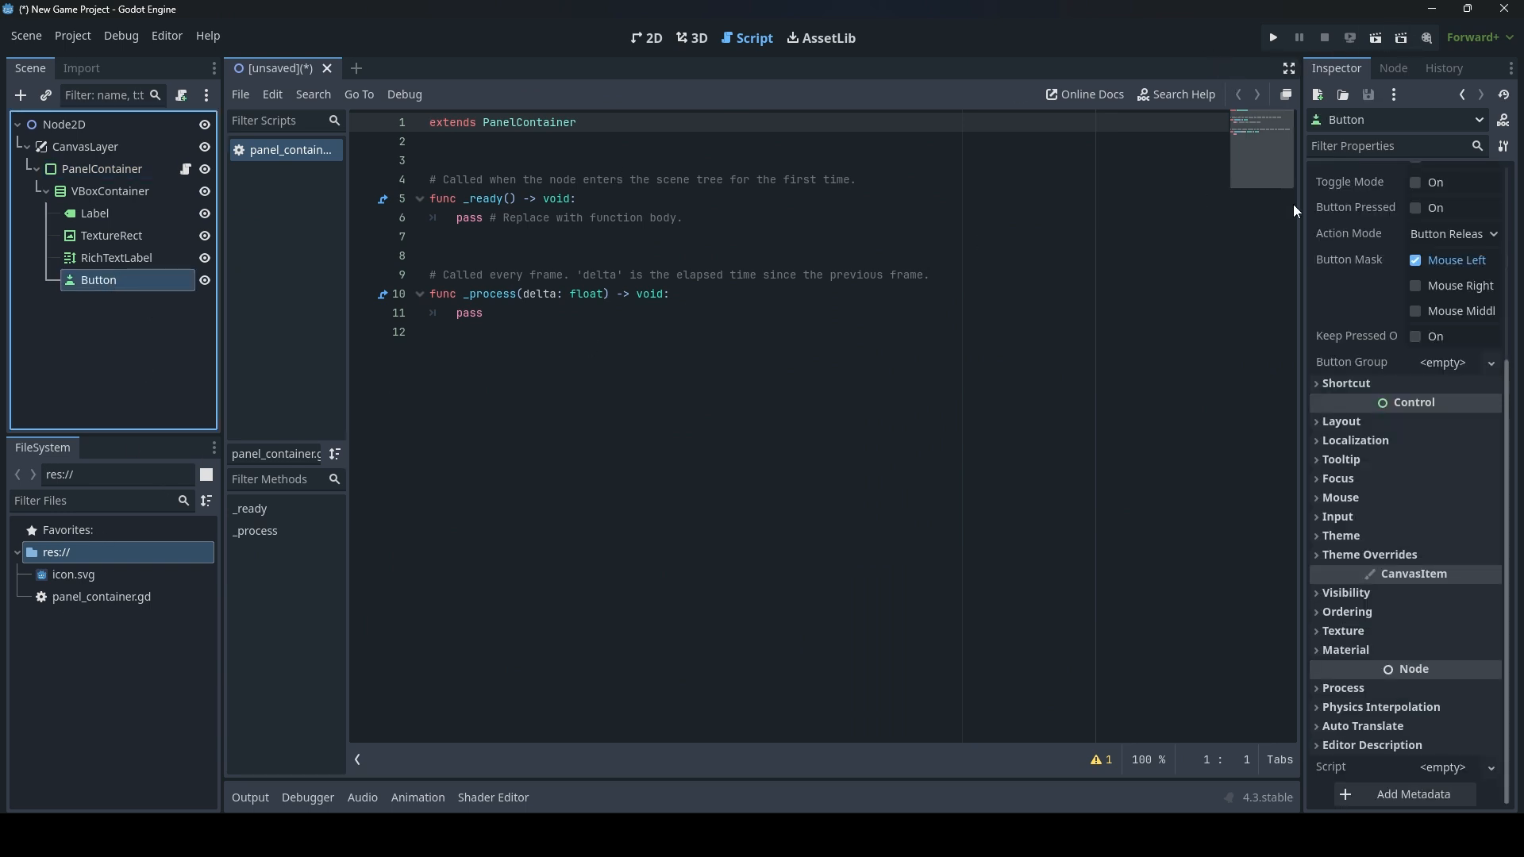
{"action": "left_click", "coordinate": [1392, 68]}
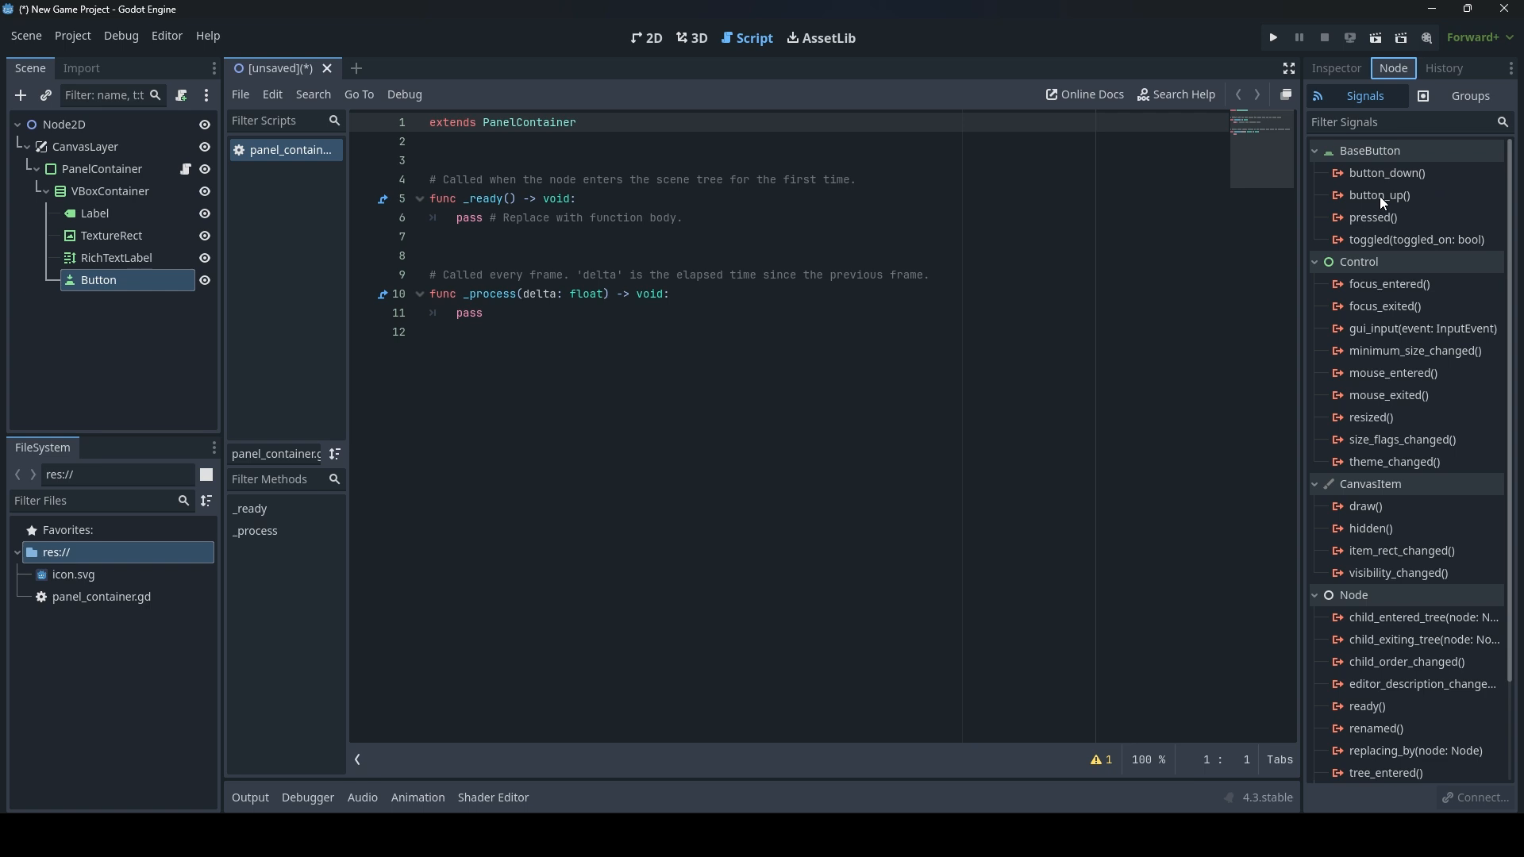
{"action": "double_click", "coordinate": [1378, 193]}
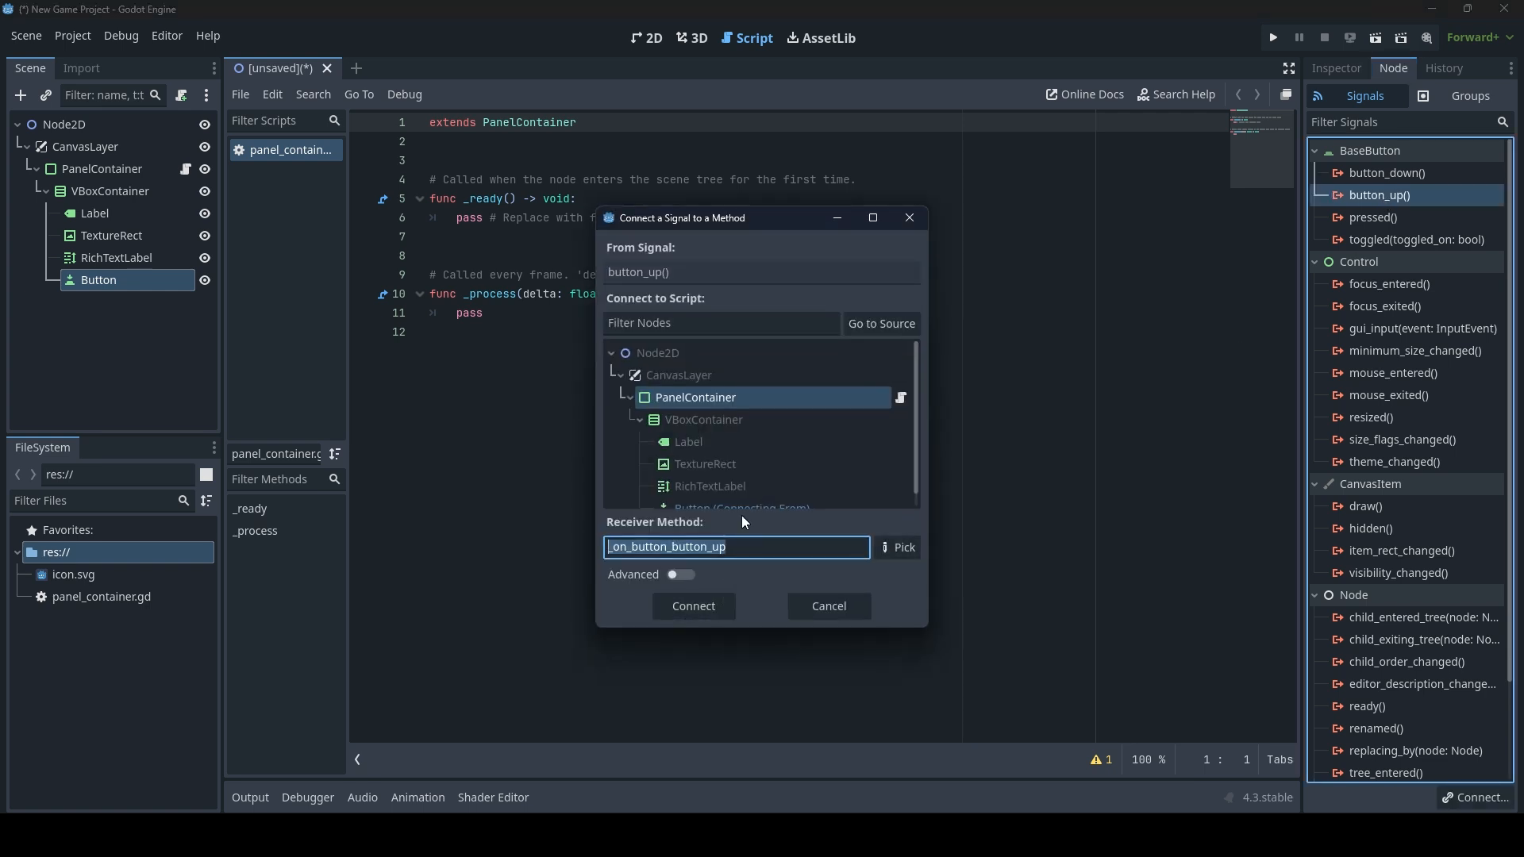
{"action": "left_click", "coordinate": [693, 605]}
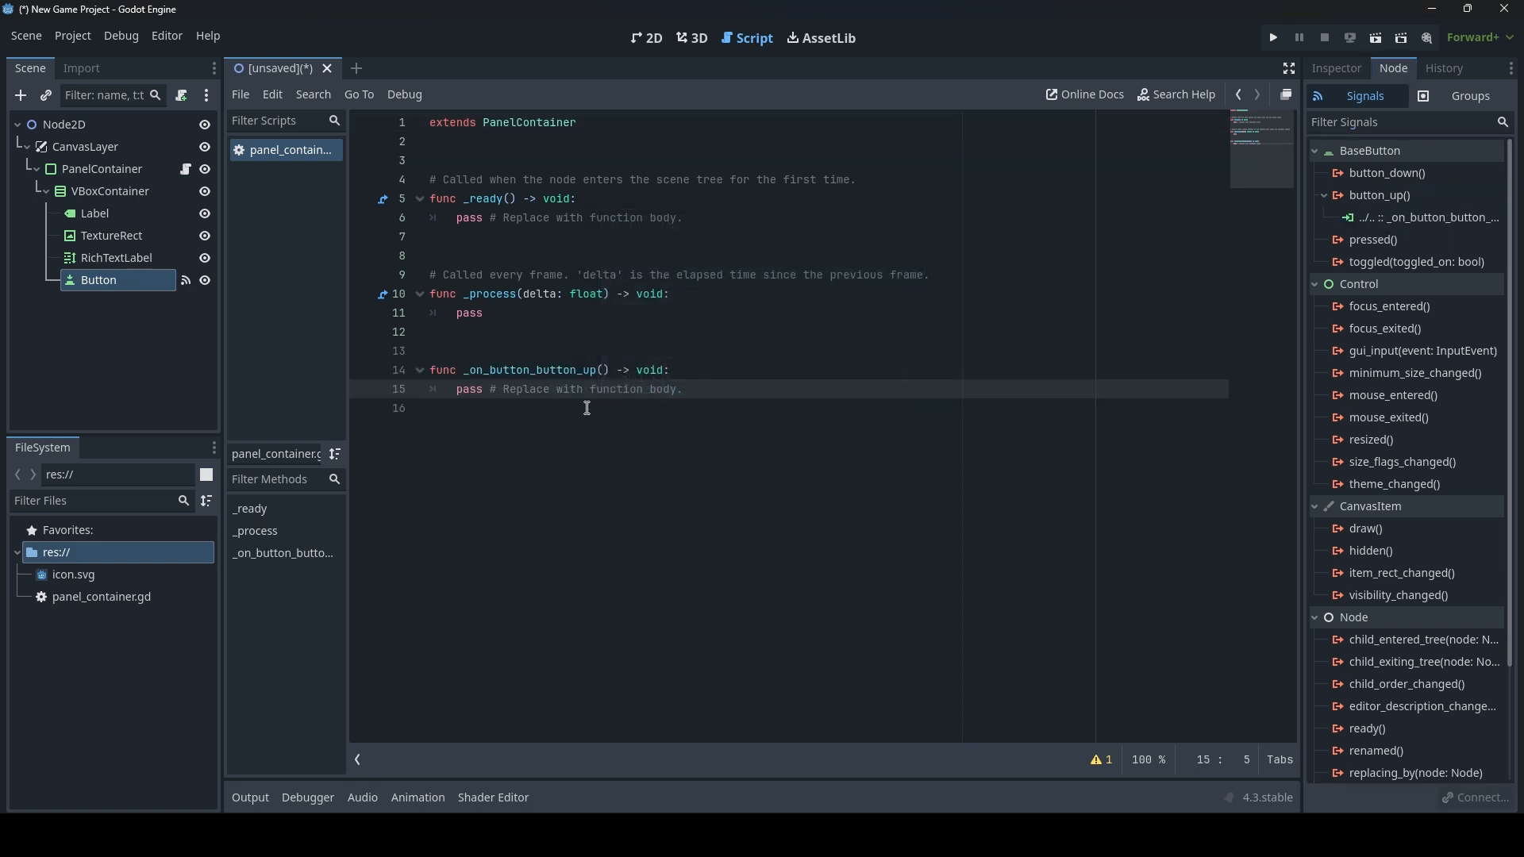
Write self.vsible = false in the new _on_button_button_up handler.
{"action": "type", "text": "s"}
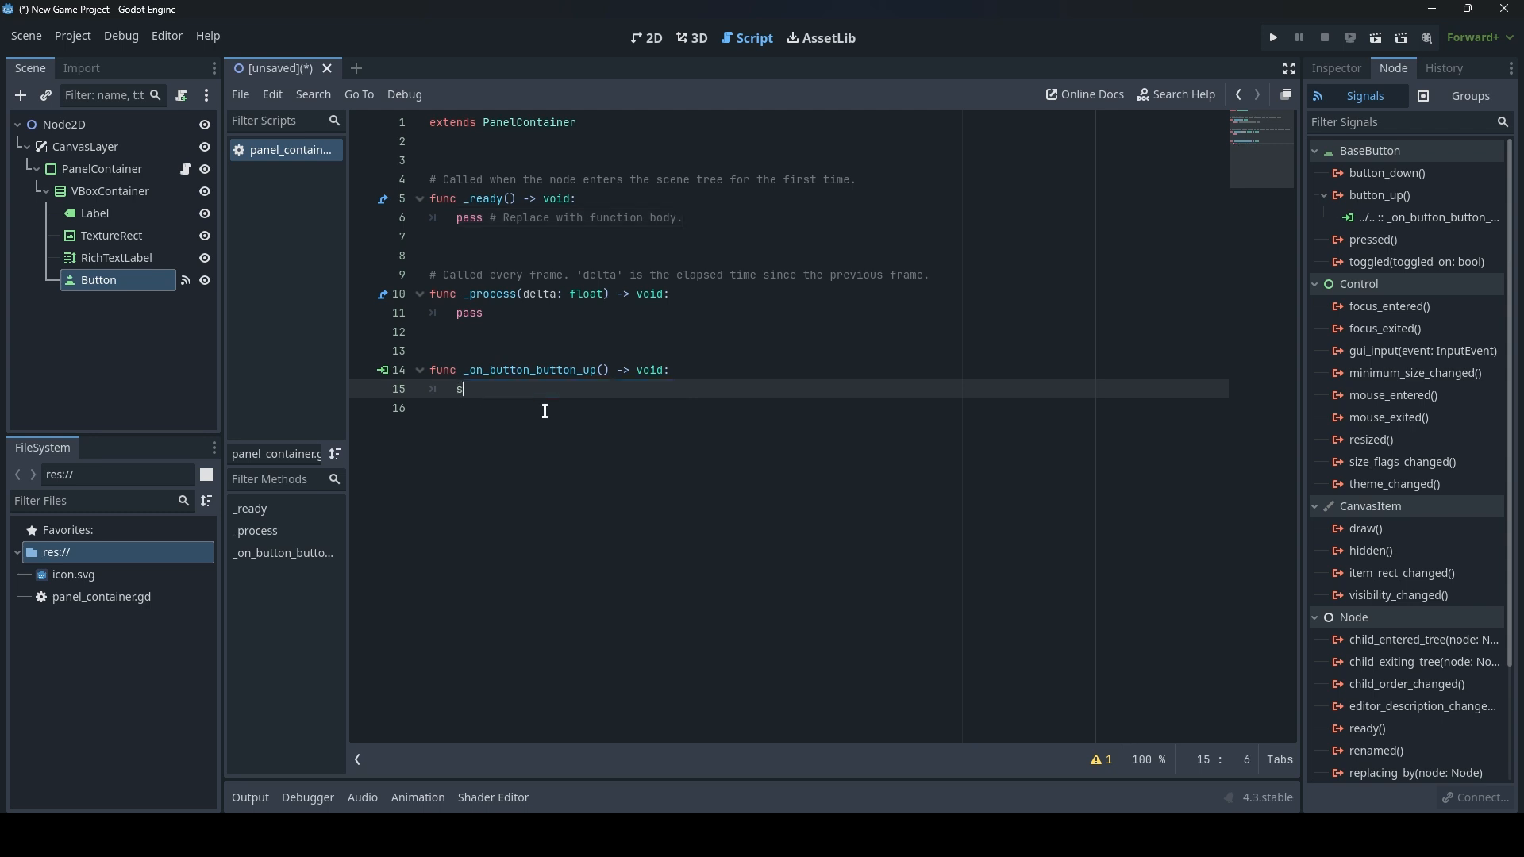
{"action": "type", "text": "elf."}
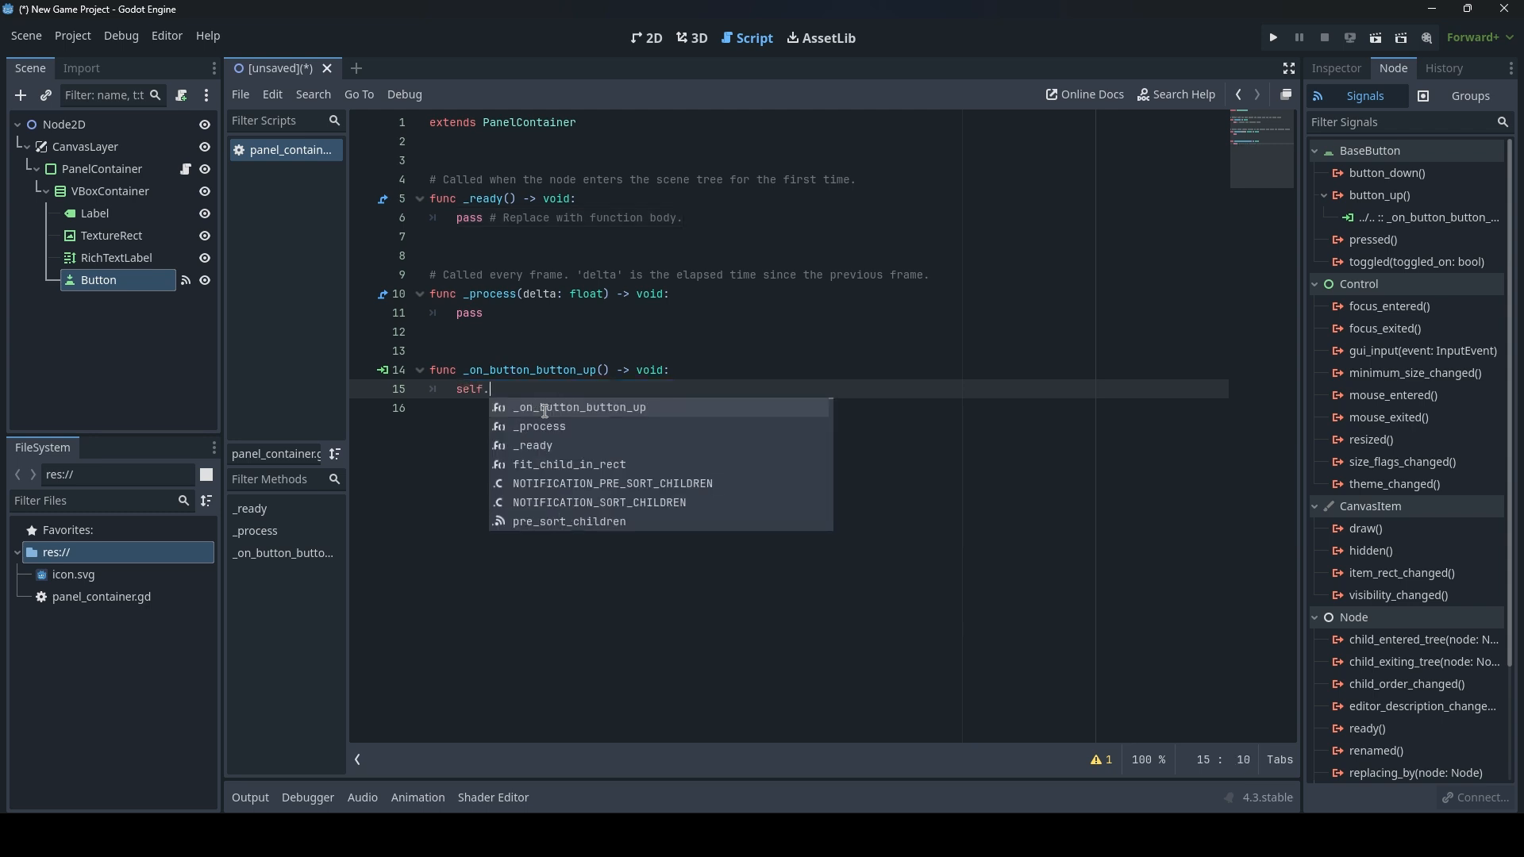
{"action": "type", "text": "vsi"}
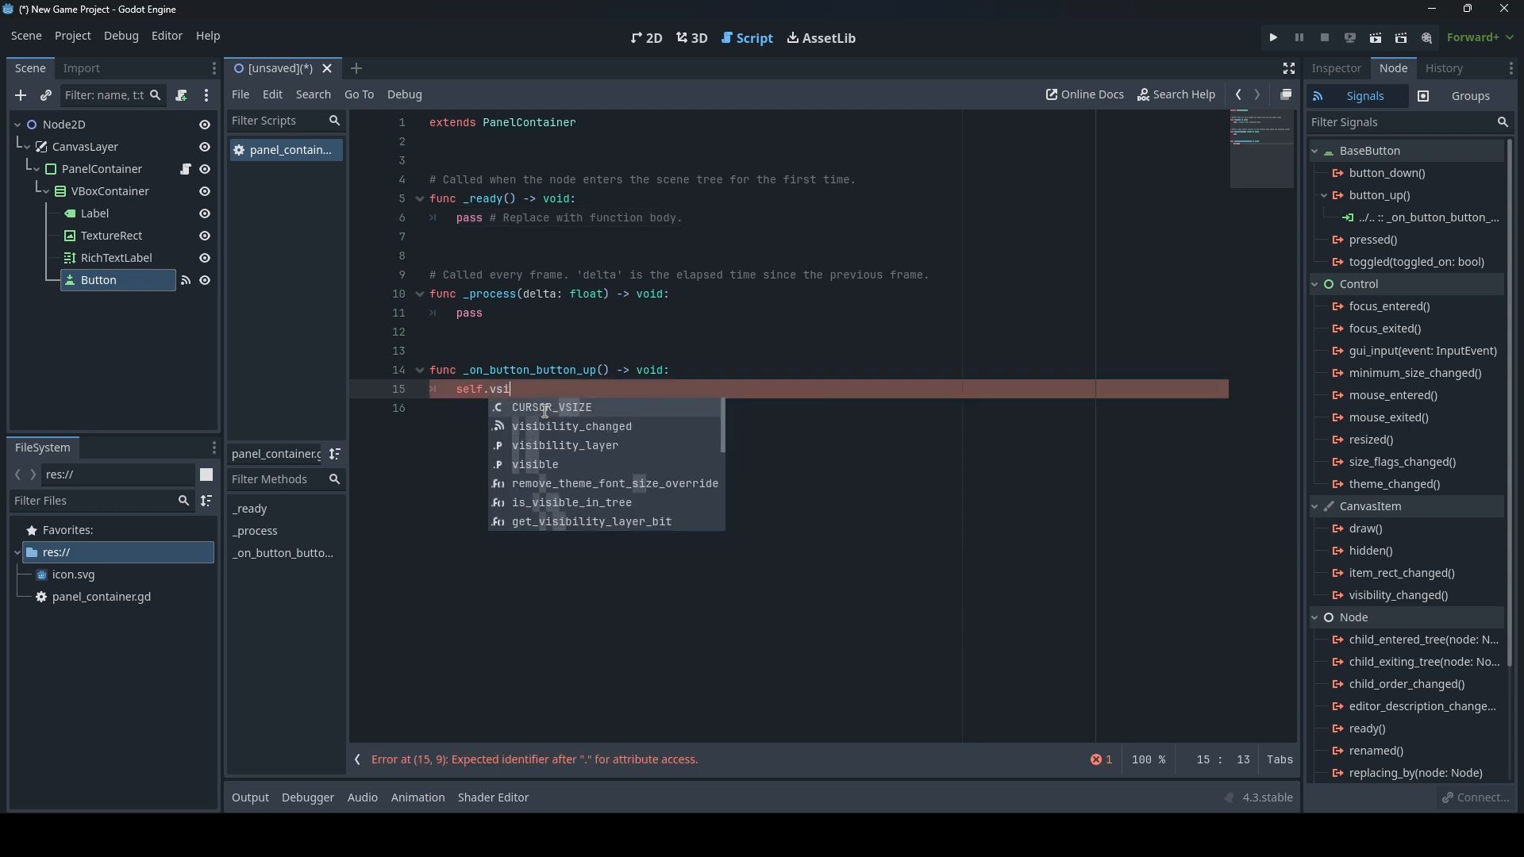
{"action": "type", "text": "ble = fa"}
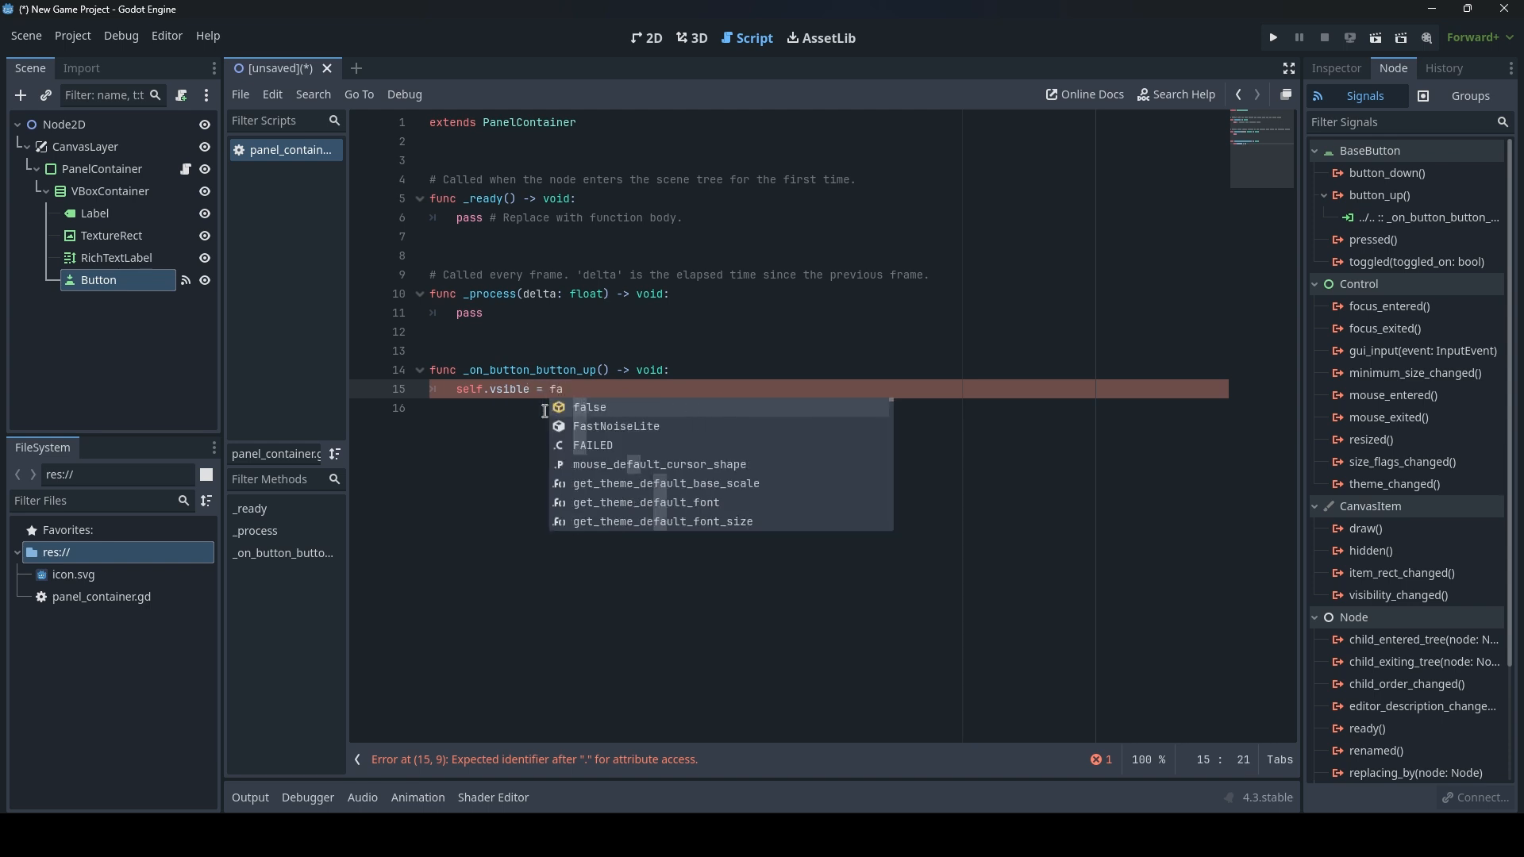
{"action": "type", "text": "lse"}
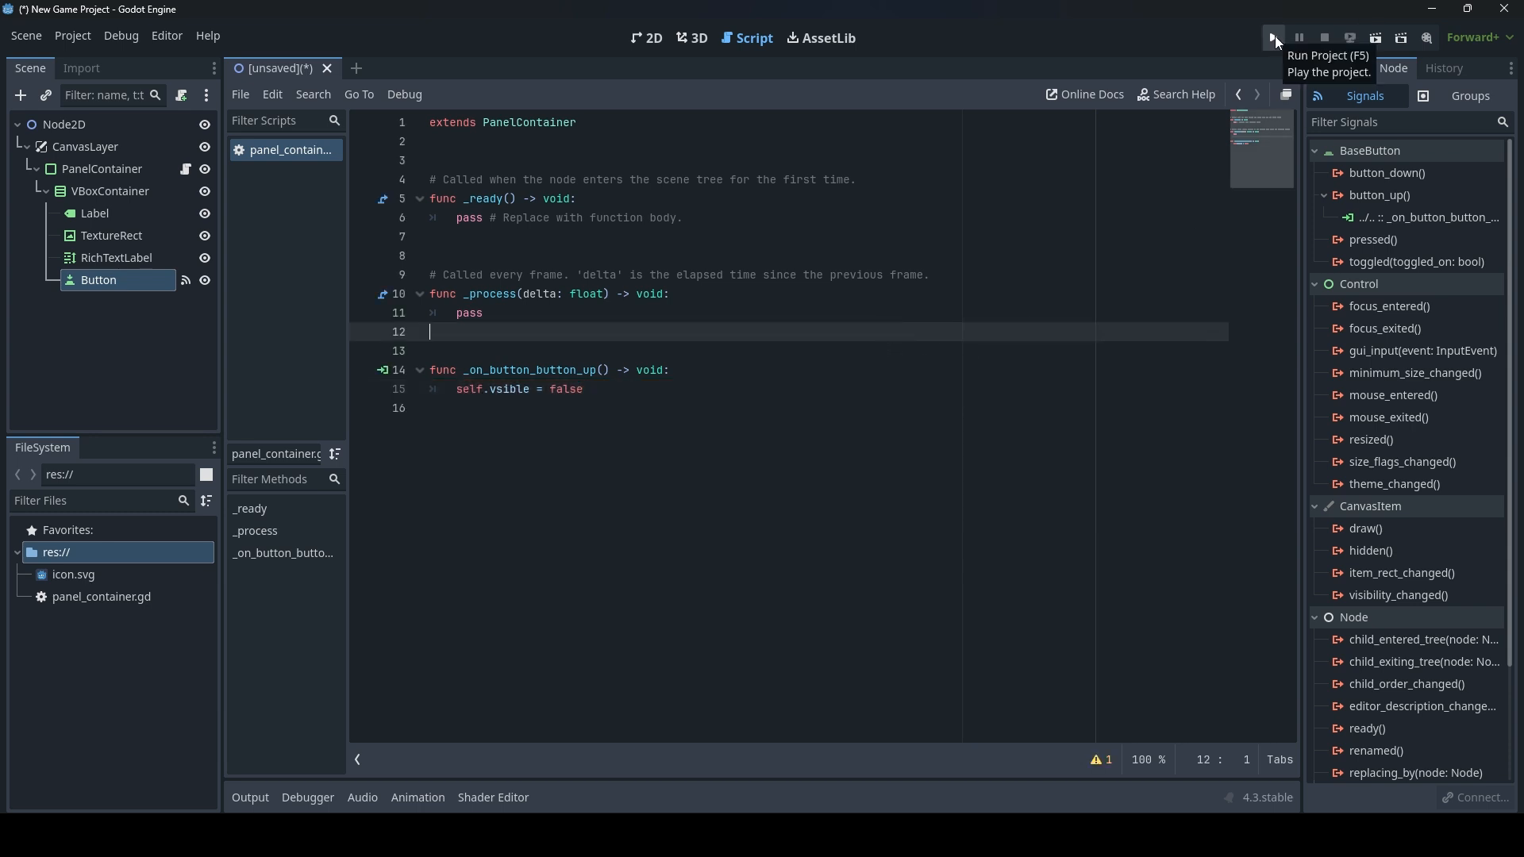
Run the project with the current scene as main, saved as node_2d.tscn, and stop at the vsible error.
{"action": "left_click", "coordinate": [1272, 38]}
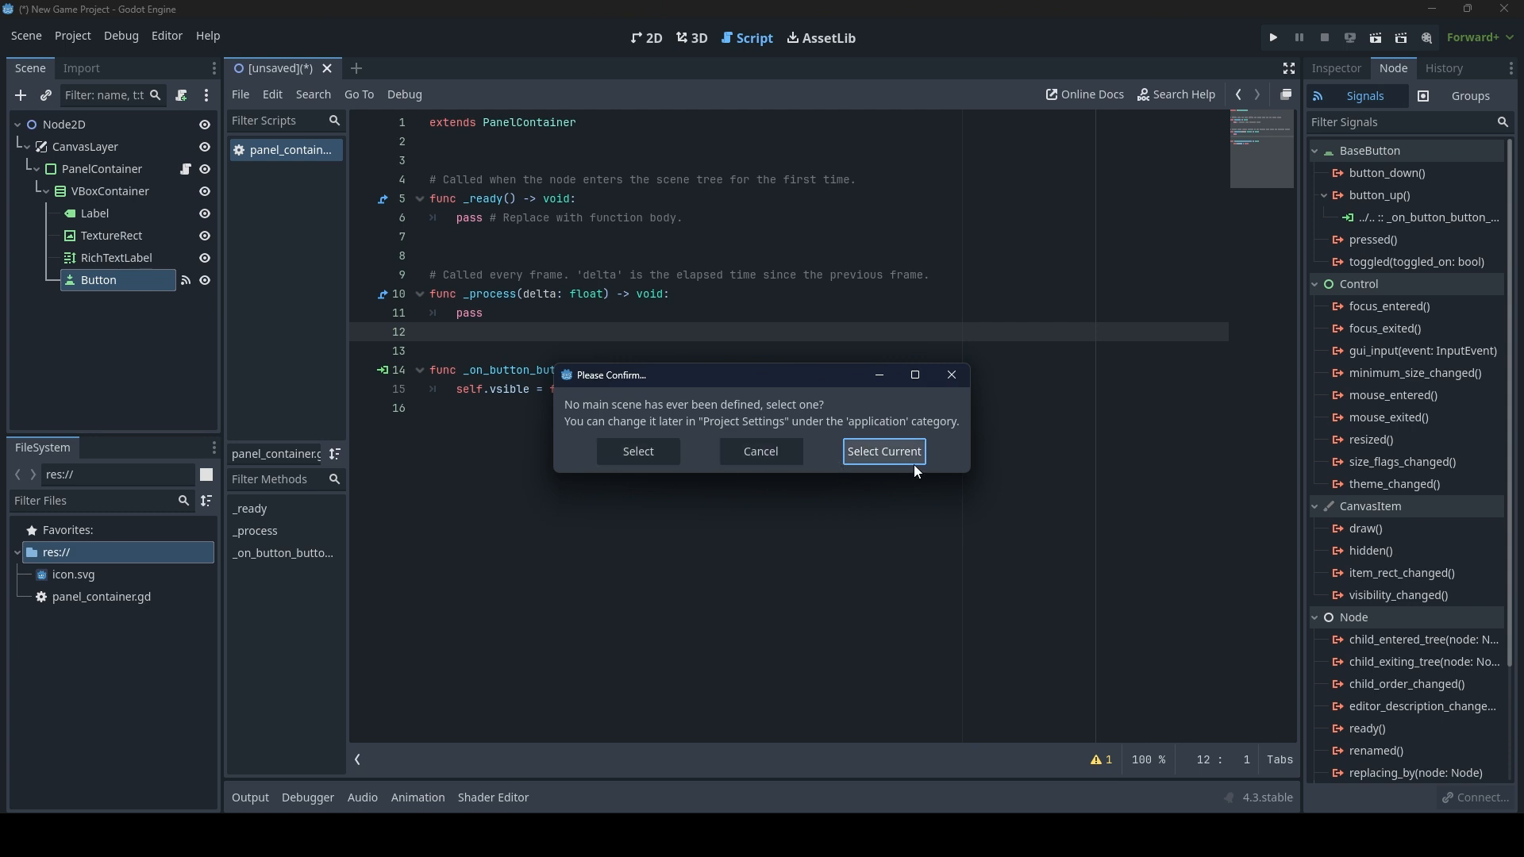
{"action": "left_click", "coordinate": [881, 450]}
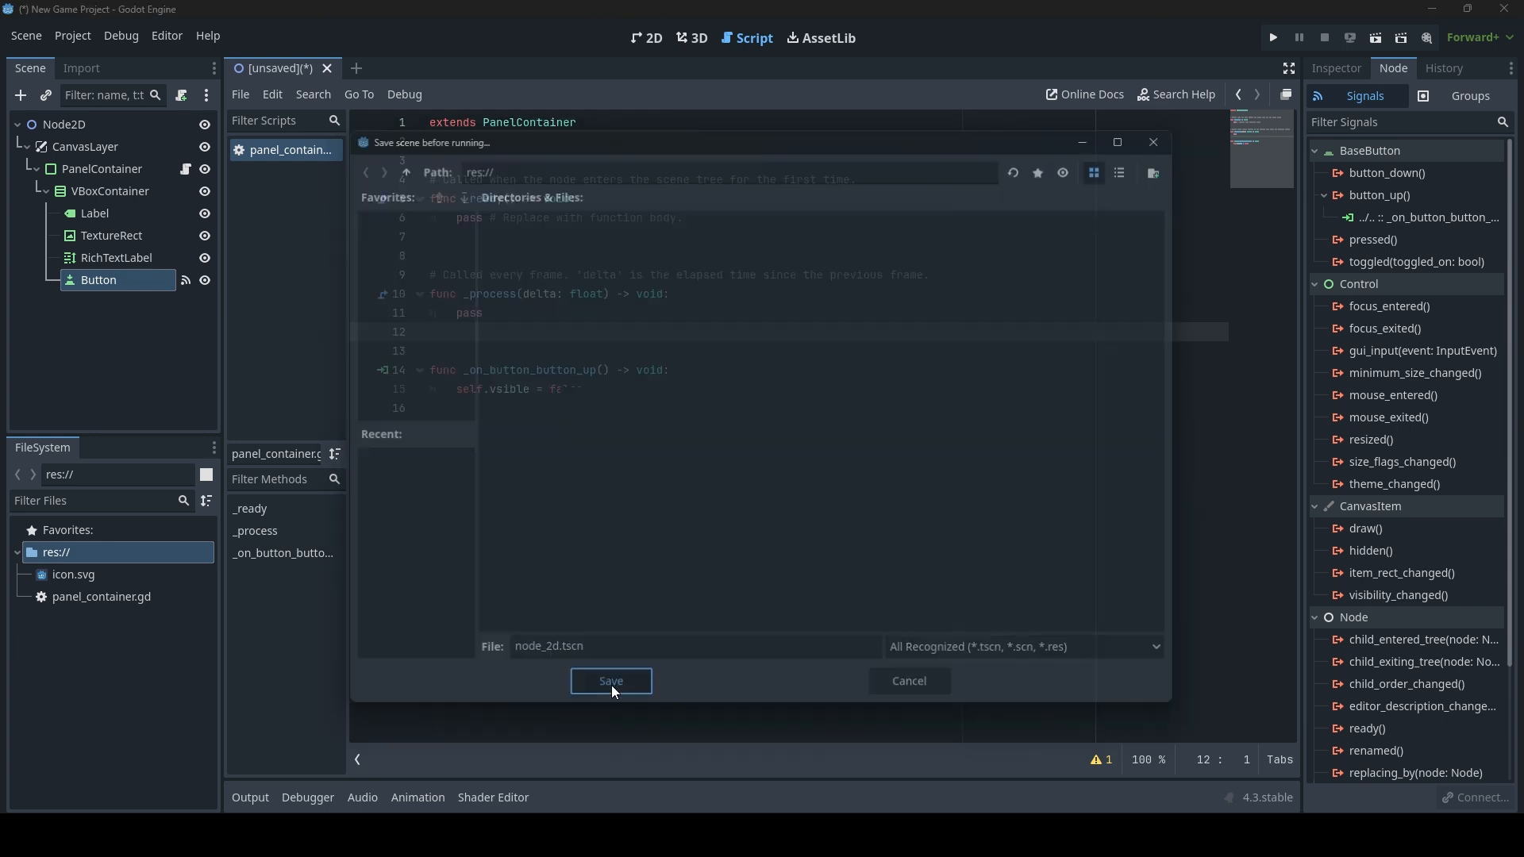
{"action": "left_click", "coordinate": [609, 681]}
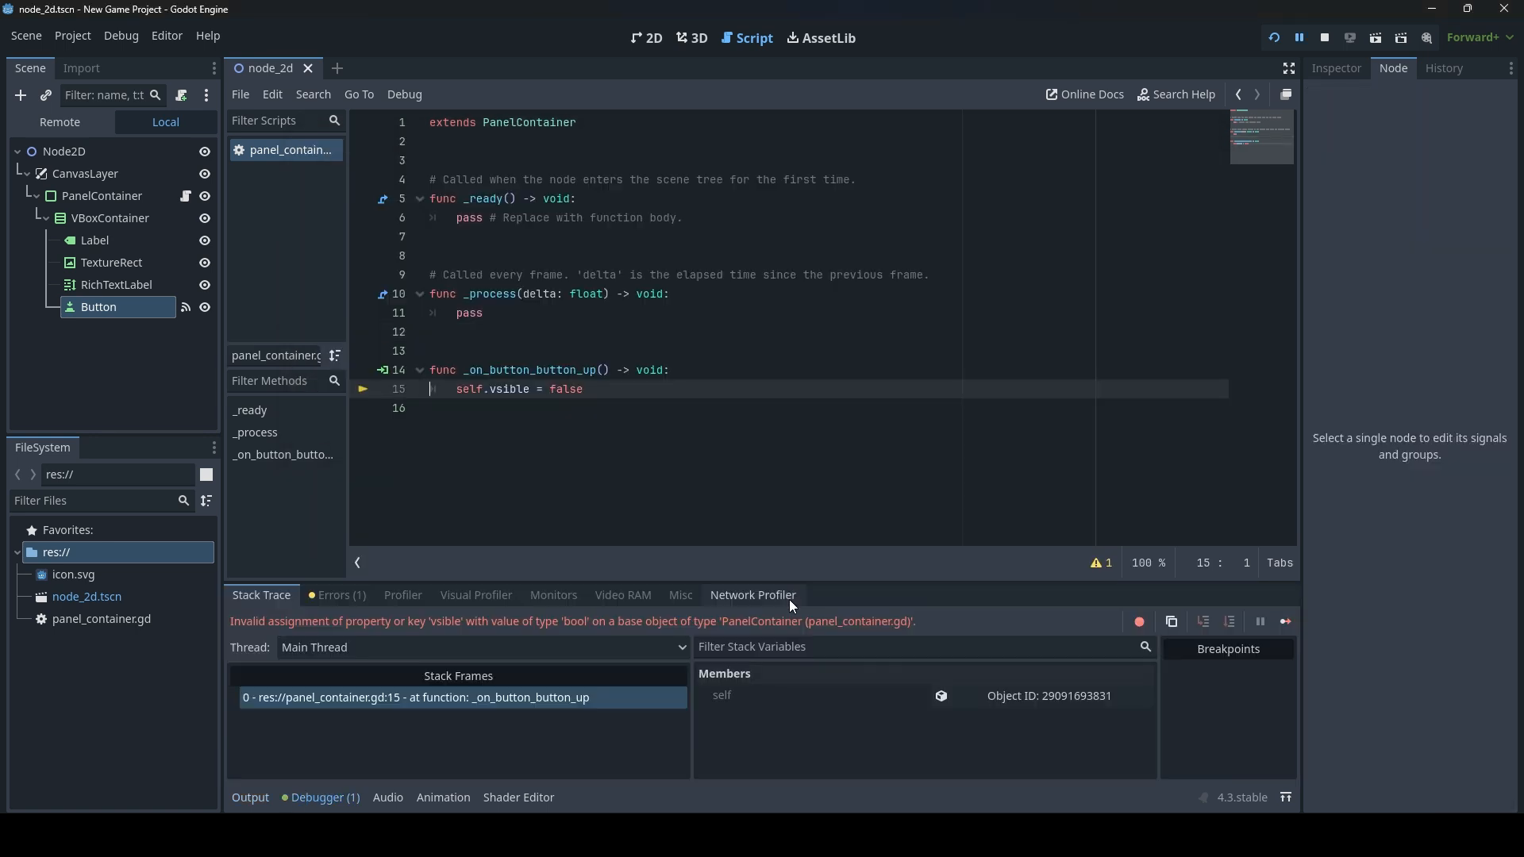
{"action": "left_click", "coordinate": [533, 413]}
{"action": "type", "text": "i"}
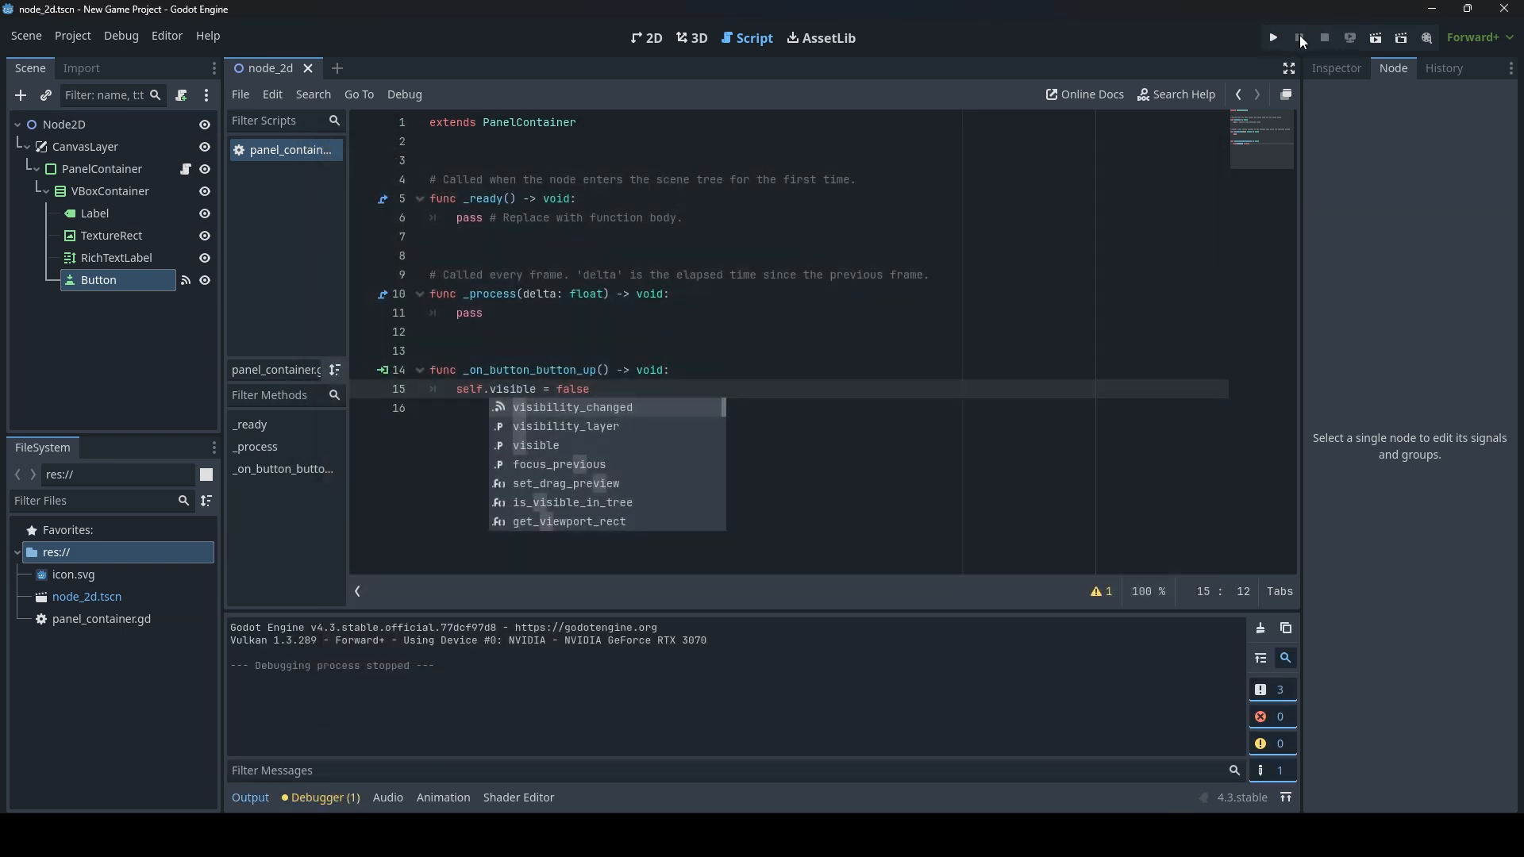
Focus the running game and try the Exit button to hide the panel.
{"action": "left_click", "coordinate": [1271, 38]}
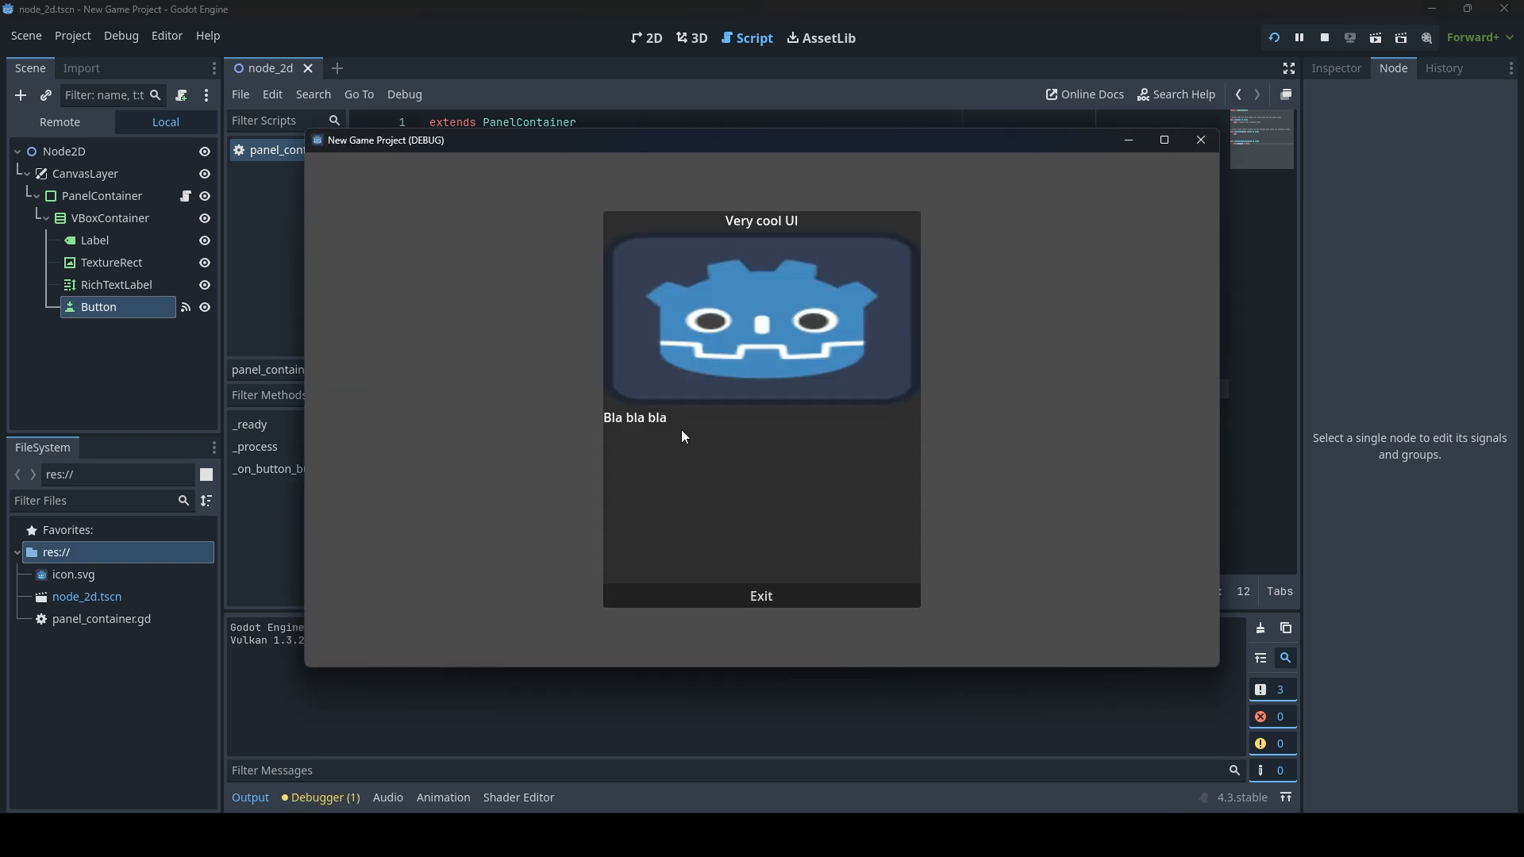
{"action": "mouse_move", "coordinate": [648, 439]}
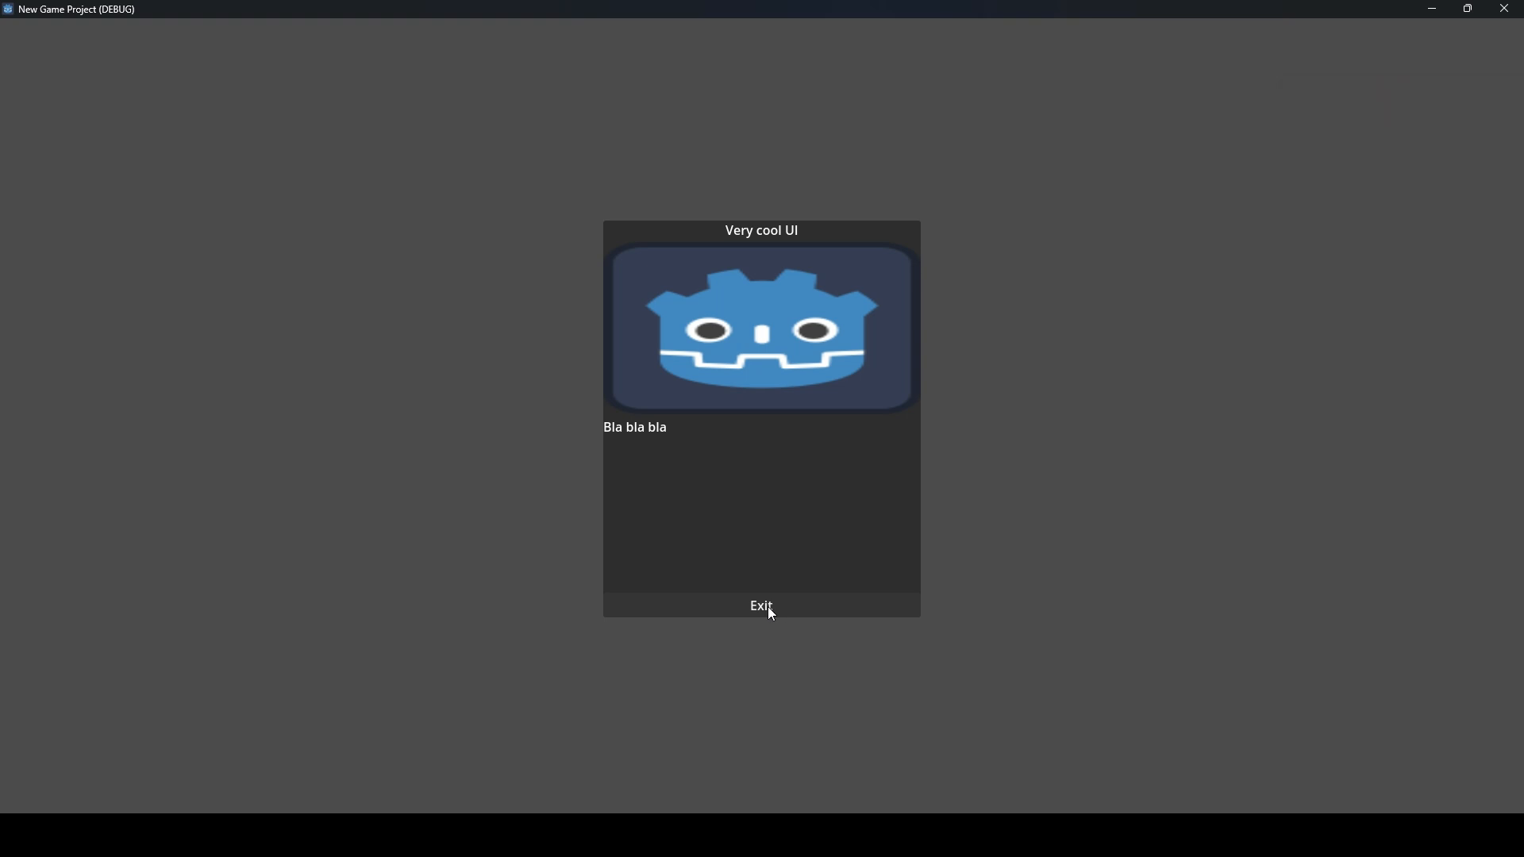
{"action": "left_click", "coordinate": [760, 605]}
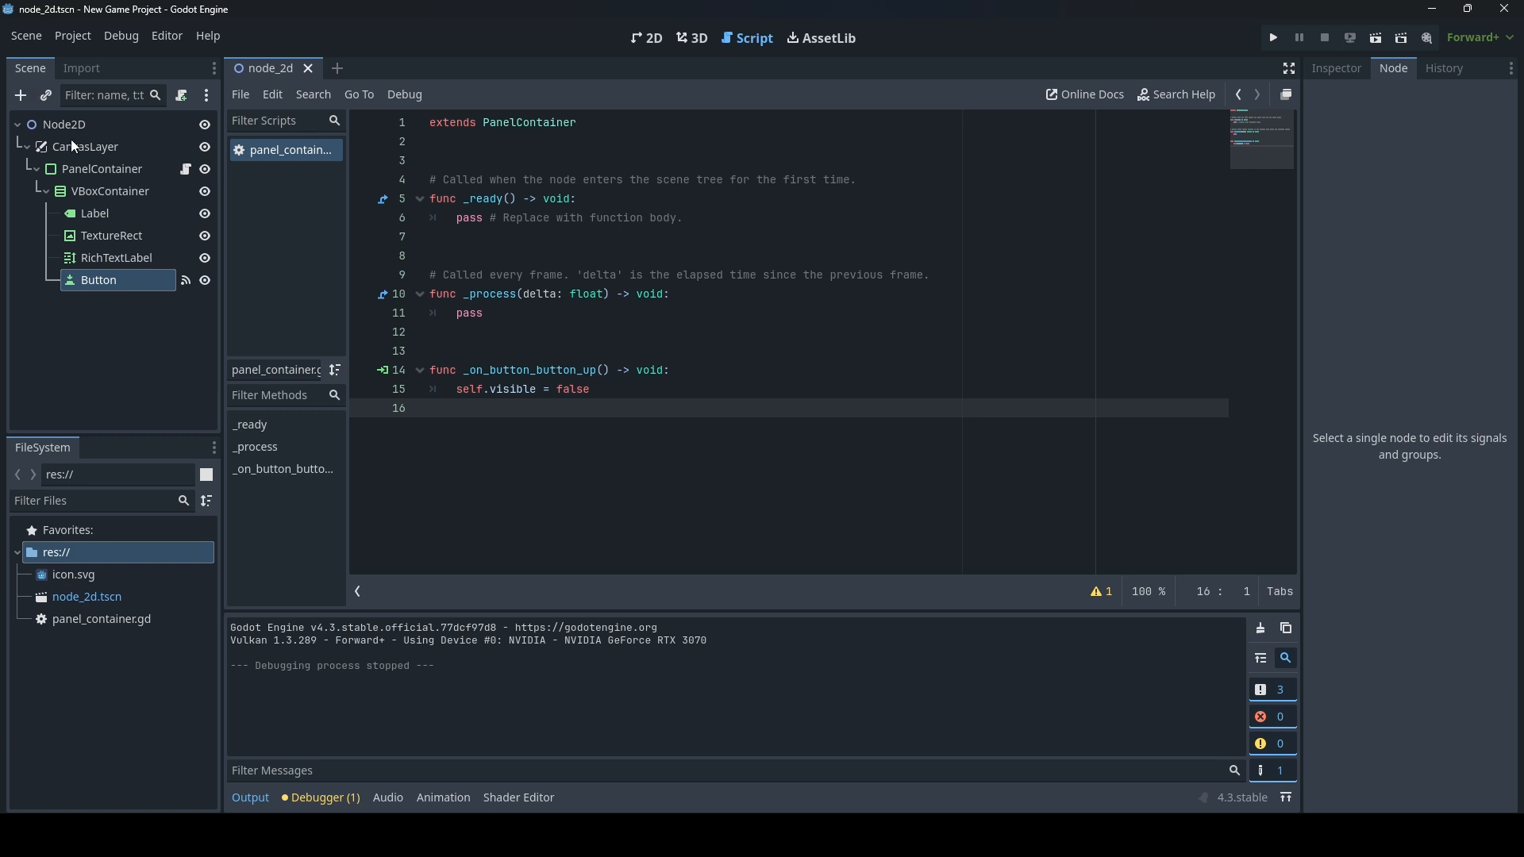
Add a Button child node to PanelContainer from the 2D view's Add Child Node dialog.
{"action": "left_click", "coordinate": [45, 190]}
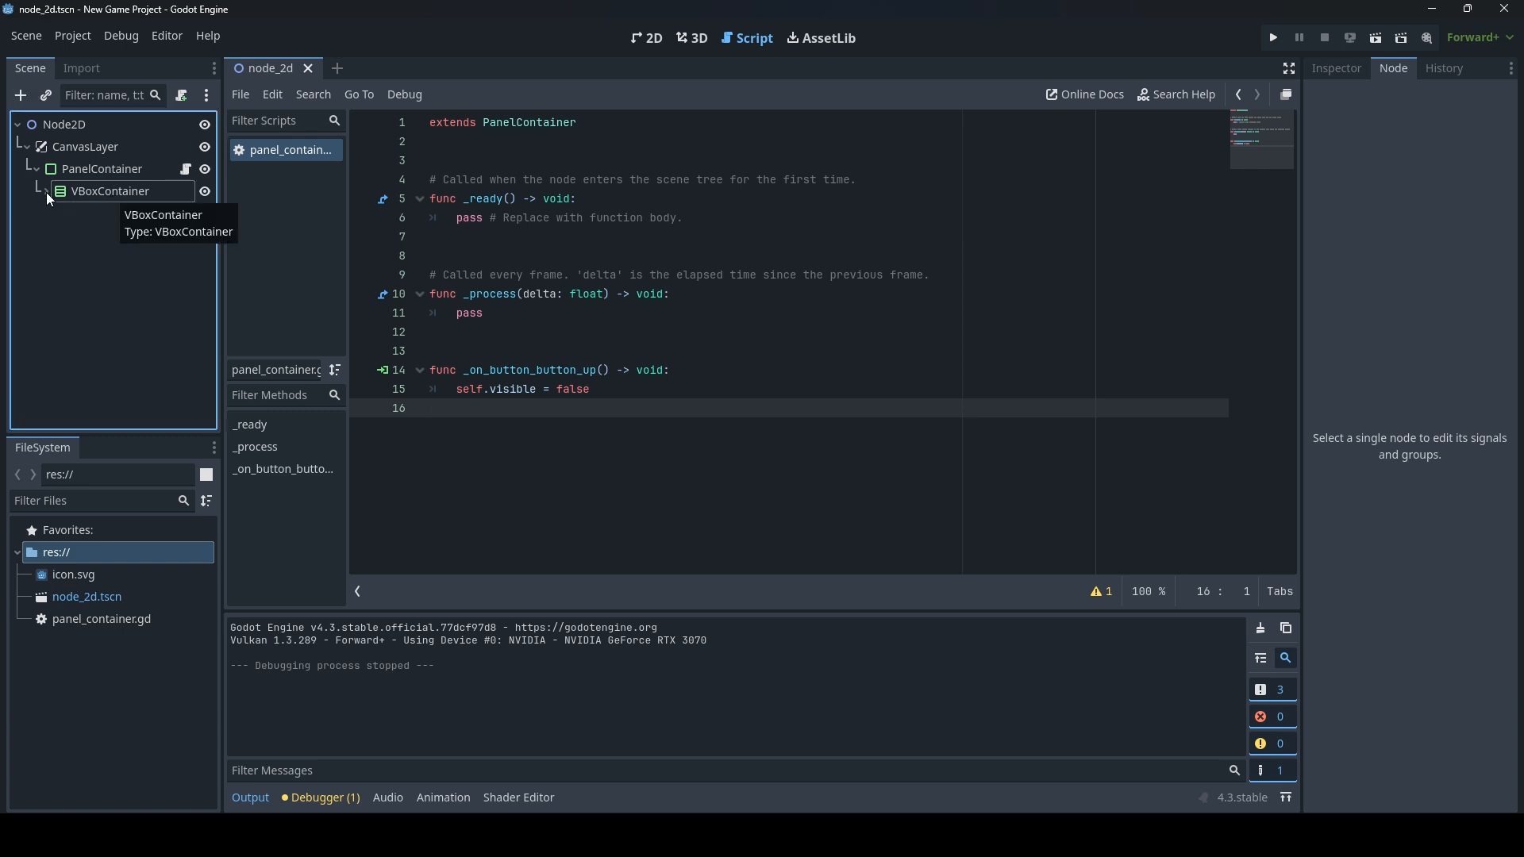
{"action": "left_click", "coordinate": [648, 38]}
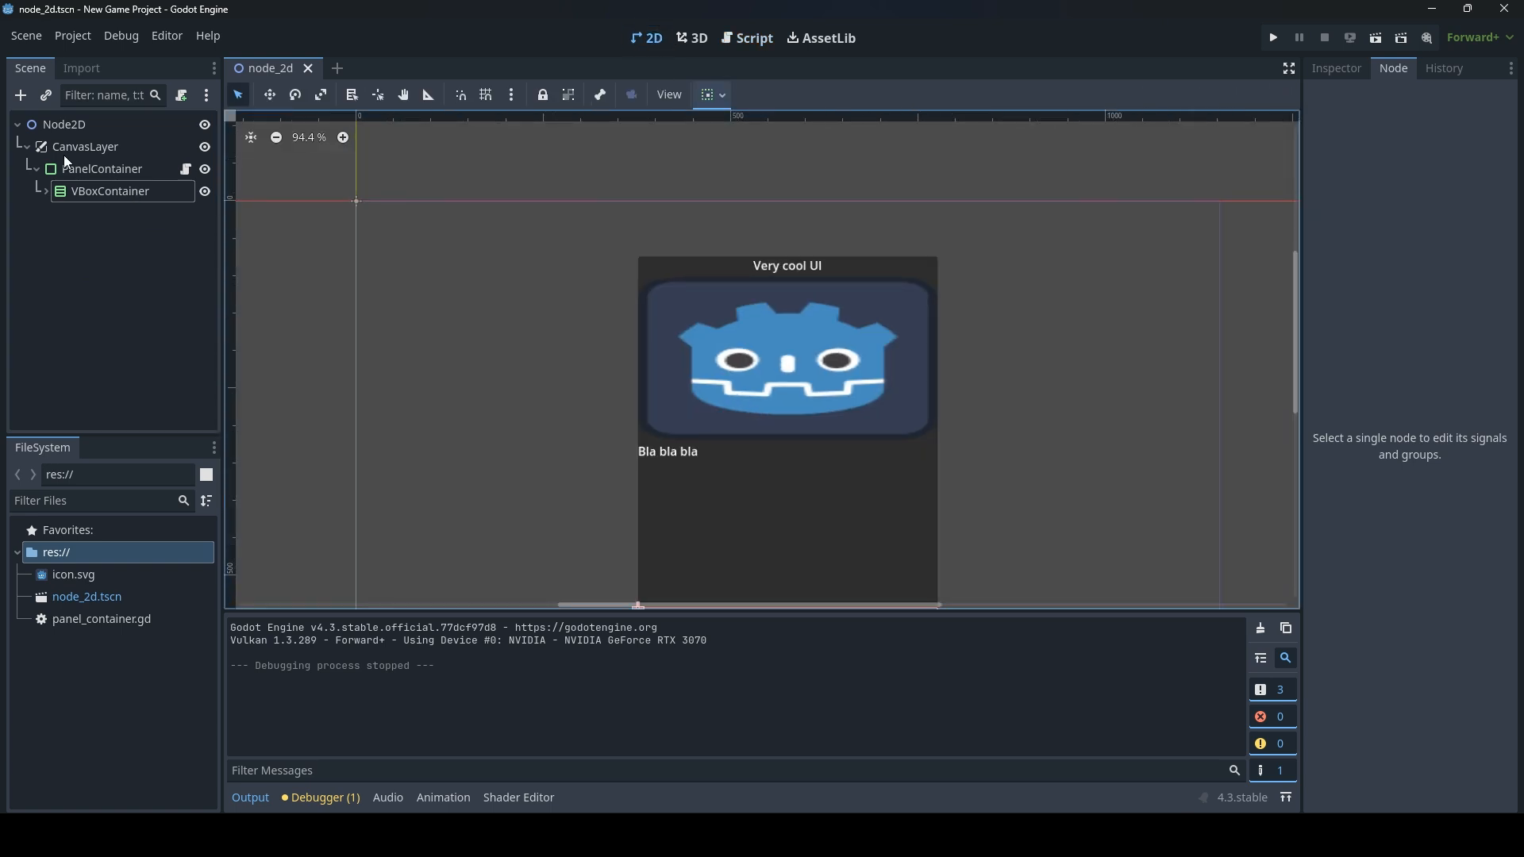
{"action": "left_click", "coordinate": [102, 169]}
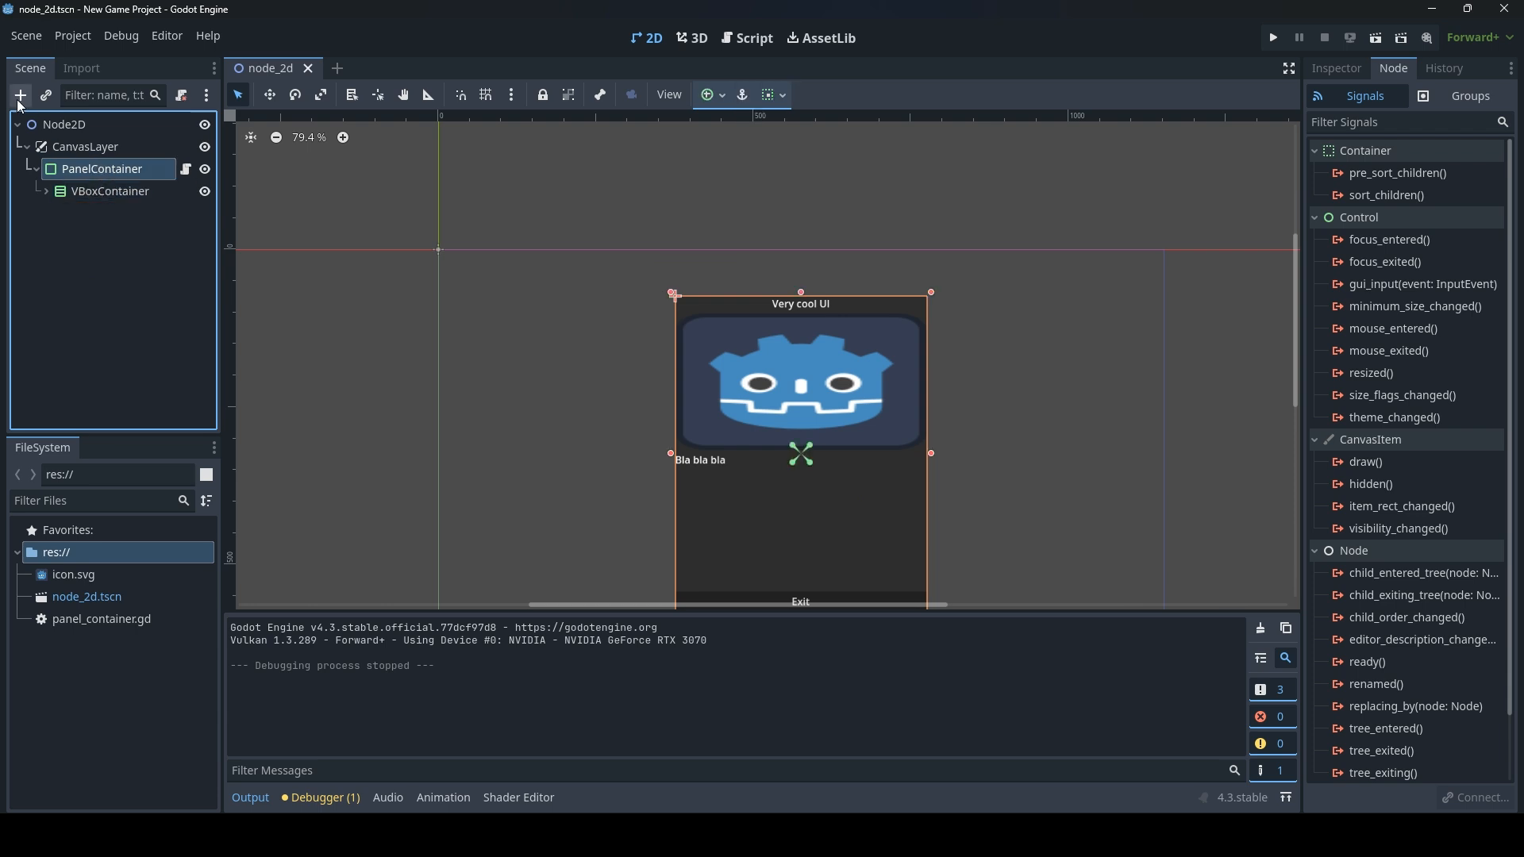
{"action": "left_click", "coordinate": [19, 94]}
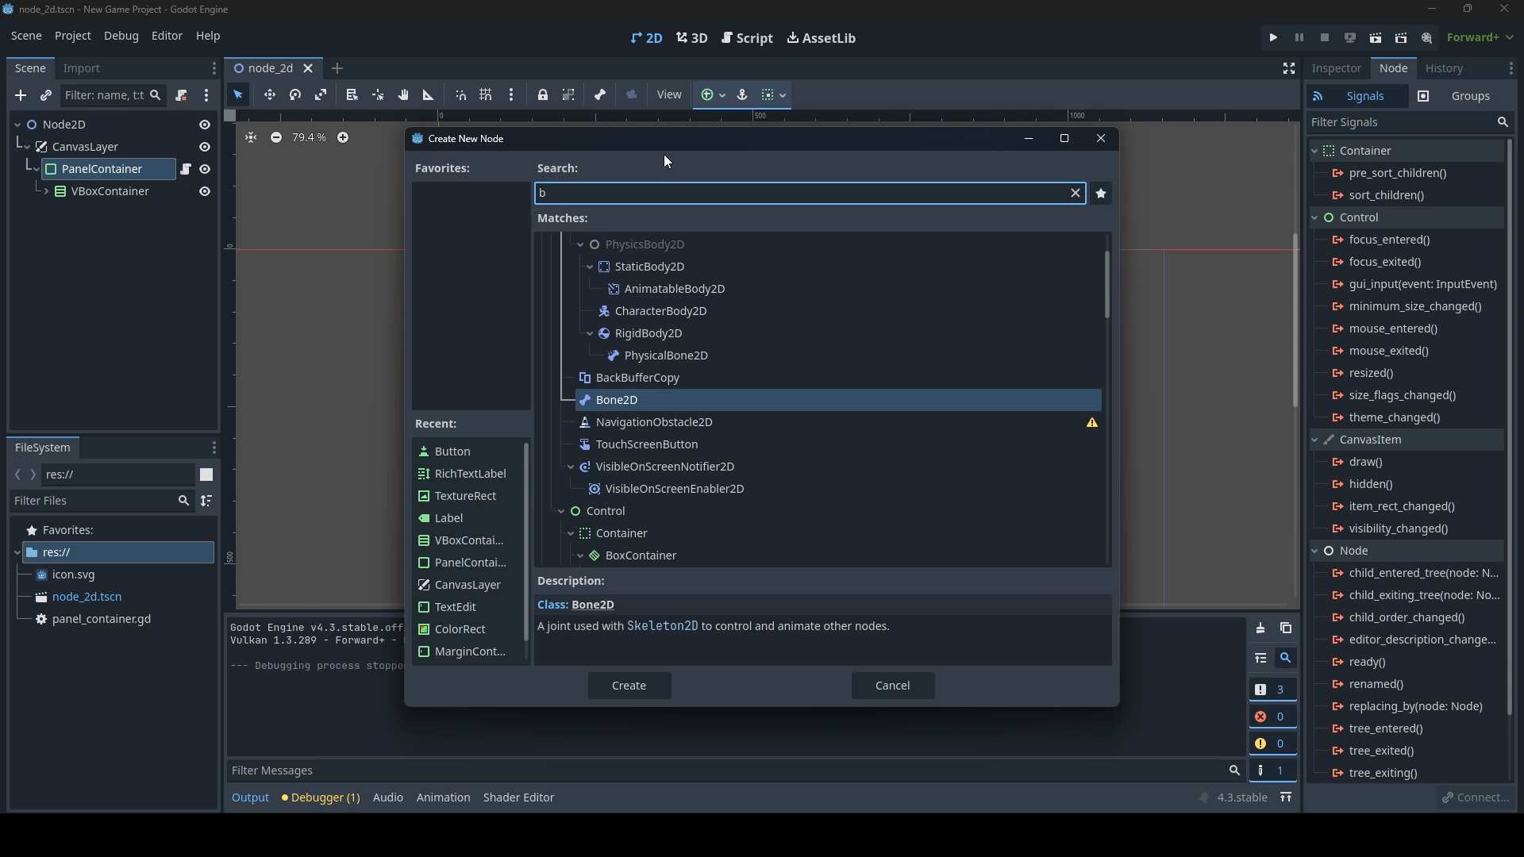
{"action": "type", "text": "utto"}
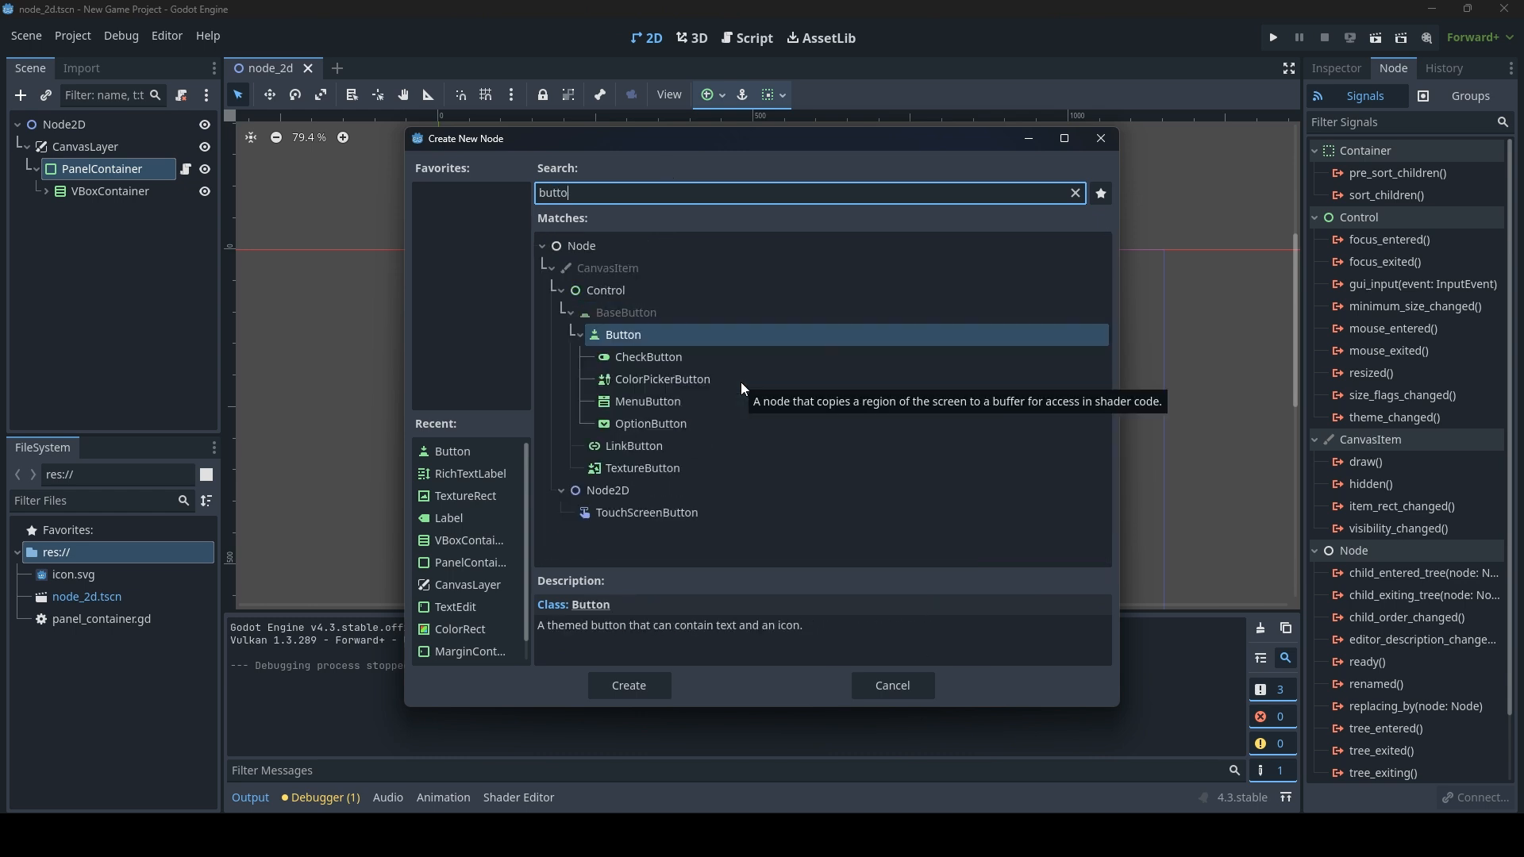
{"action": "left_click", "coordinate": [627, 685]}
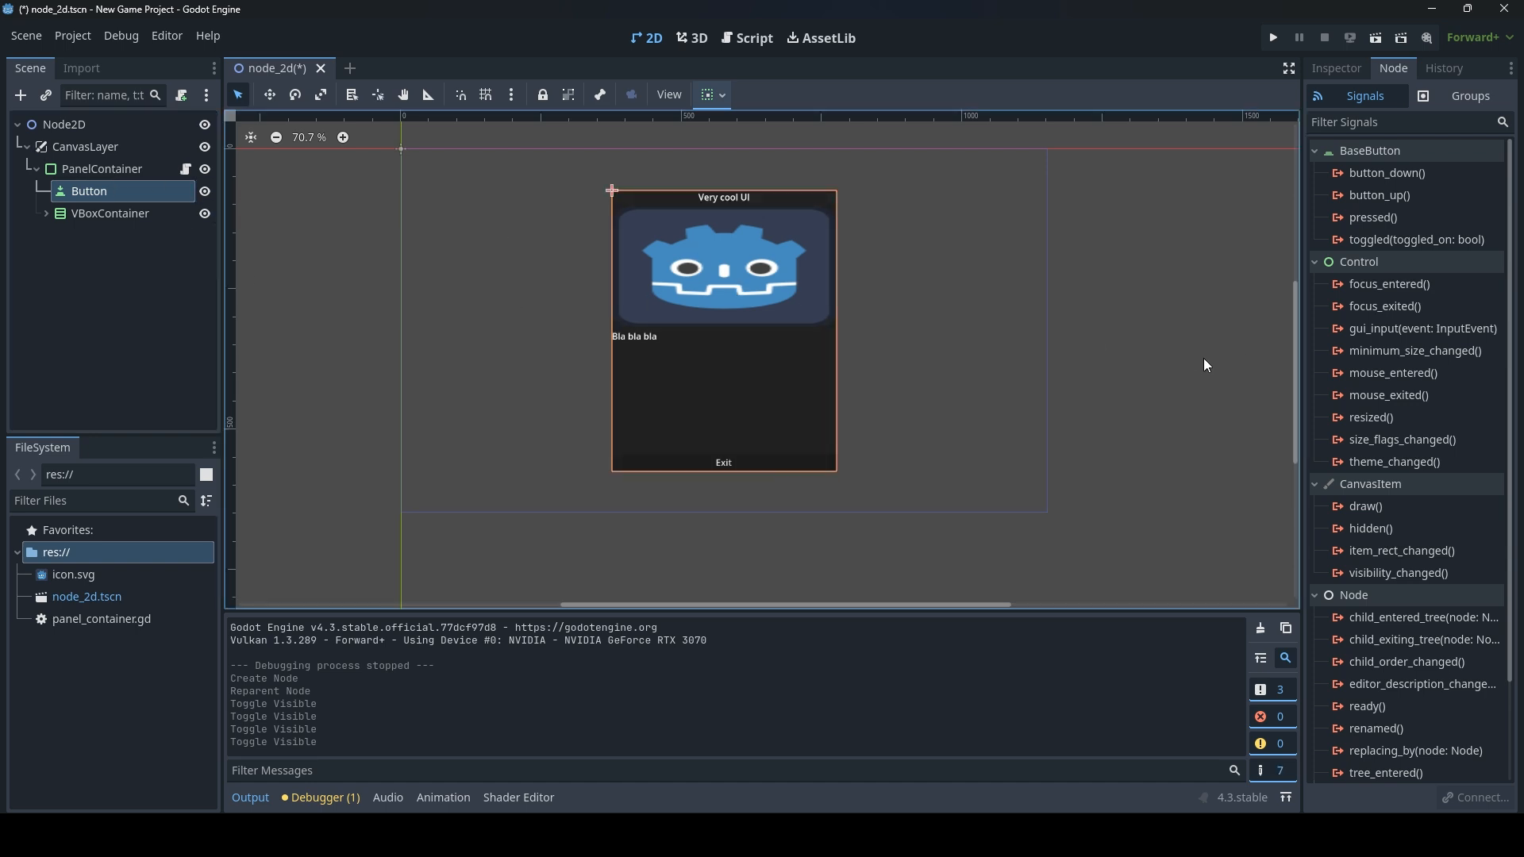
{"action": "mouse_move", "coordinate": [696, 392]}
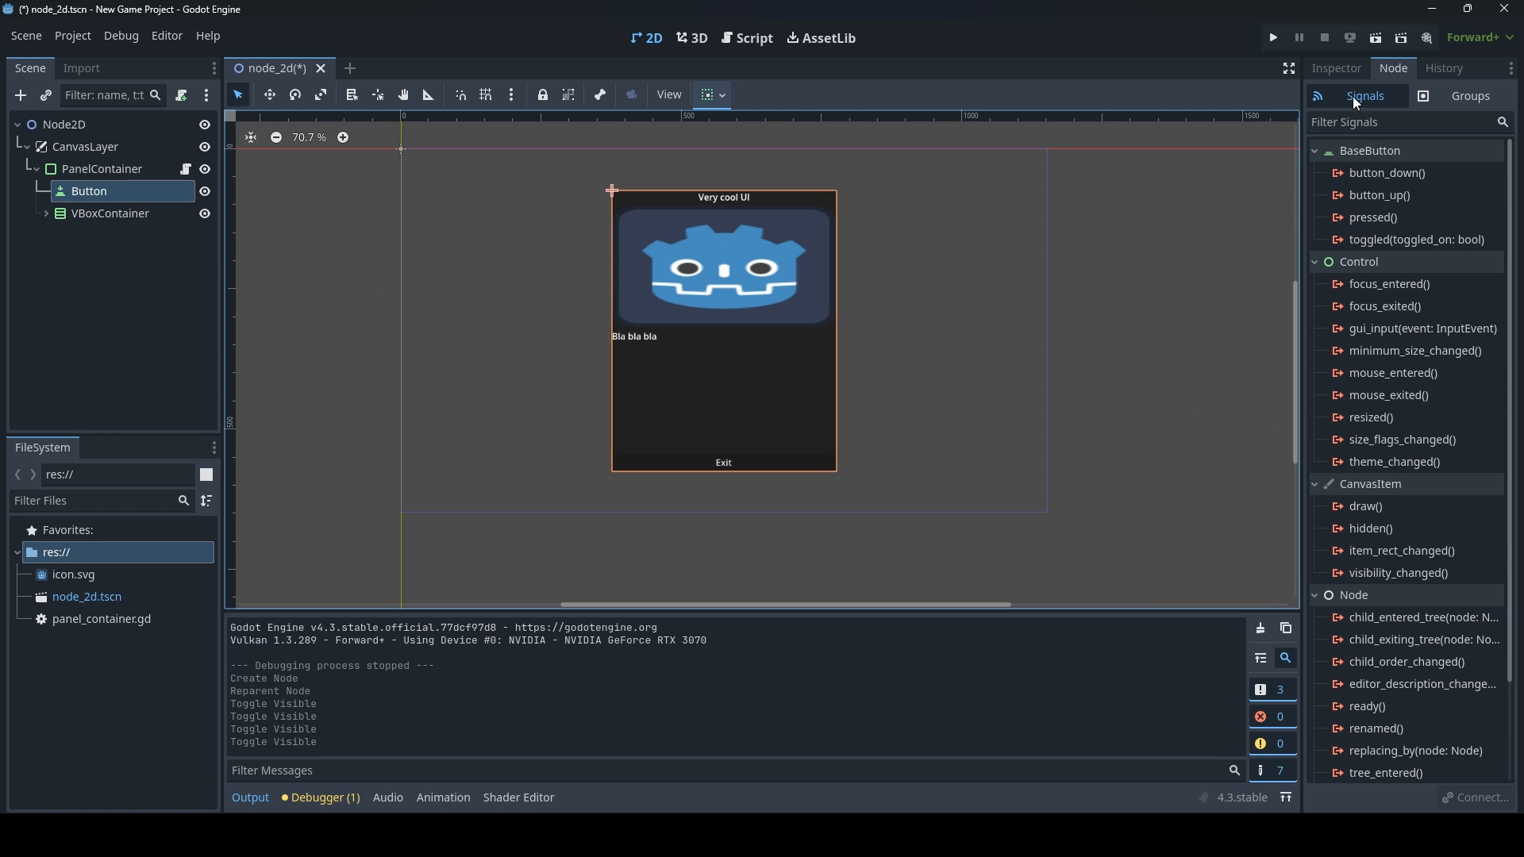
Set the new Button's Modulate colour alpha to 0 in the Inspector.
{"action": "left_click", "coordinate": [1335, 68]}
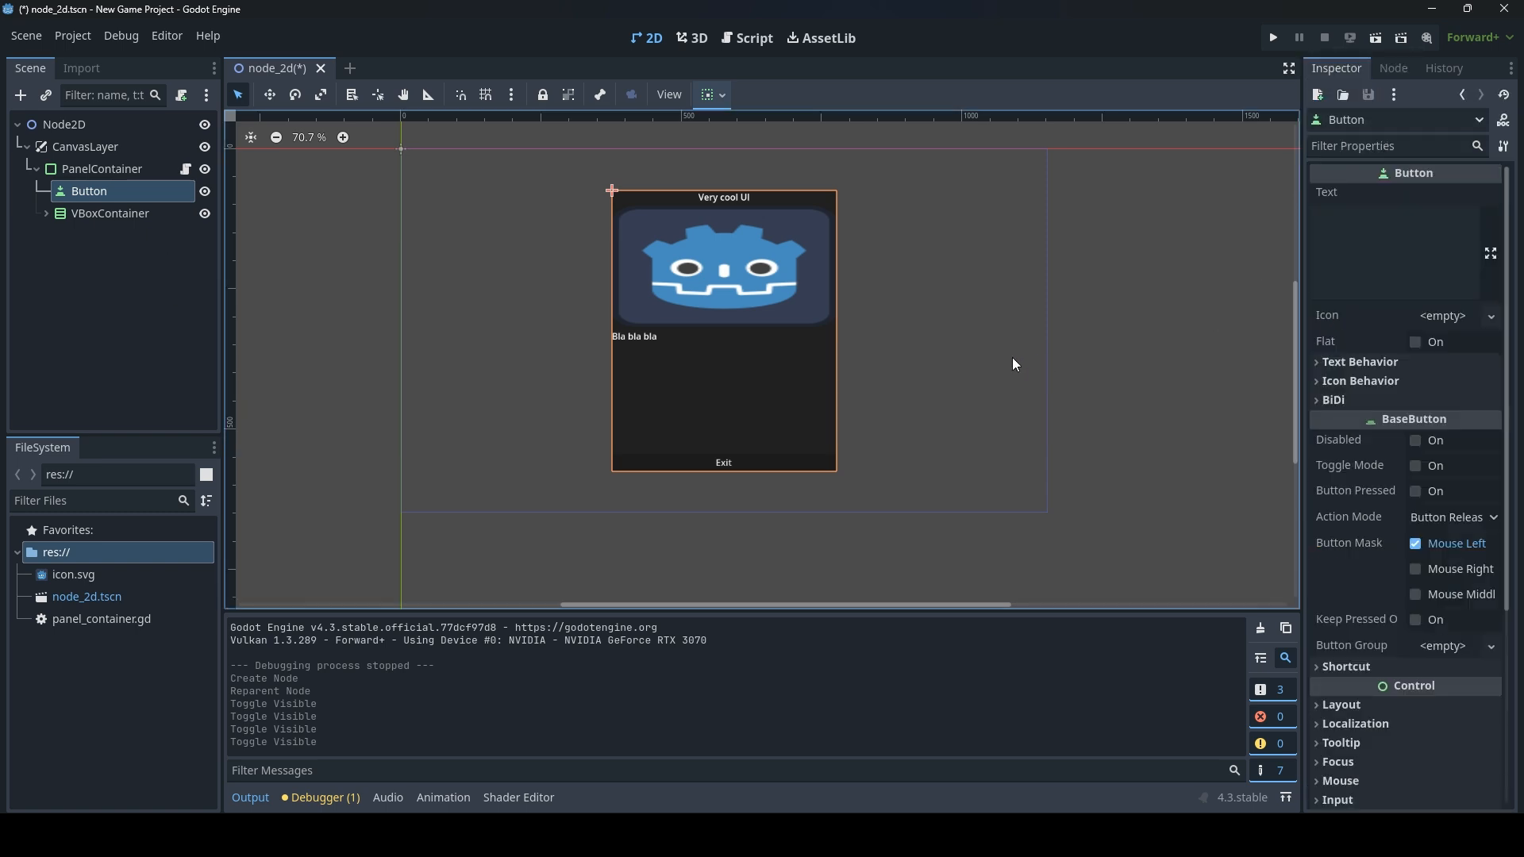
{"action": "scroll", "scroll_direction": "down", "scroll_amount": 3}
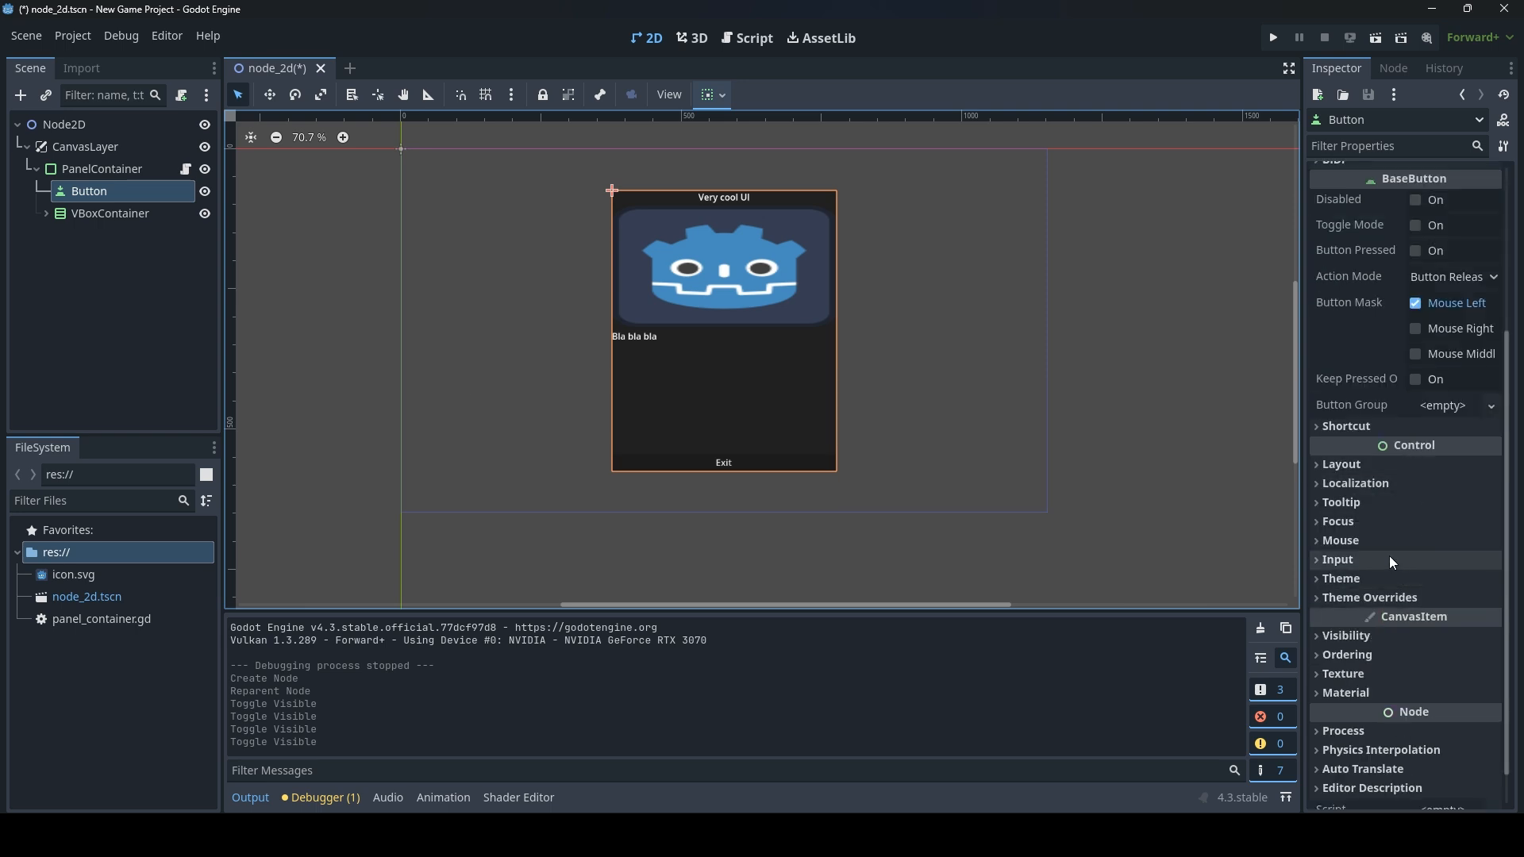
{"action": "scroll", "scroll_direction": "down", "scroll_amount": 3}
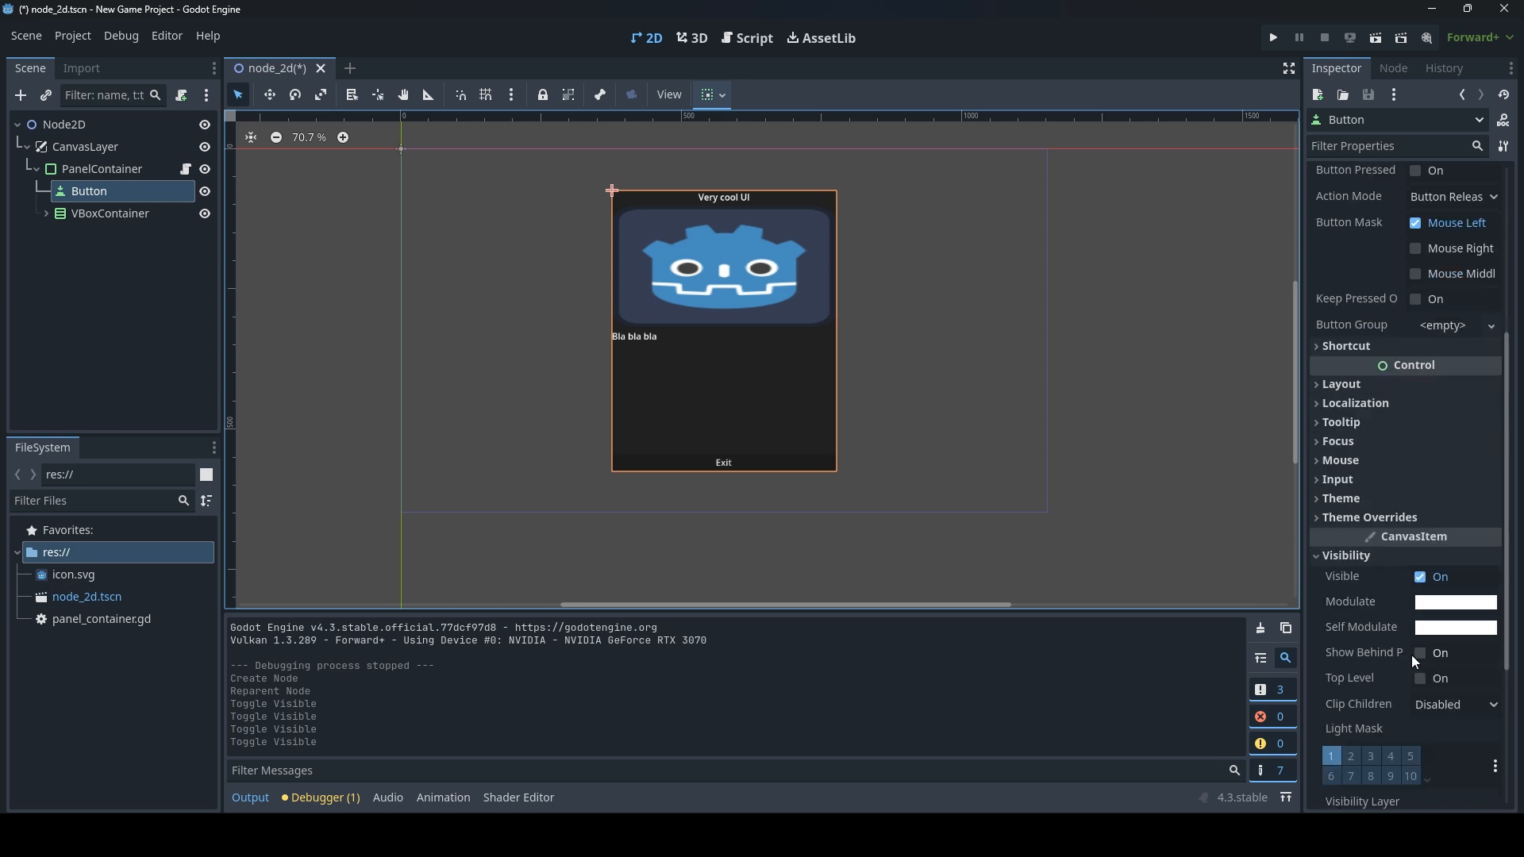
{"action": "mouse_move", "coordinate": [1481, 625]}
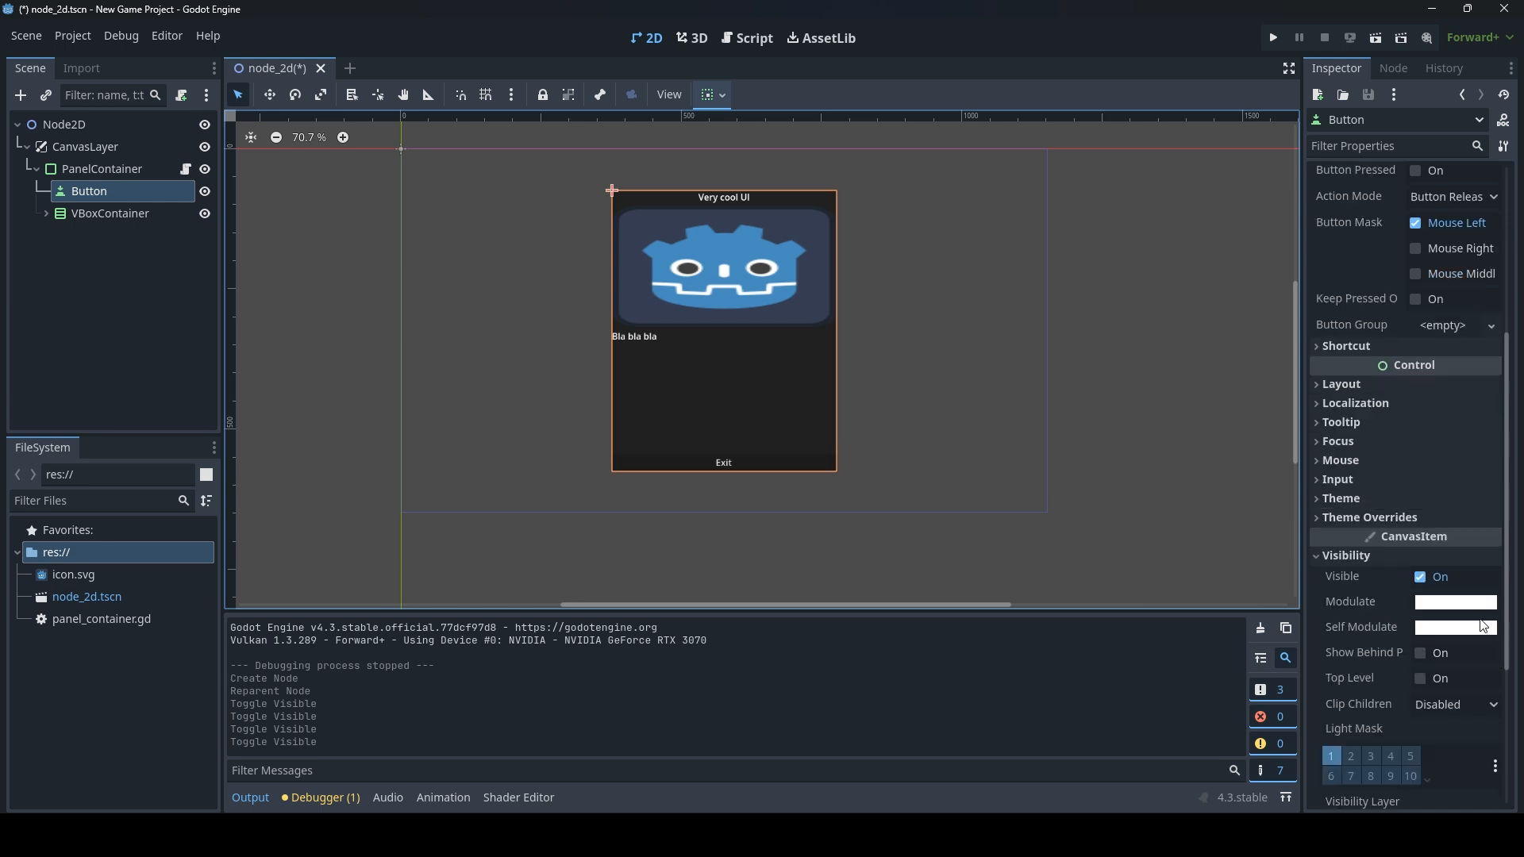
{"action": "left_click", "coordinate": [1456, 600]}
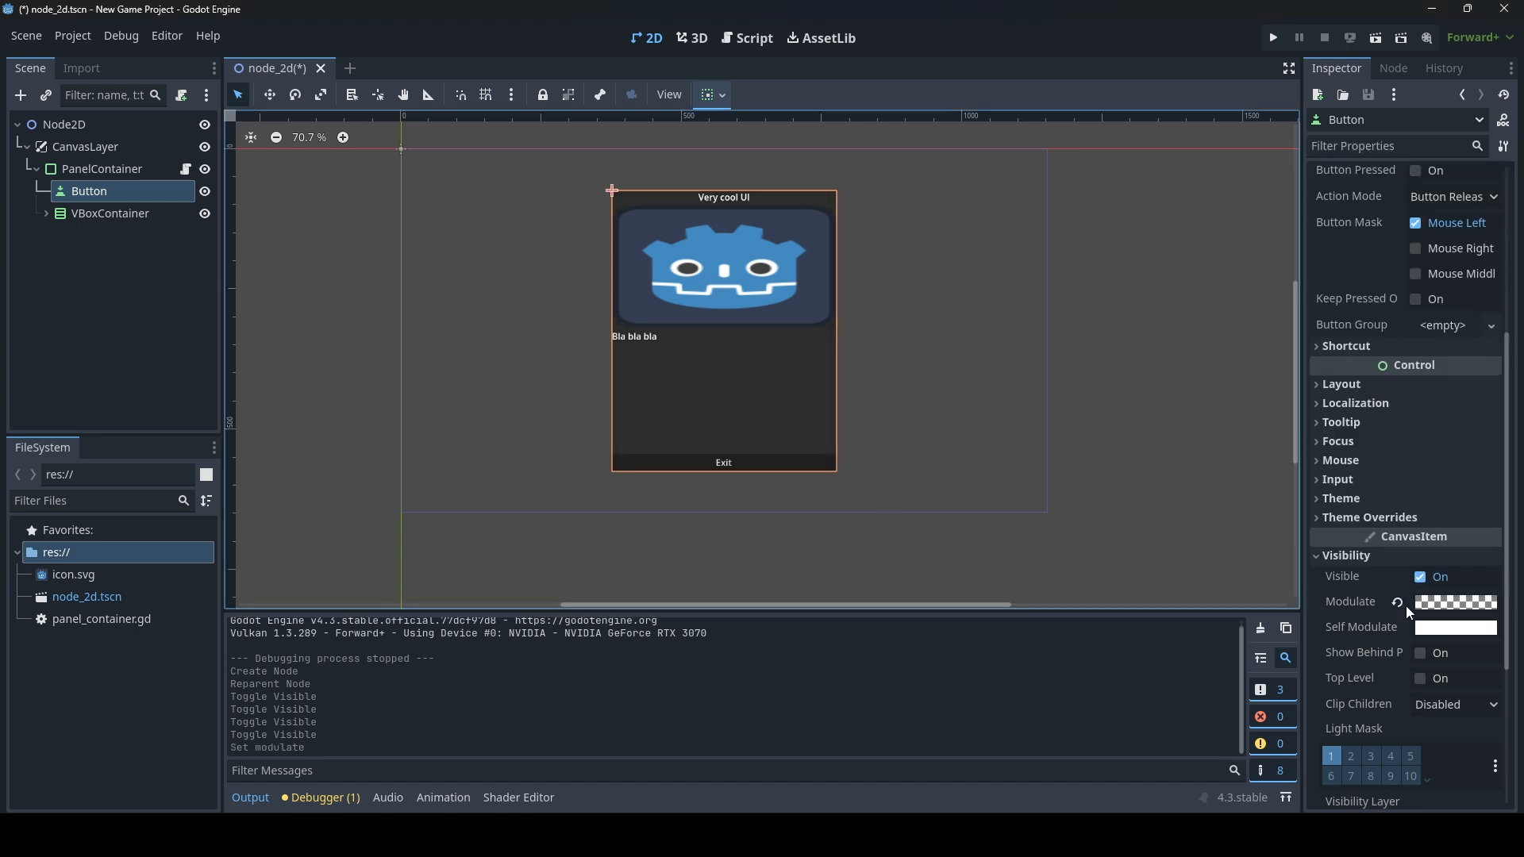
{"action": "mouse_move", "coordinate": [1207, 289]}
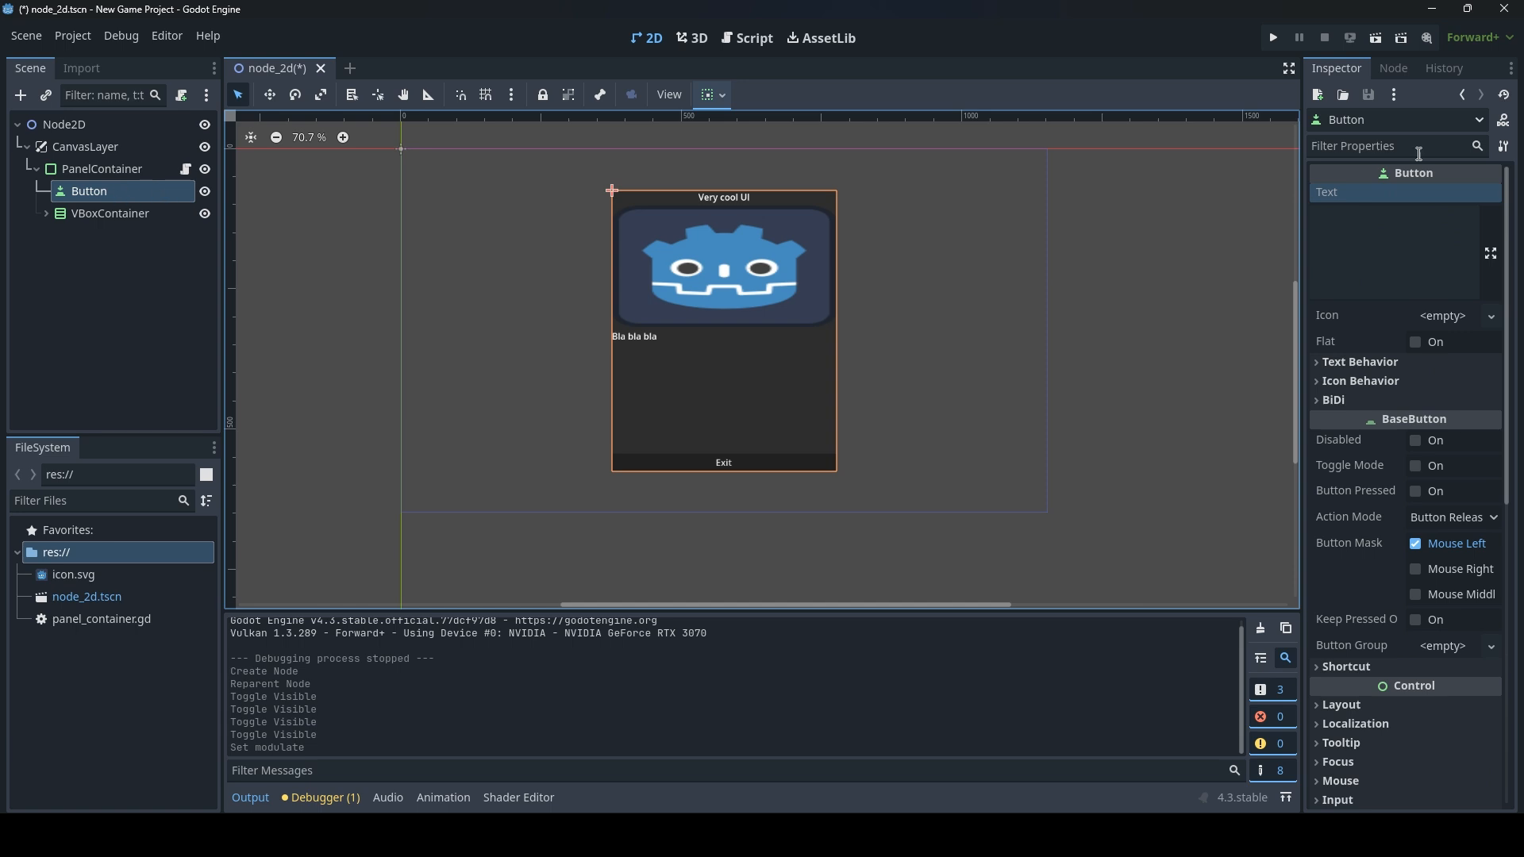
Connect the new Button's button_down and button_up signals to handlers in the PanelContainer script.
{"action": "left_click", "coordinate": [1392, 69]}
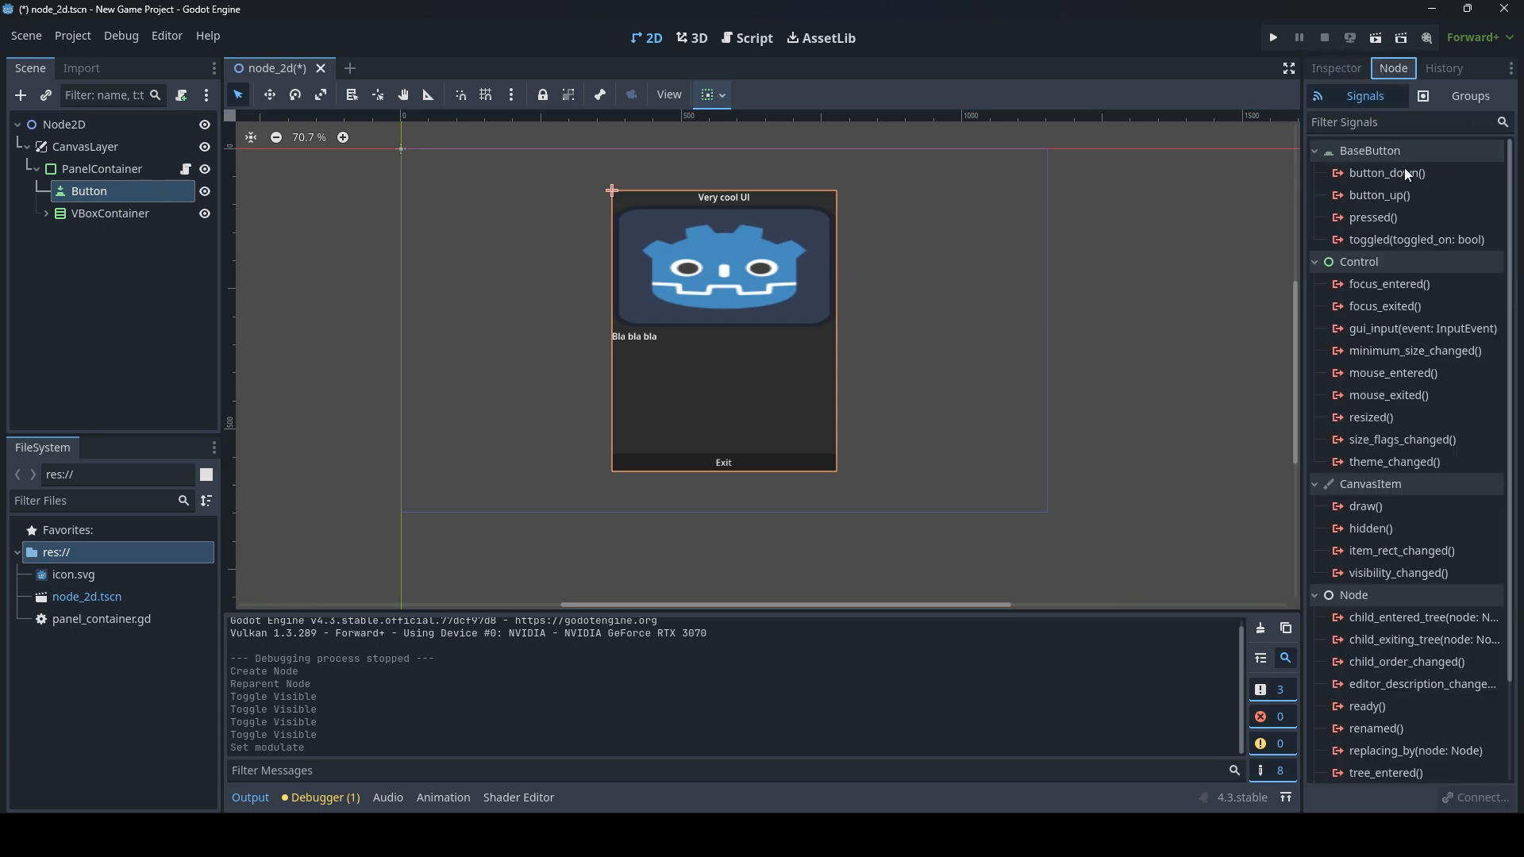
{"action": "left_click", "coordinate": [1385, 173]}
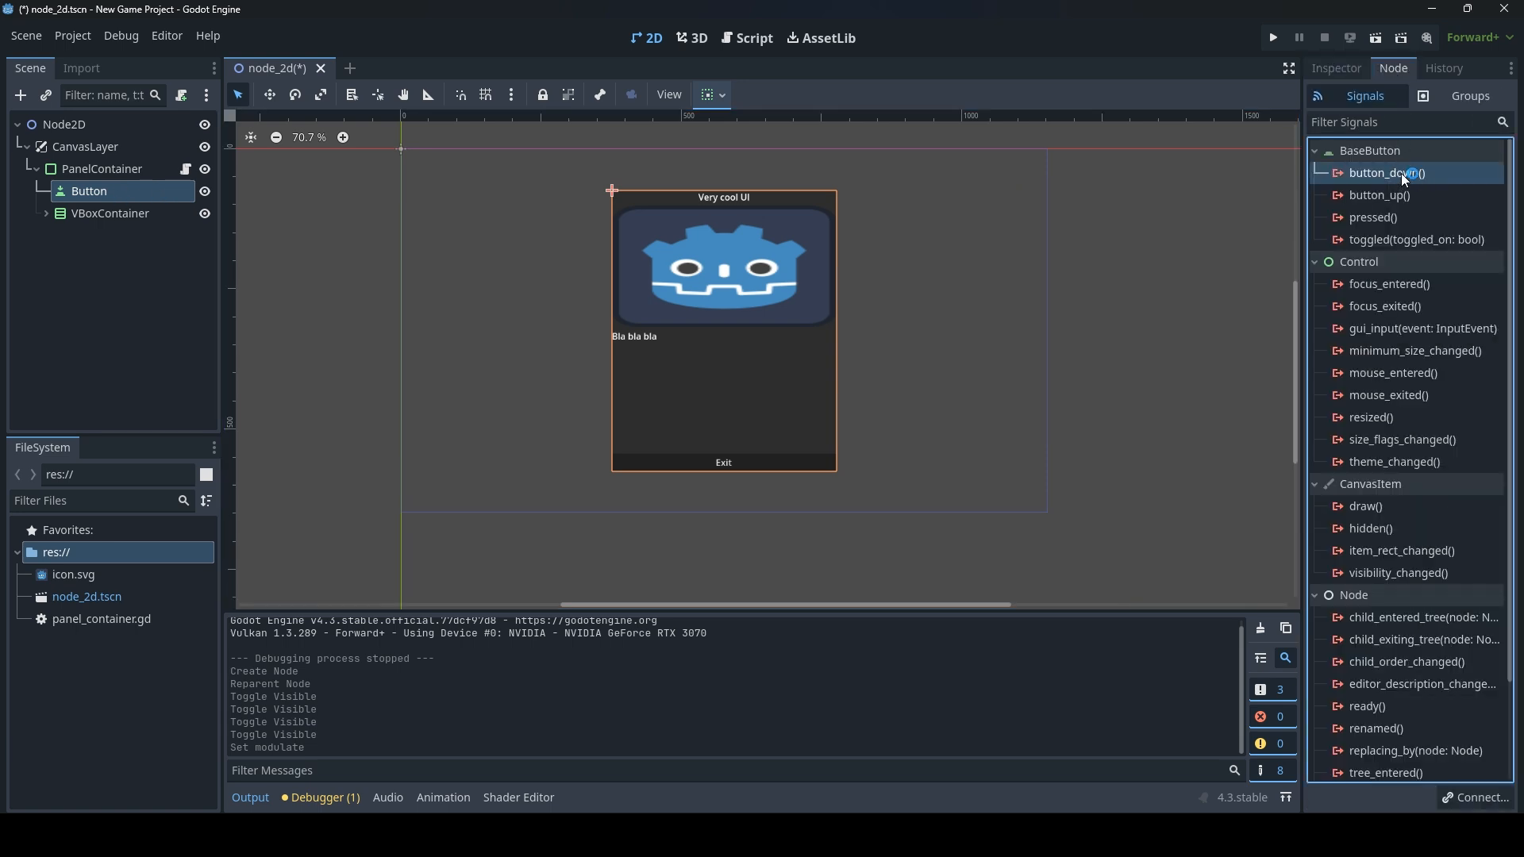
{"action": "double_click", "coordinate": [1387, 173]}
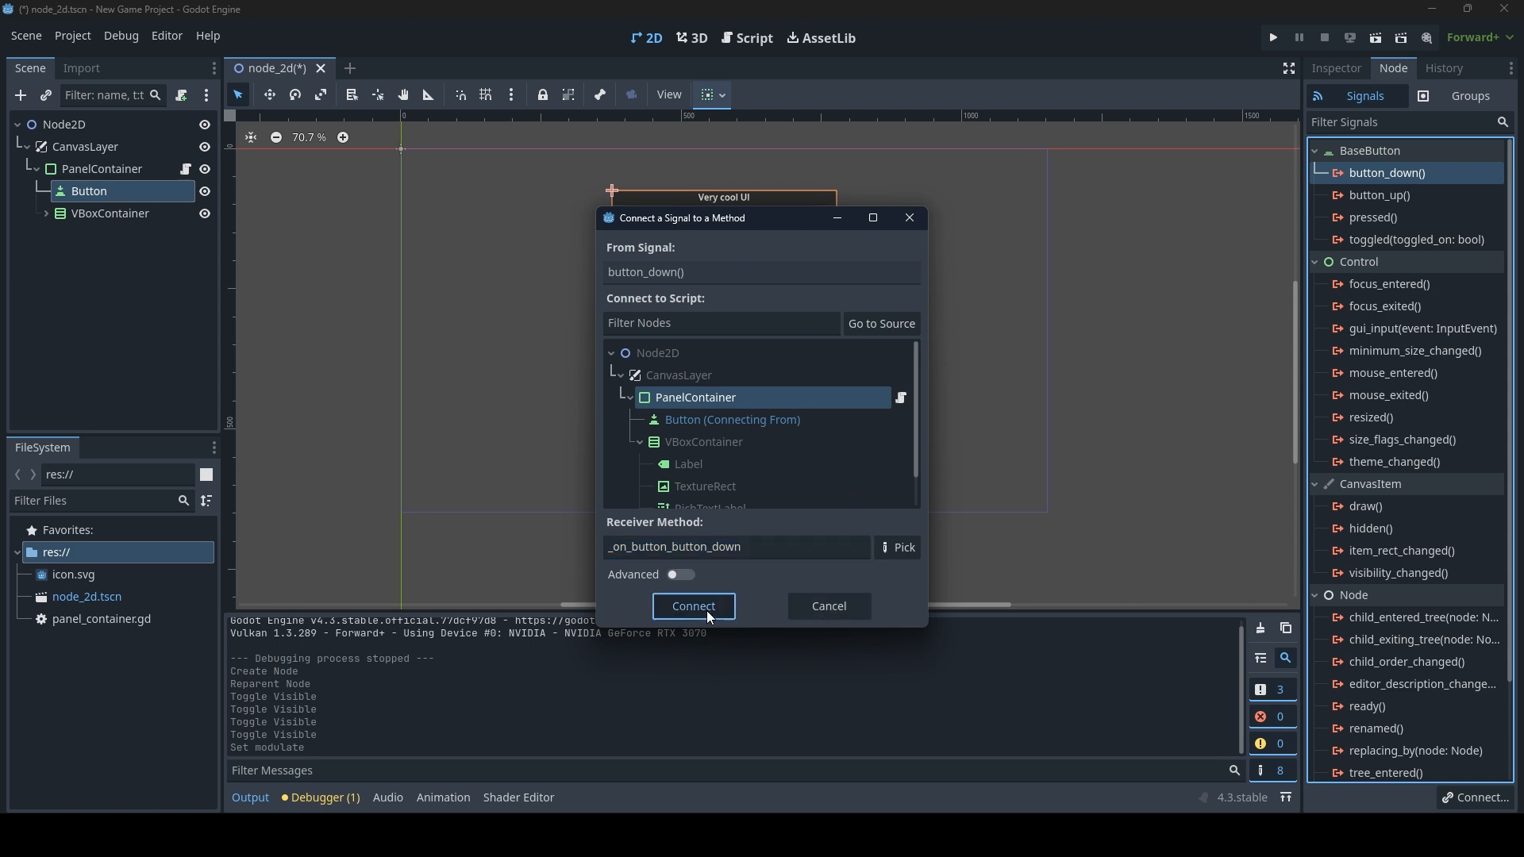
{"action": "left_click", "coordinate": [692, 605]}
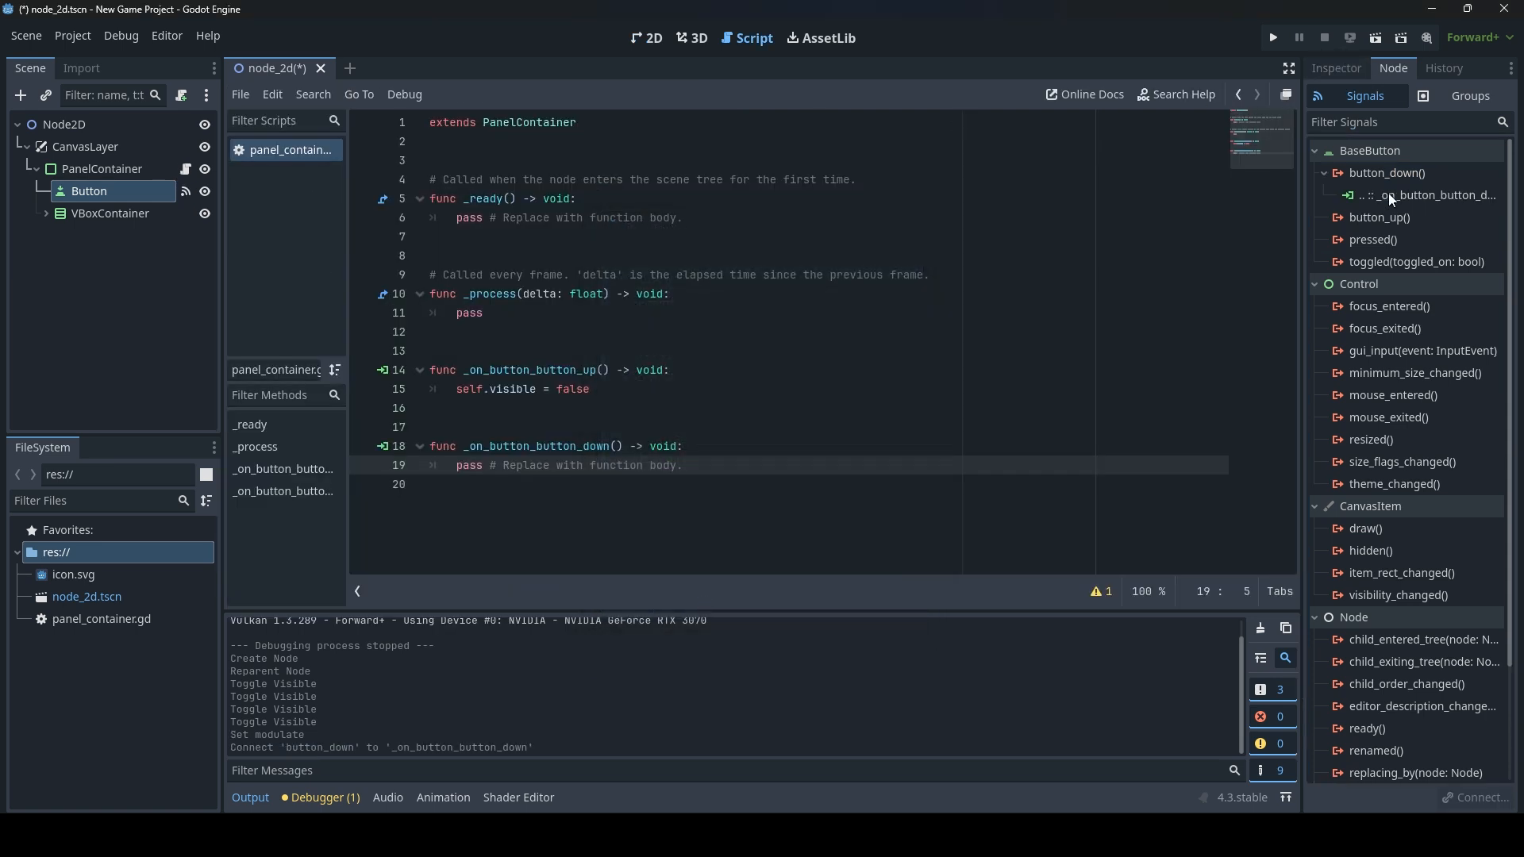
{"action": "double_click", "coordinate": [1378, 218]}
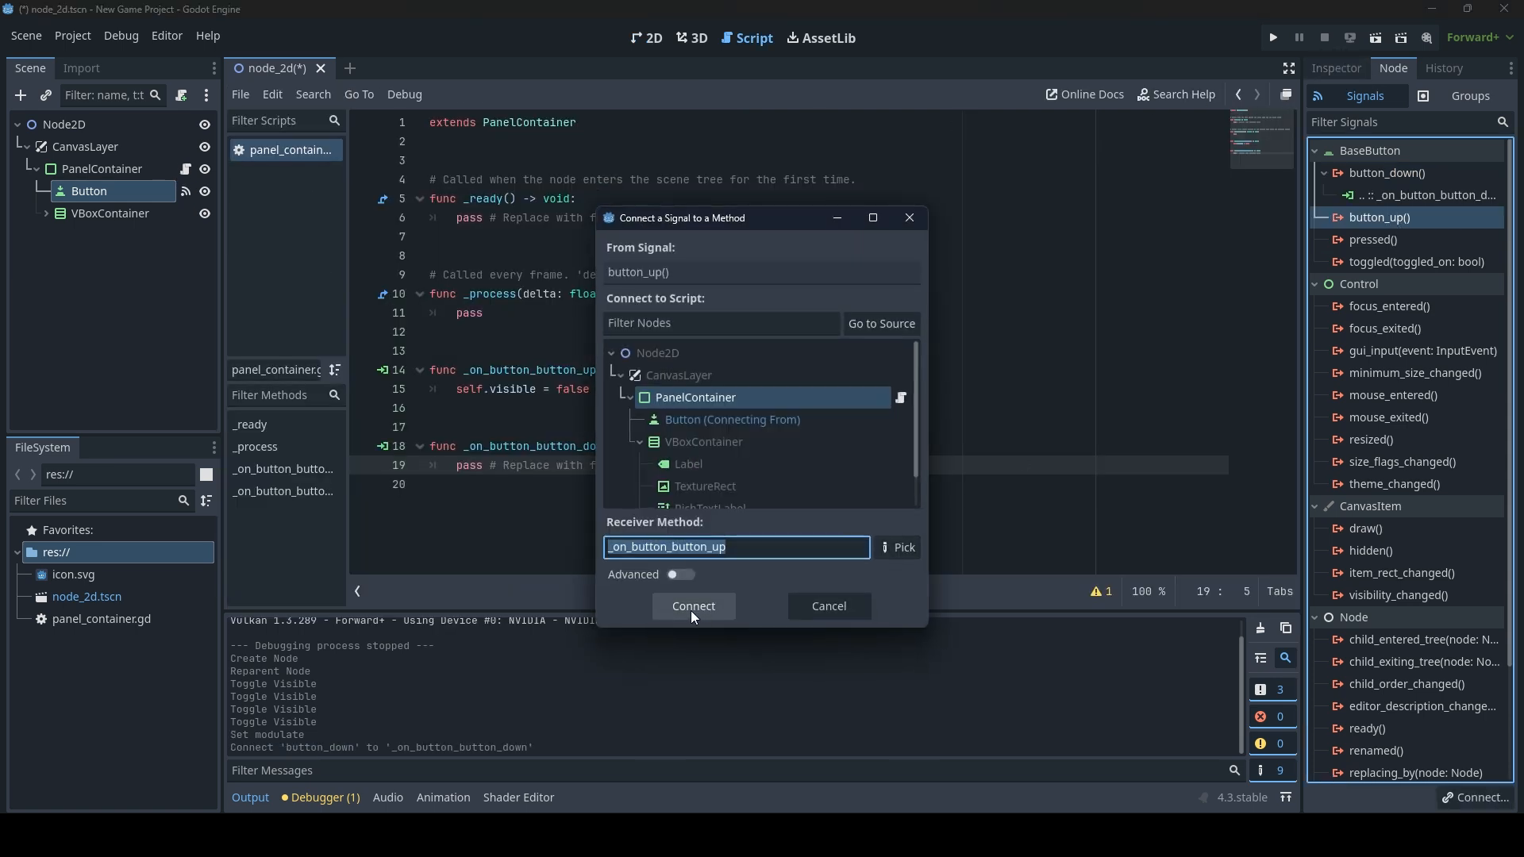
{"action": "left_click", "coordinate": [694, 605]}
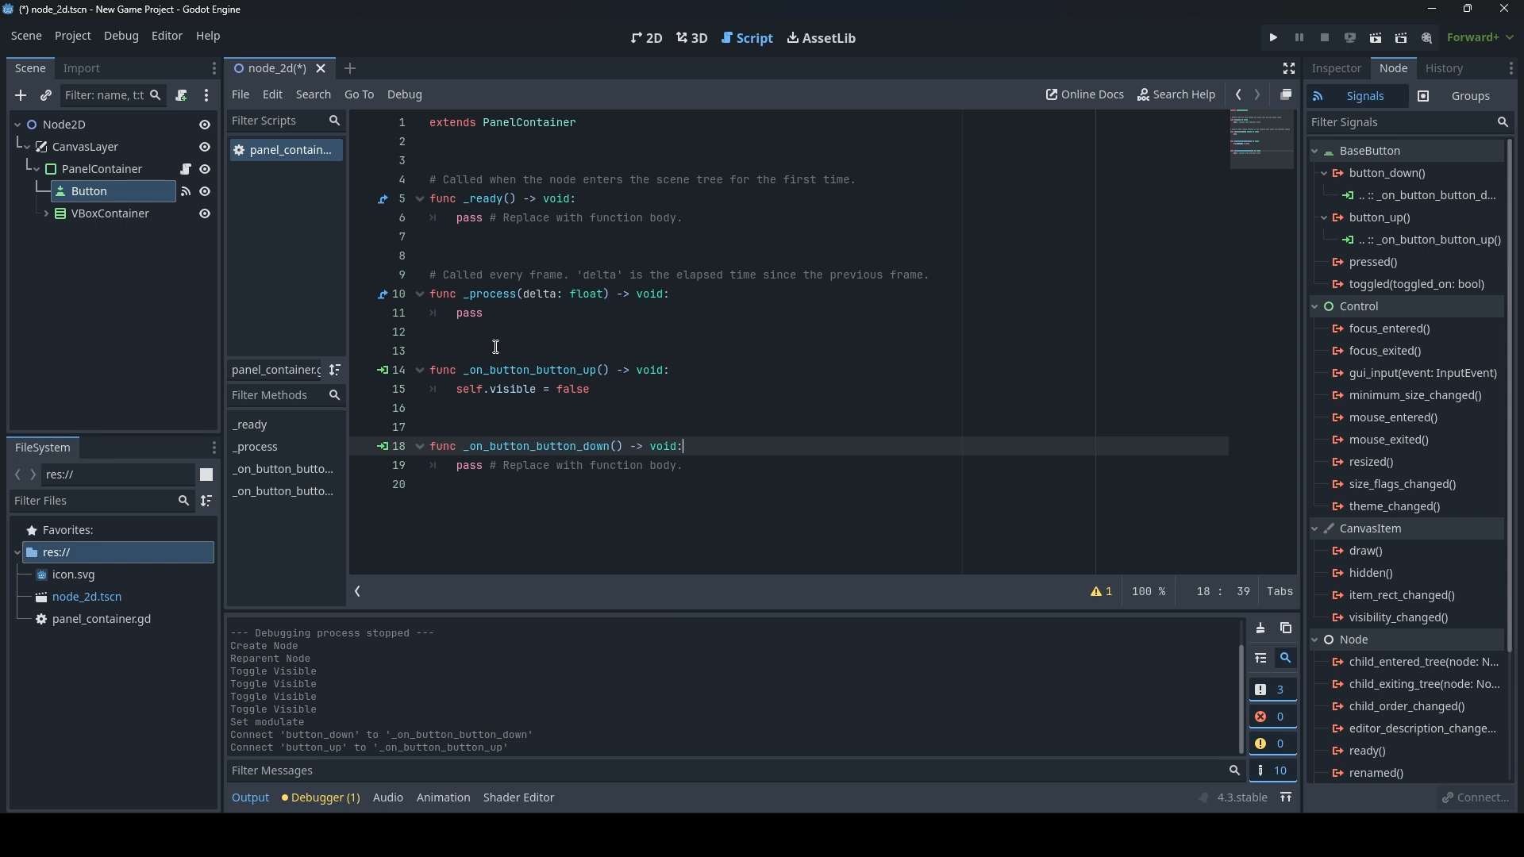
{"action": "left_click", "coordinate": [45, 213]}
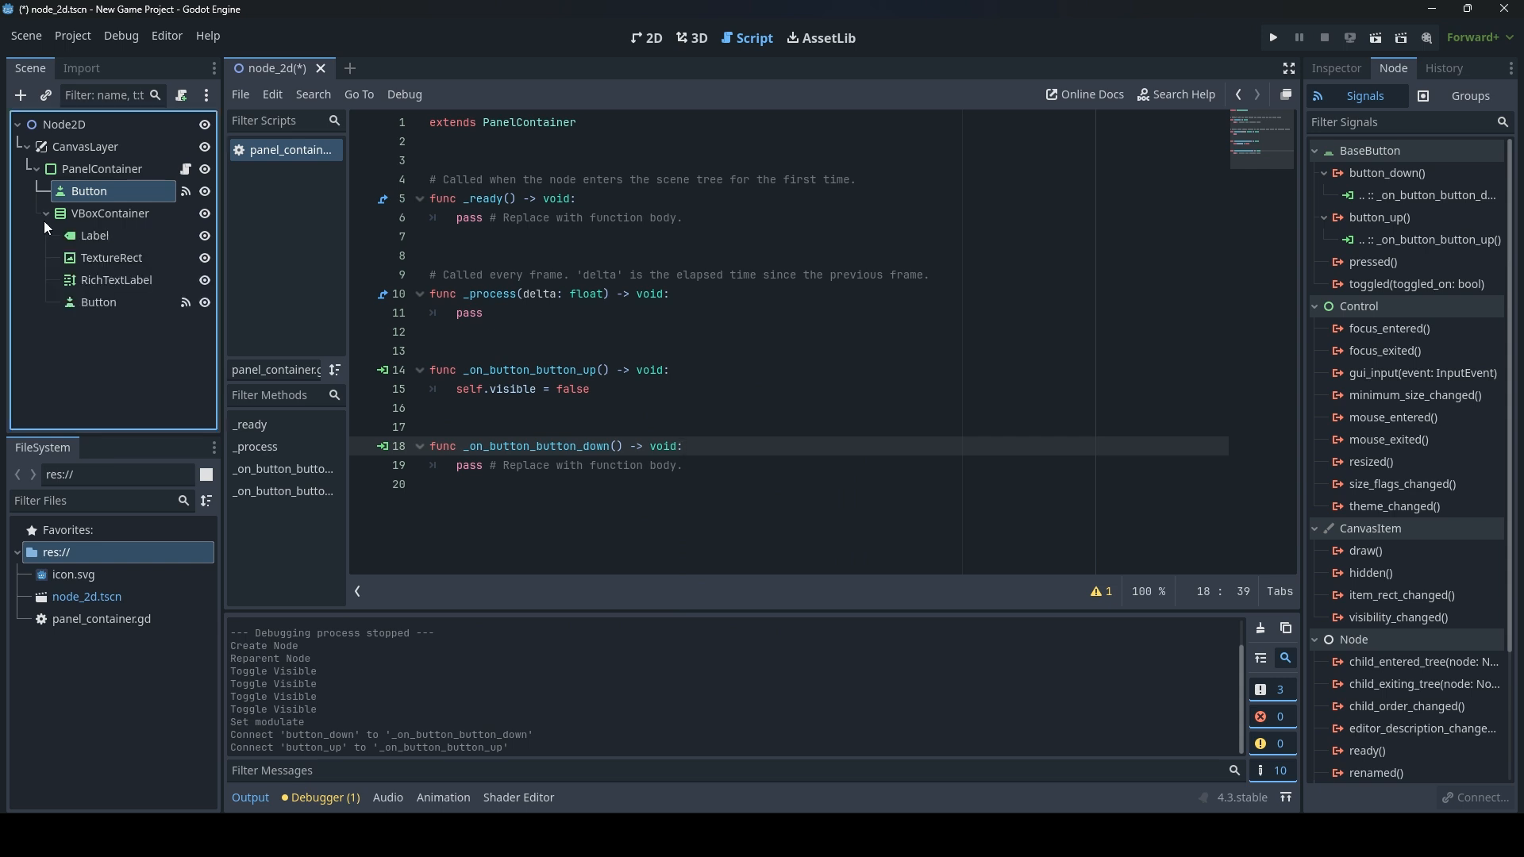
Rename the button to Drag_Button and disconnect its earlier signal connections.
{"action": "left_click", "coordinate": [44, 213]}
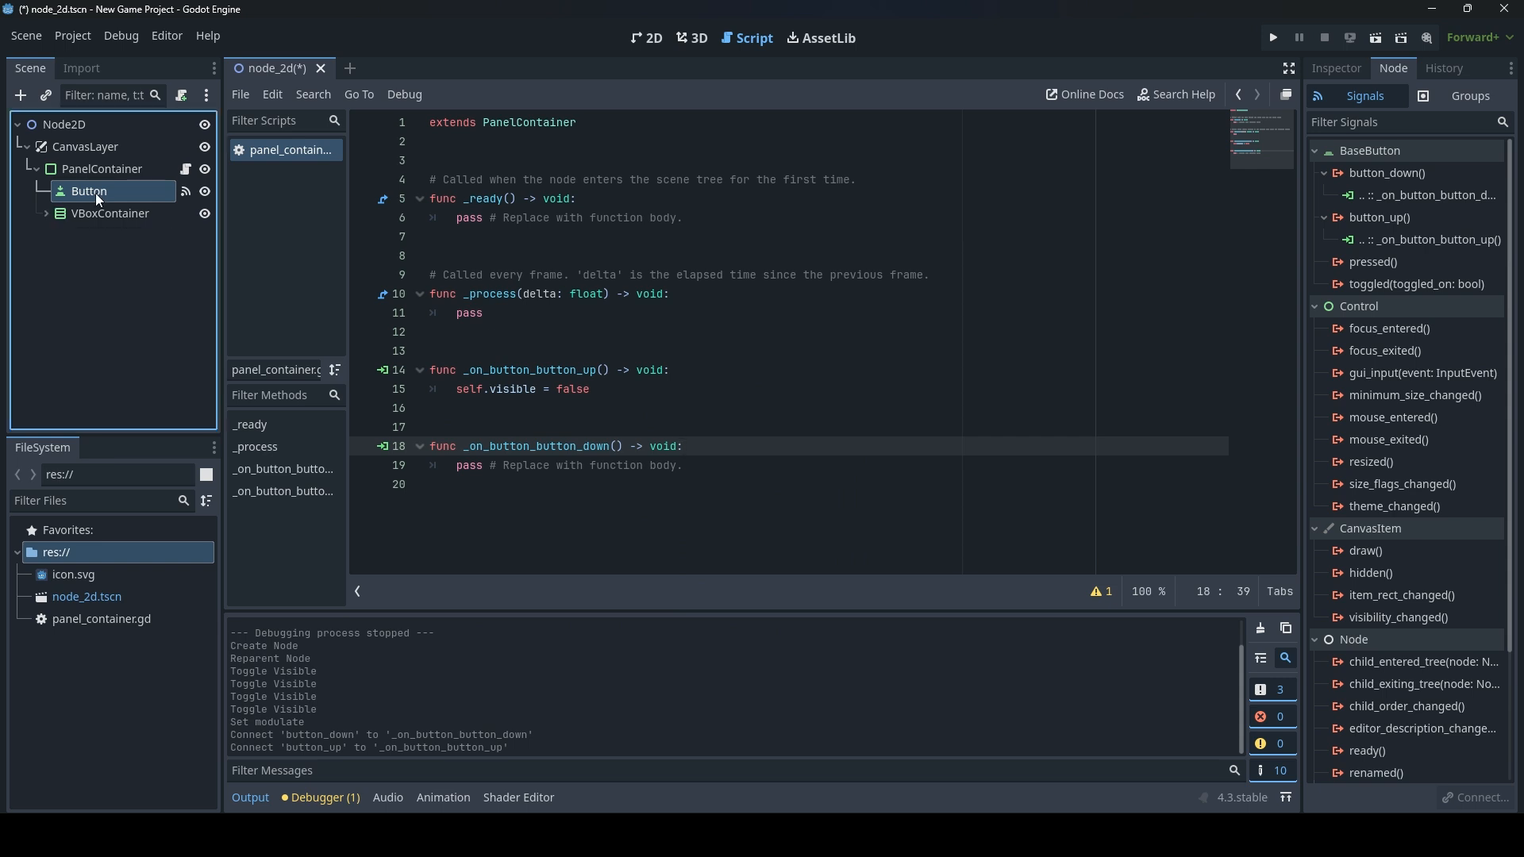
{"action": "double_click", "coordinate": [89, 190]}
{"action": "type", "text": "Drag_"}
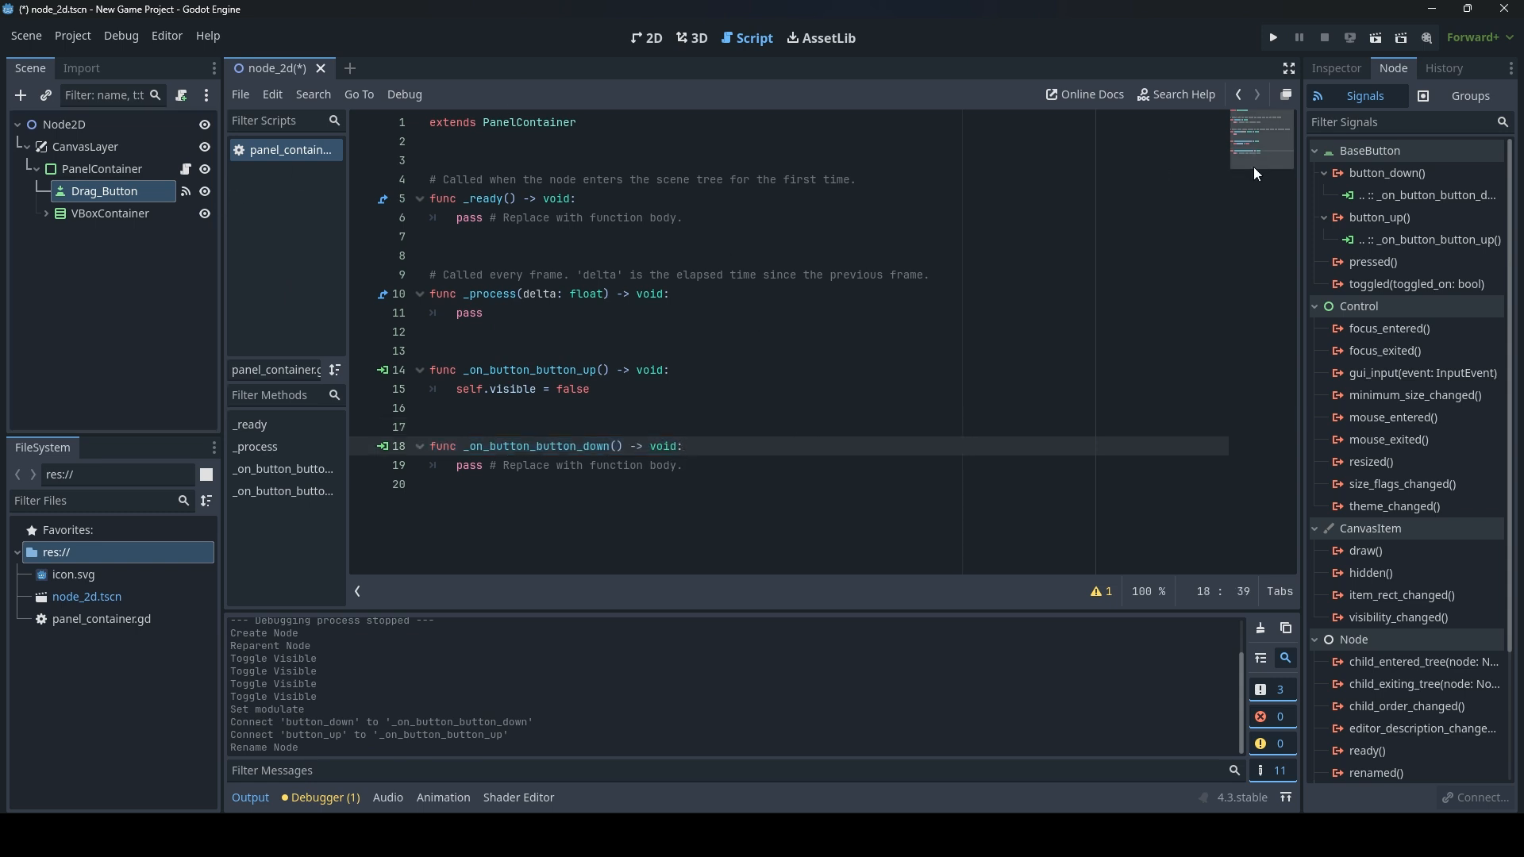
{"action": "right_click", "coordinate": [1387, 173]}
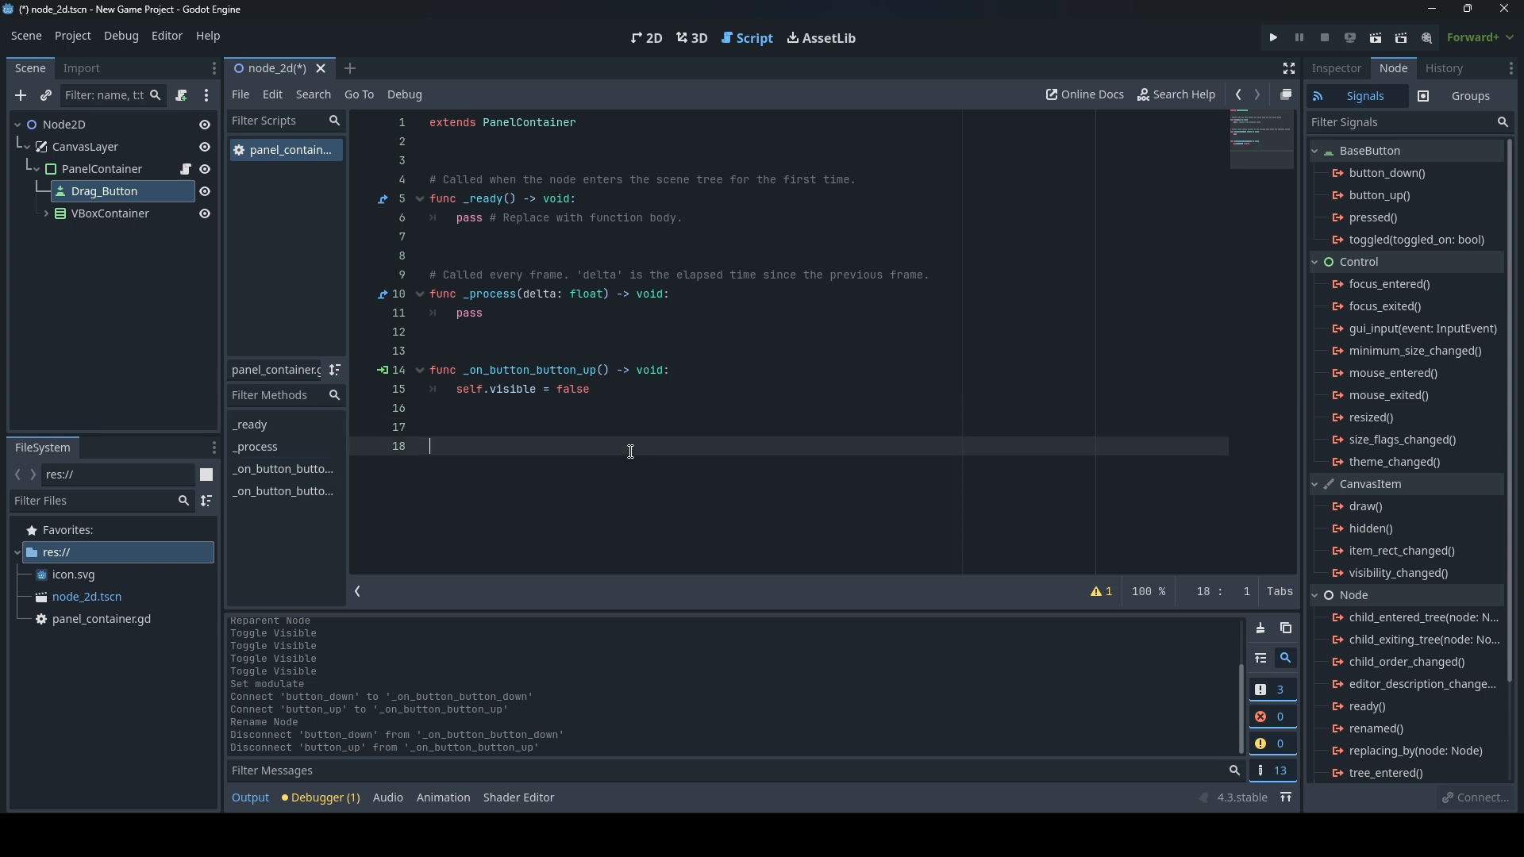
{"action": "left_click", "coordinate": [1271, 38]}
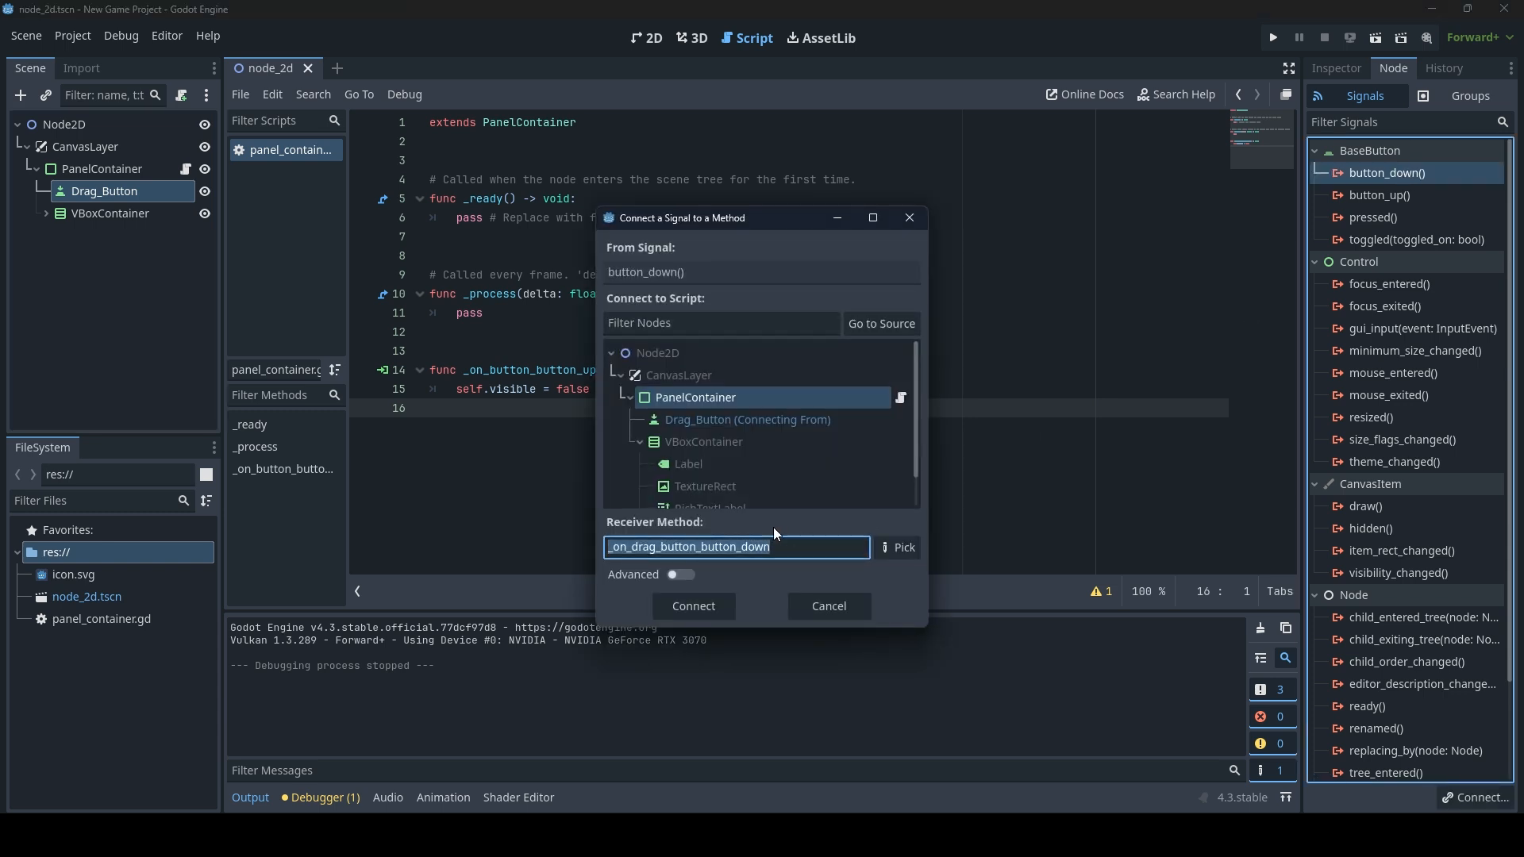
Connect Drag_Button's button_down and button_up to new _on_drag_button handlers.
{"action": "left_click", "coordinate": [692, 604]}
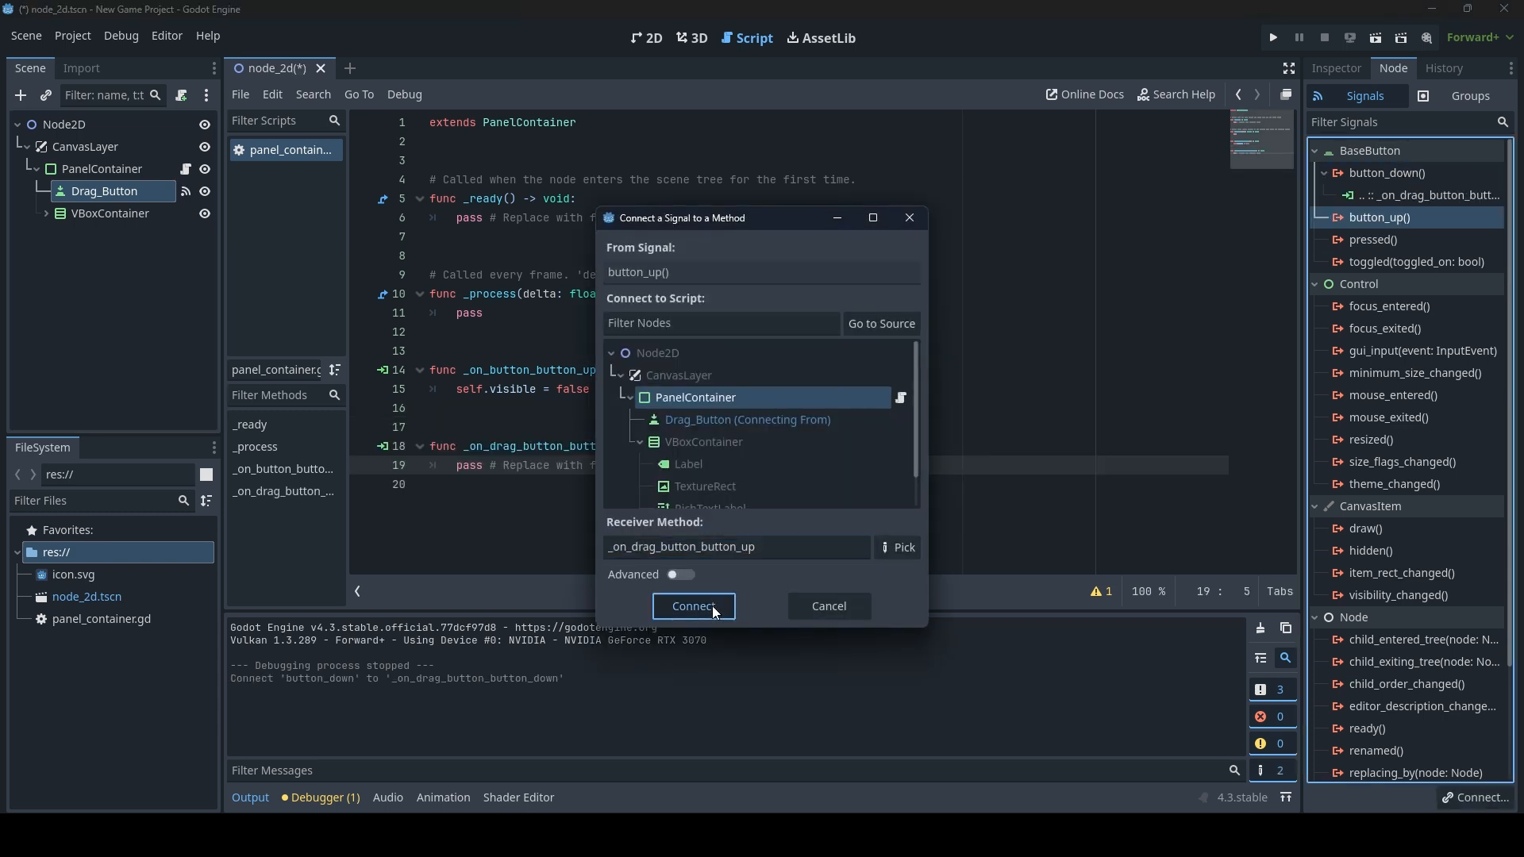
{"action": "left_click", "coordinate": [692, 605]}
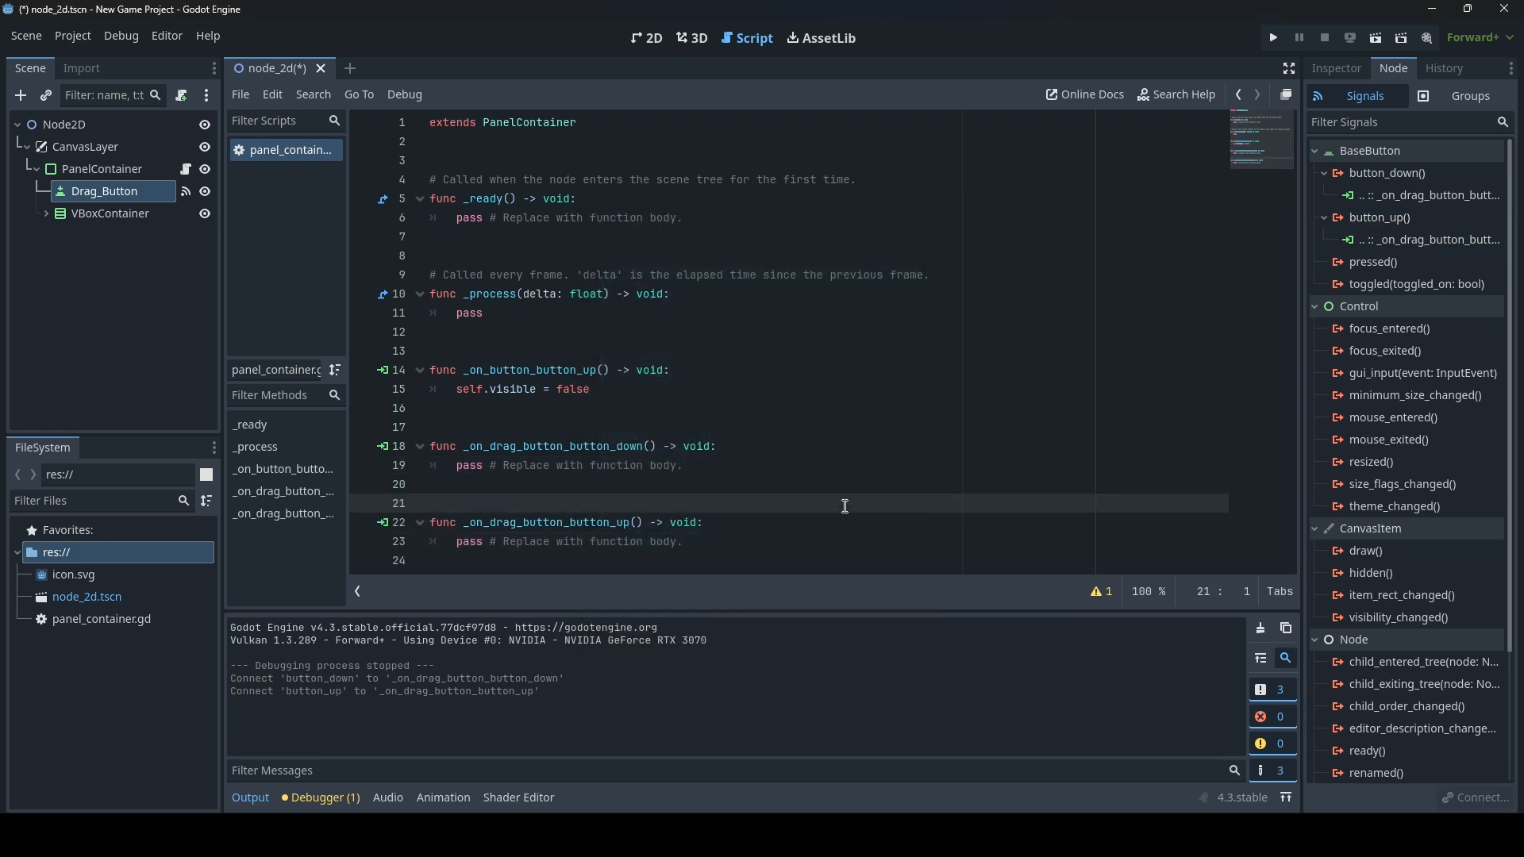
{"action": "mouse_move", "coordinate": [983, 201]}
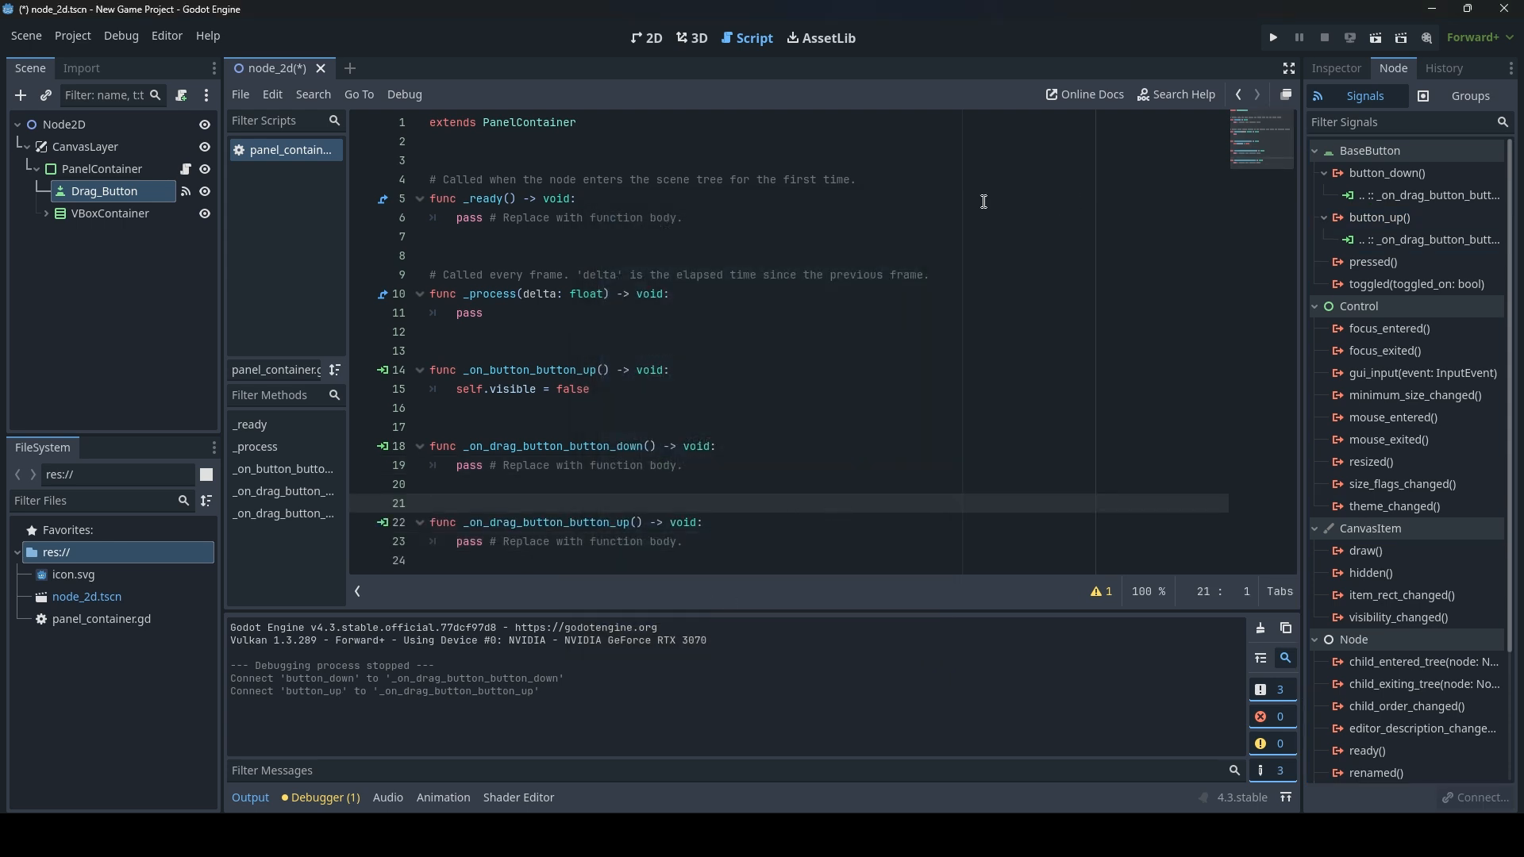
{"action": "left_click", "coordinate": [530, 142]}
{"action": "type", "text": "var"}
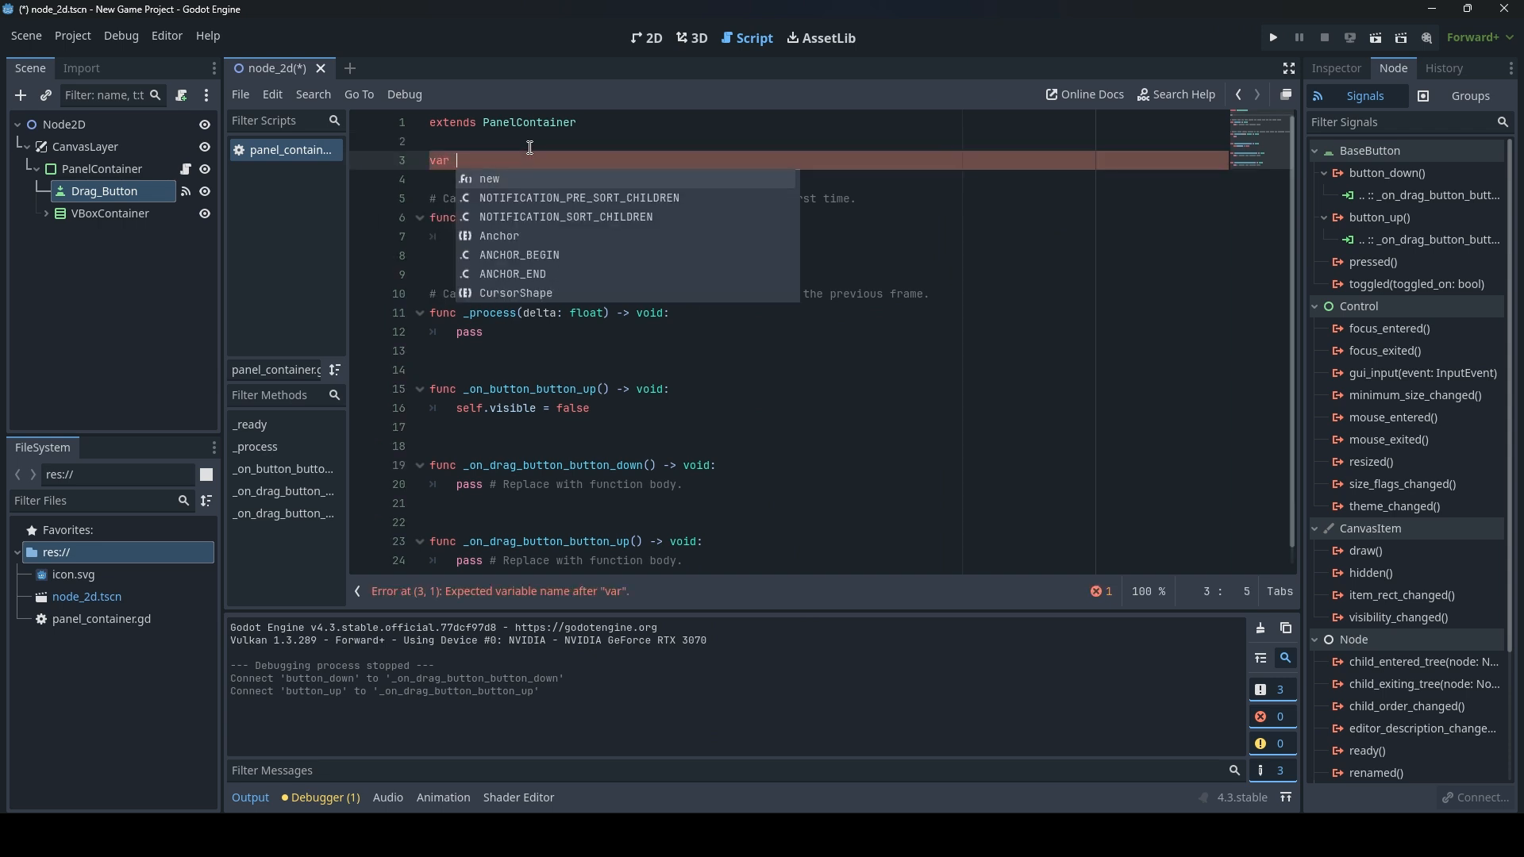
Declare var button_pressed:bool = false at the top of the script.
{"action": "type", "text": "button"}
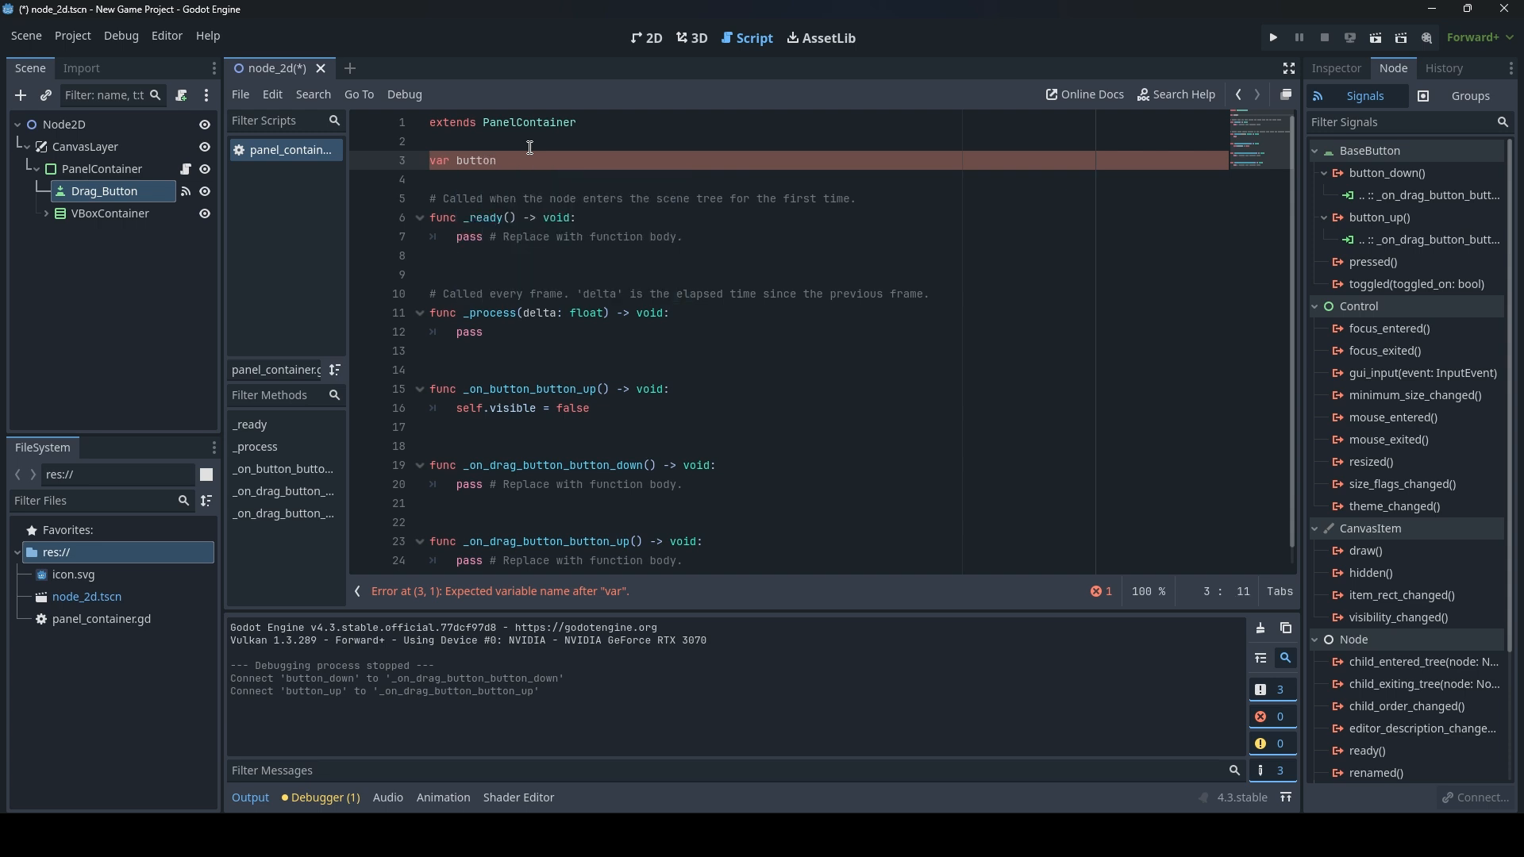
{"action": "type", "text": "_p"}
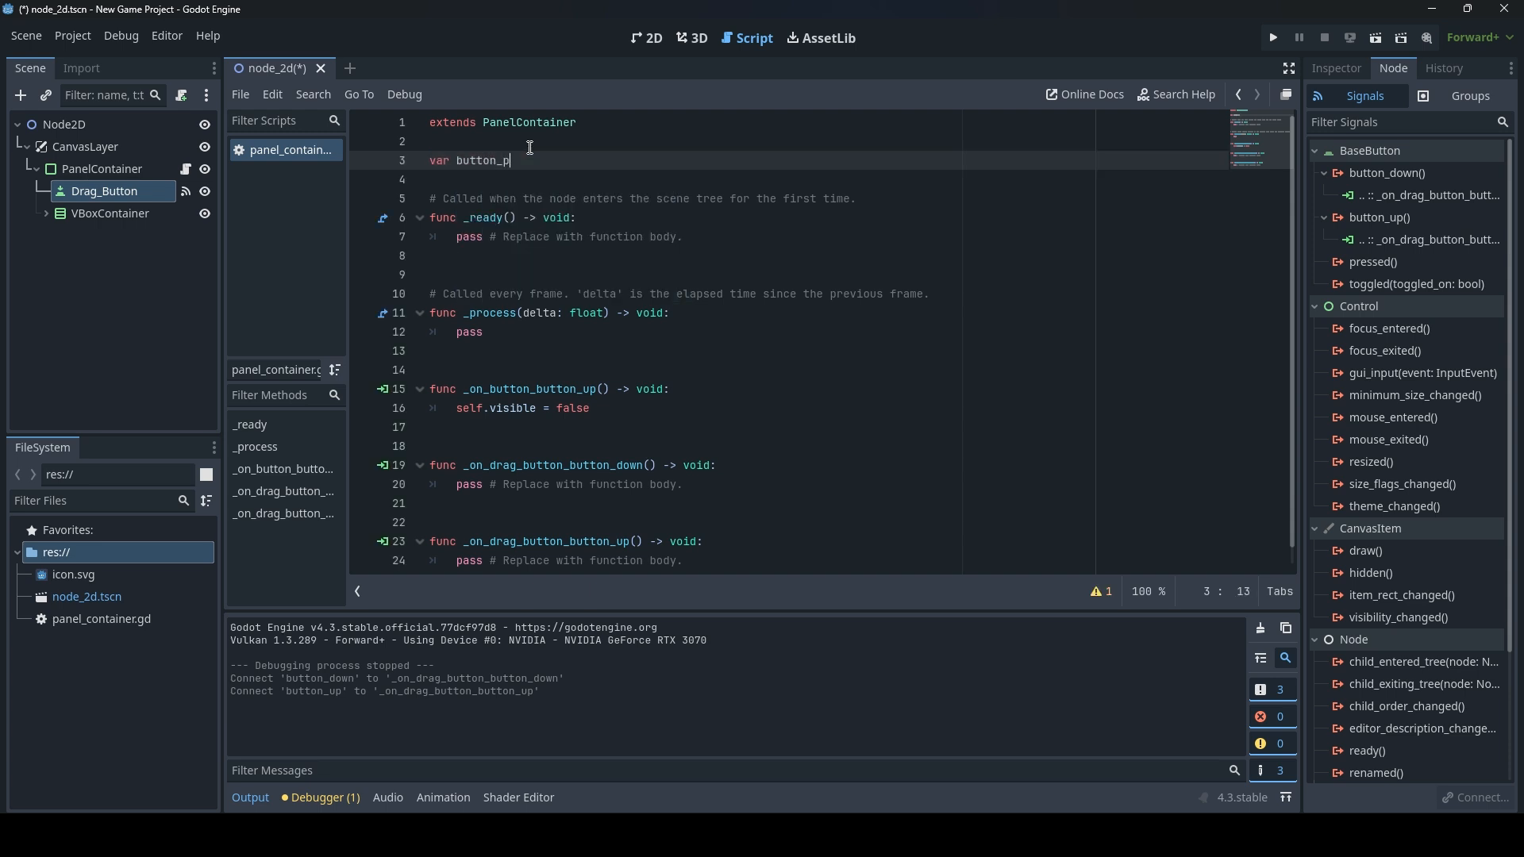
{"action": "type", "text": "ressed"}
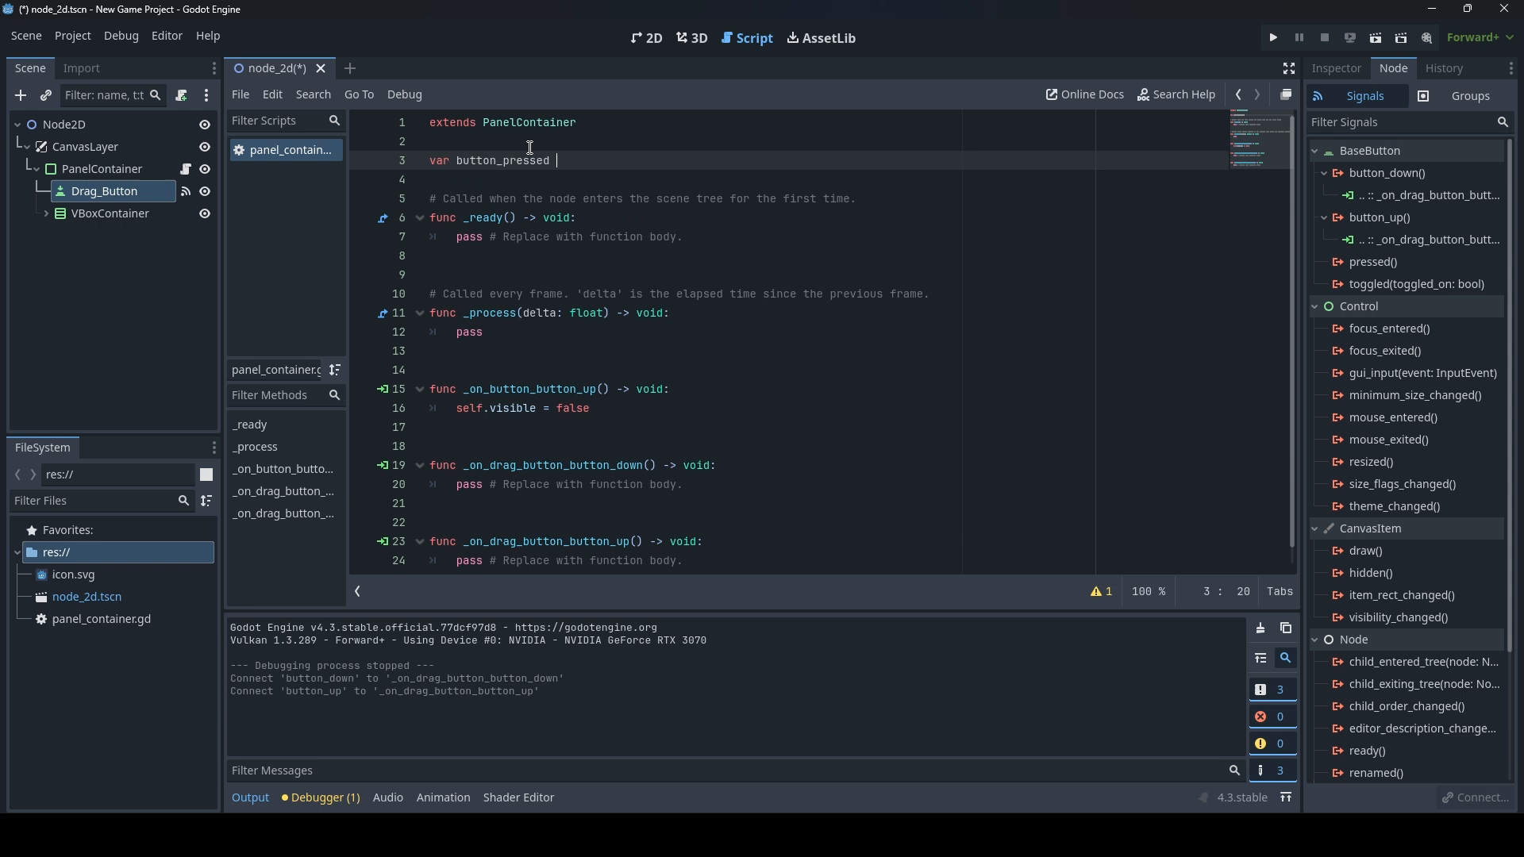
{"action": "type", "text": ":bool"}
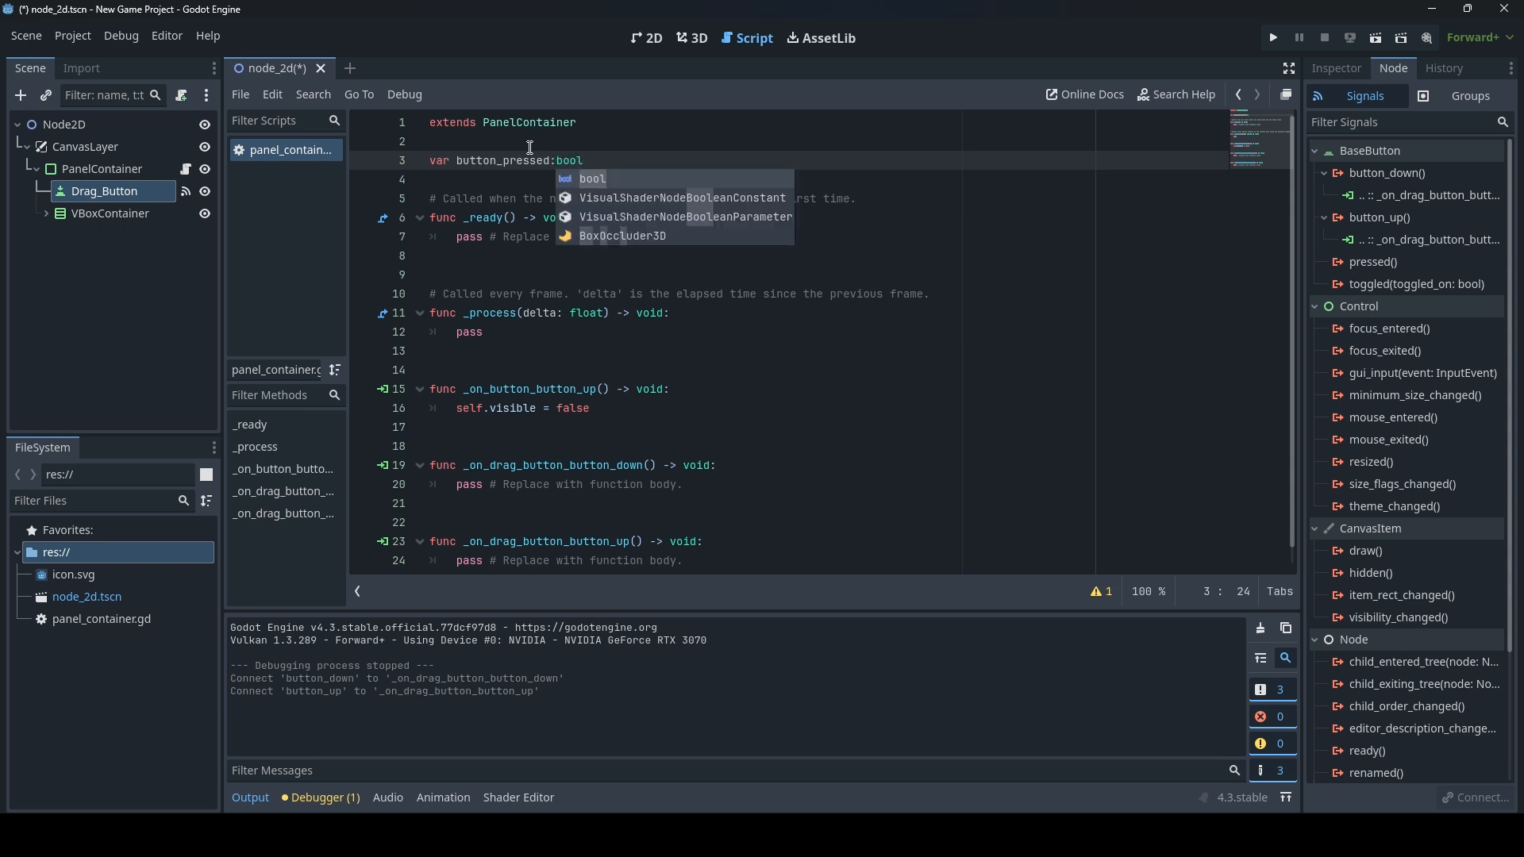
{"action": "type", "text": "= f"}
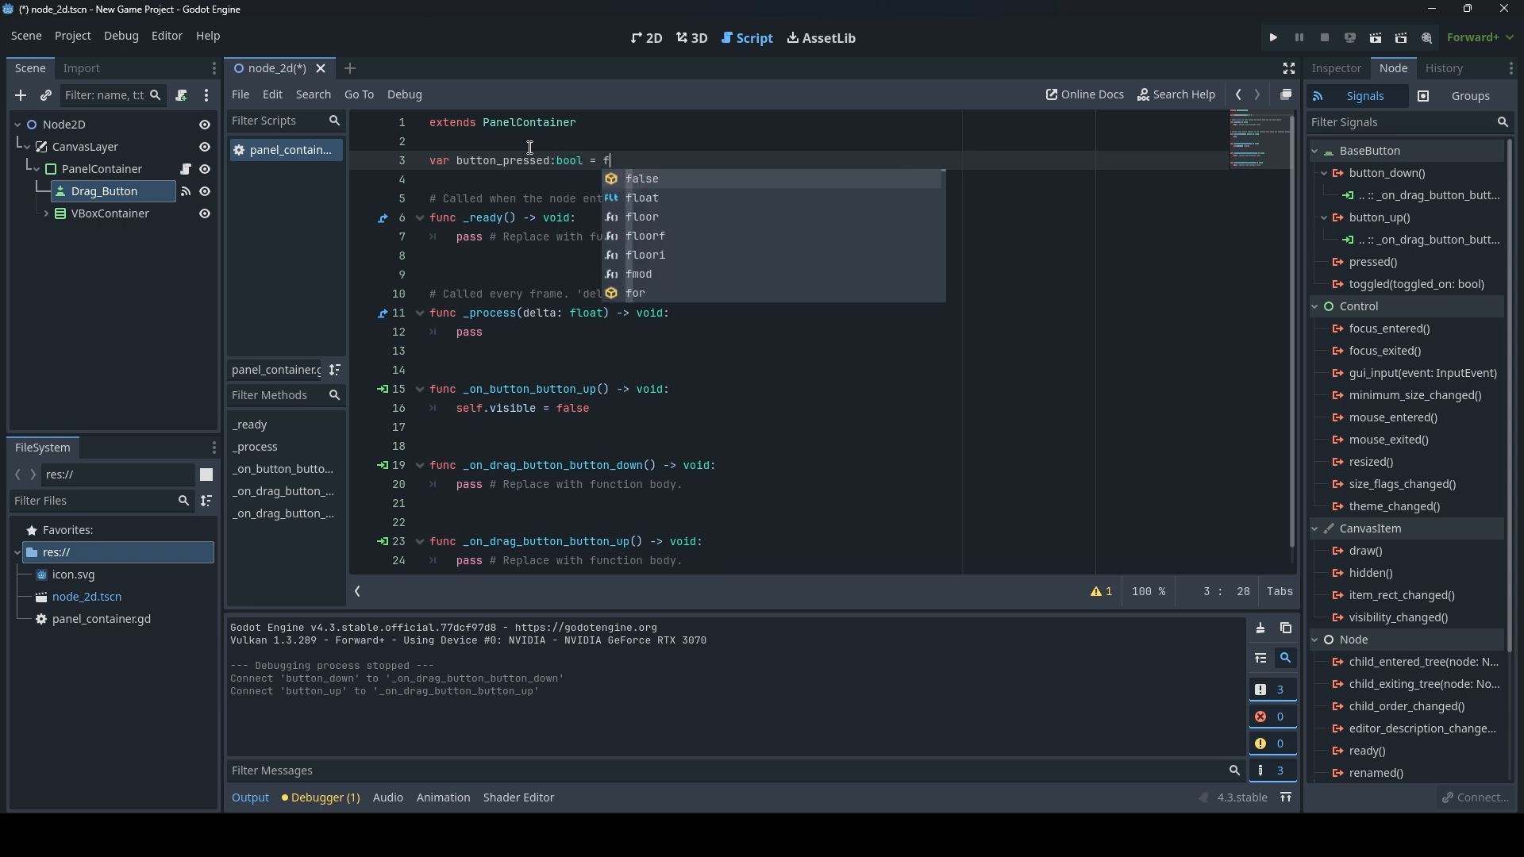
{"action": "type", "text": "alse"}
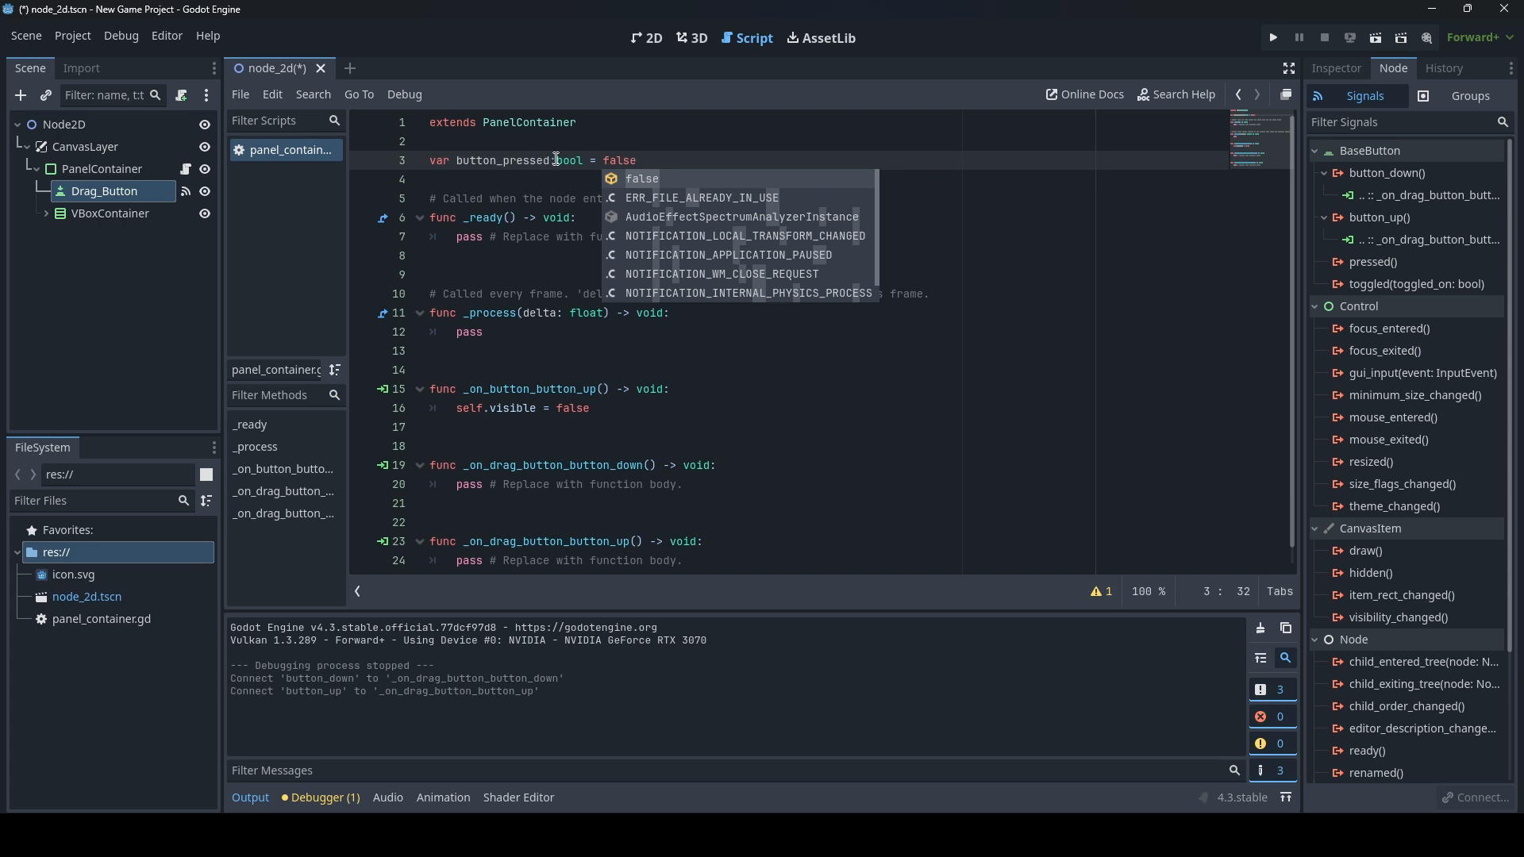
Set button_pressed true in the drag button_down handler and false in button_up.
{"action": "double_click", "coordinate": [505, 161]}
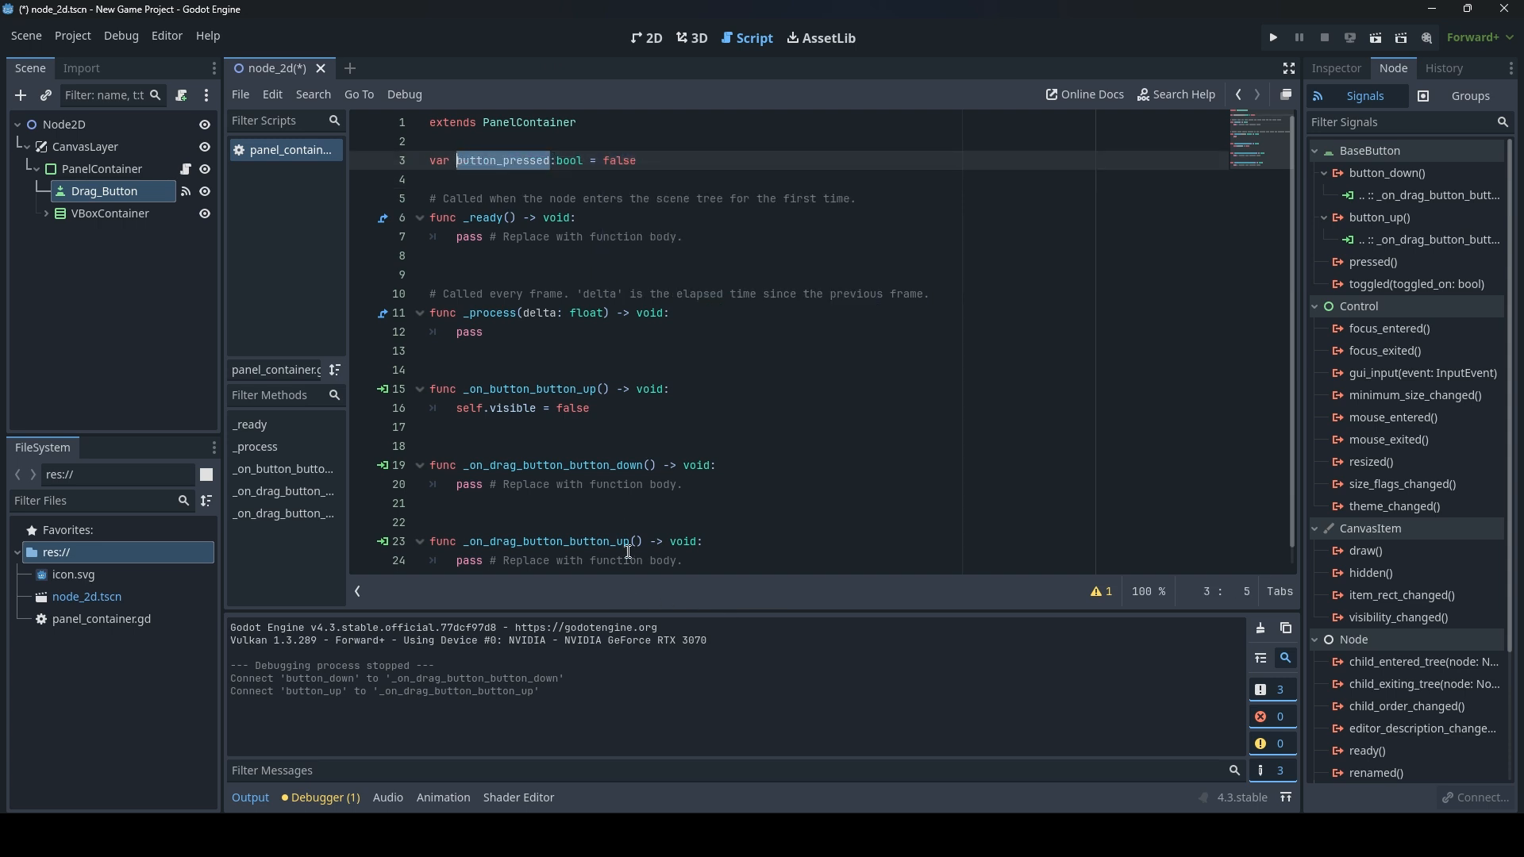
{"action": "mouse_move", "coordinate": [641, 470]}
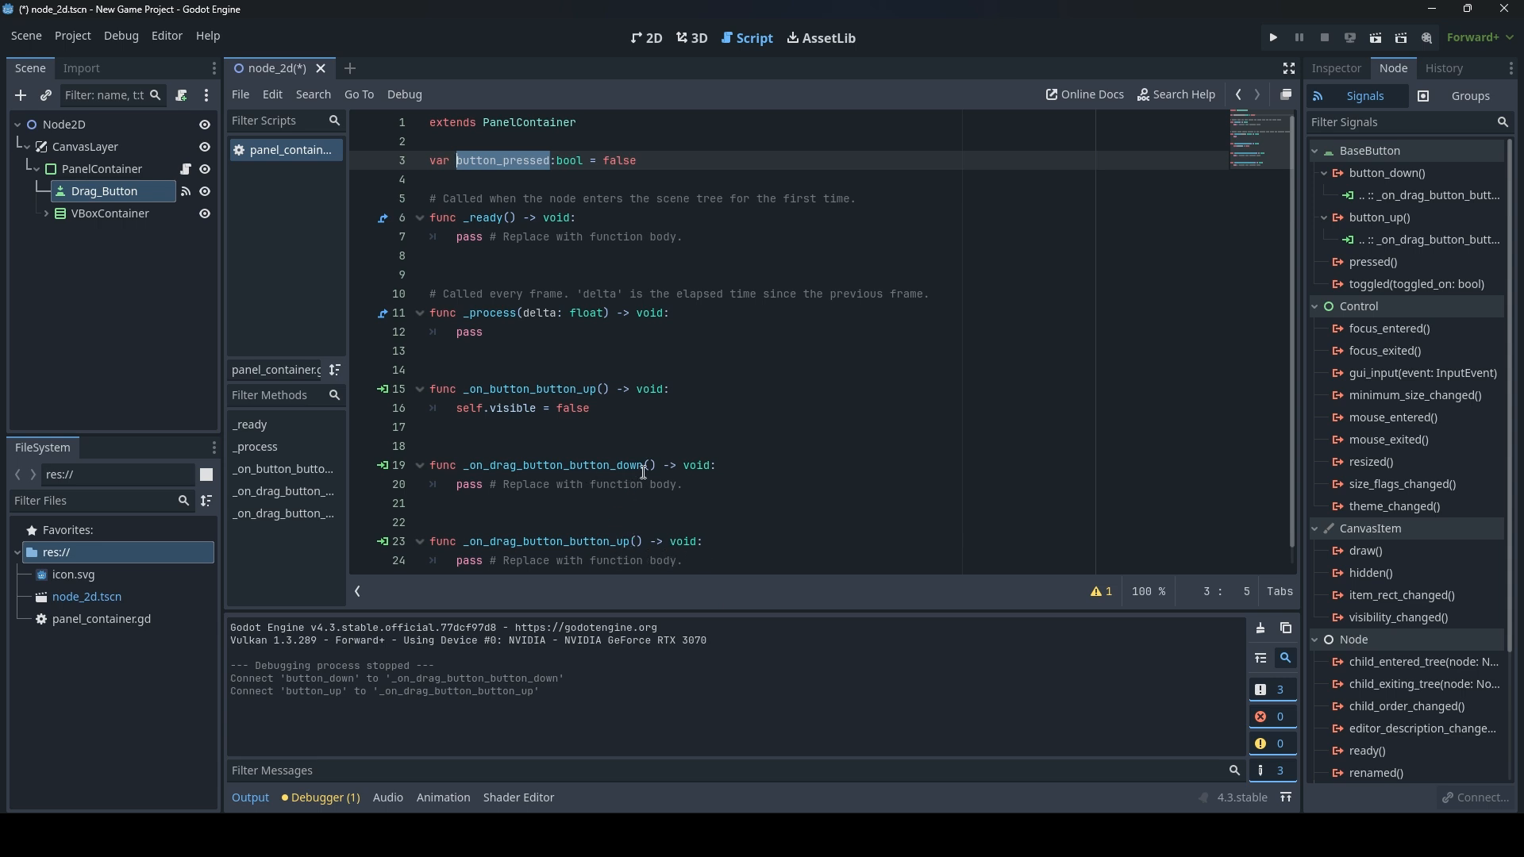
{"action": "type", "text": "button_pressed"}
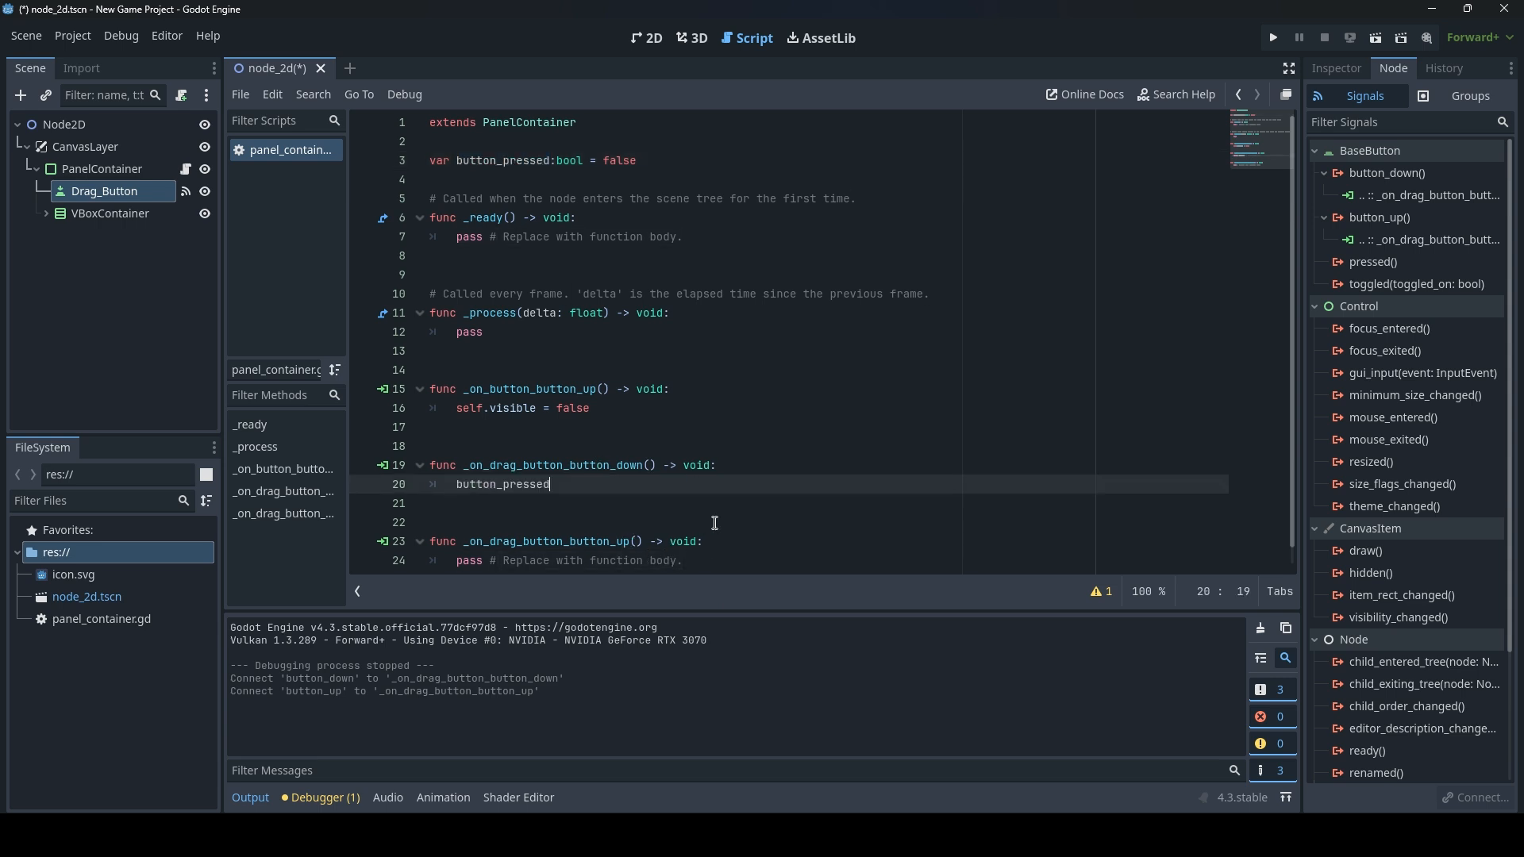
{"action": "type", "text": "= true"}
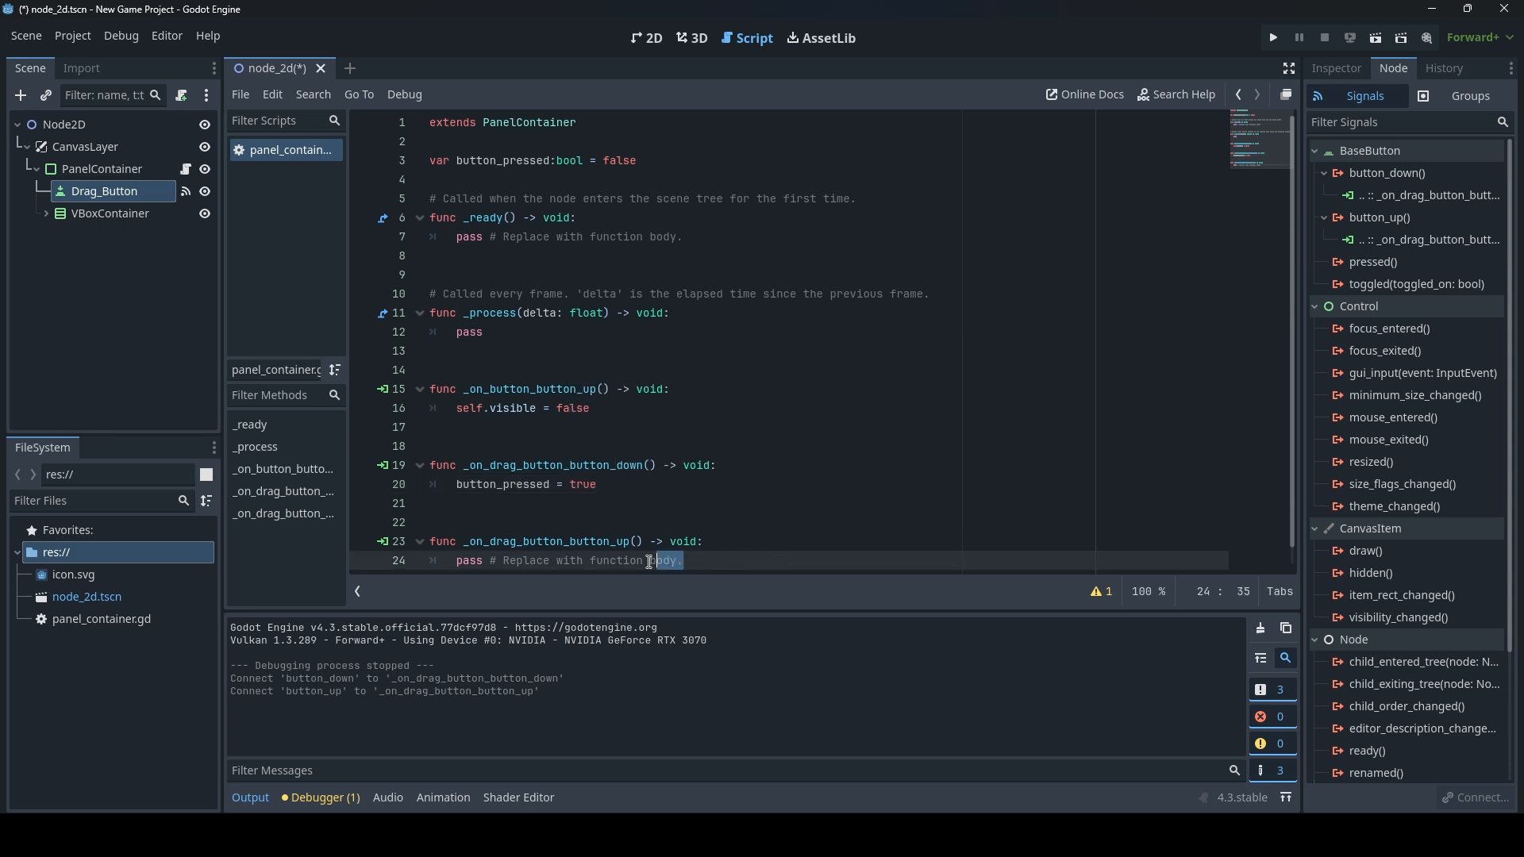
{"action": "type", "text": "button_pressed = false"}
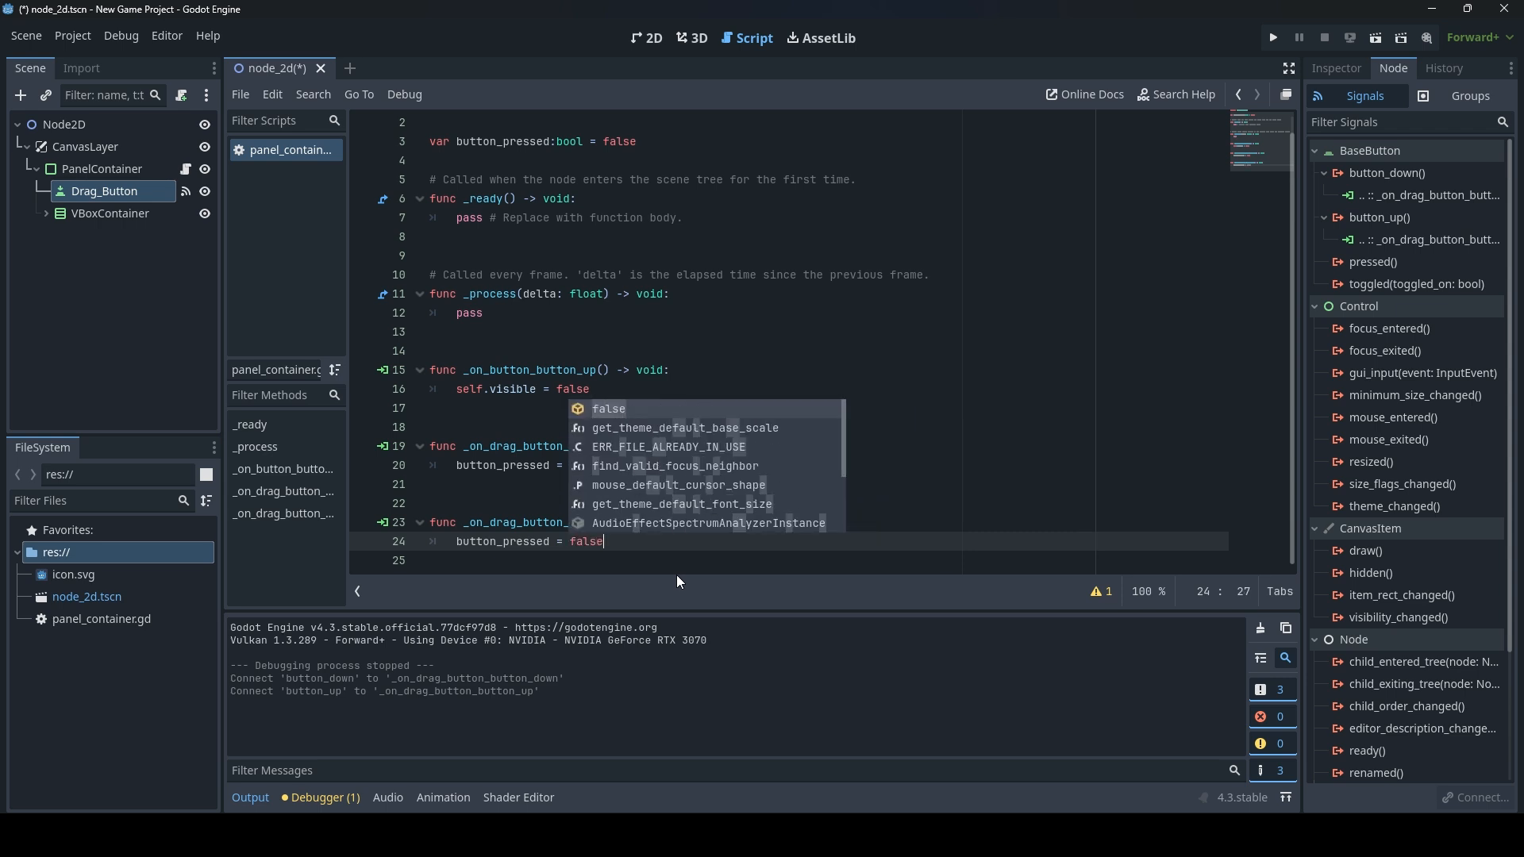
{"action": "left_click", "coordinate": [667, 143]}
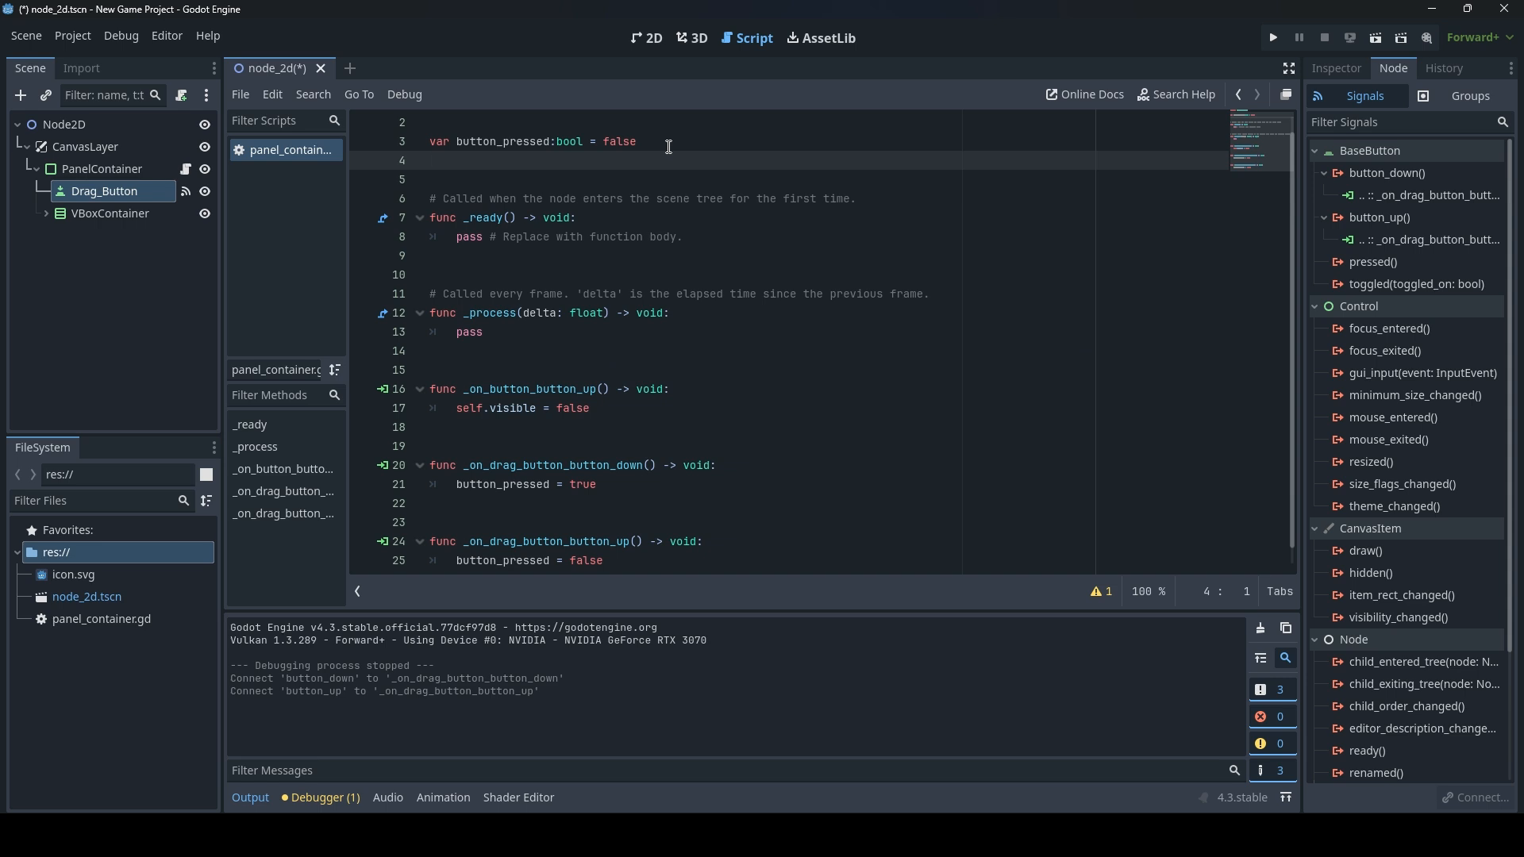
Declare var previous_mouse_position:Vector2 = Vector2.ZERO below the button_pressed flag.
{"action": "type", "text": "var previo"}
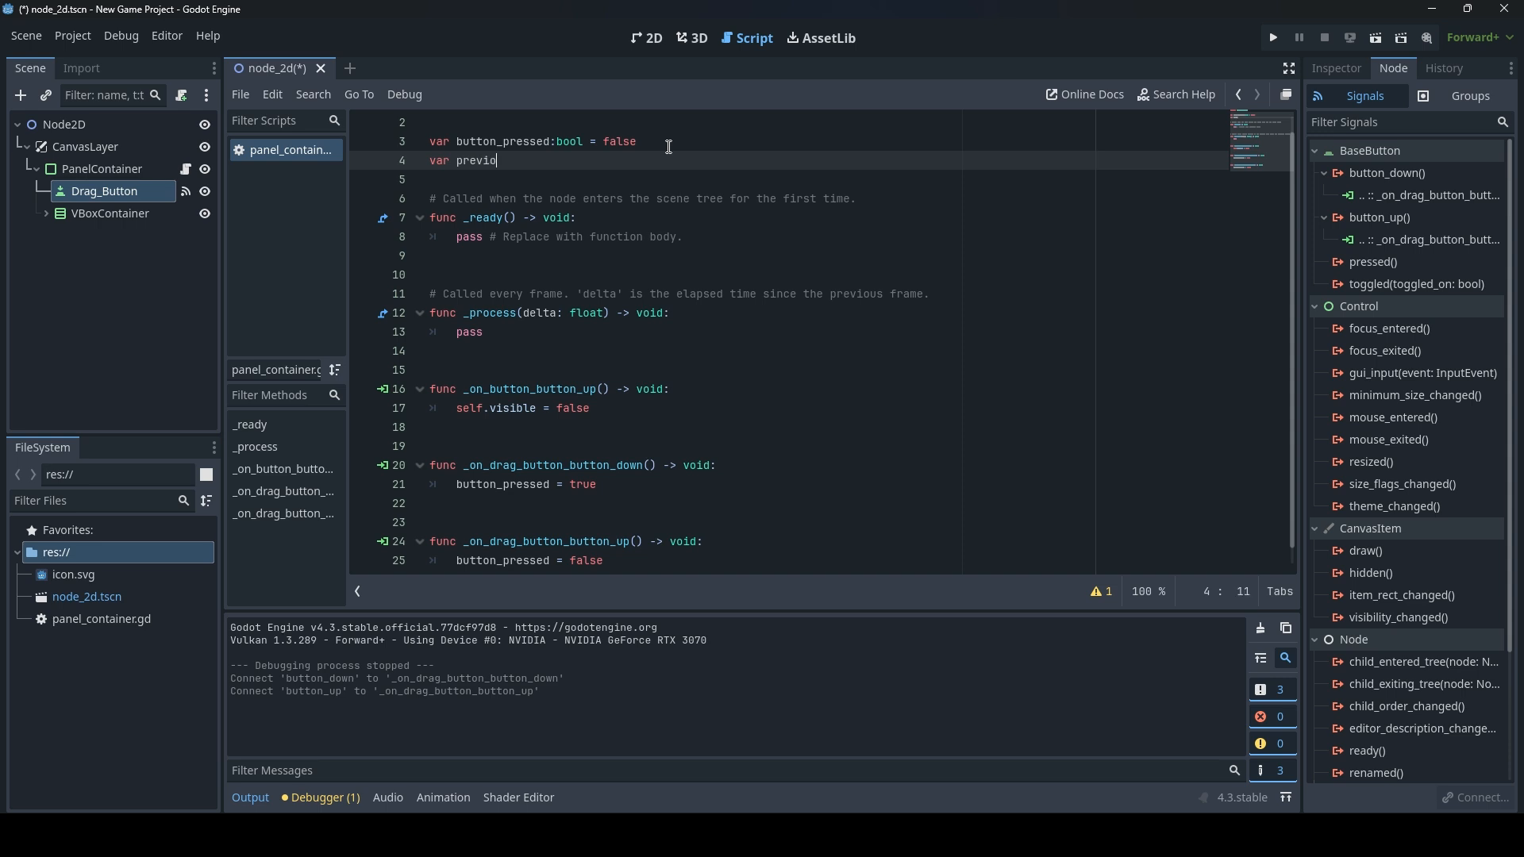
{"action": "type", "text": "us_mouse"}
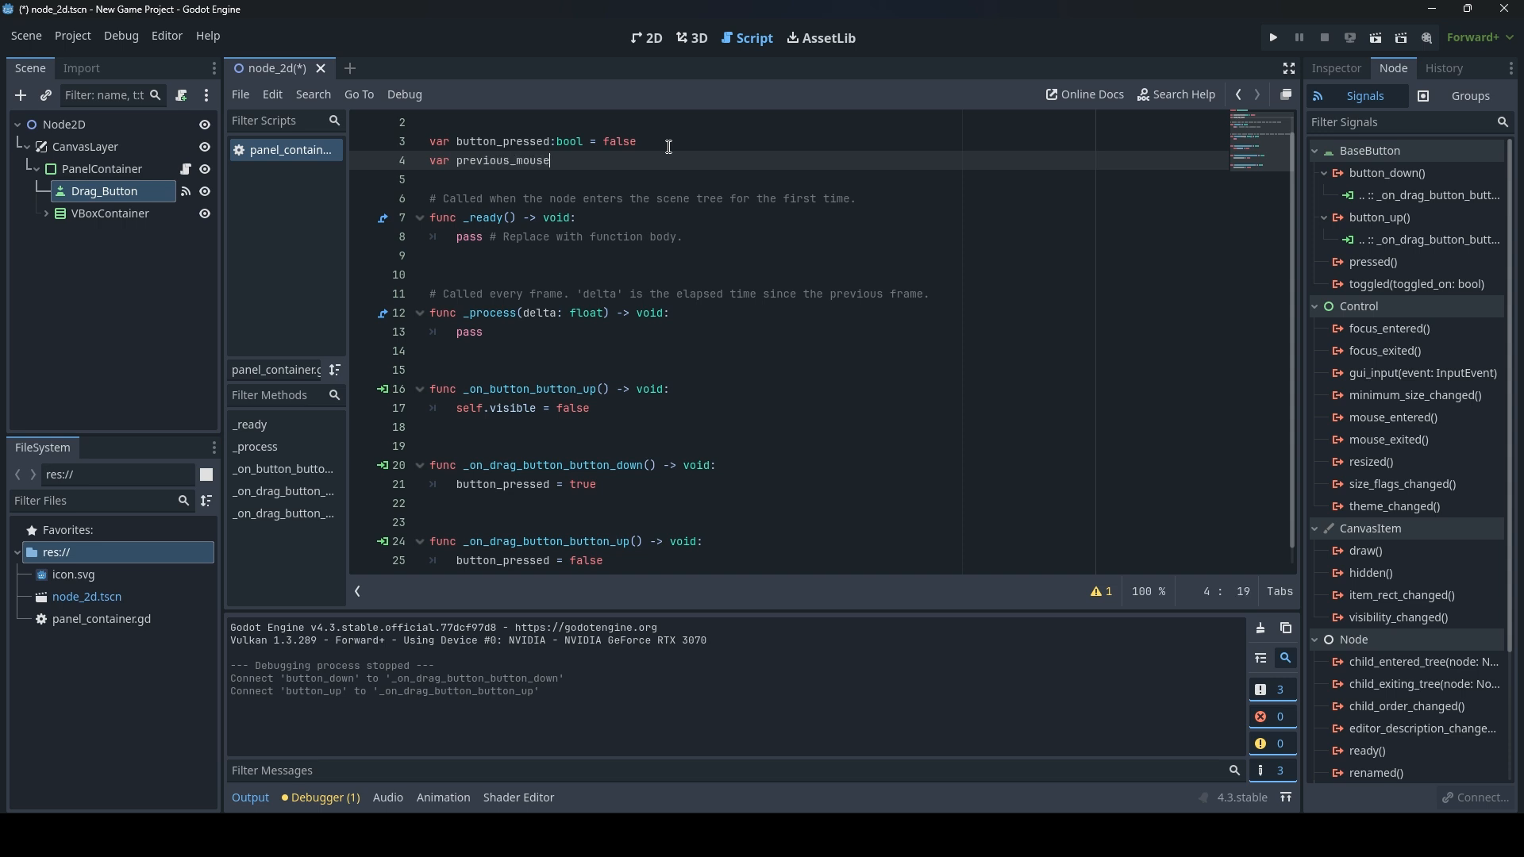
{"action": "type", "text": "_position"}
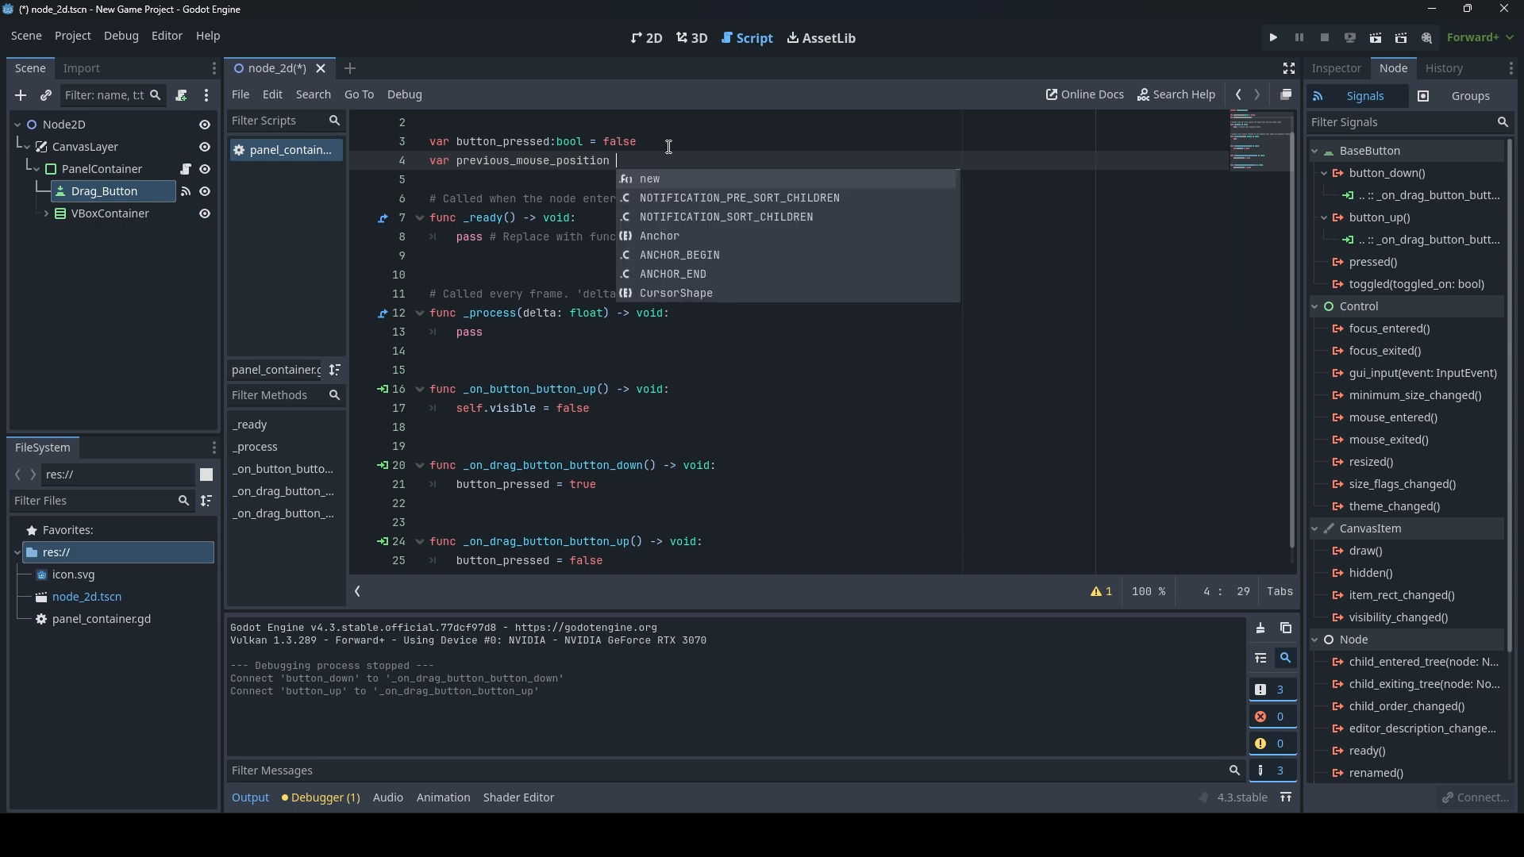
{"action": "type", "text": ":Vector2"}
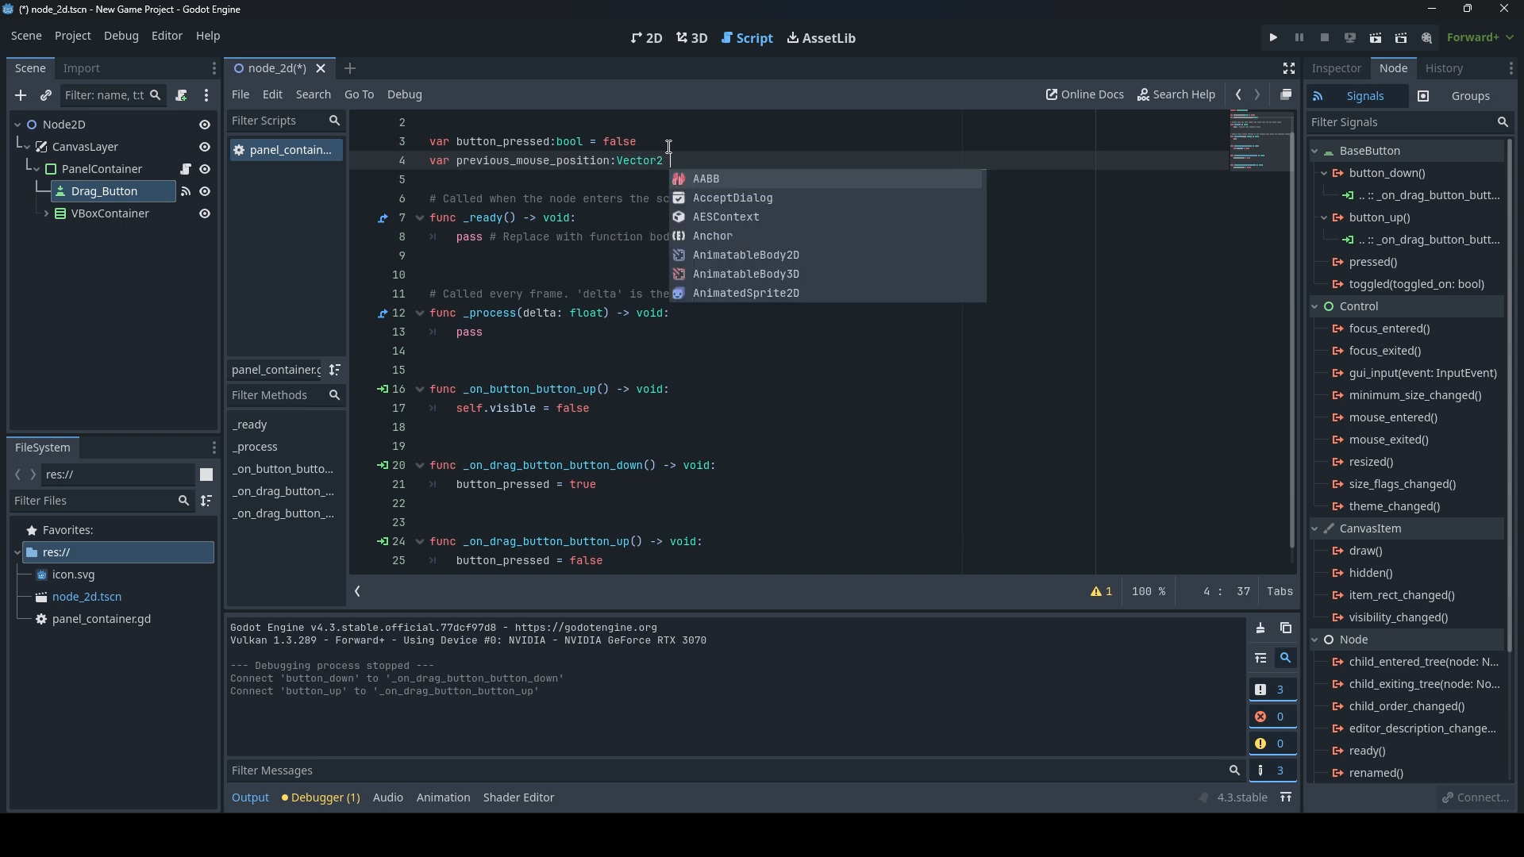
{"action": "type", "text": "="}
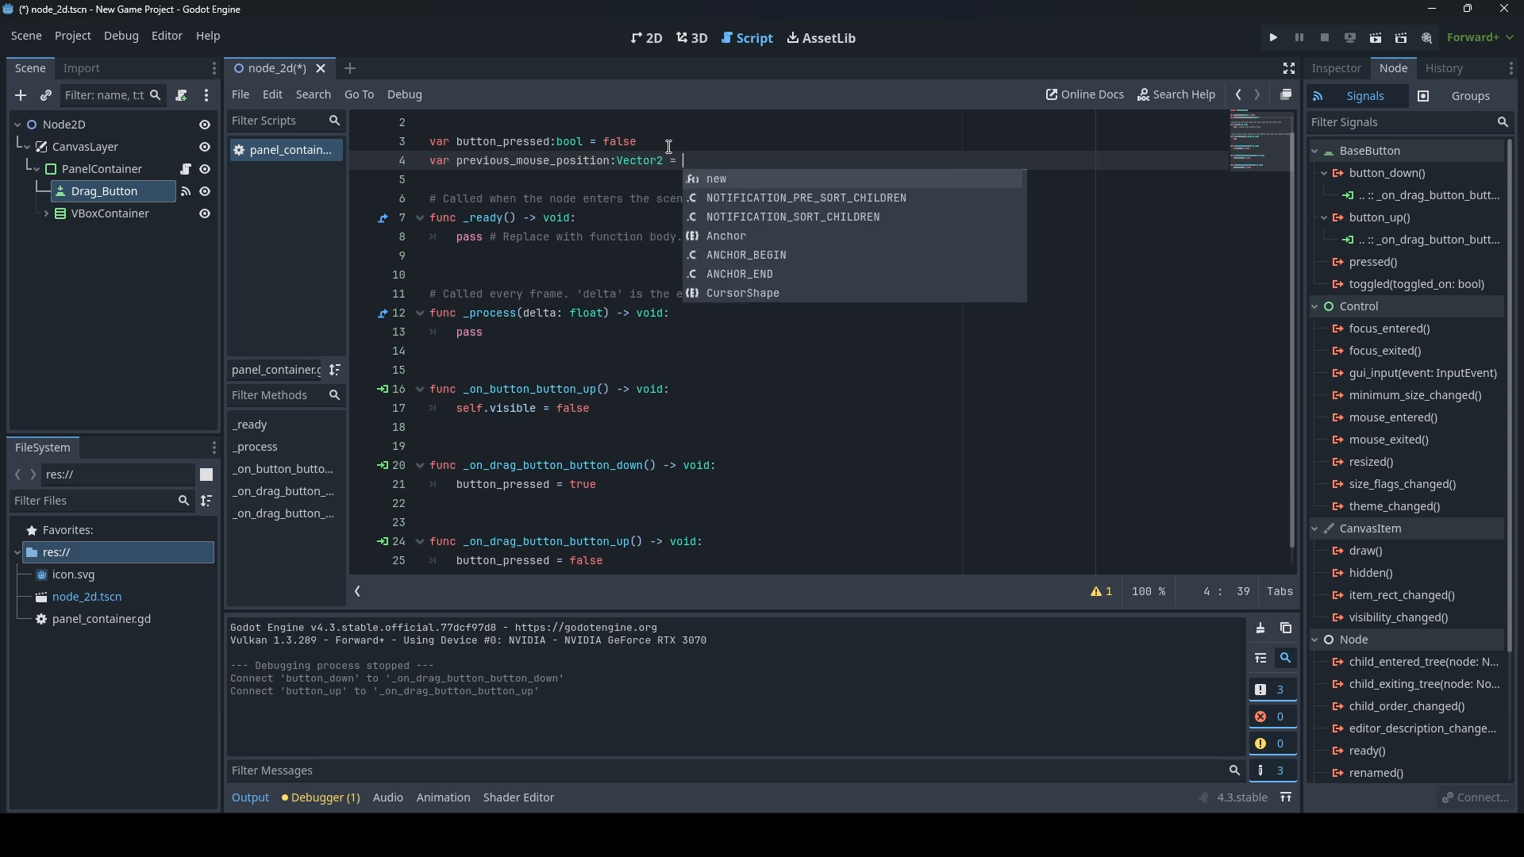
{"action": "type", "text": "Vector2"}
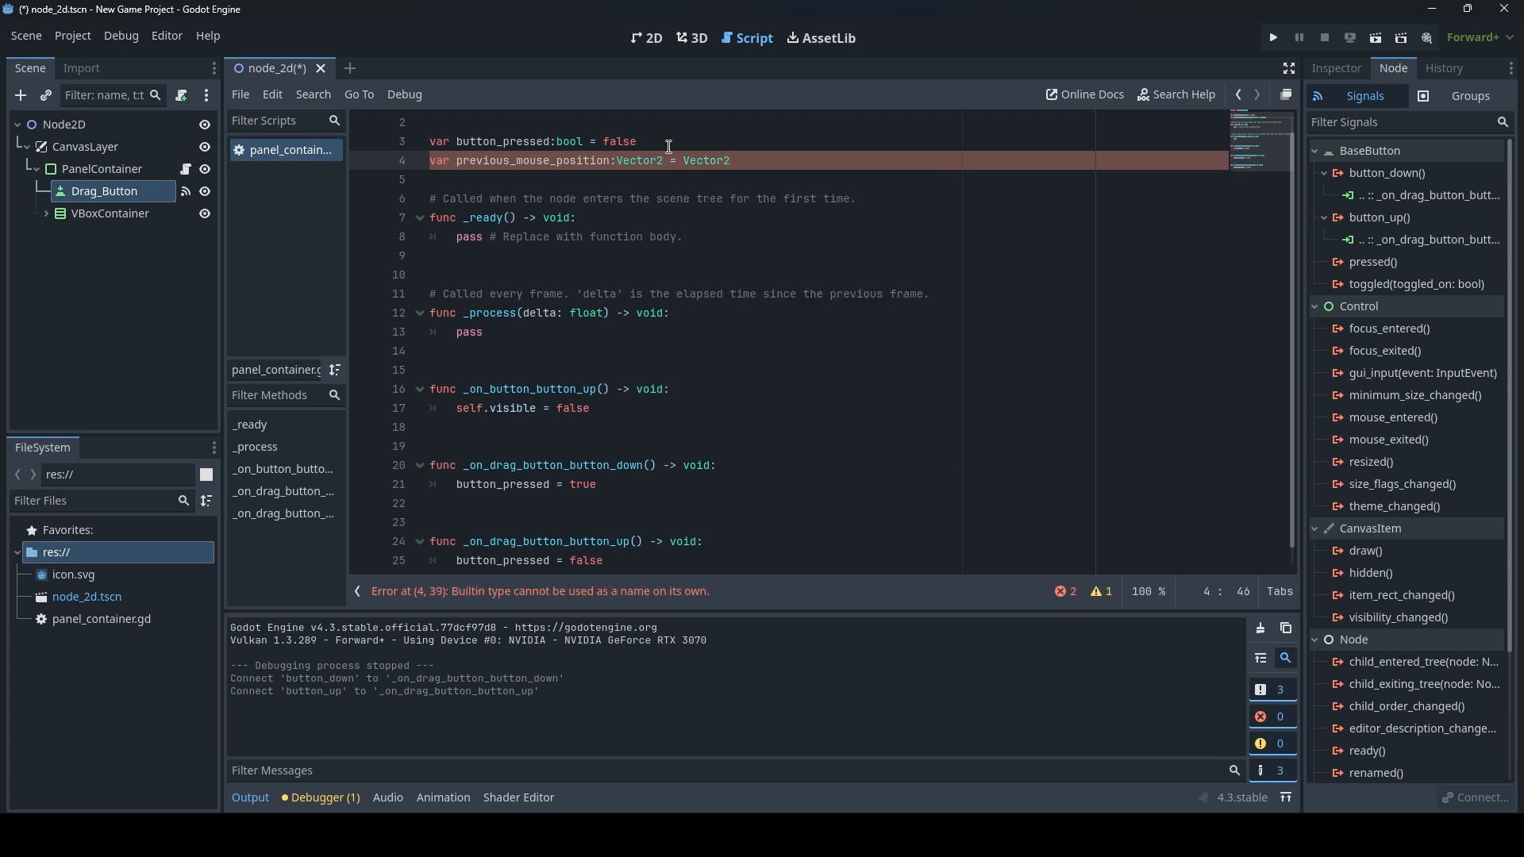
{"action": "type", "text": "."}
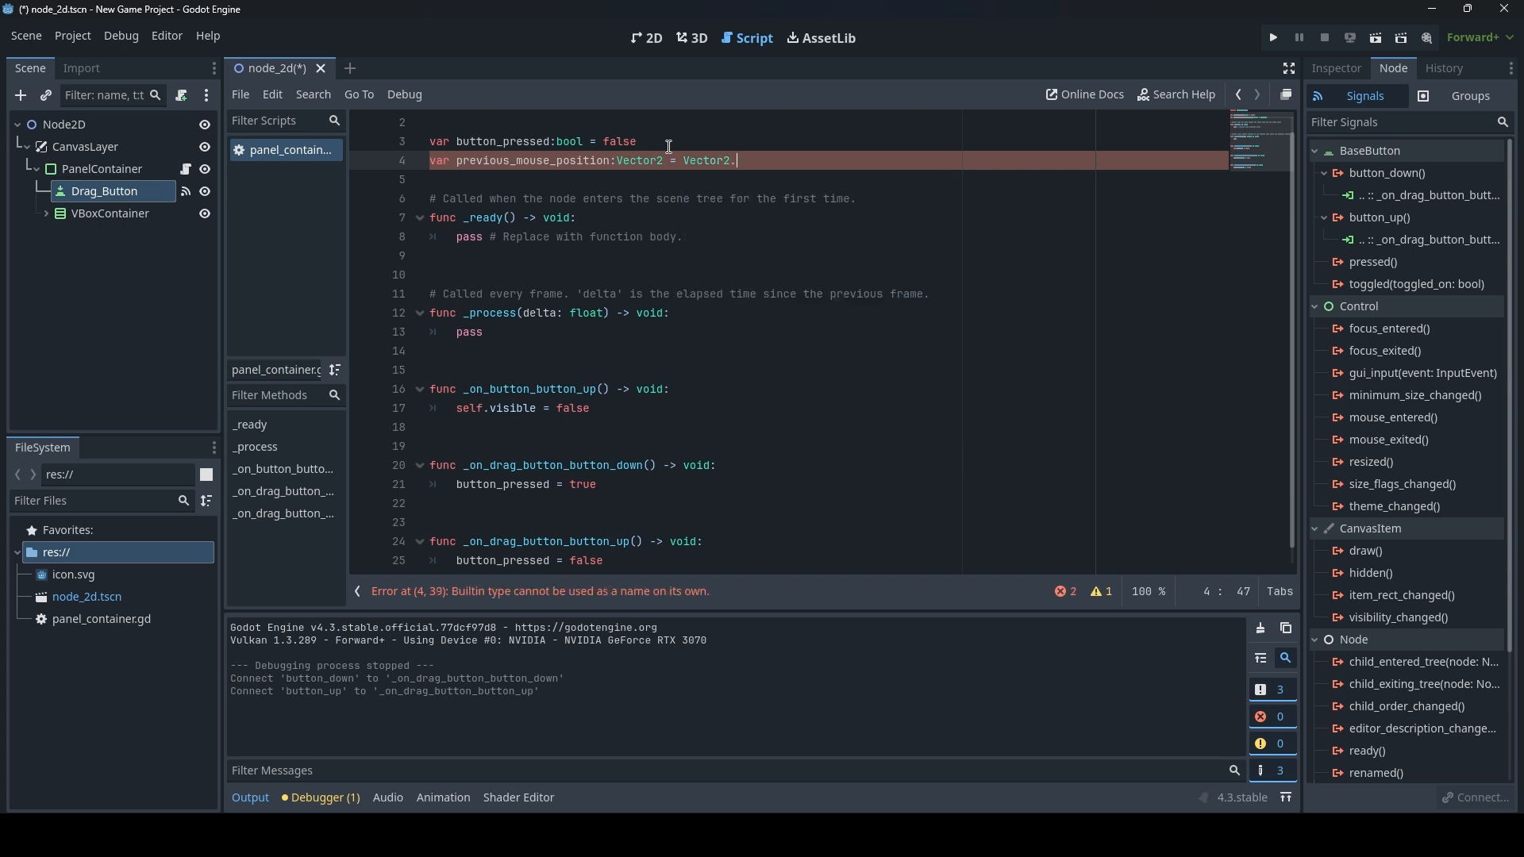
{"action": "type", "text": "ZERO"}
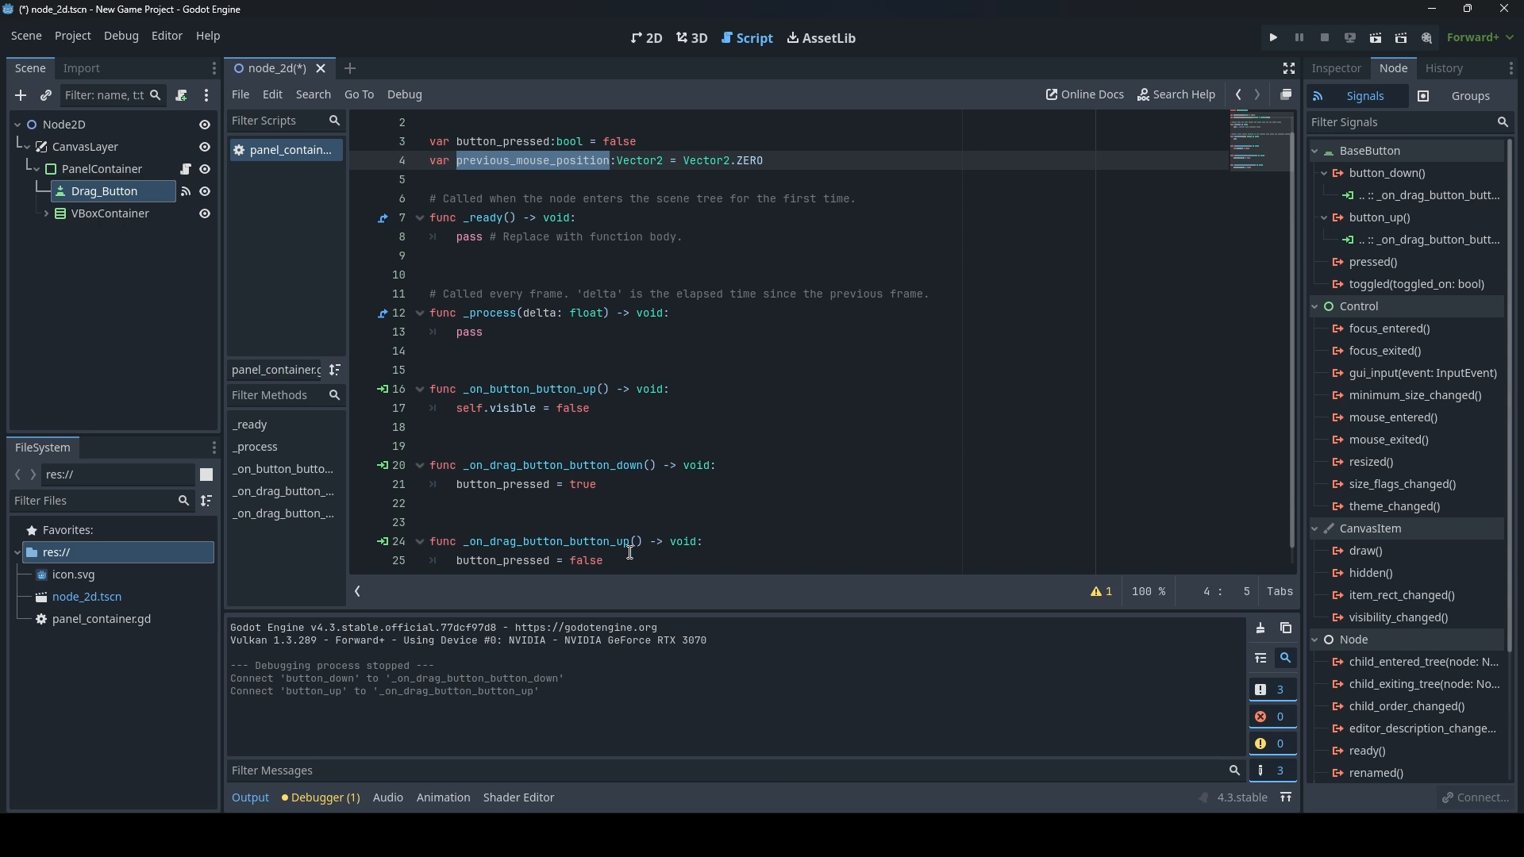
{"action": "mouse_move", "coordinate": [627, 487]}
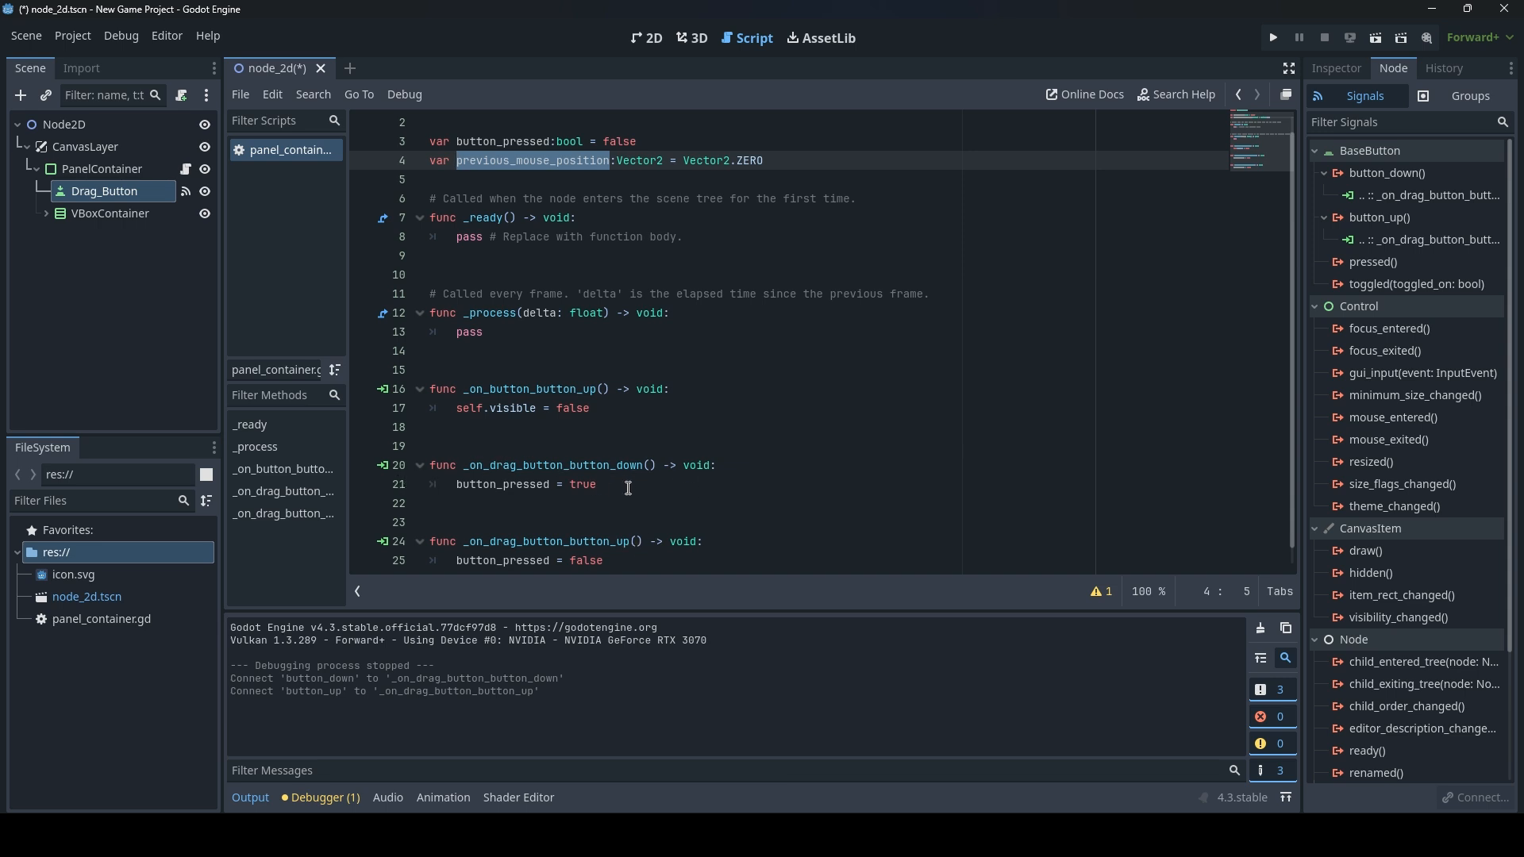
Write previous_mouse_position = get_viewport().get_mouse_position() in the button_down handler.
{"action": "type", "text": "previous_mouse_position"}
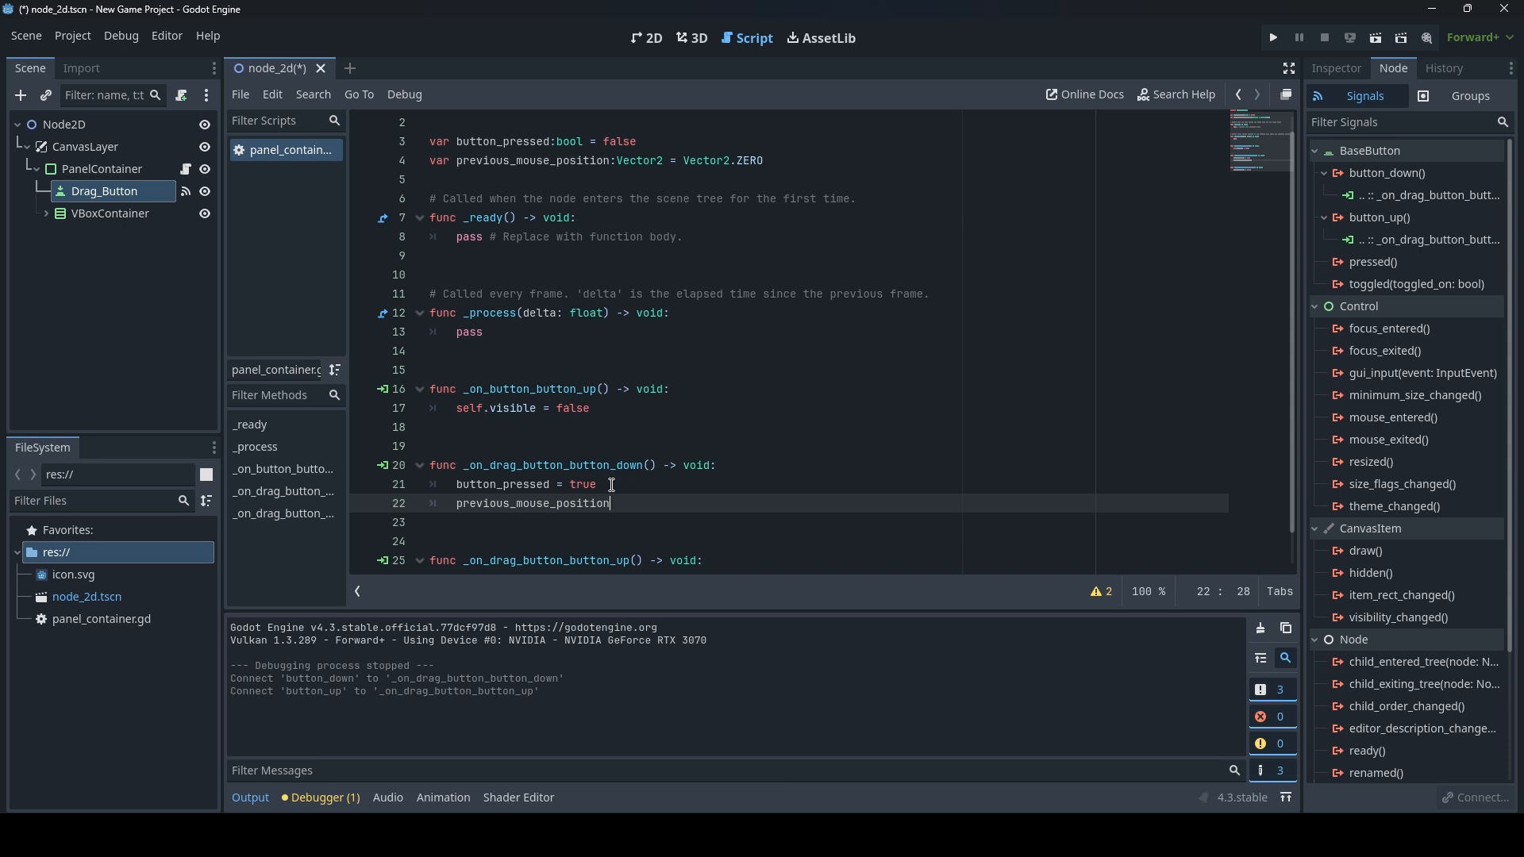
{"action": "type", "text": "\" \""}
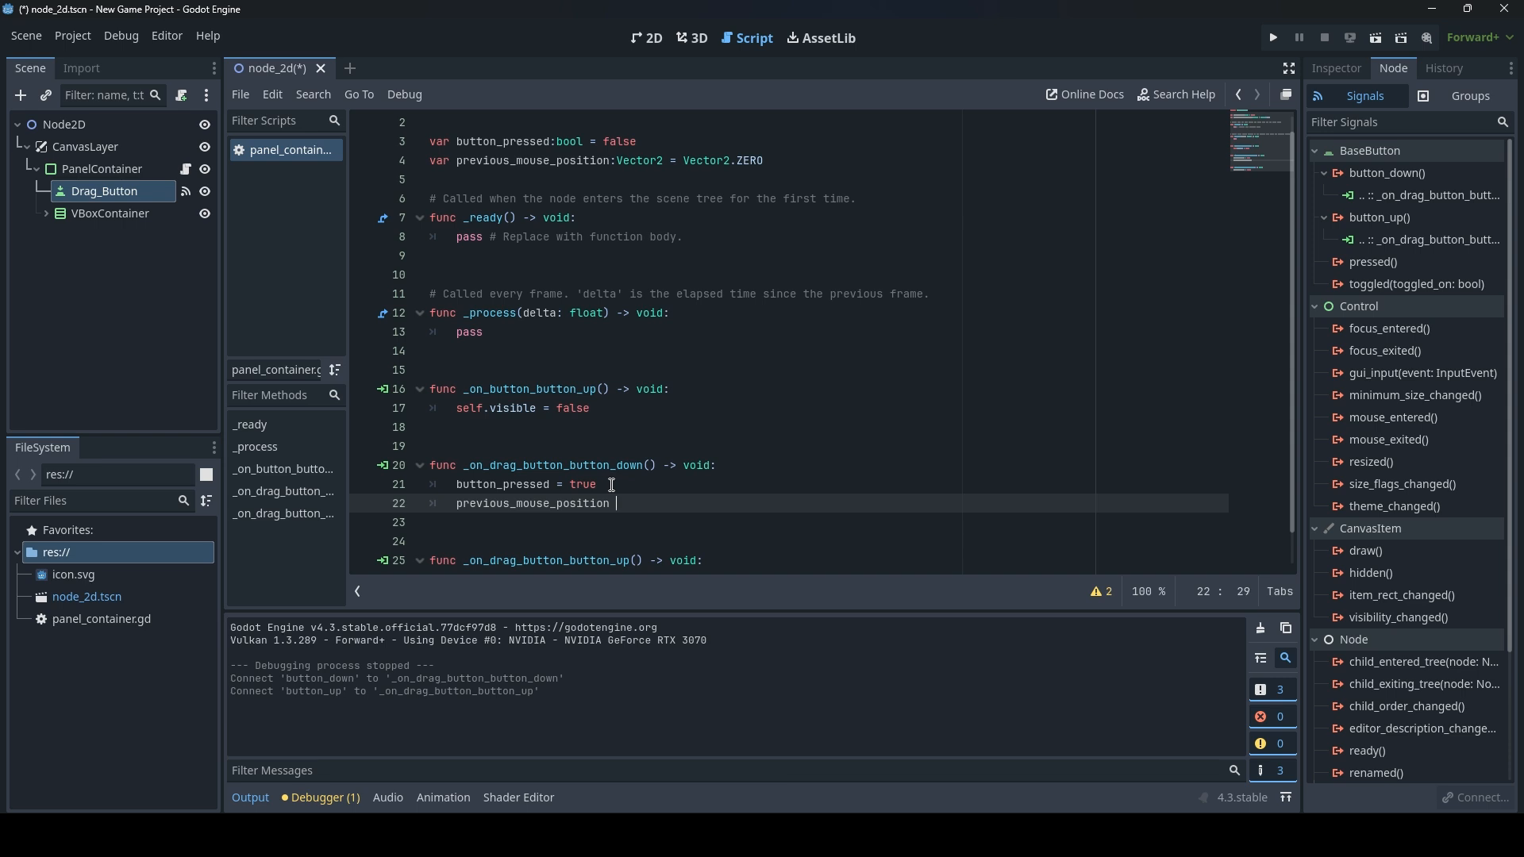
{"action": "type", "text": "get"}
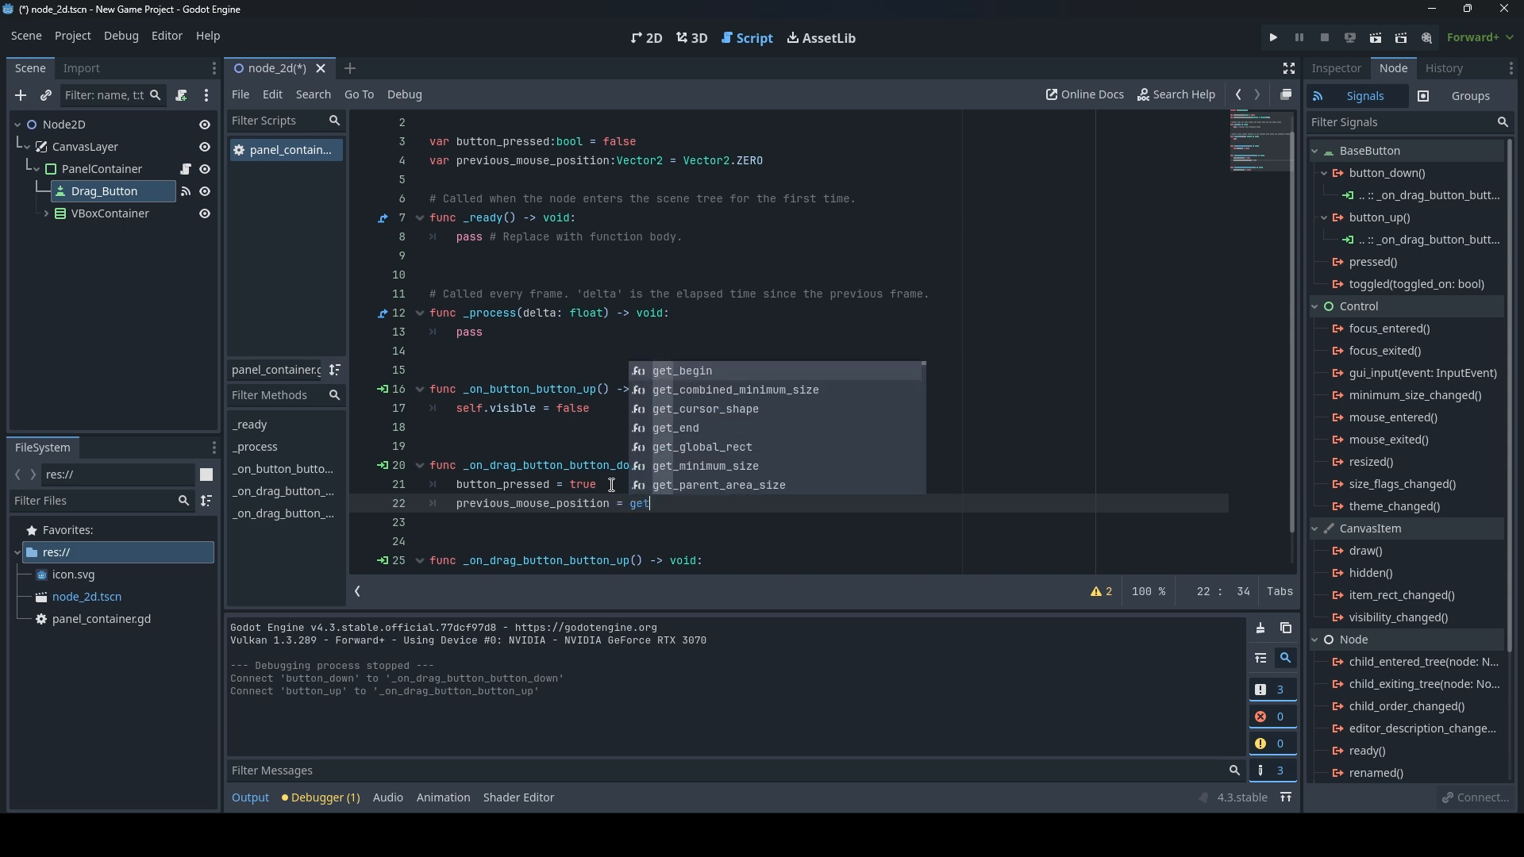
{"action": "type", "text": "_viewport("}
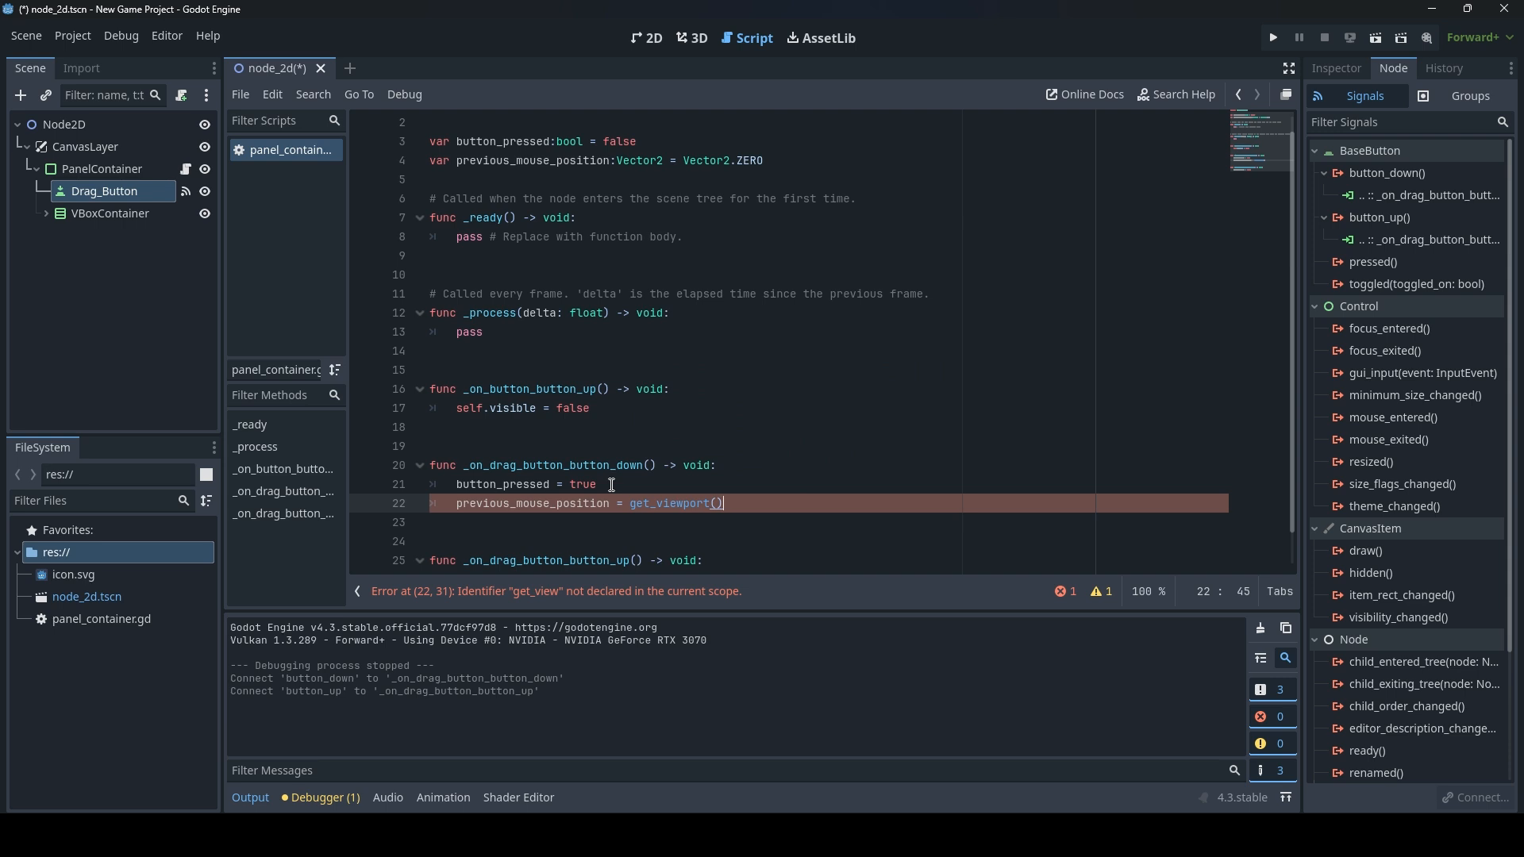
{"action": "type", "text": ".get"}
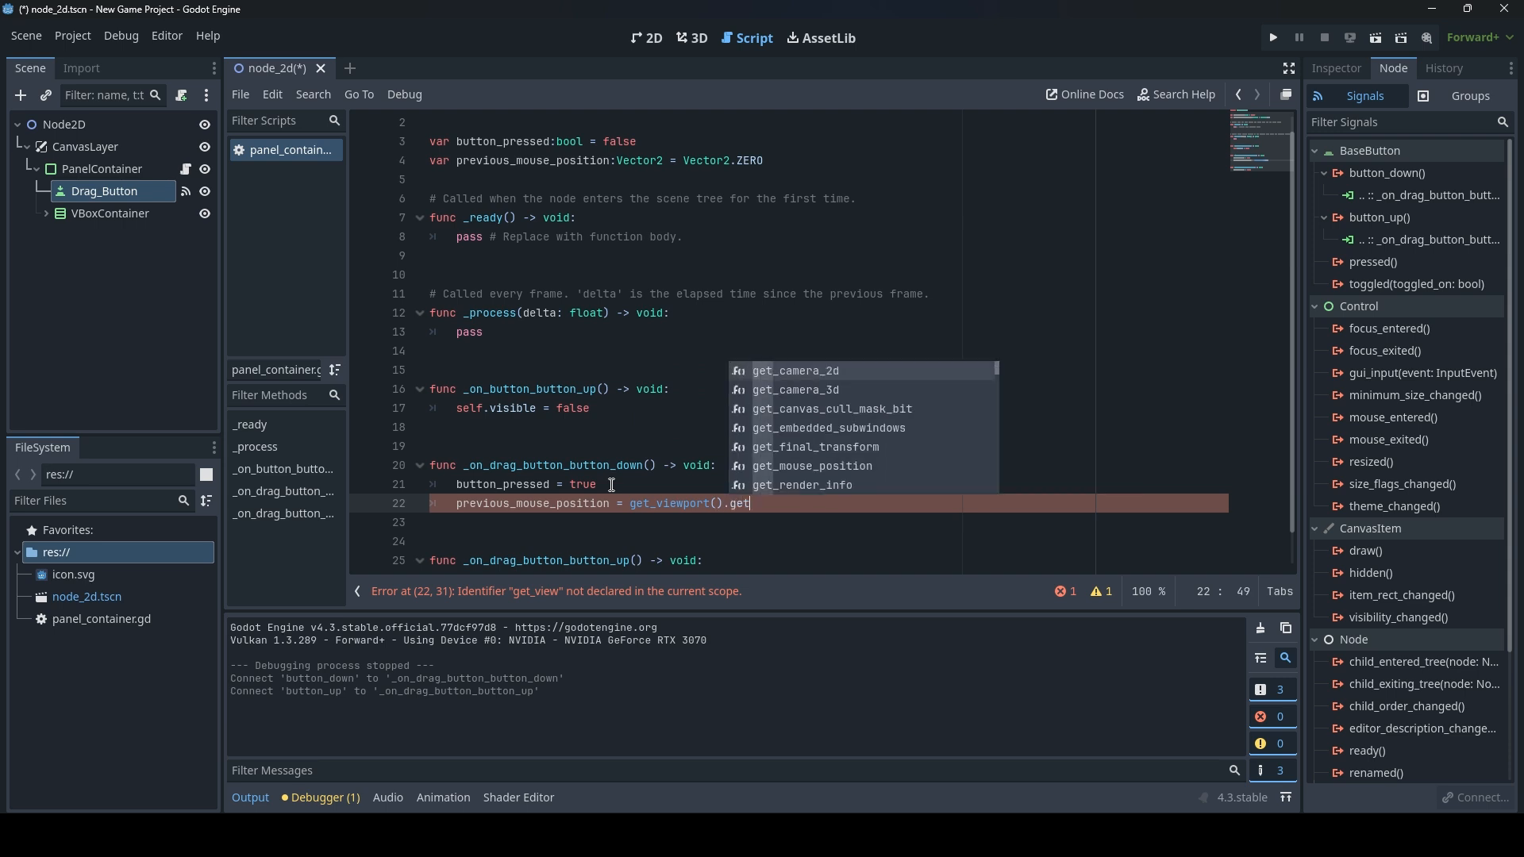
{"action": "type", "text": "mou"}
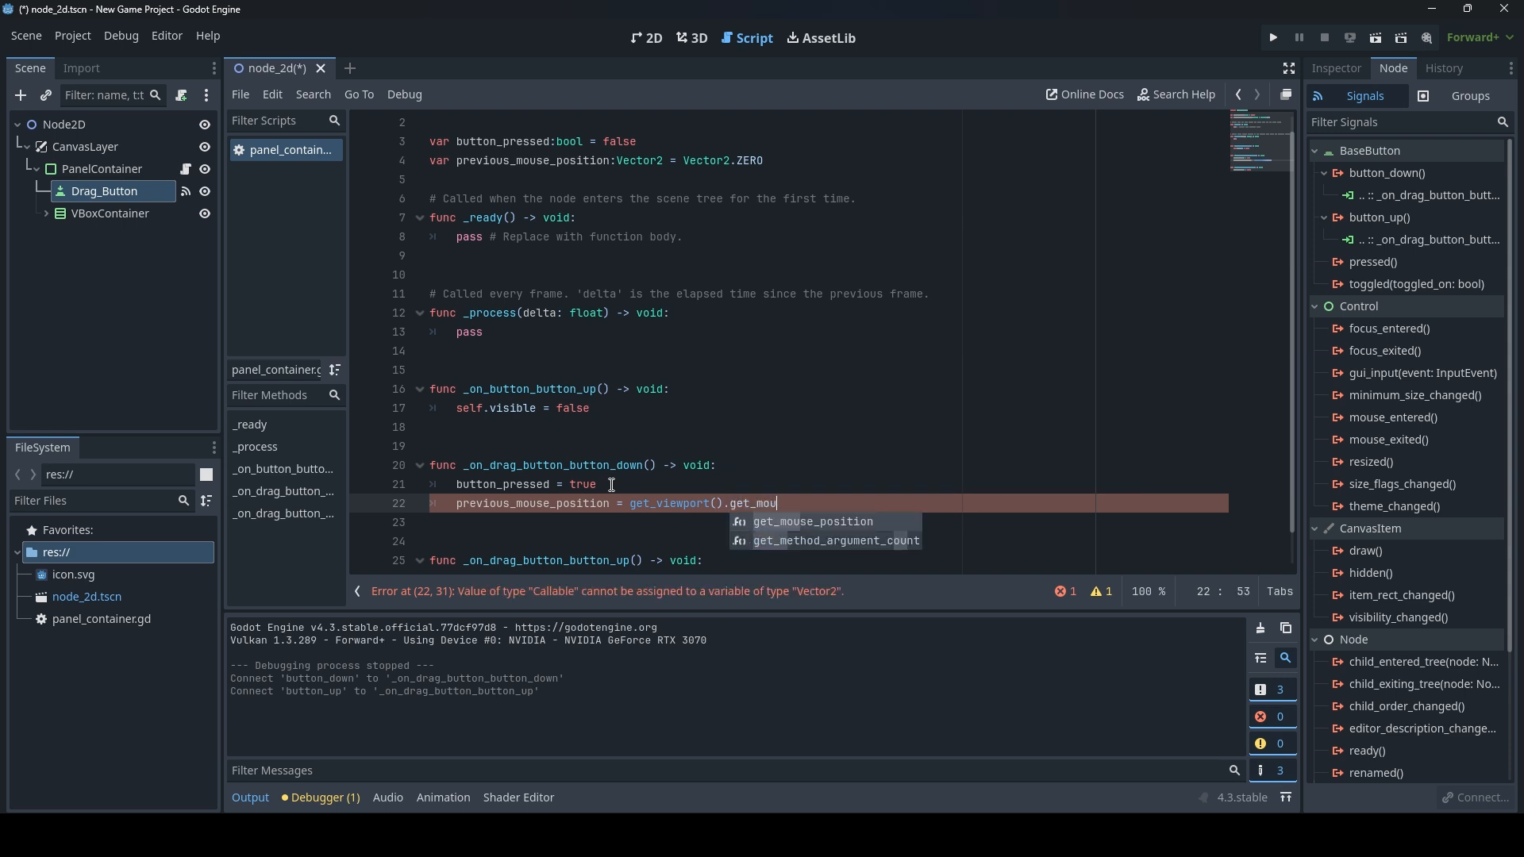
{"action": "key", "text": "Tab"}
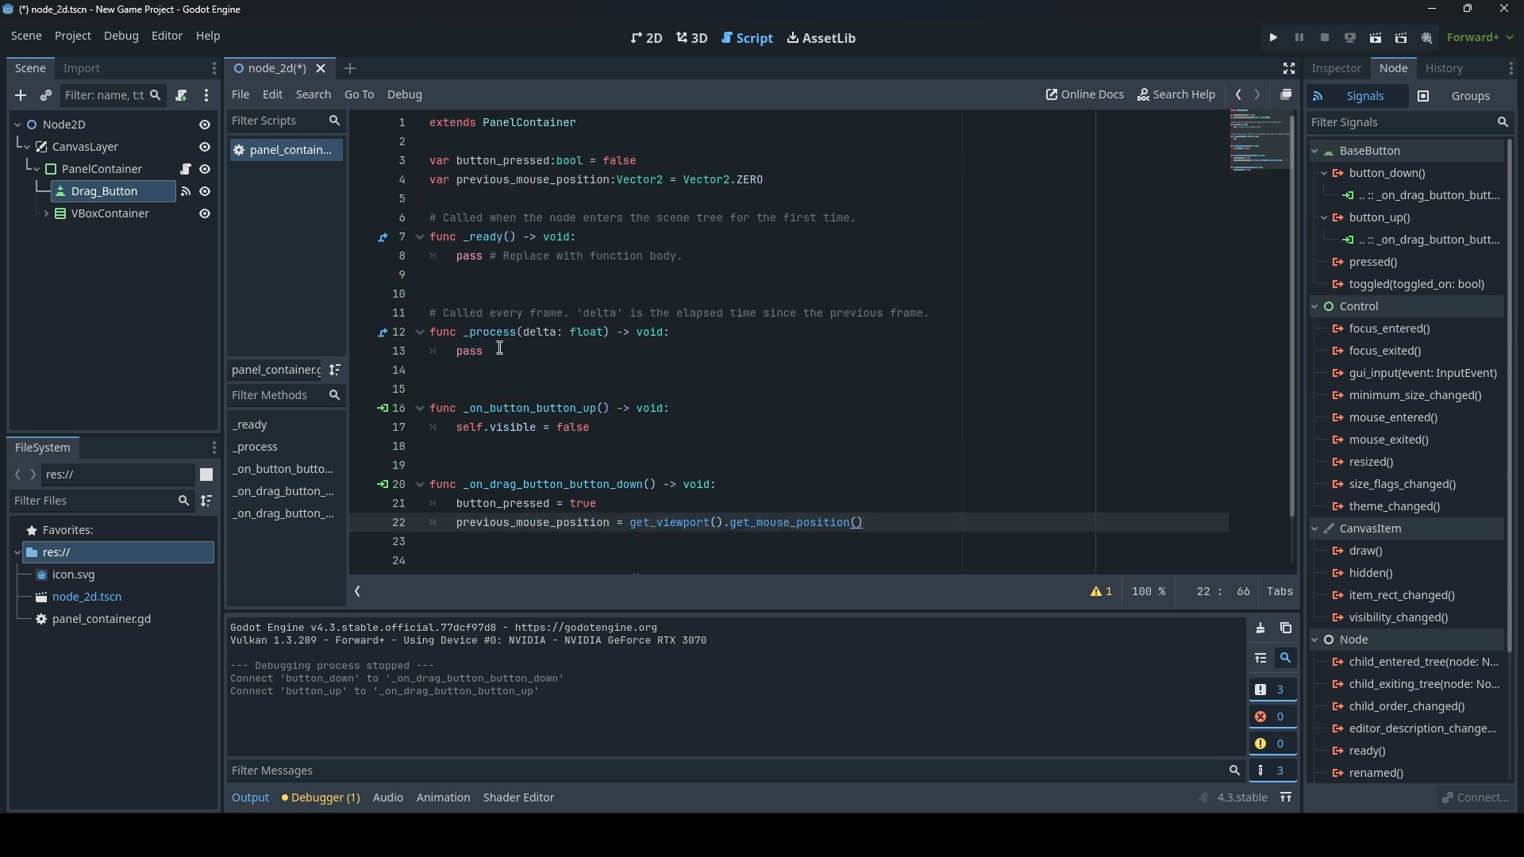
Replace the pass placeholder in _process with an 'if button_pressed:' check.
{"action": "double_click", "coordinate": [469, 350]}
{"action": "type", "text": "if"}
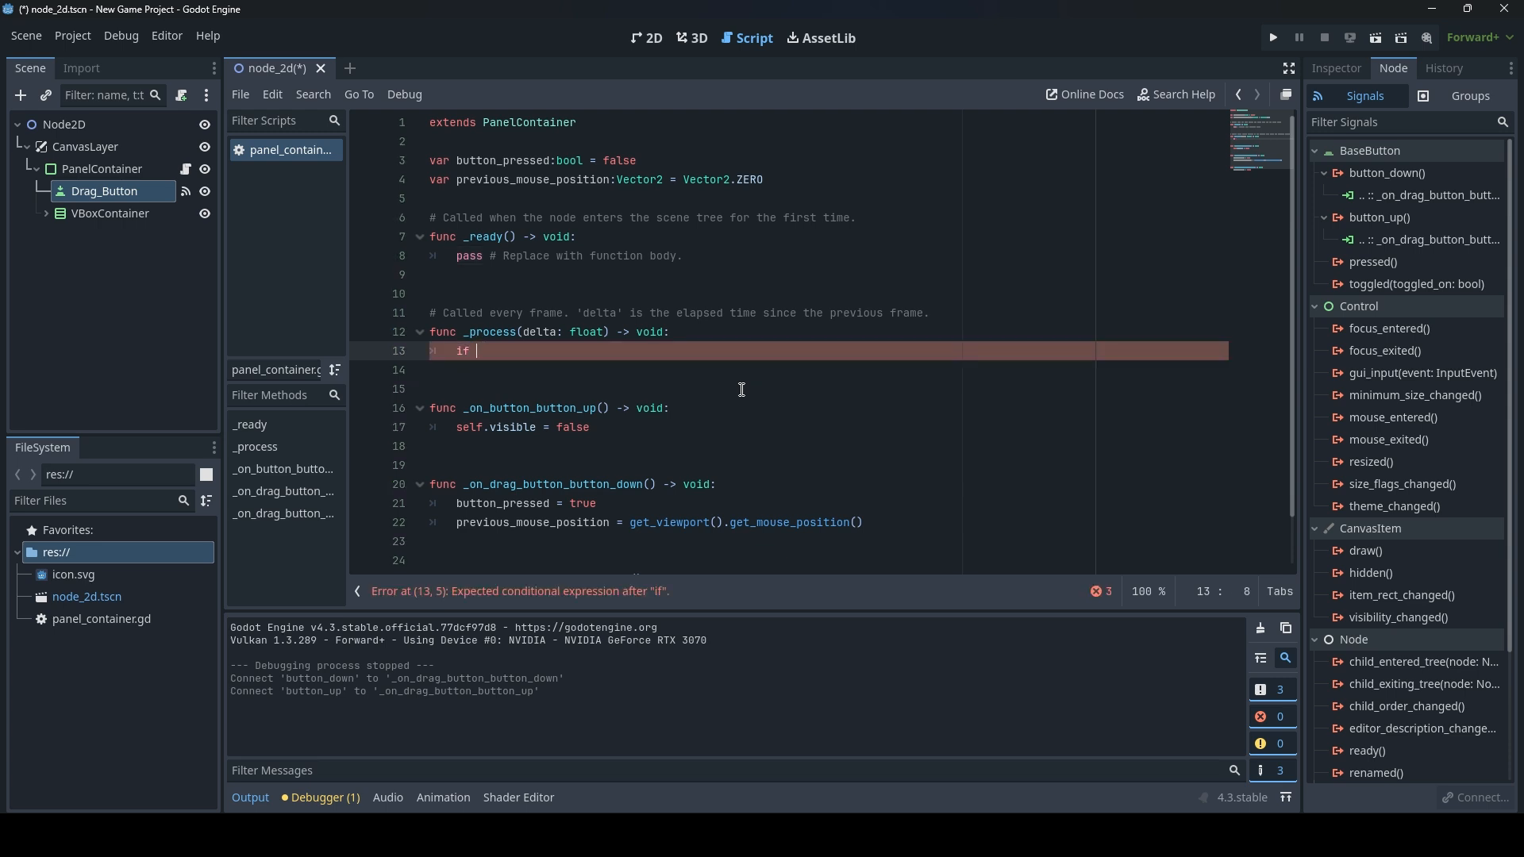
{"action": "type", "text": "button"}
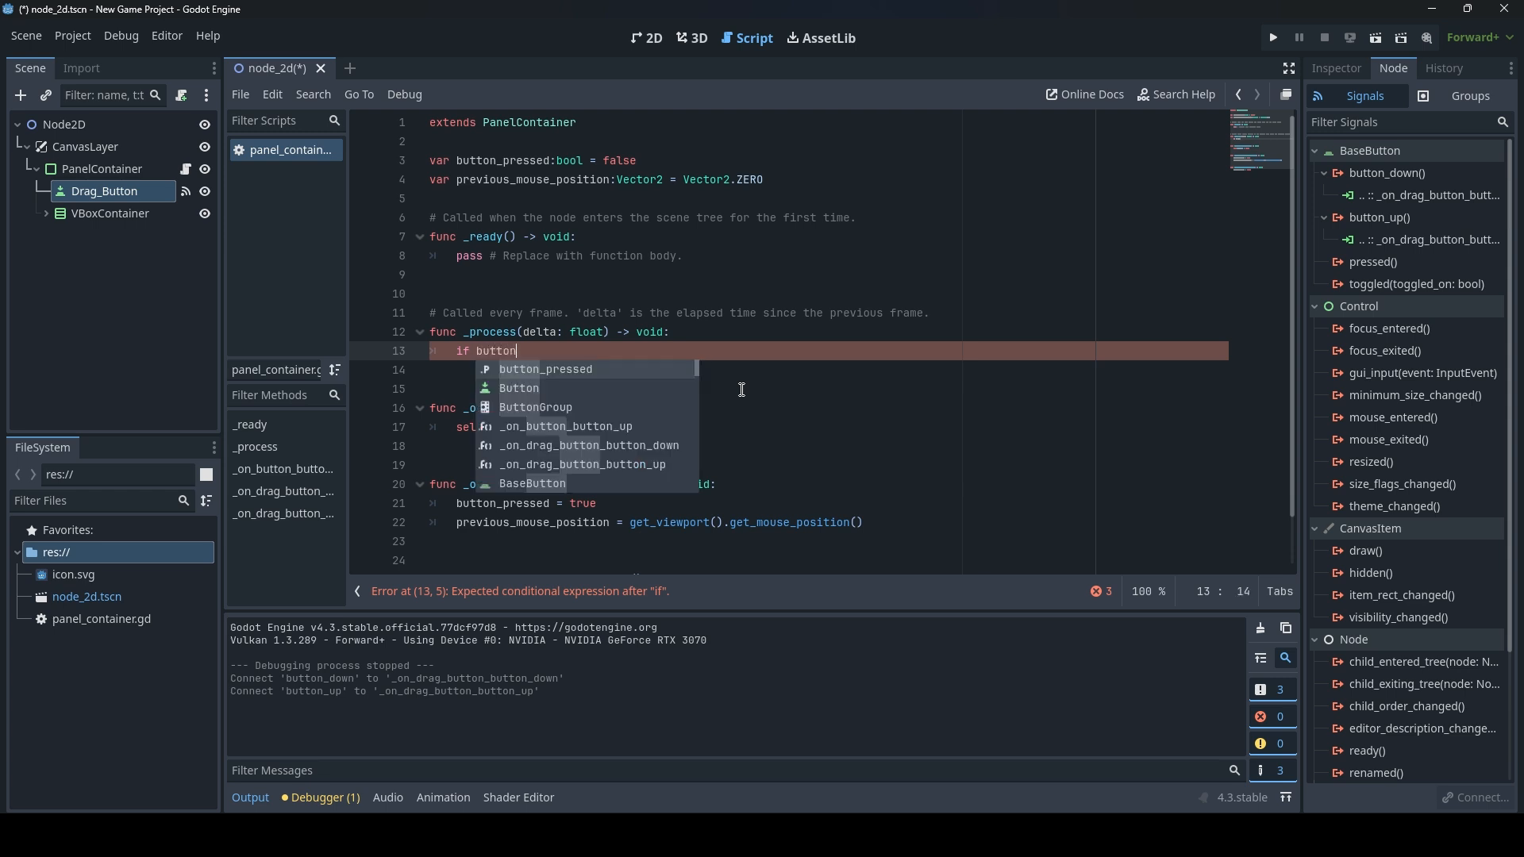
{"action": "type", "text": "_pressed:"}
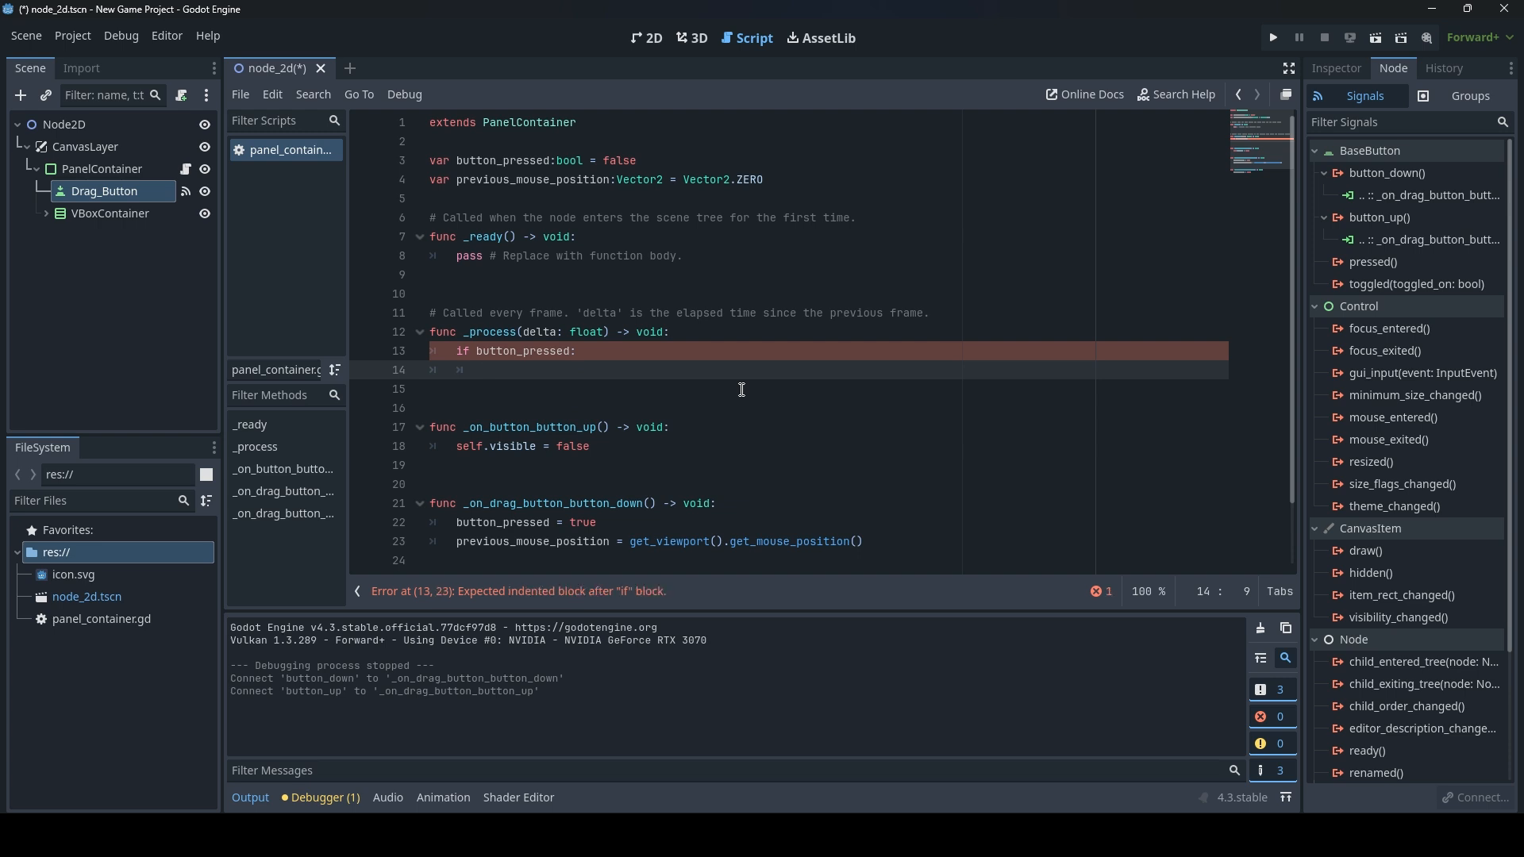
Begin the line var current_mouse_position = get_viewport().get_ inside the check.
{"action": "type", "text": "var"}
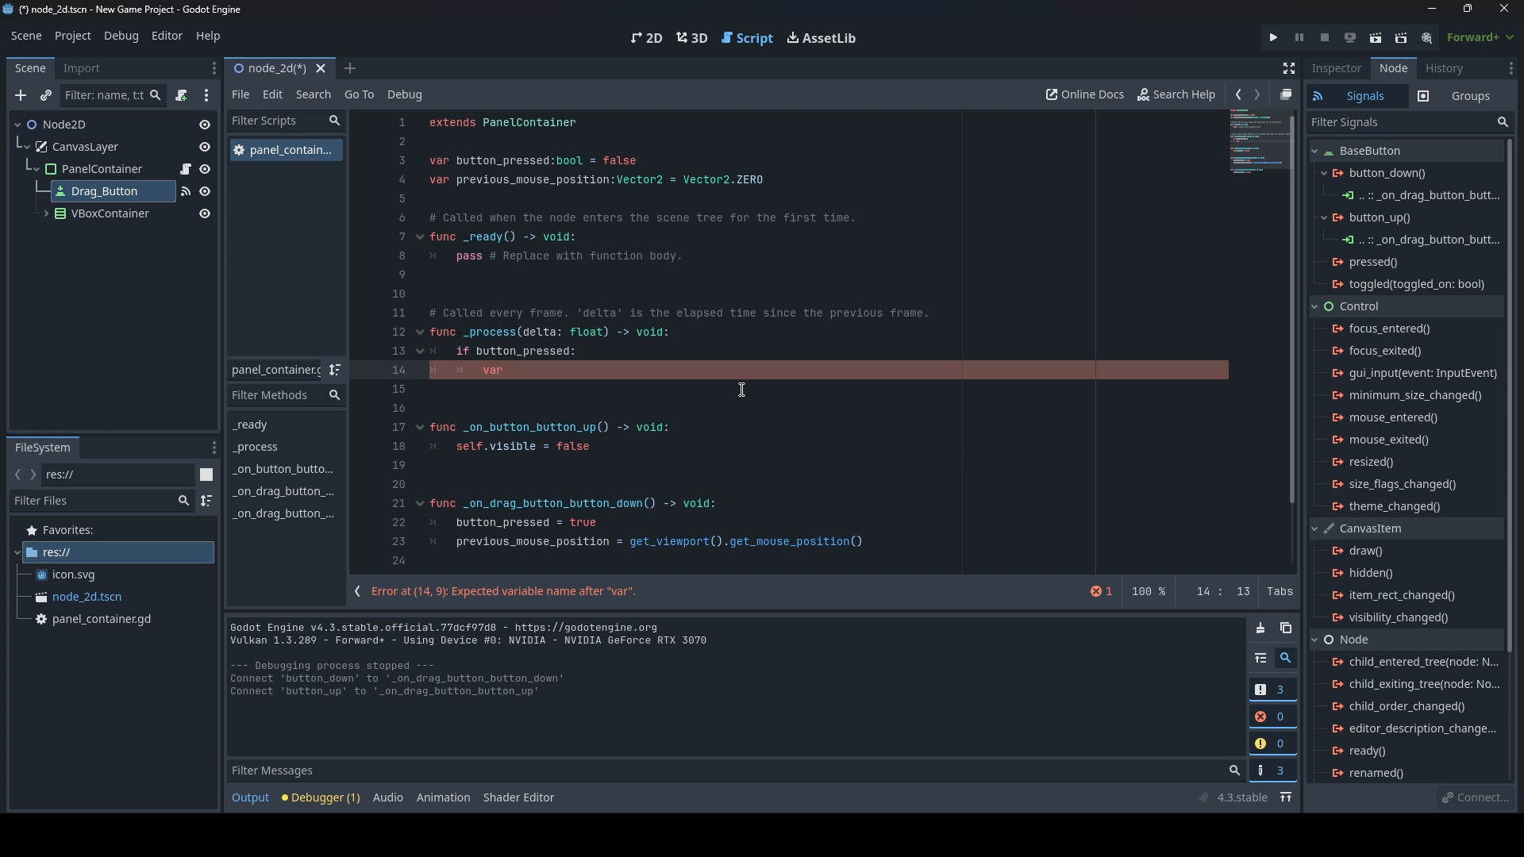
{"action": "type", "text": "current"}
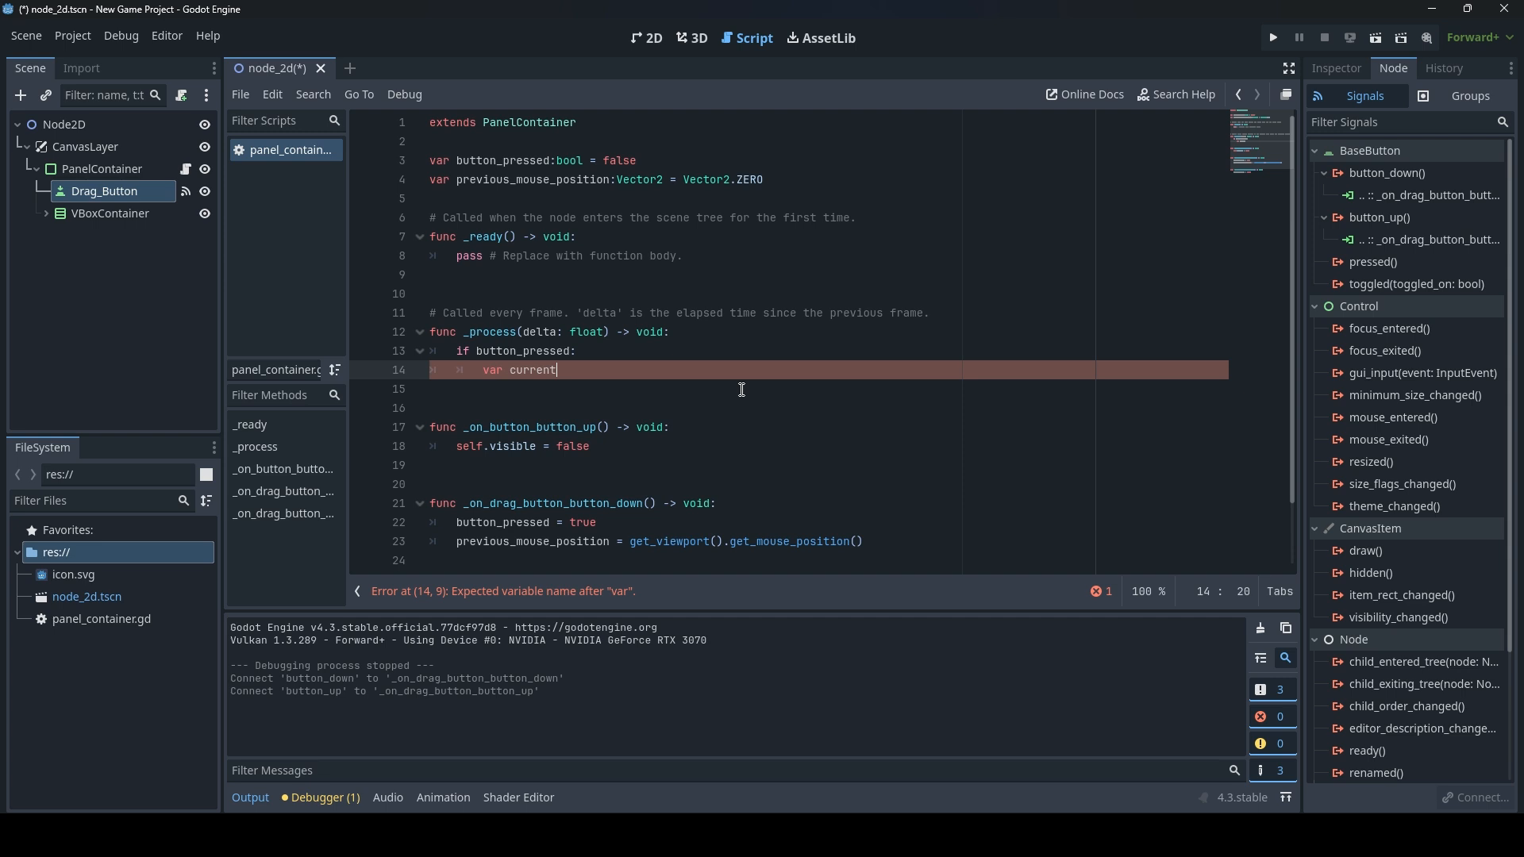
{"action": "type", "text": "_mouse_pos"}
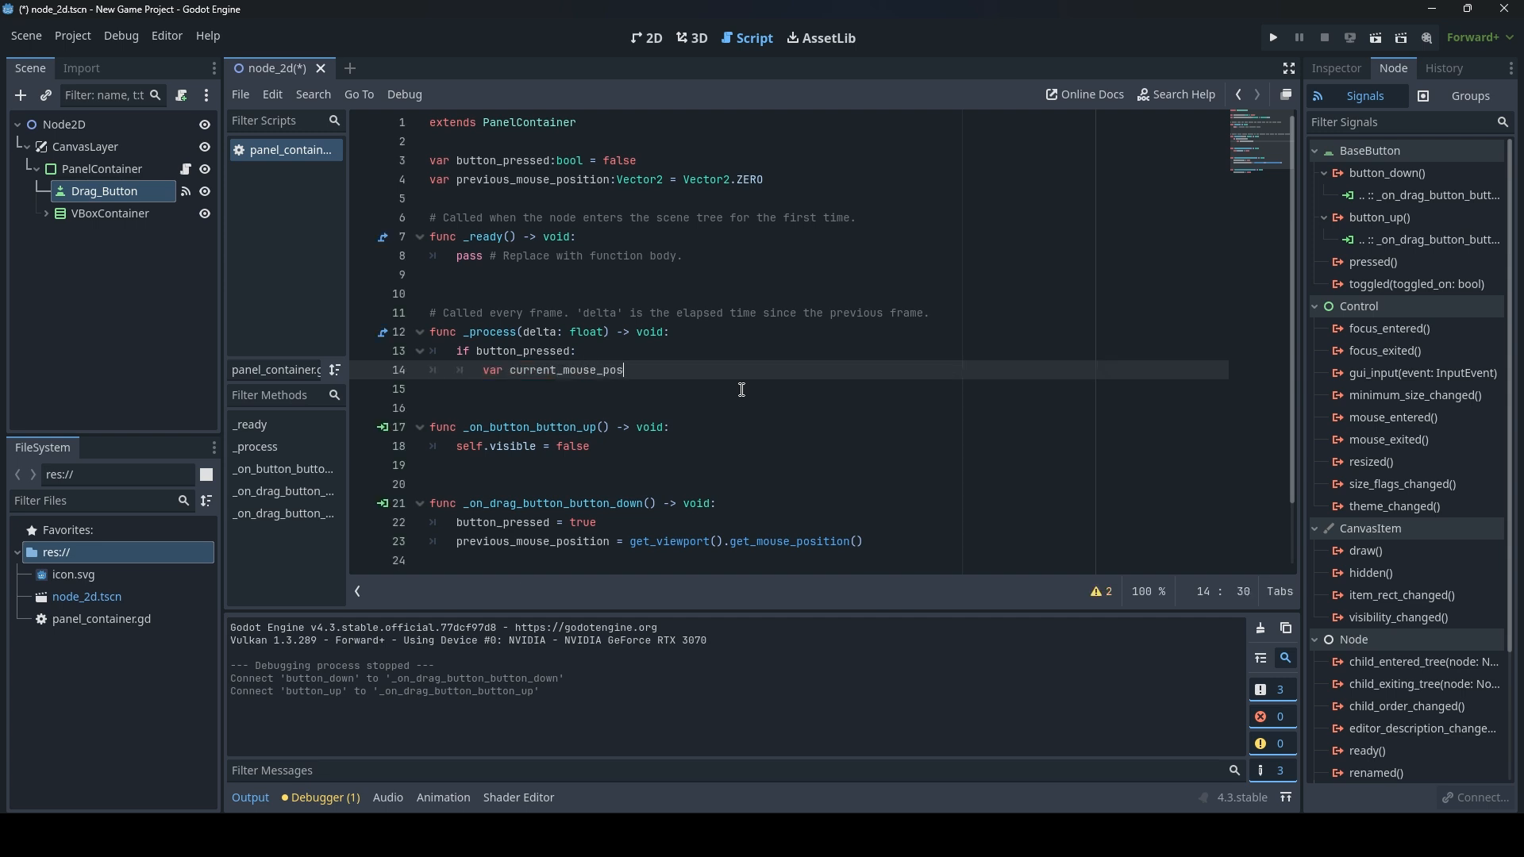
{"action": "type", "text": "ition"}
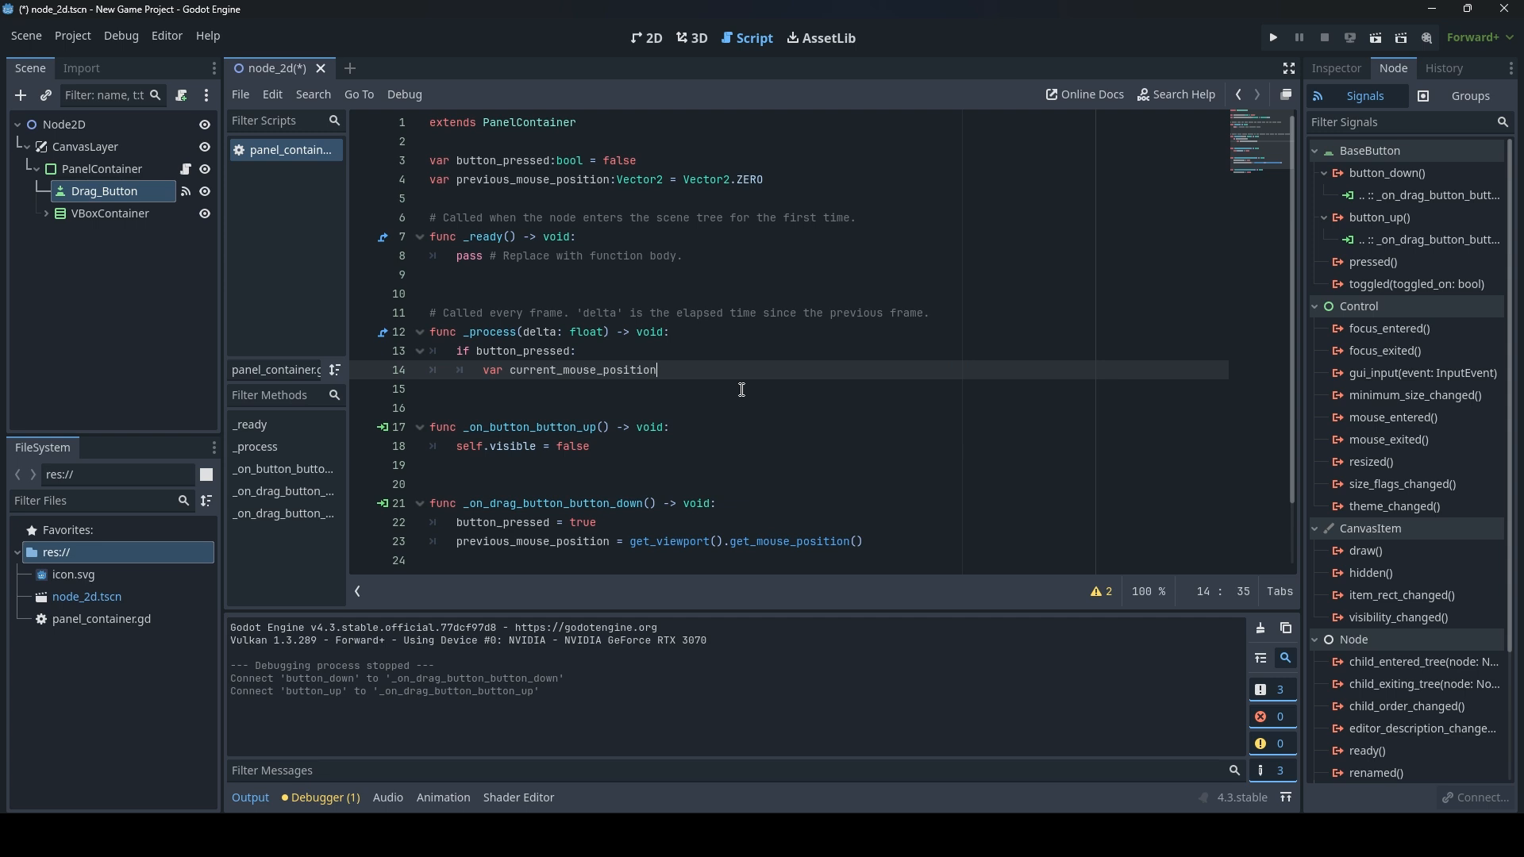
{"action": "type", "text": "= get"}
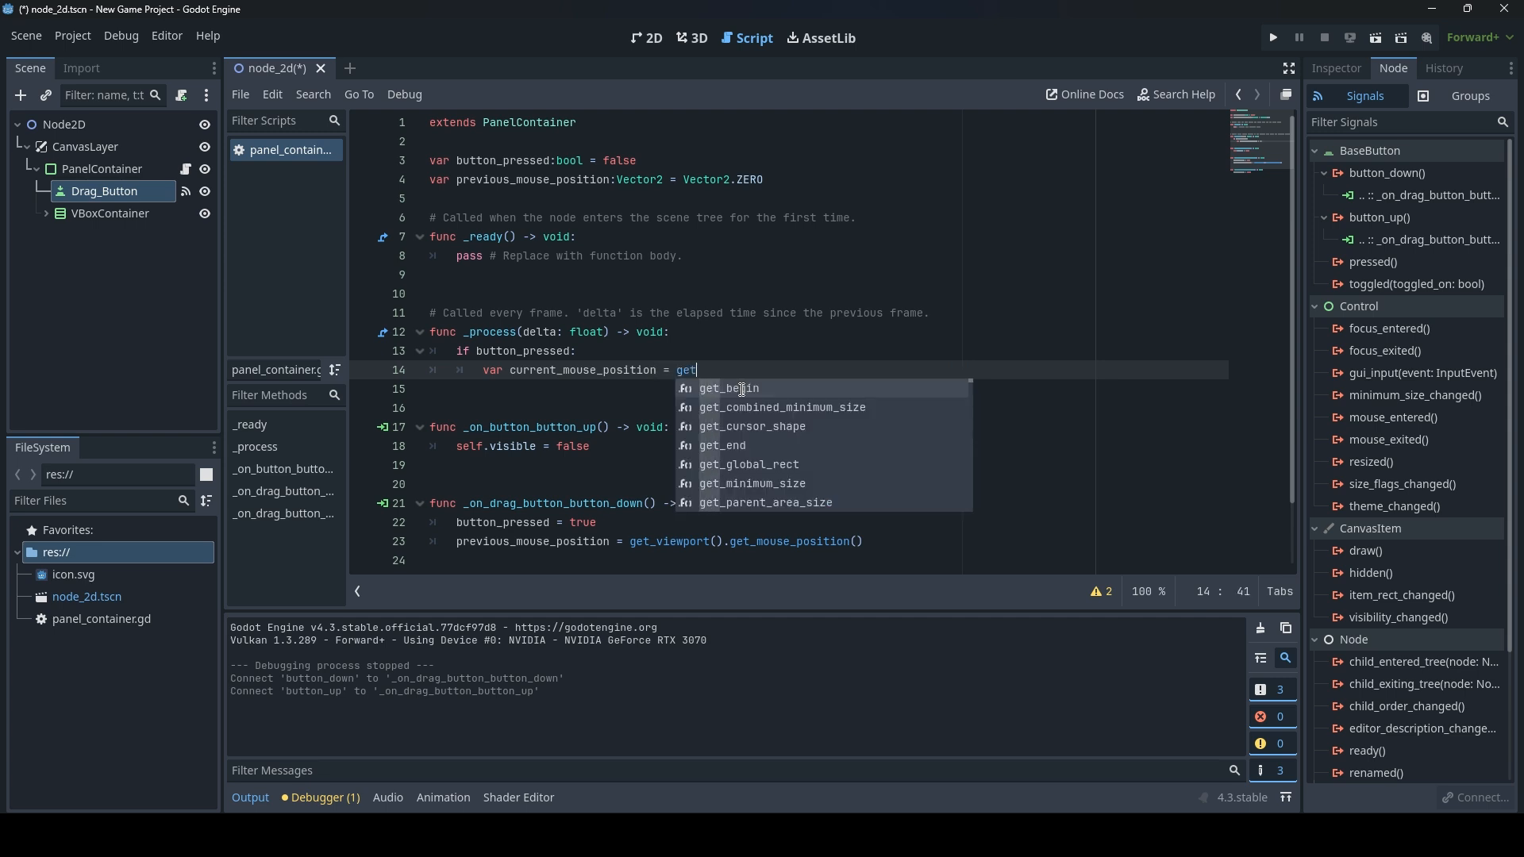
{"action": "type", "text": "_viewport()."}
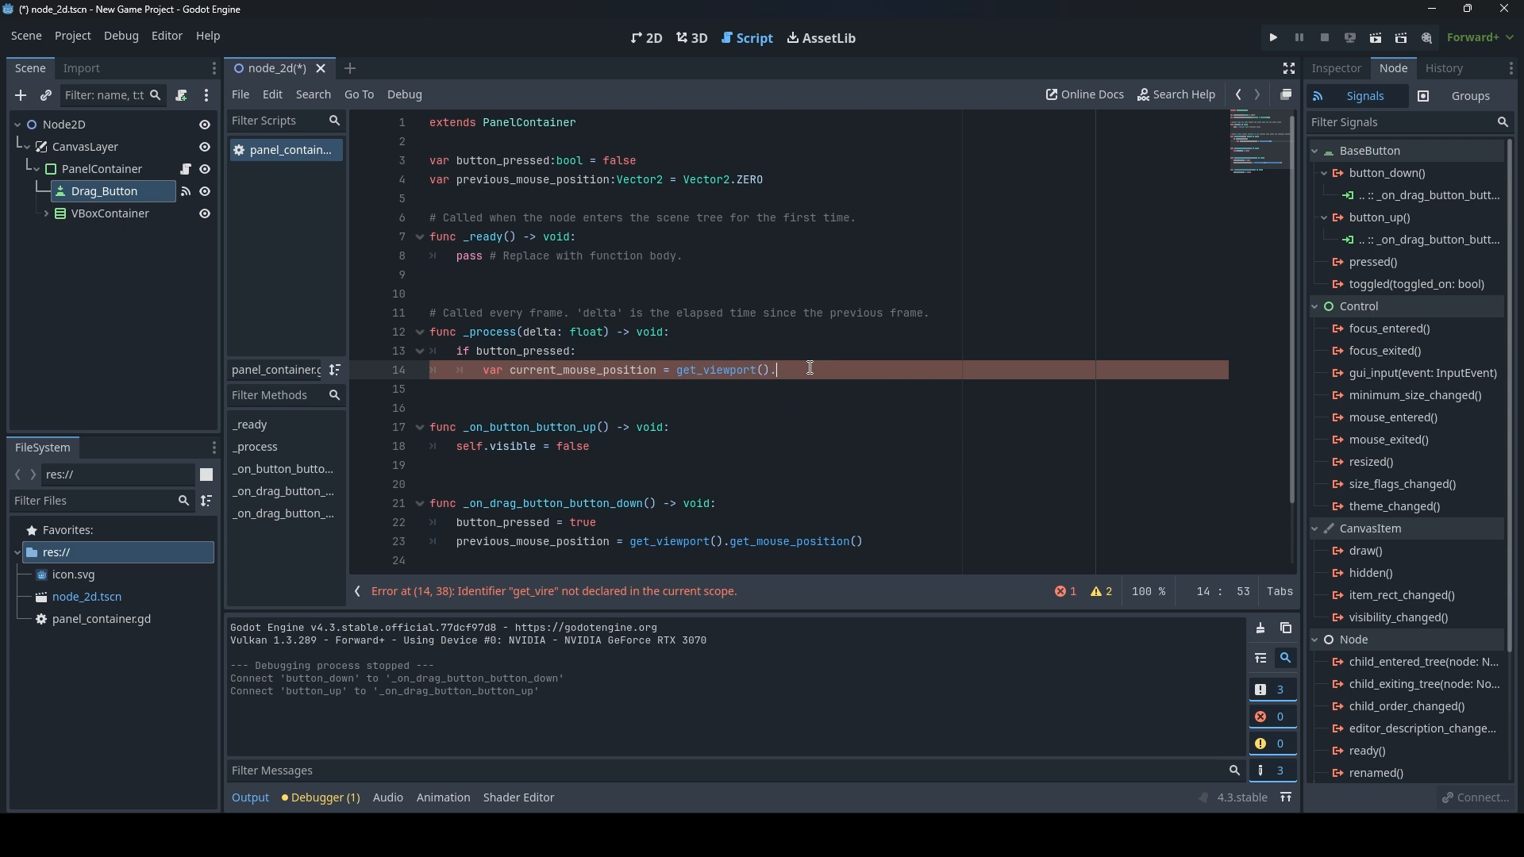
{"action": "type", "text": "get_mouse_position("}
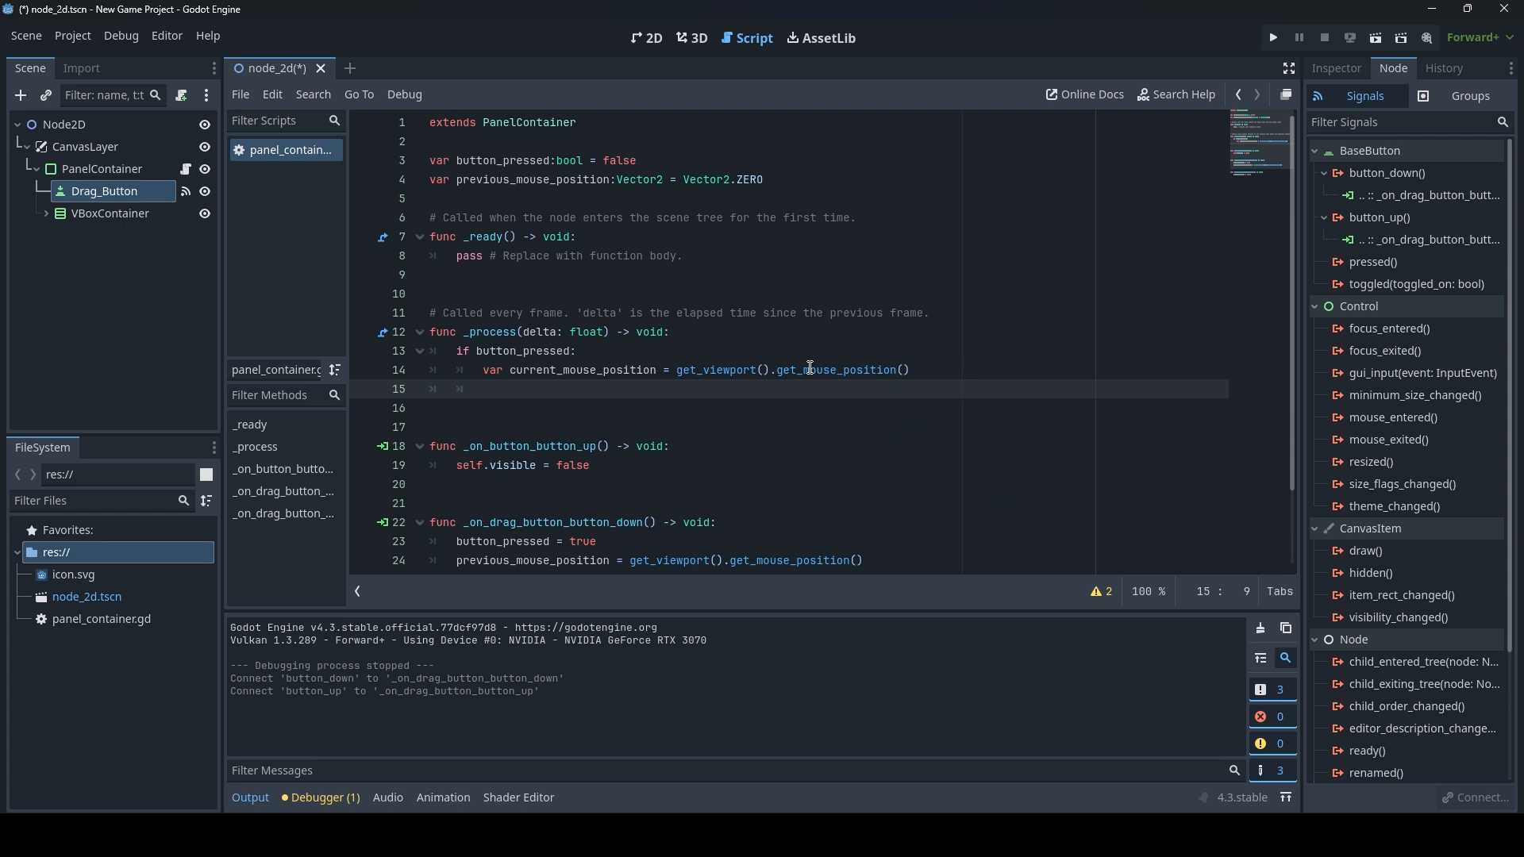
Add var mouse_delta = current_mouse_position - previous_mouse_position.
{"action": "type", "text": "v"}
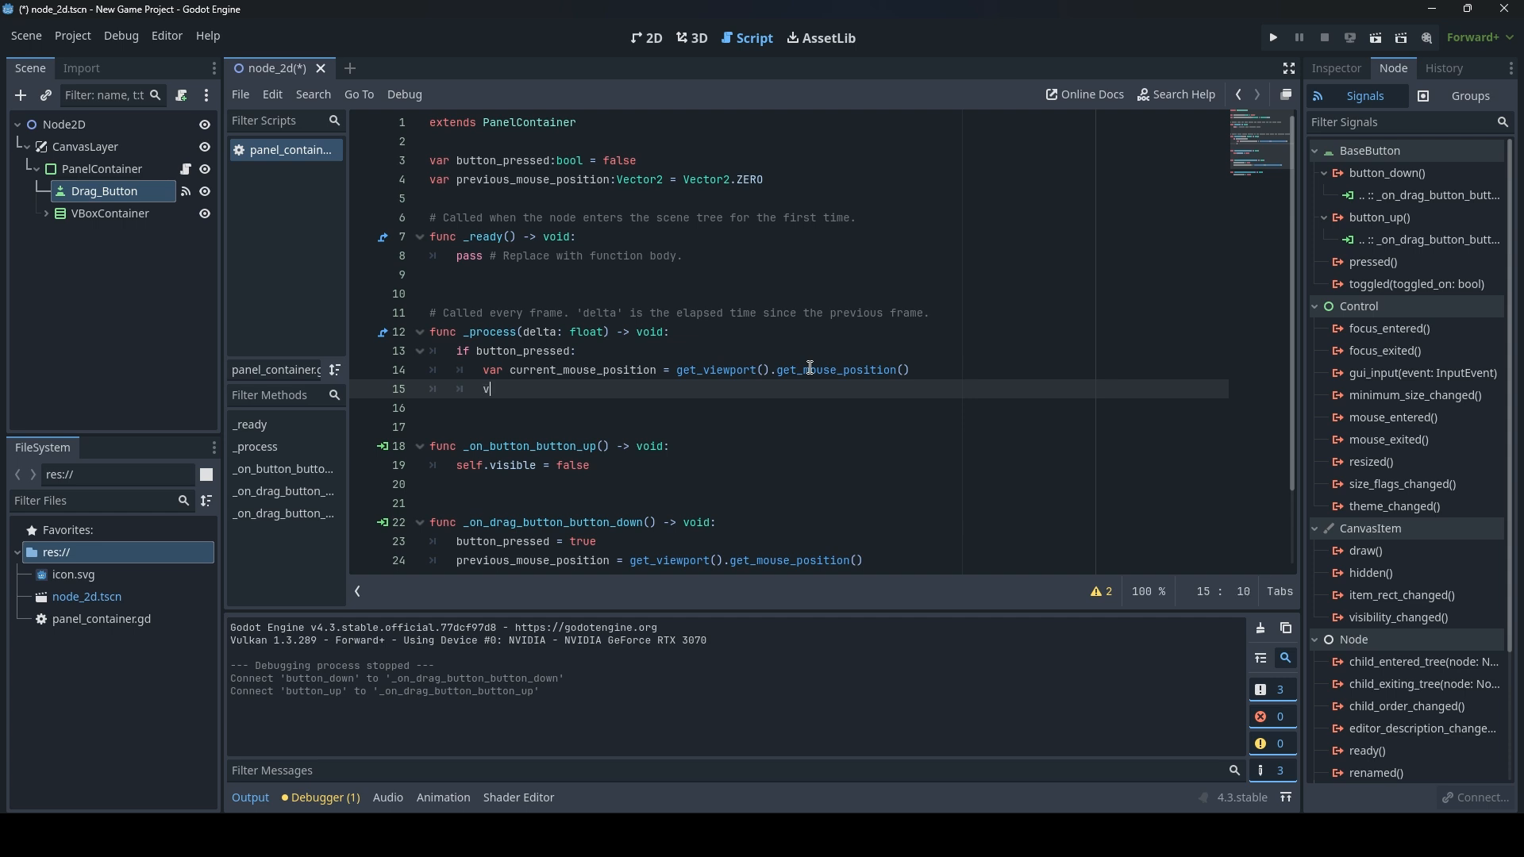
{"action": "type", "text": "ar mouse"}
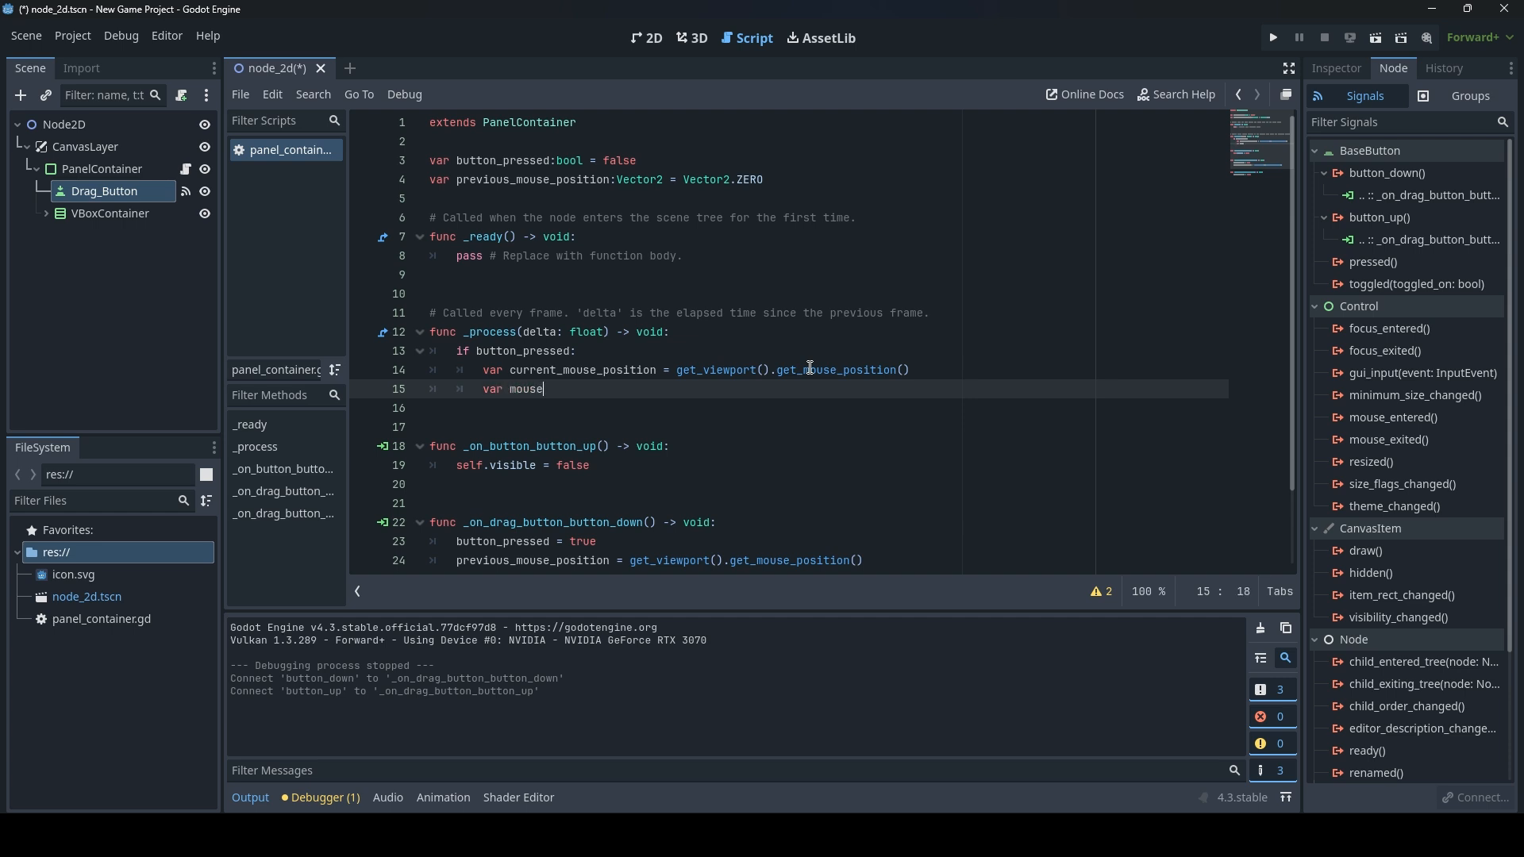
{"action": "type", "text": "_delta"}
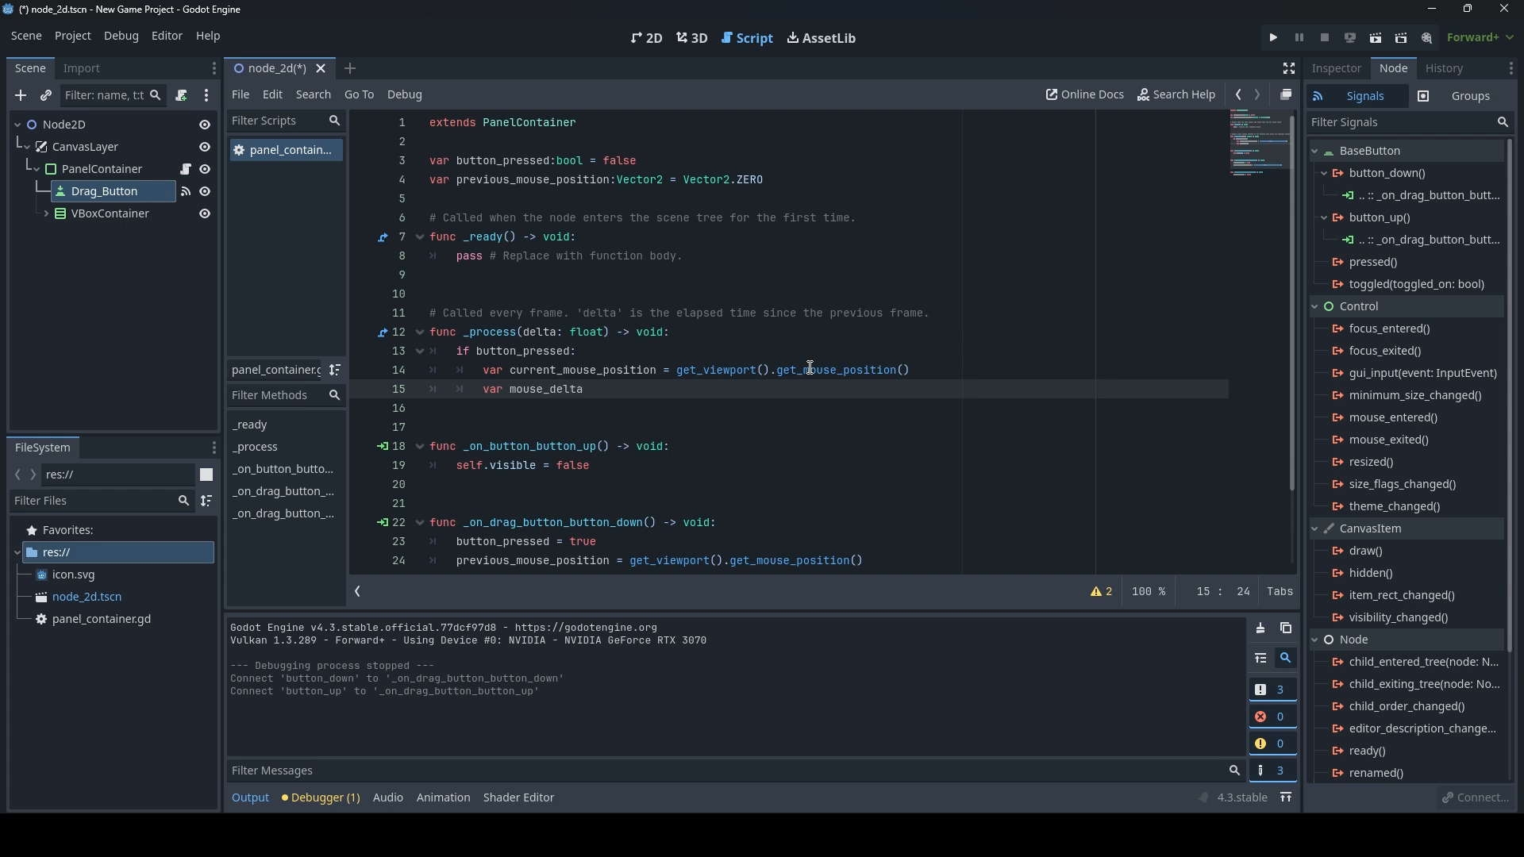
{"action": "type", "text": "="}
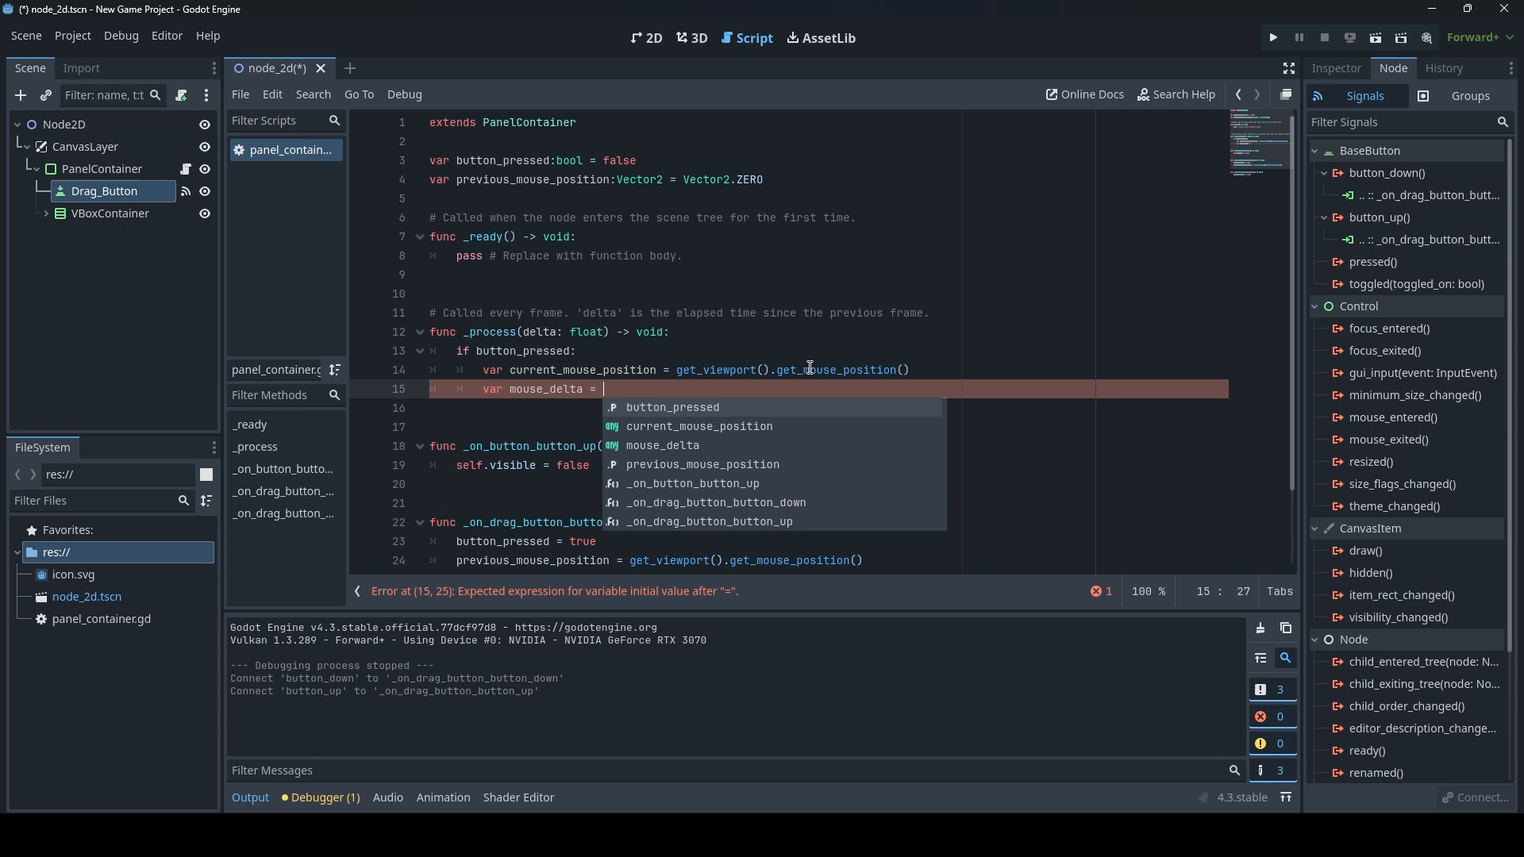
{"action": "type", "text": "current_mouse_position"}
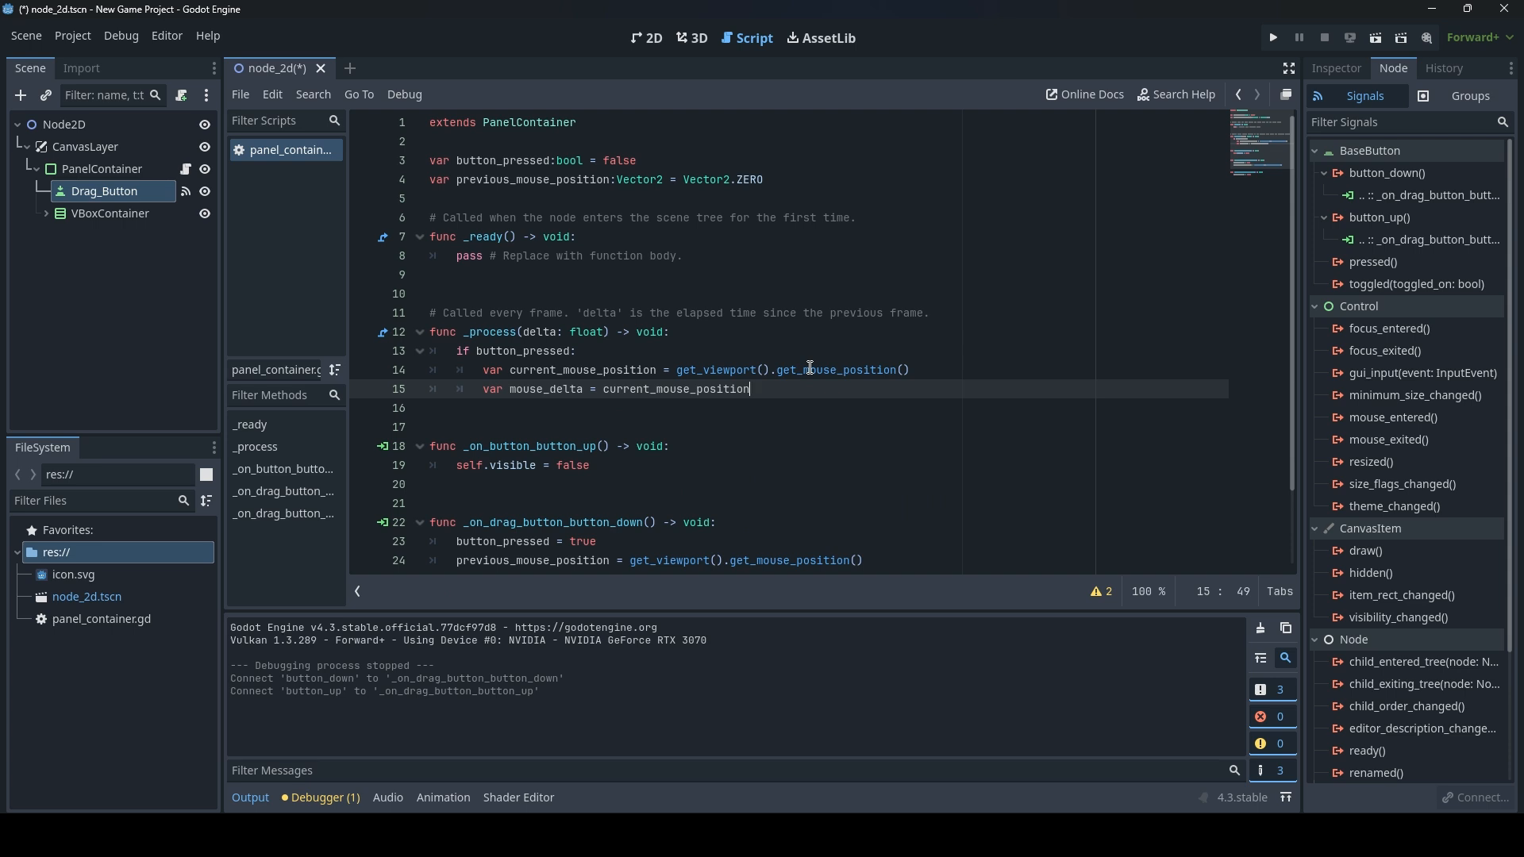
{"action": "type", "text": "-pre"}
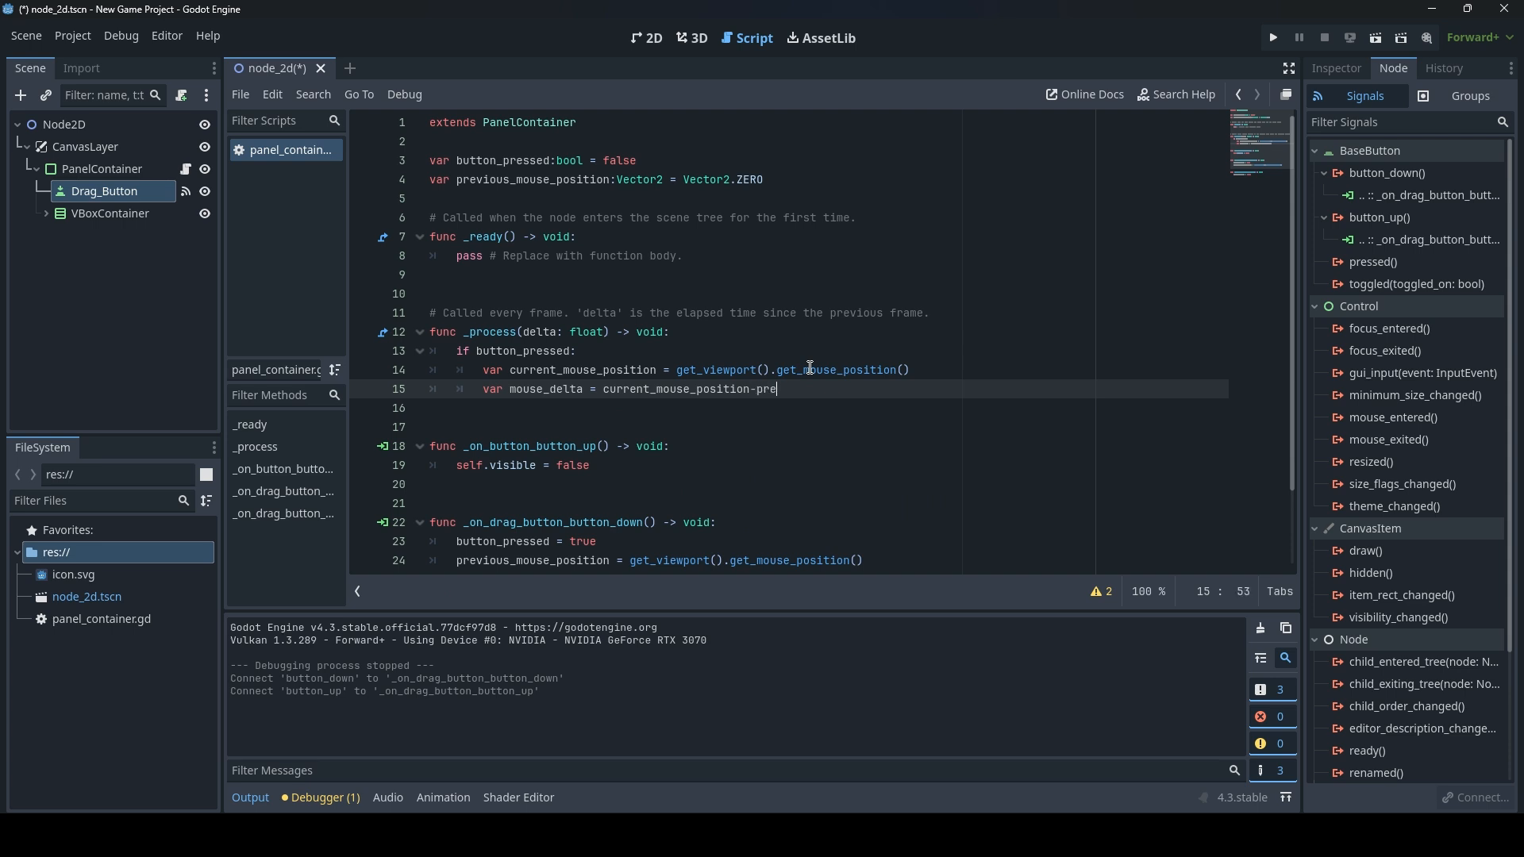
{"action": "type", "text": "vious_mouse_position"}
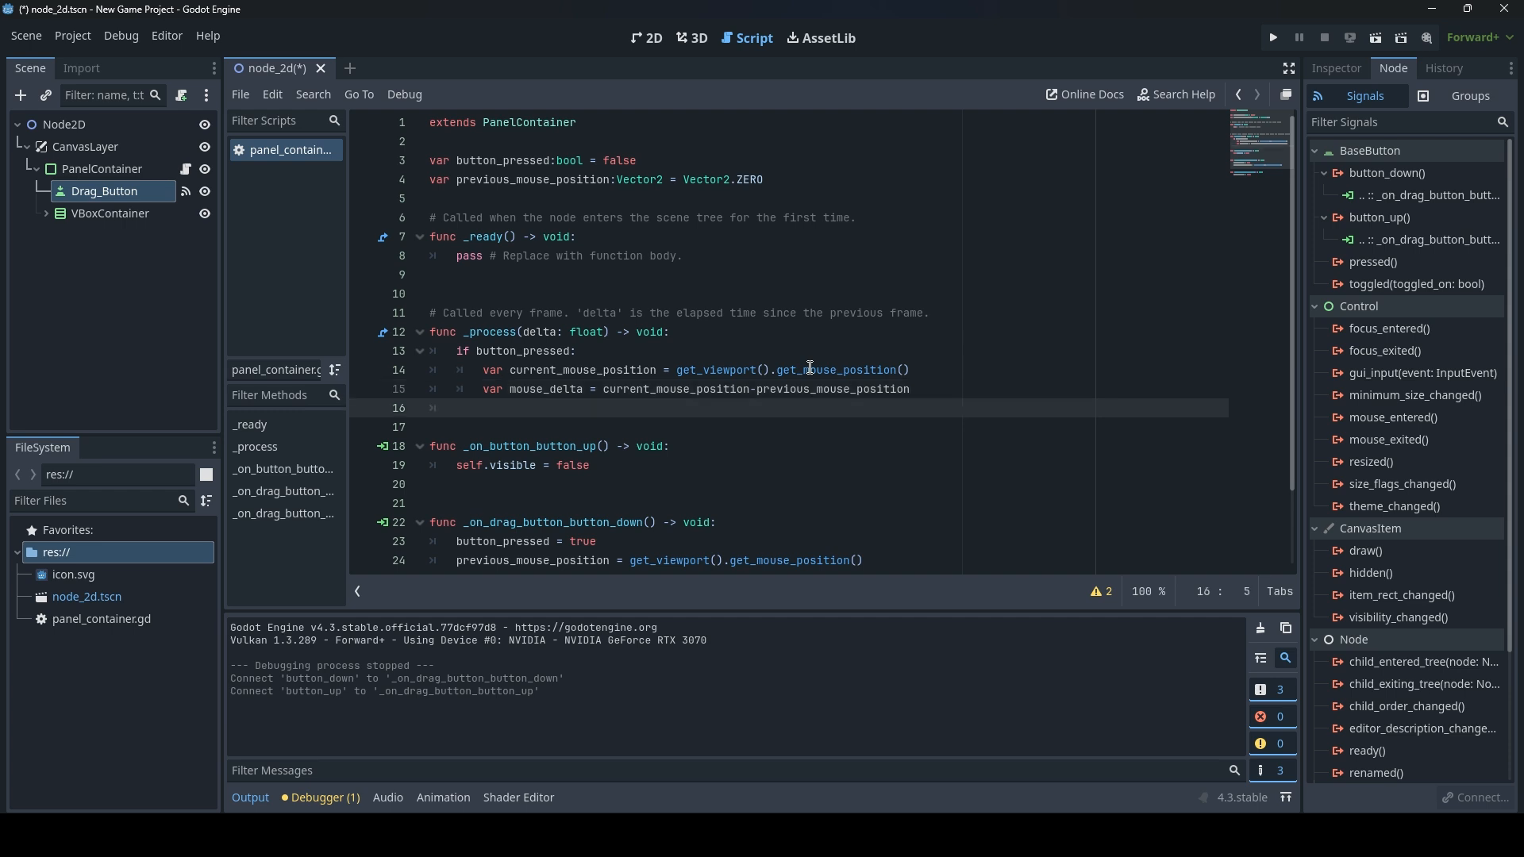
Add position += mouse_delta and start the previous_mouse_position update line.
{"action": "type", "text": "position"}
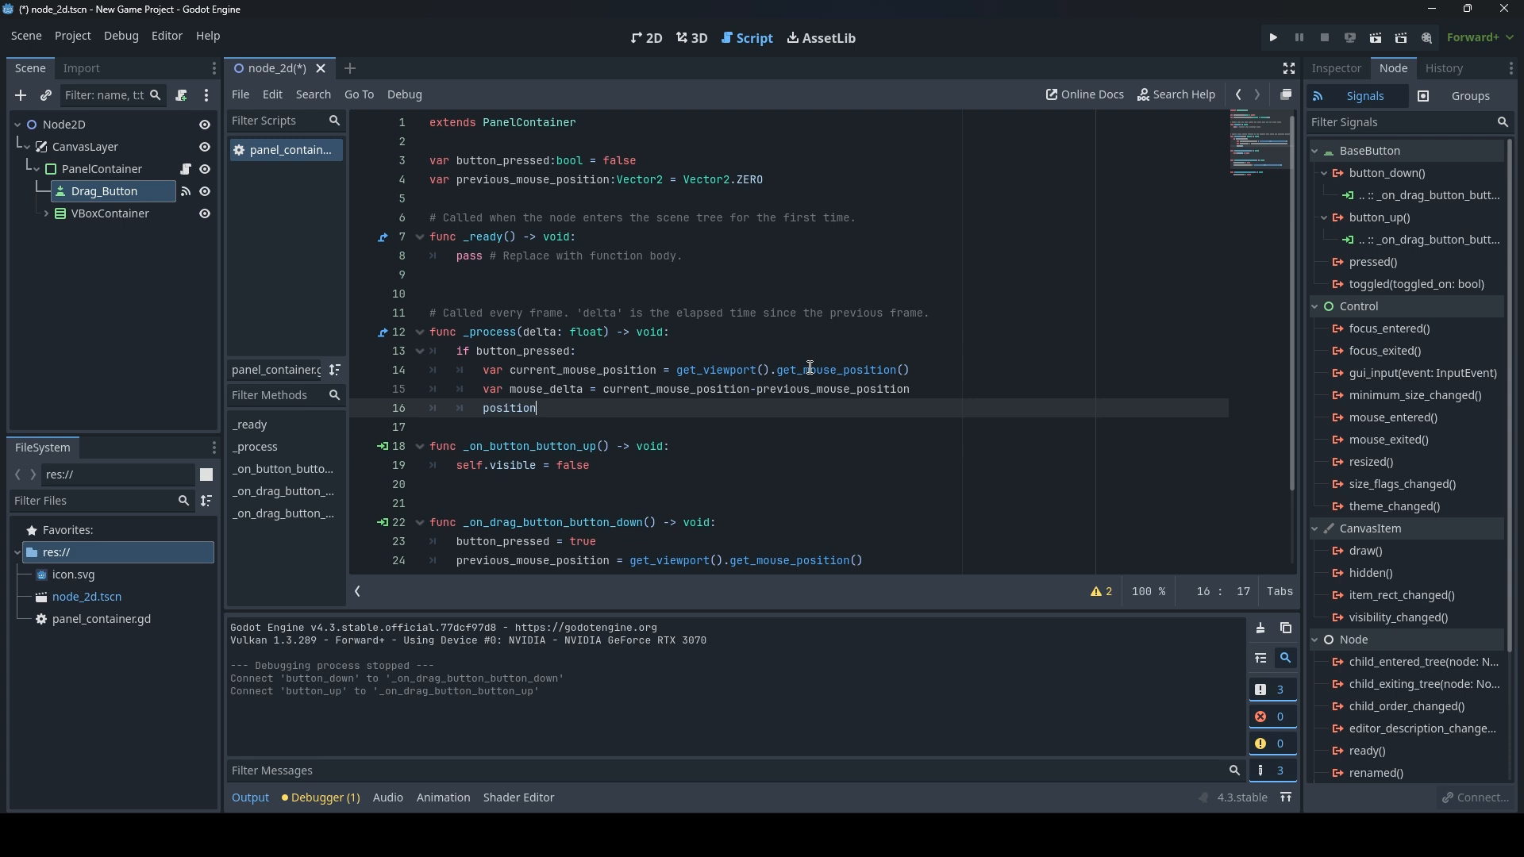
{"action": "type", "text": "+="}
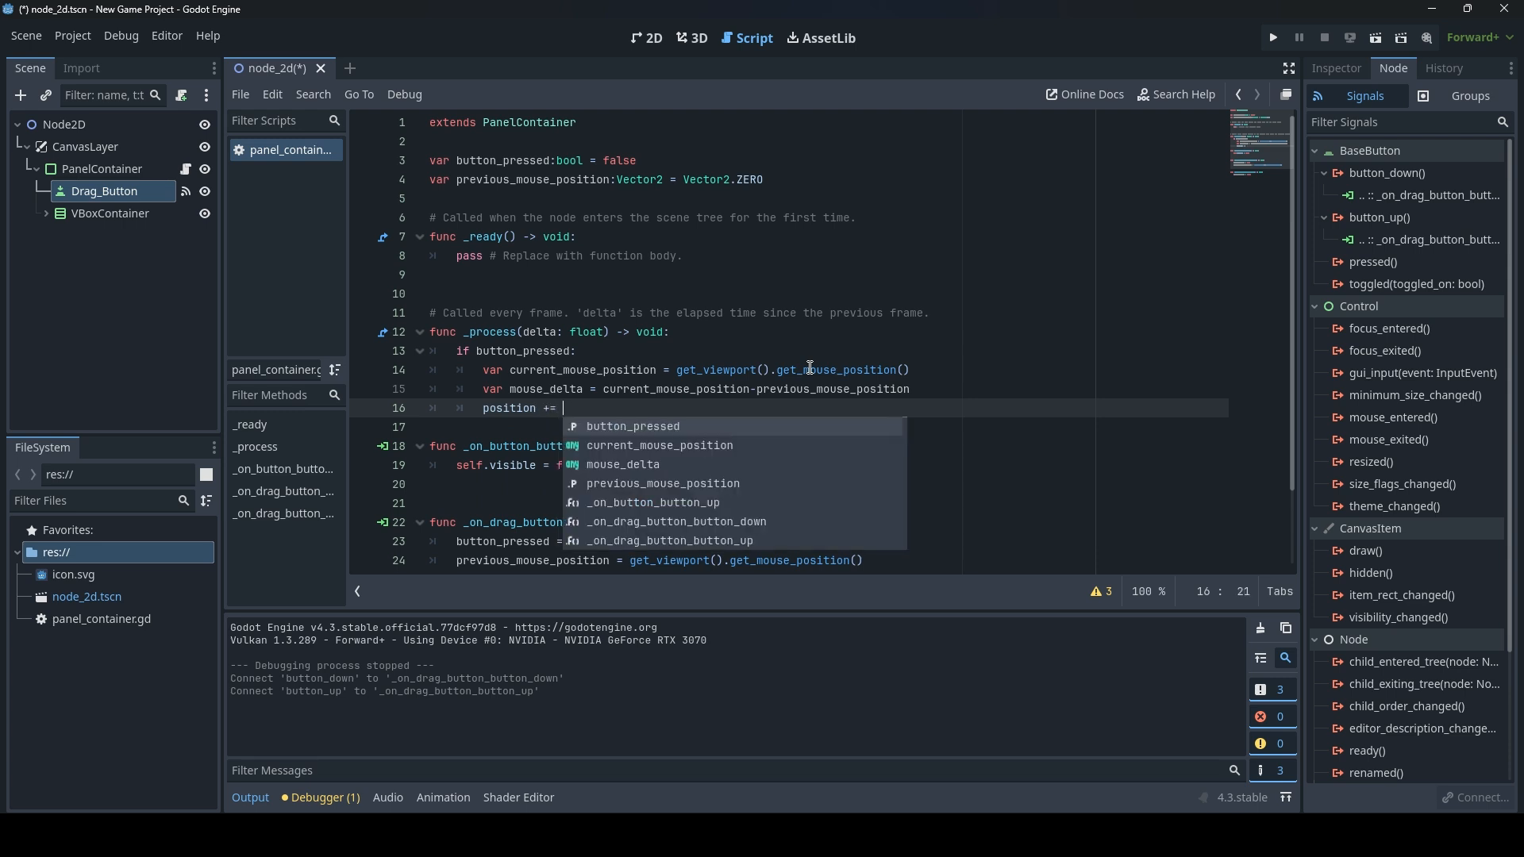
{"action": "type", "text": "mousedelta"}
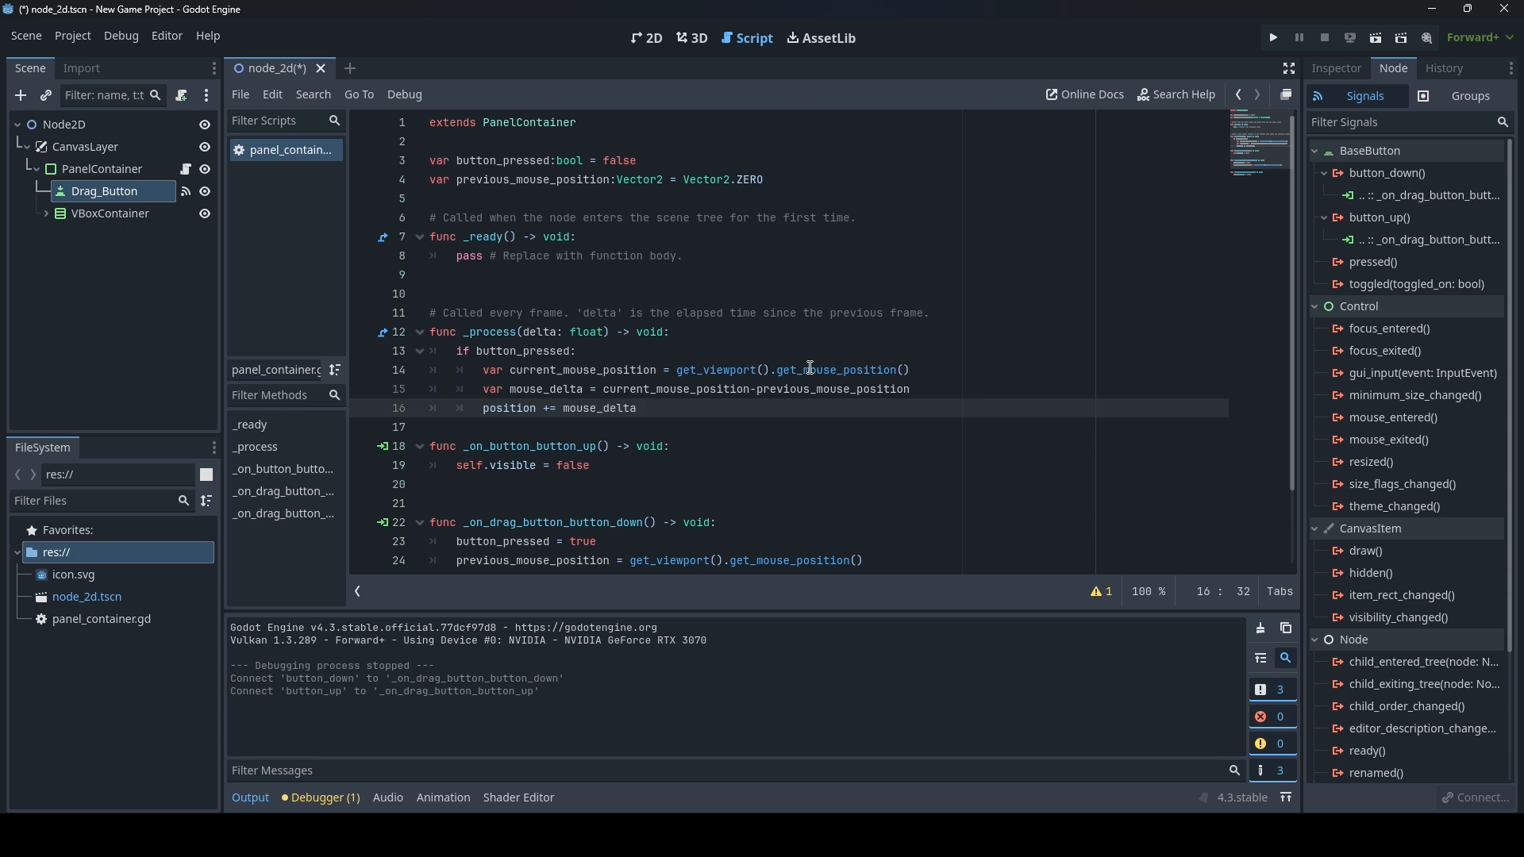
{"action": "key", "text": "Return"}
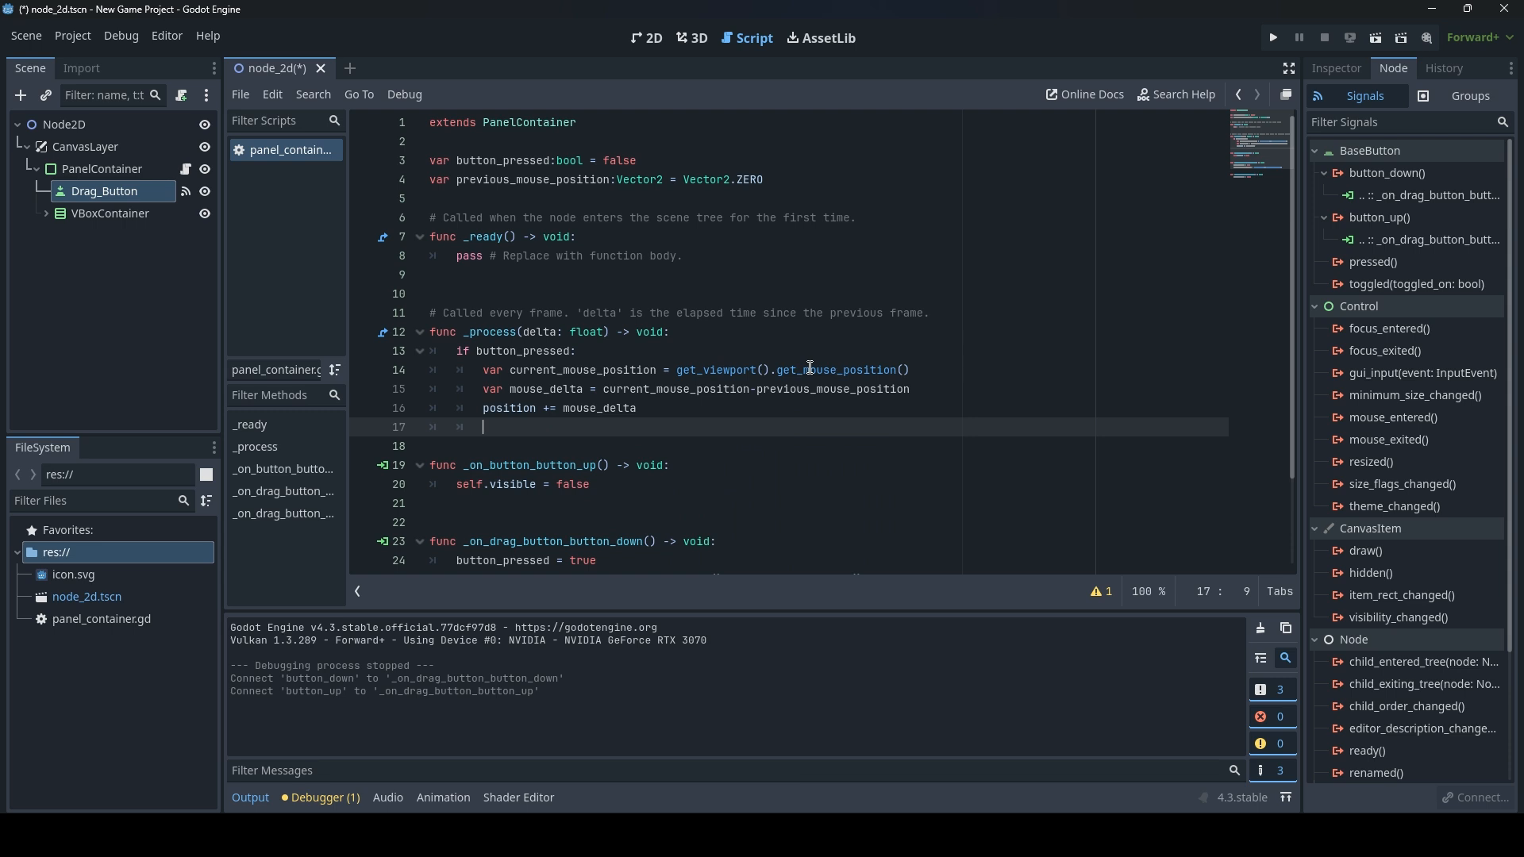
{"action": "type", "text": "prevo"}
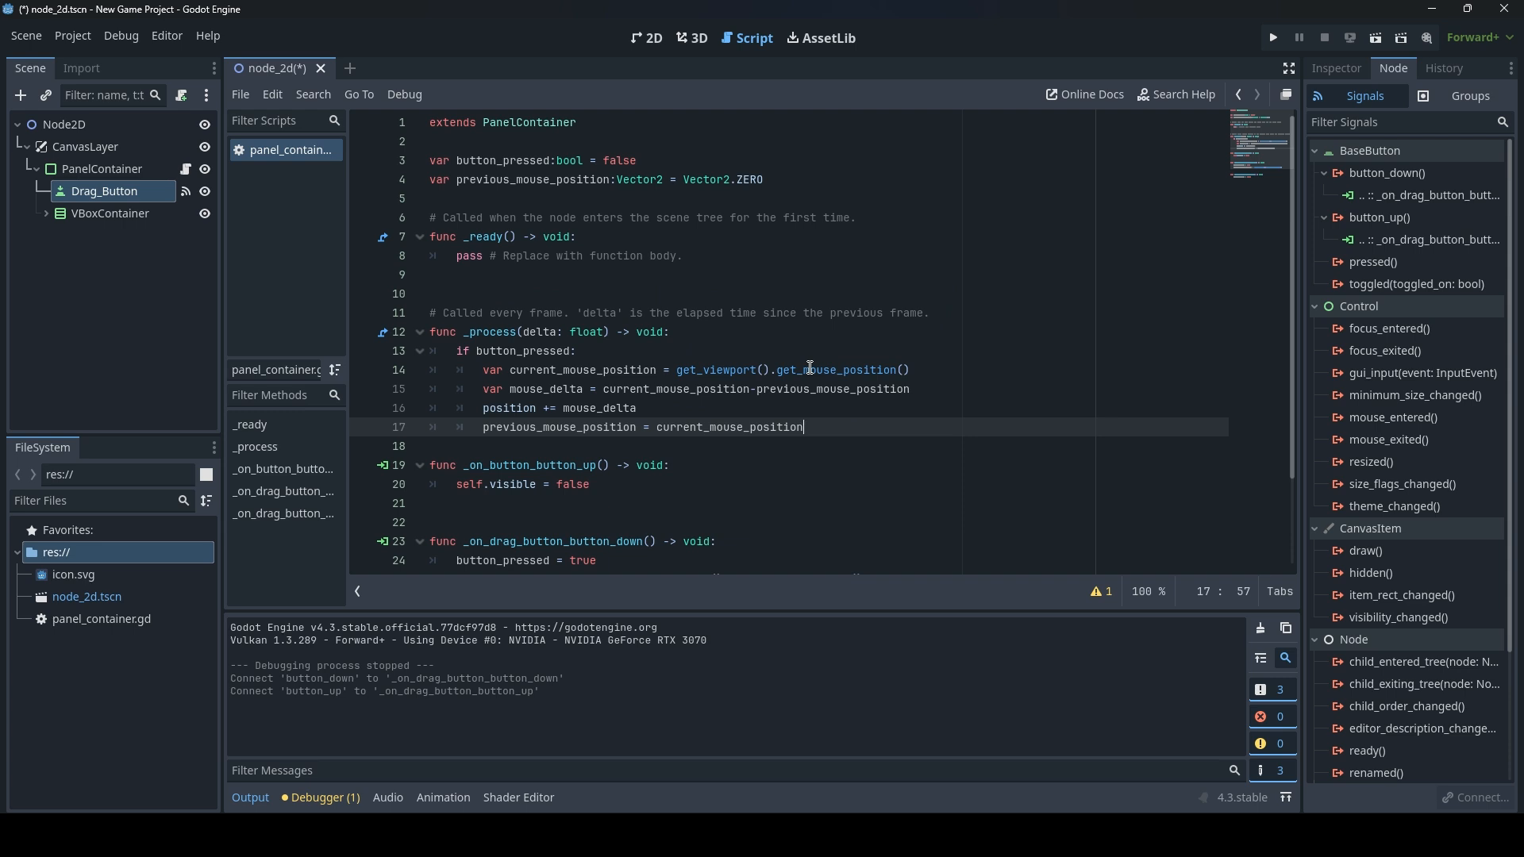
{"action": "mouse_move", "coordinate": [782, 370]}
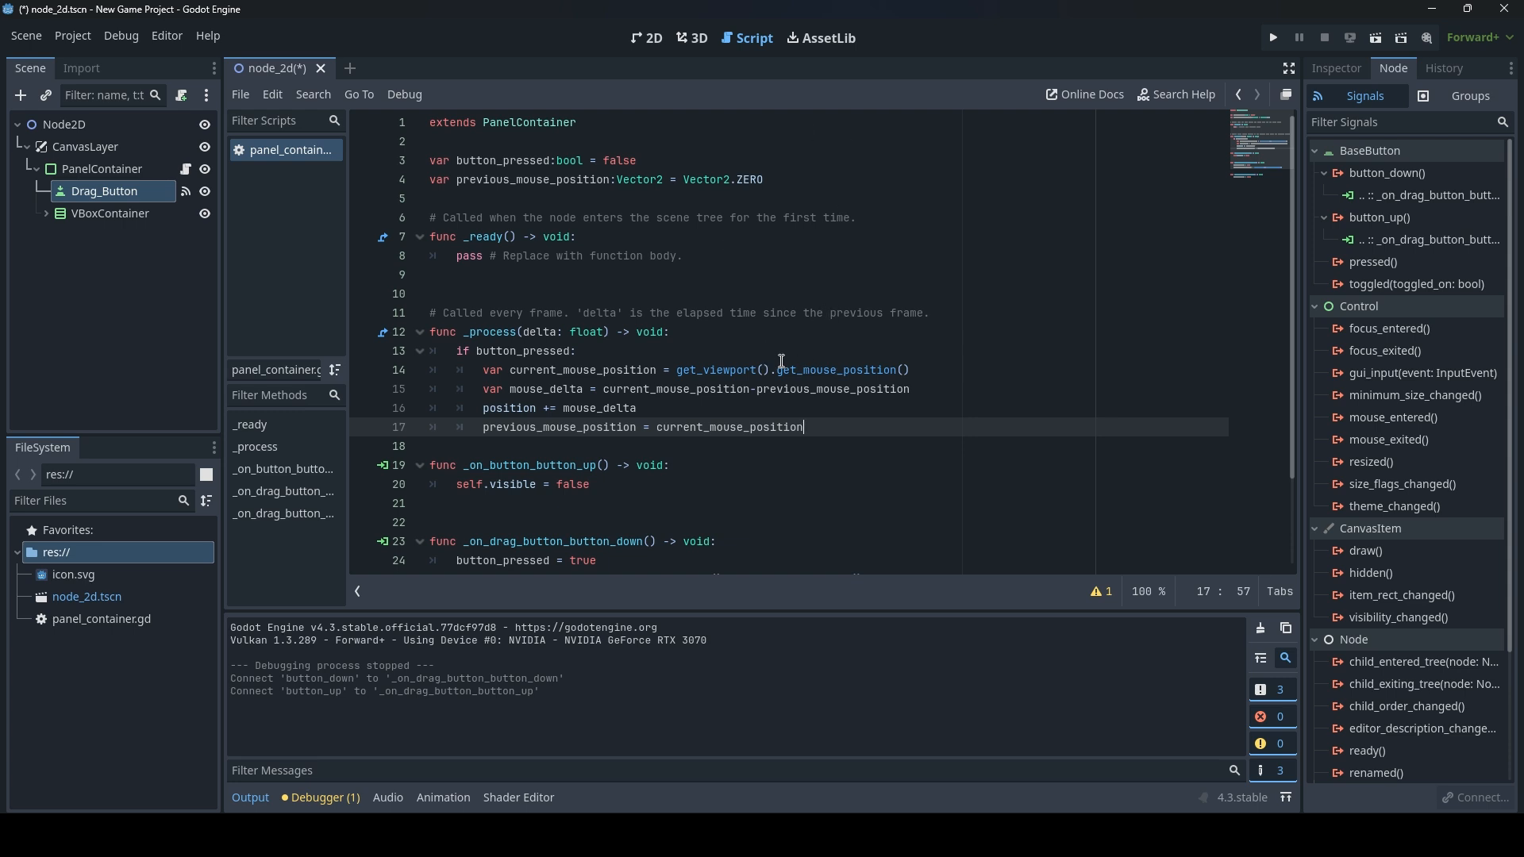
{"action": "mouse_move", "coordinate": [1271, 37]}
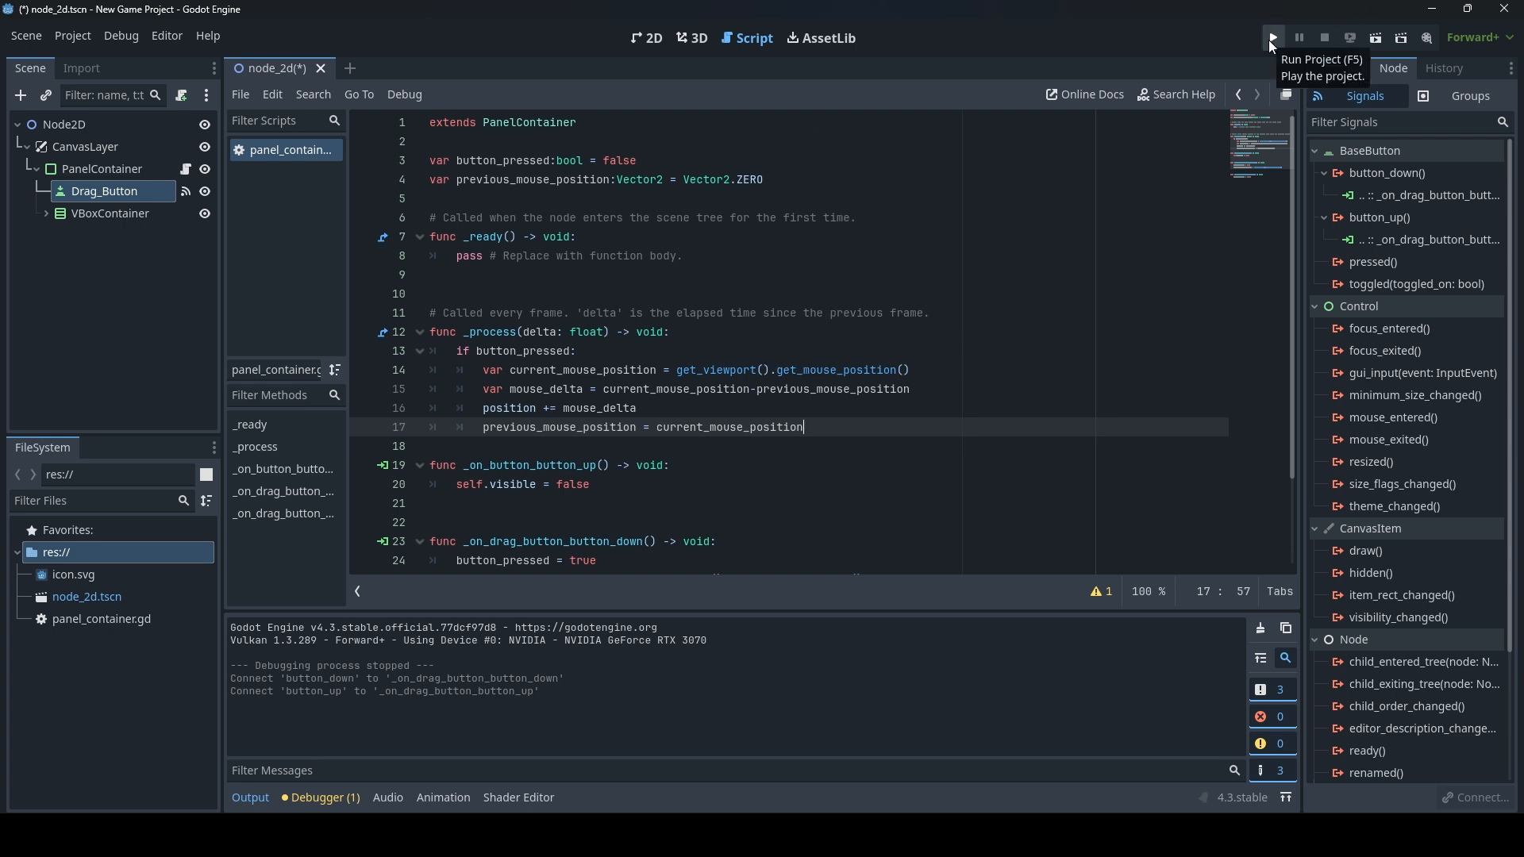
{"action": "left_click", "coordinate": [1271, 37]}
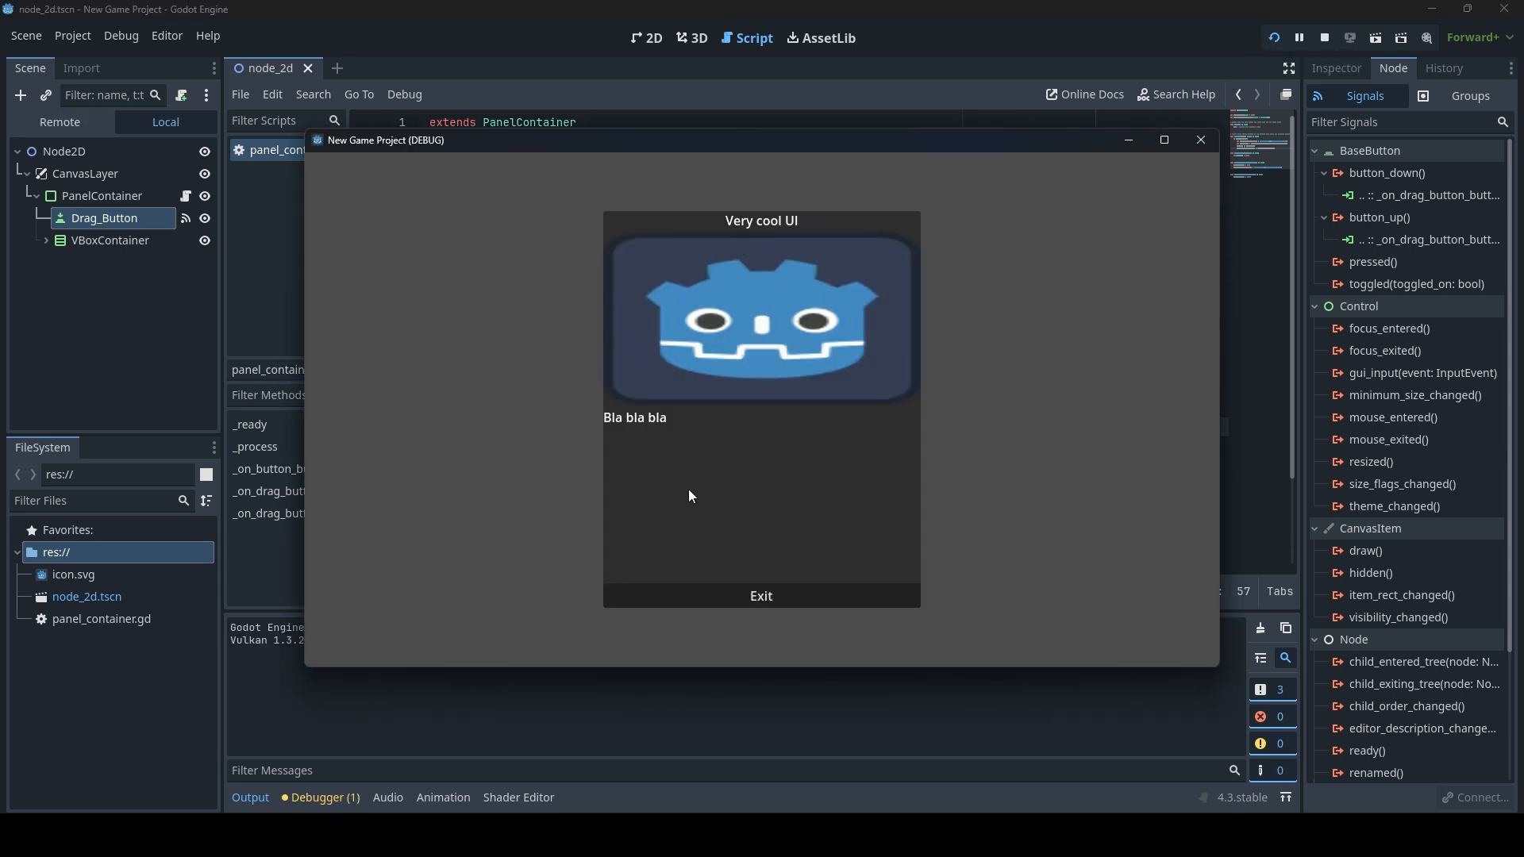
{"action": "mouse_move", "coordinate": [873, 224]}
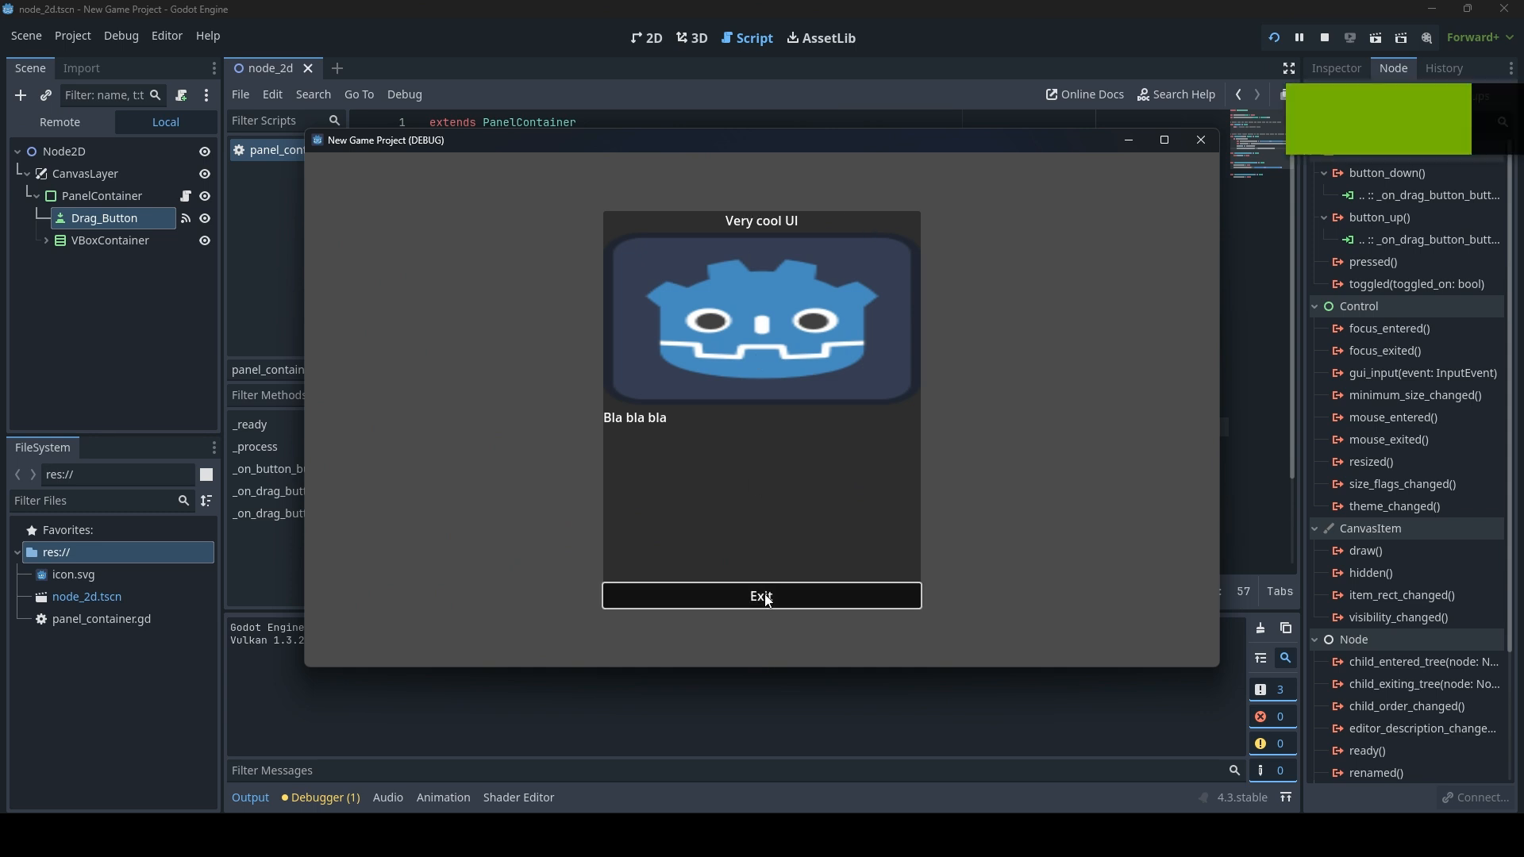
{"action": "left_click", "coordinate": [760, 596]}
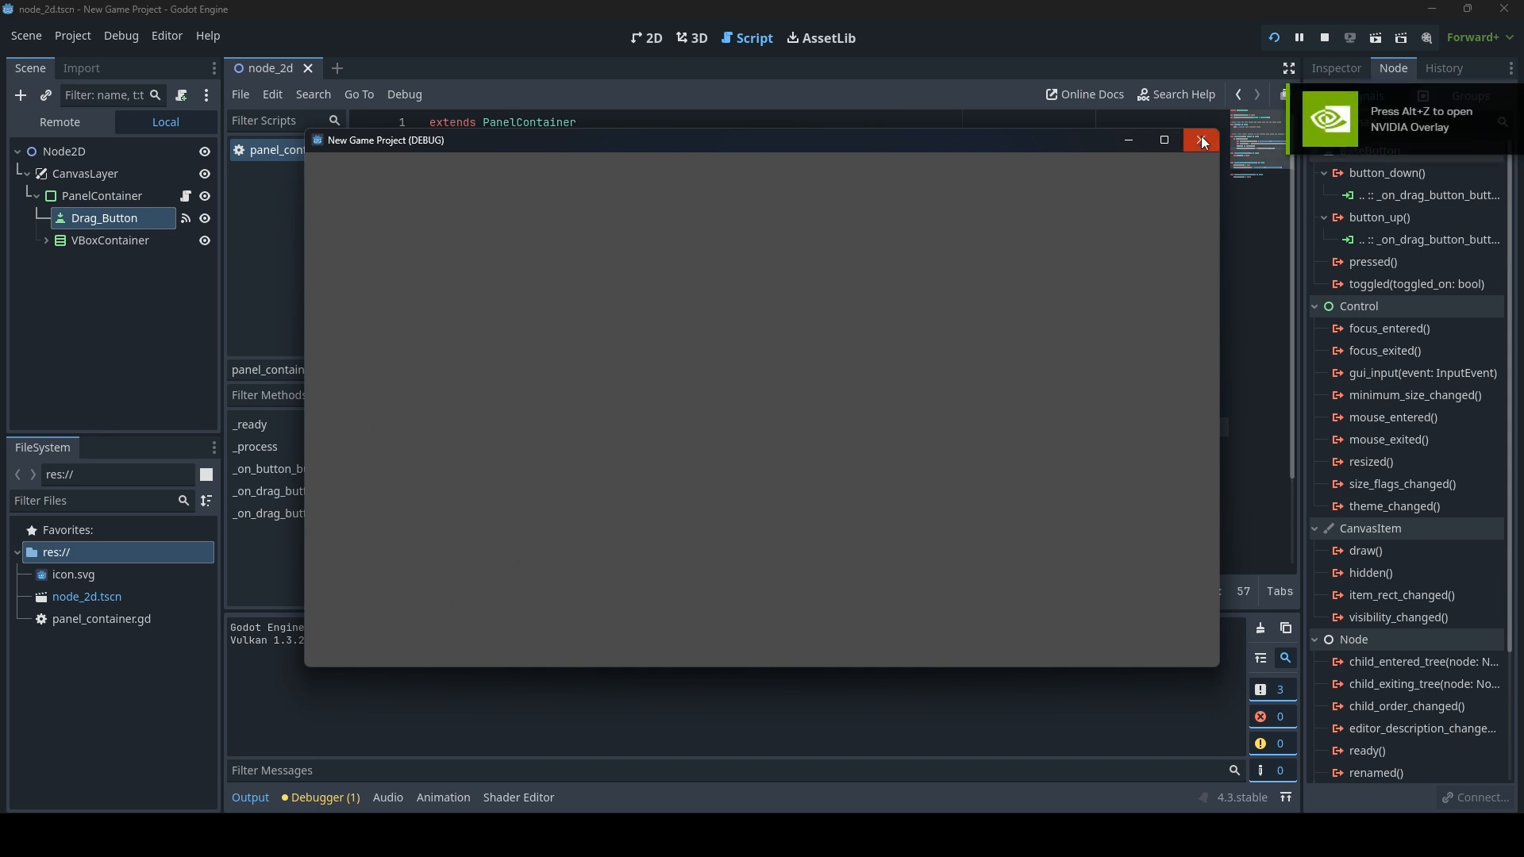
{"action": "left_click", "coordinate": [1202, 140]}
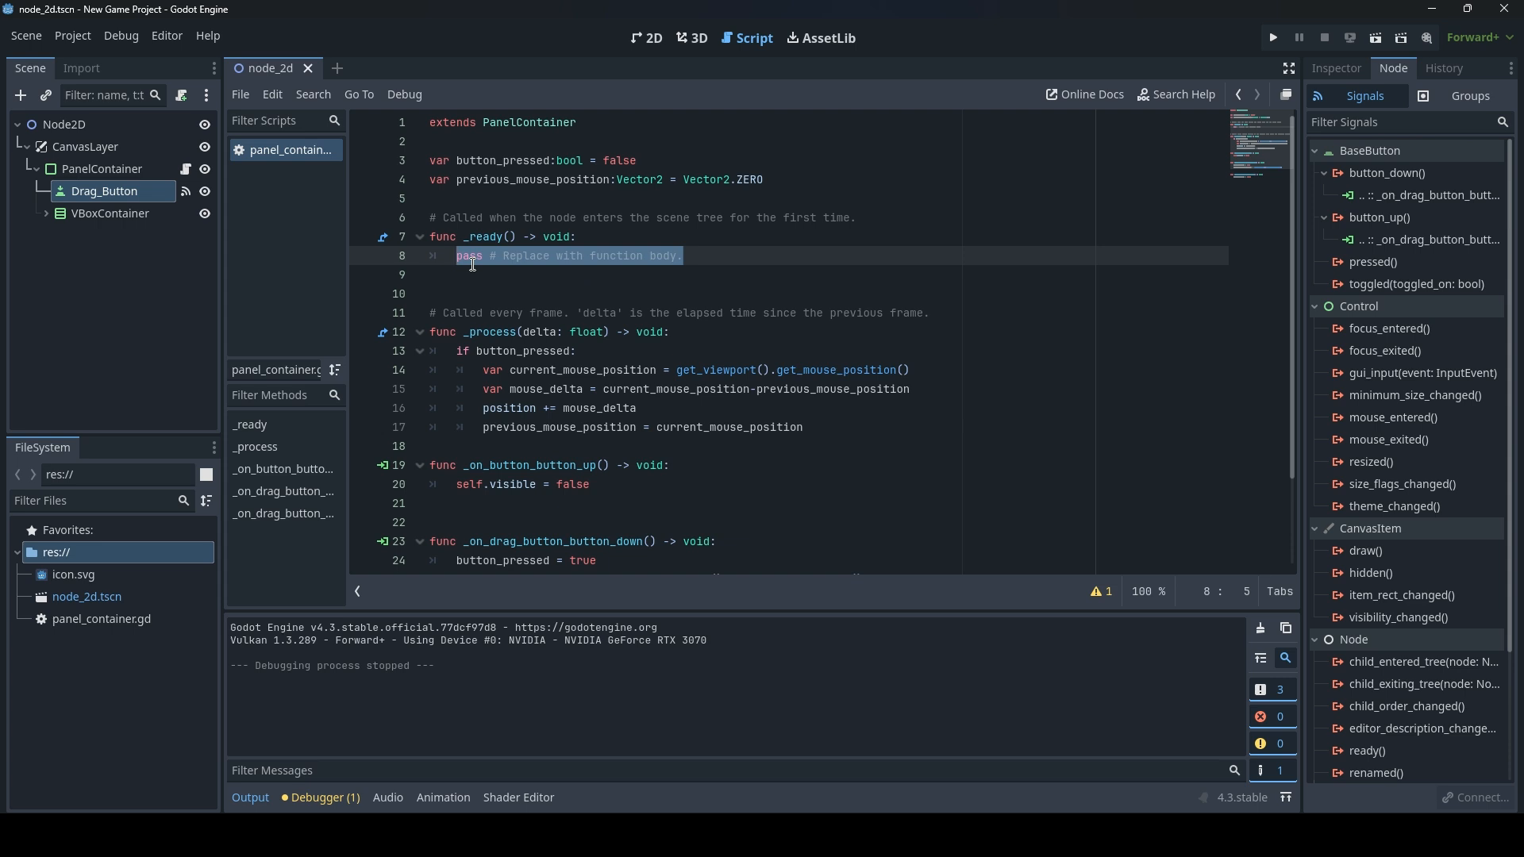
Write set_process(true) in the panel script's _ready function.
{"action": "type", "text": "s"}
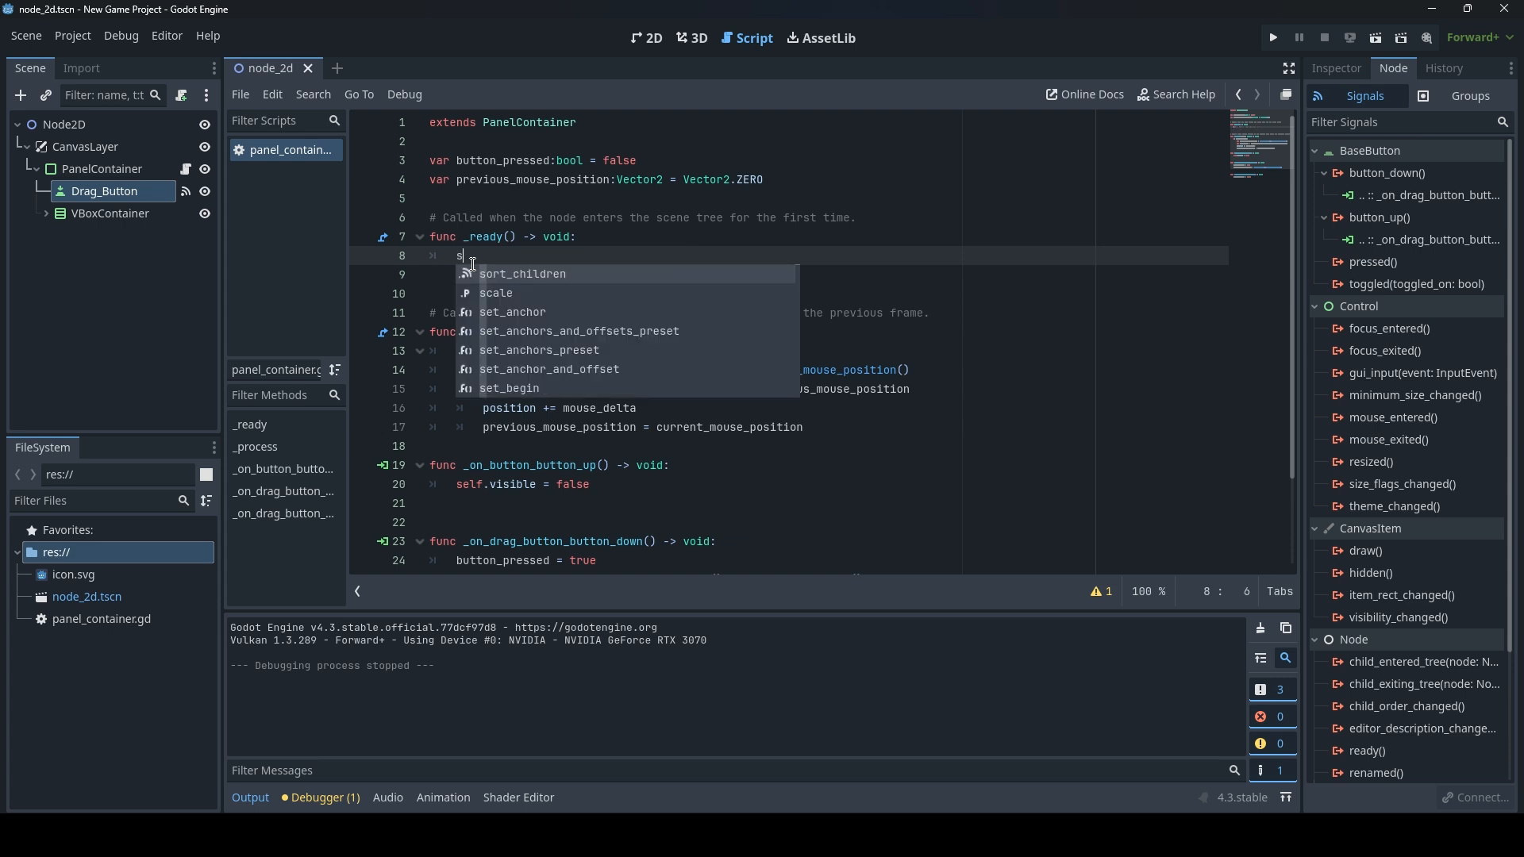
{"action": "type", "text": "et_process(t"}
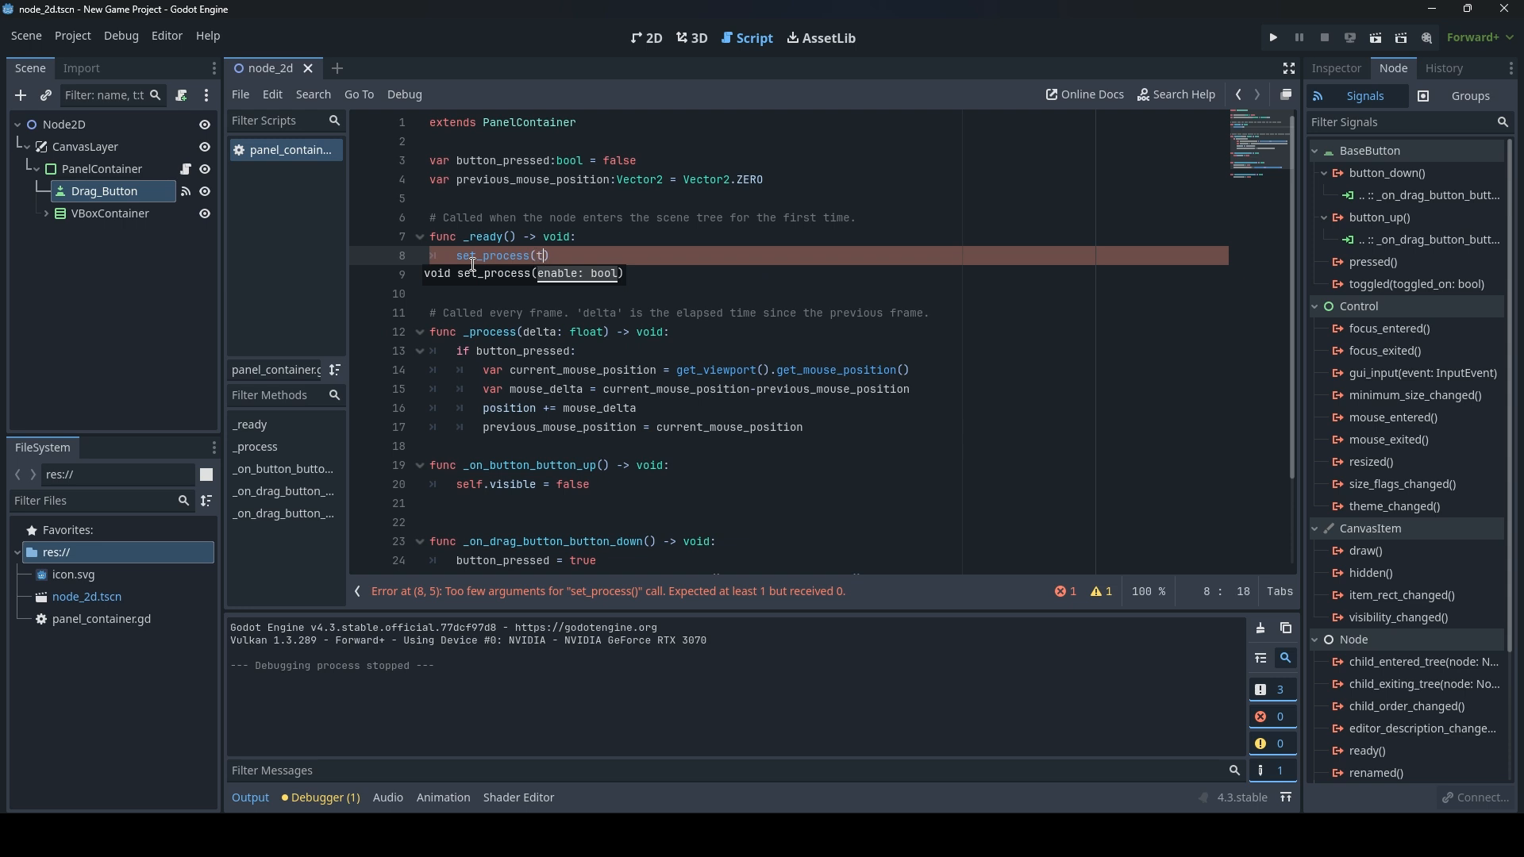
{"action": "type", "text": "rue"}
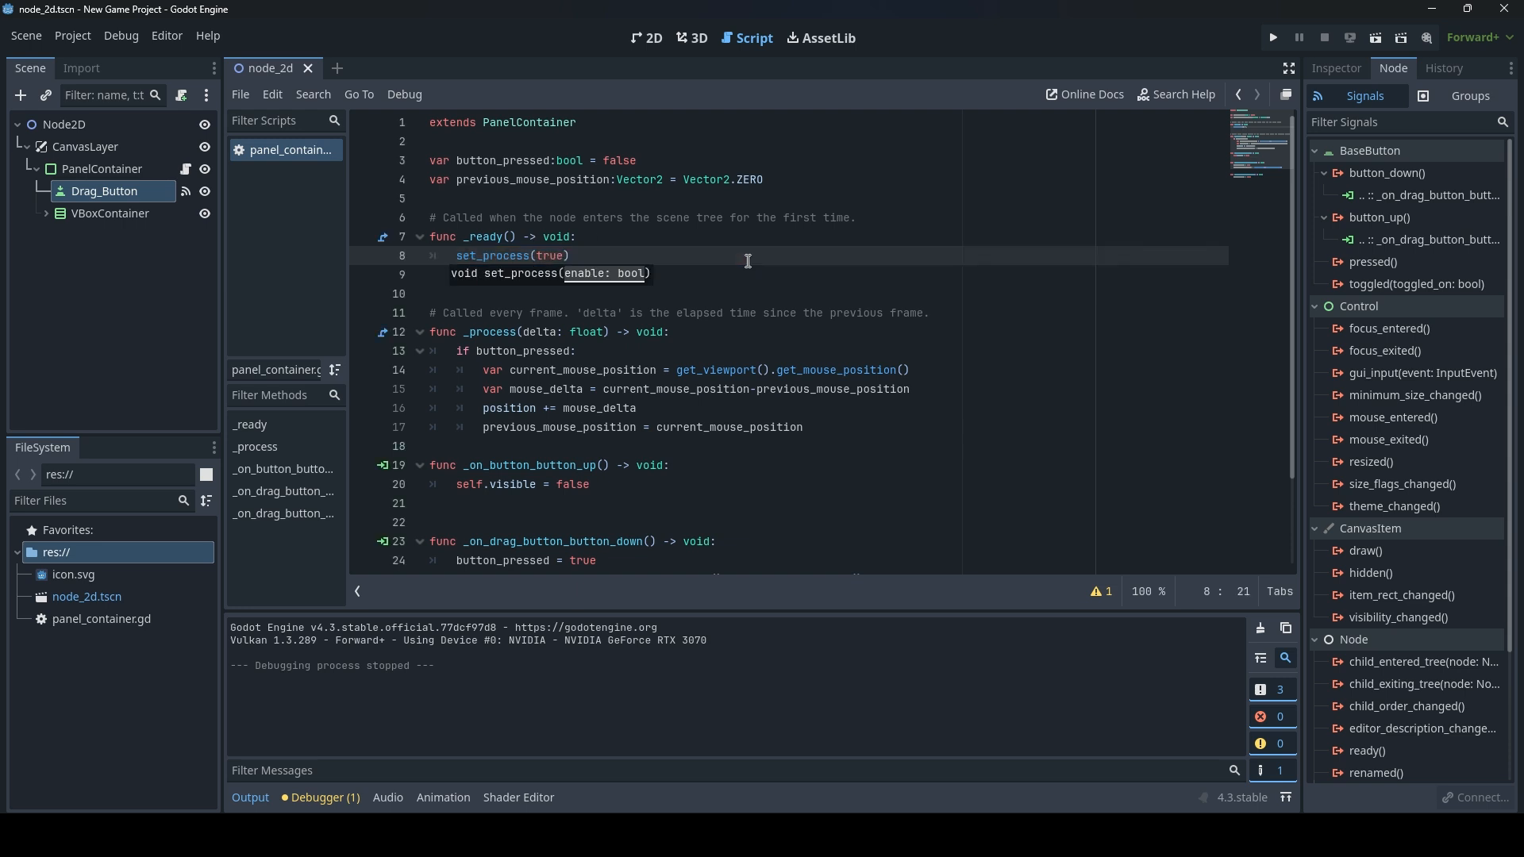
Test-run the project, close the game window and select the VBoxContainer node.
{"action": "left_click", "coordinate": [1271, 36]}
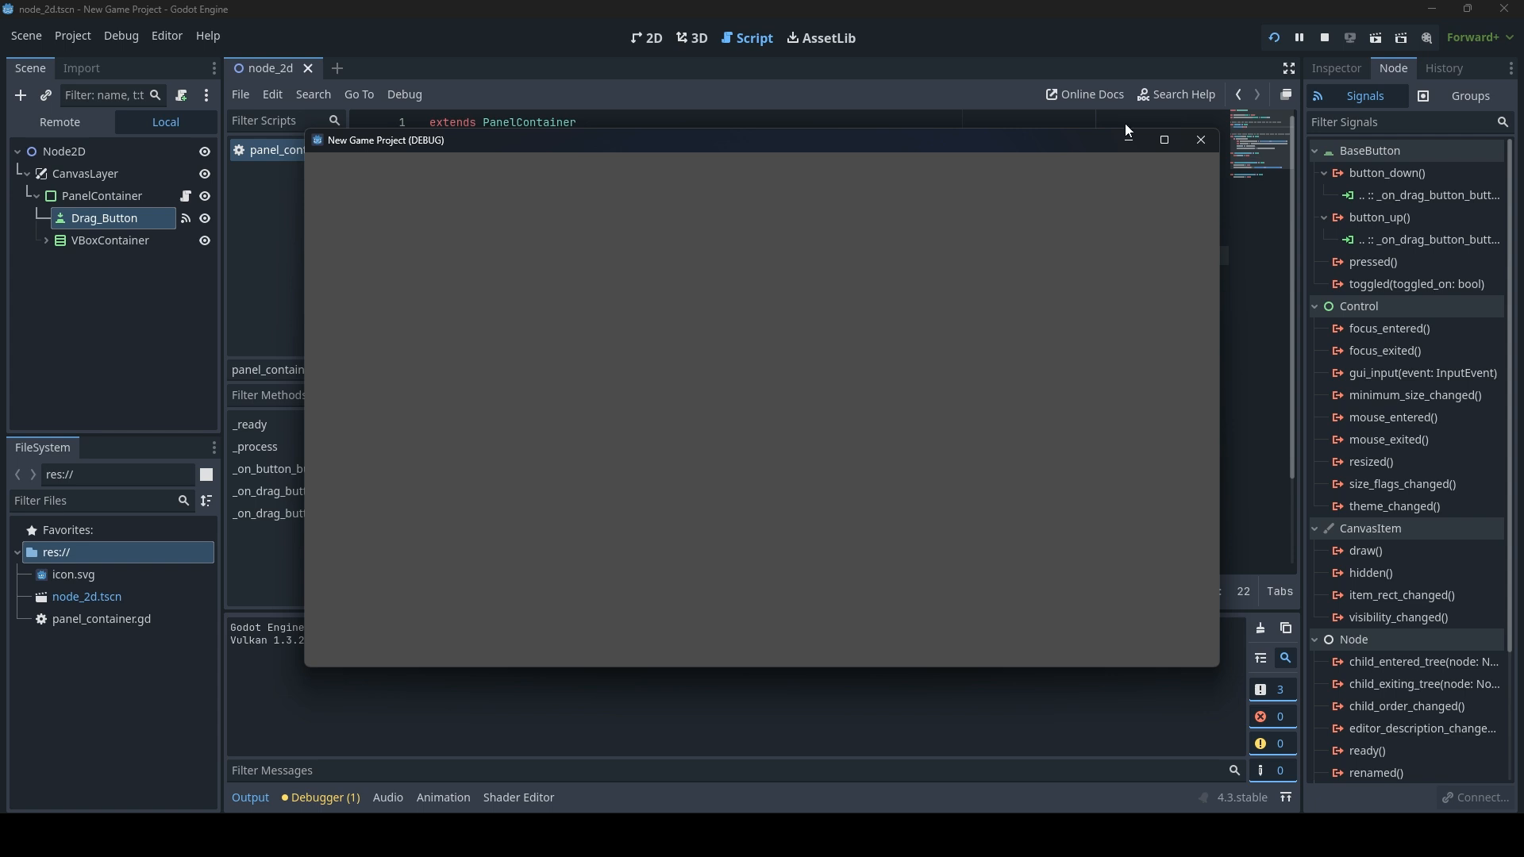
{"action": "left_click", "coordinate": [1199, 139]}
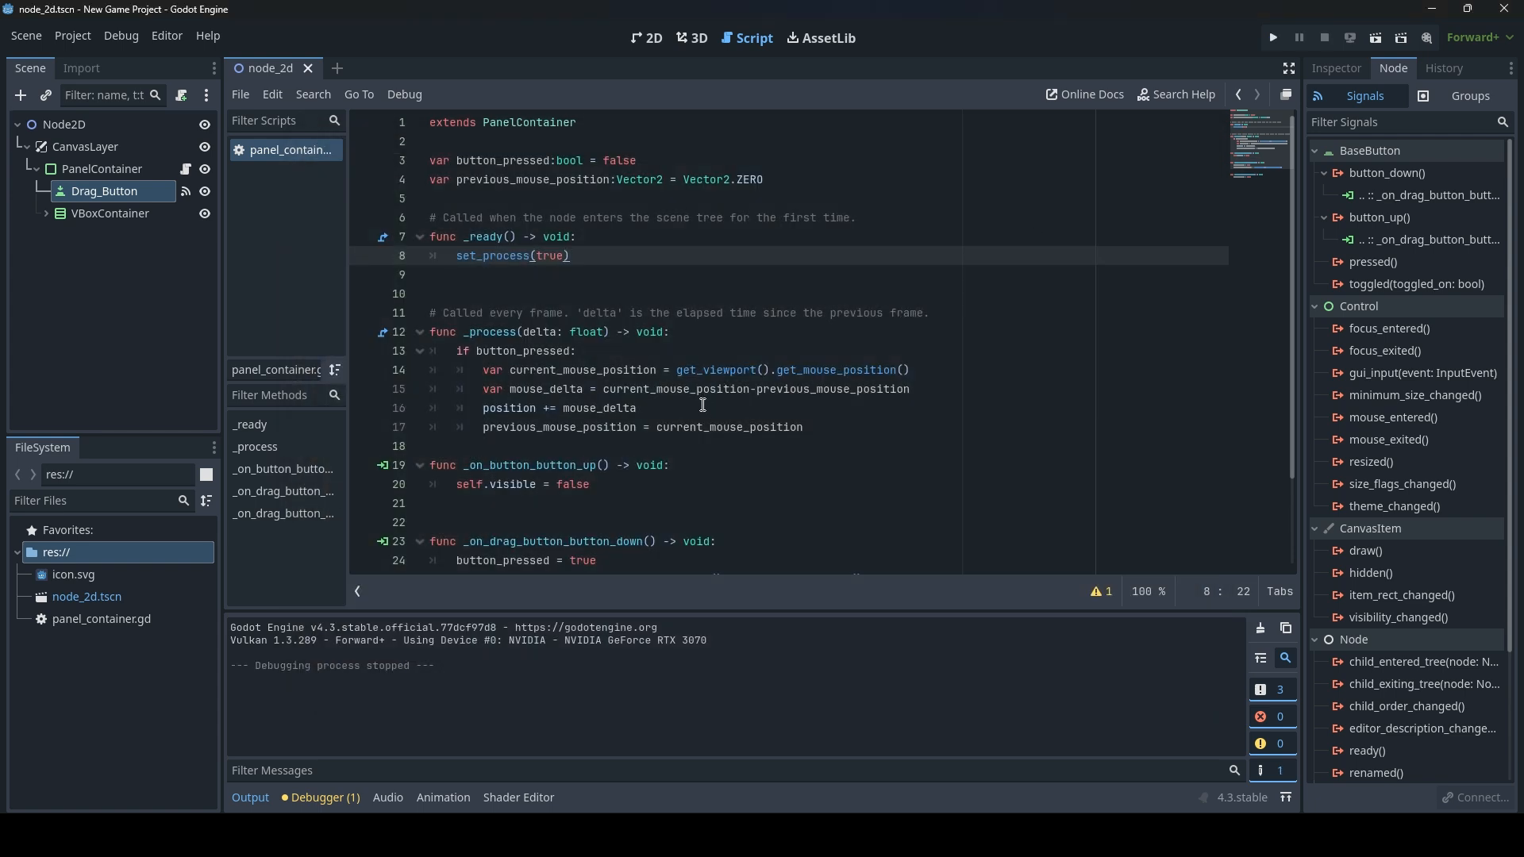
{"action": "scroll", "scroll_direction": "down", "scroll_amount": 3}
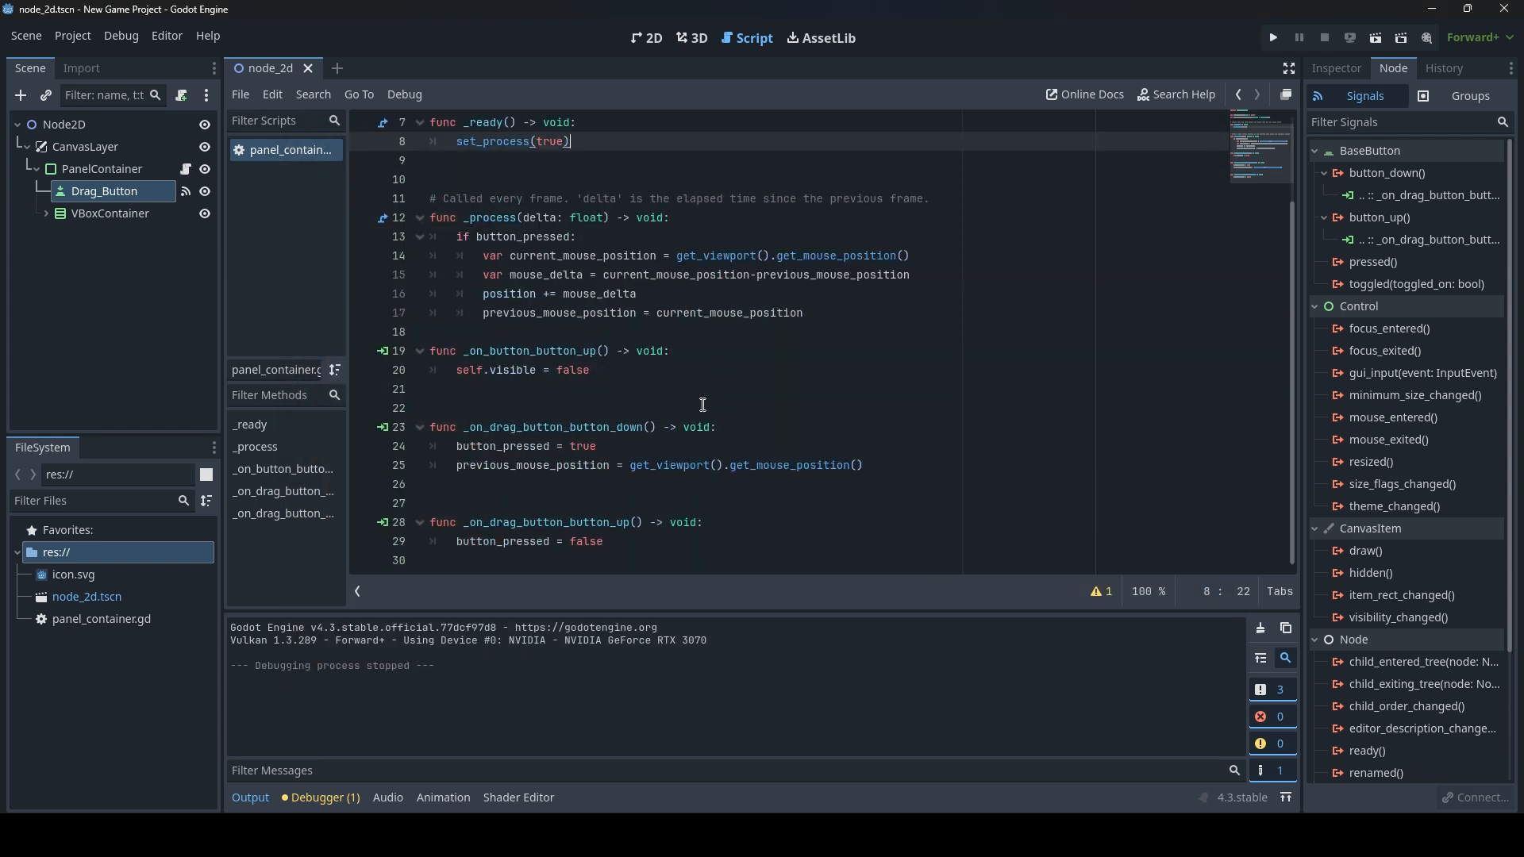
{"action": "mouse_move", "coordinate": [686, 532]}
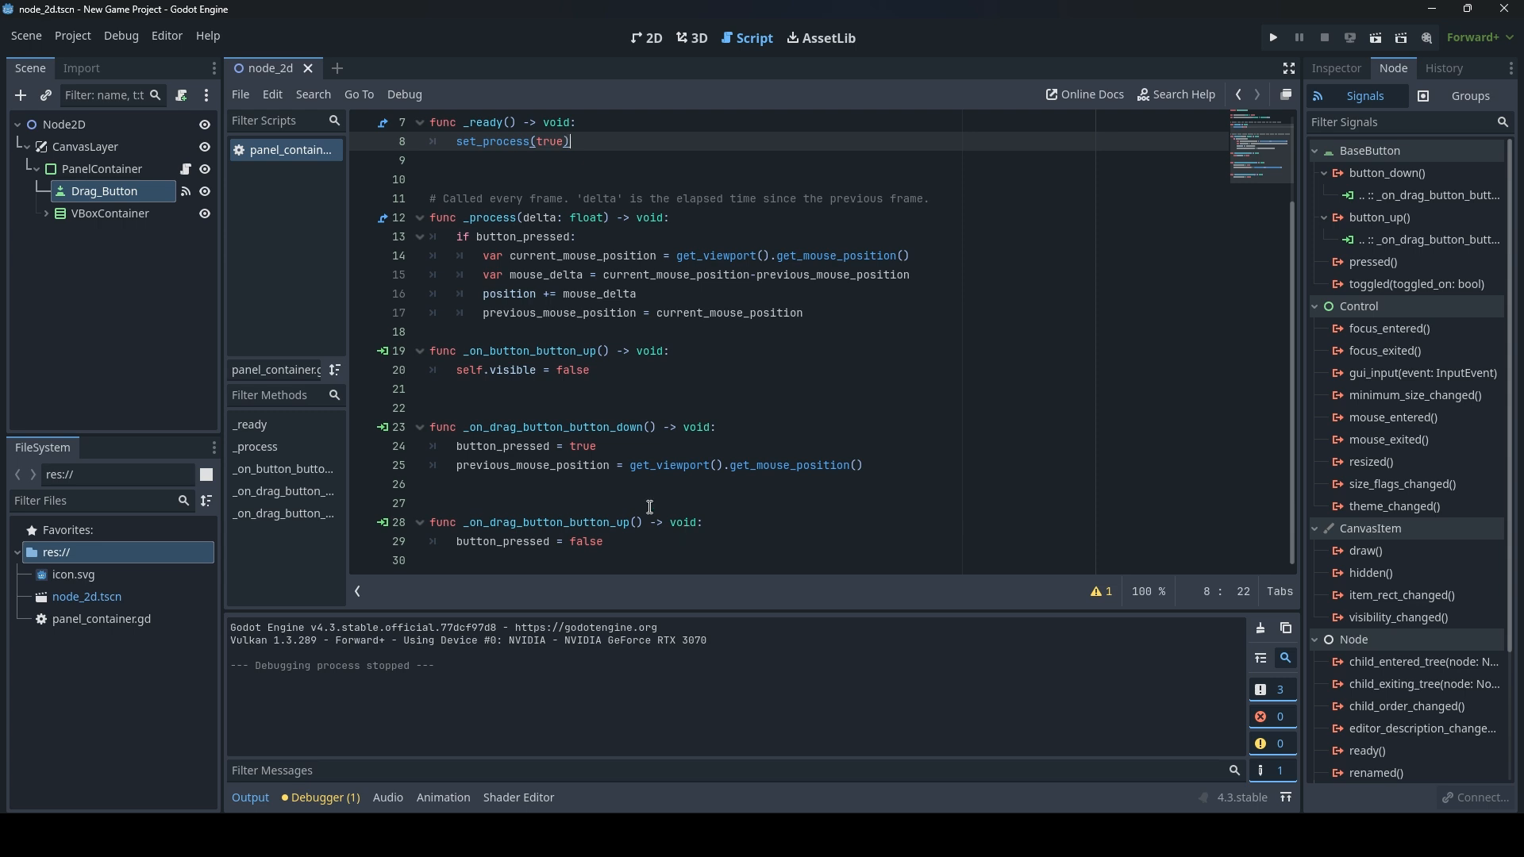
{"action": "left_click", "coordinate": [109, 213]}
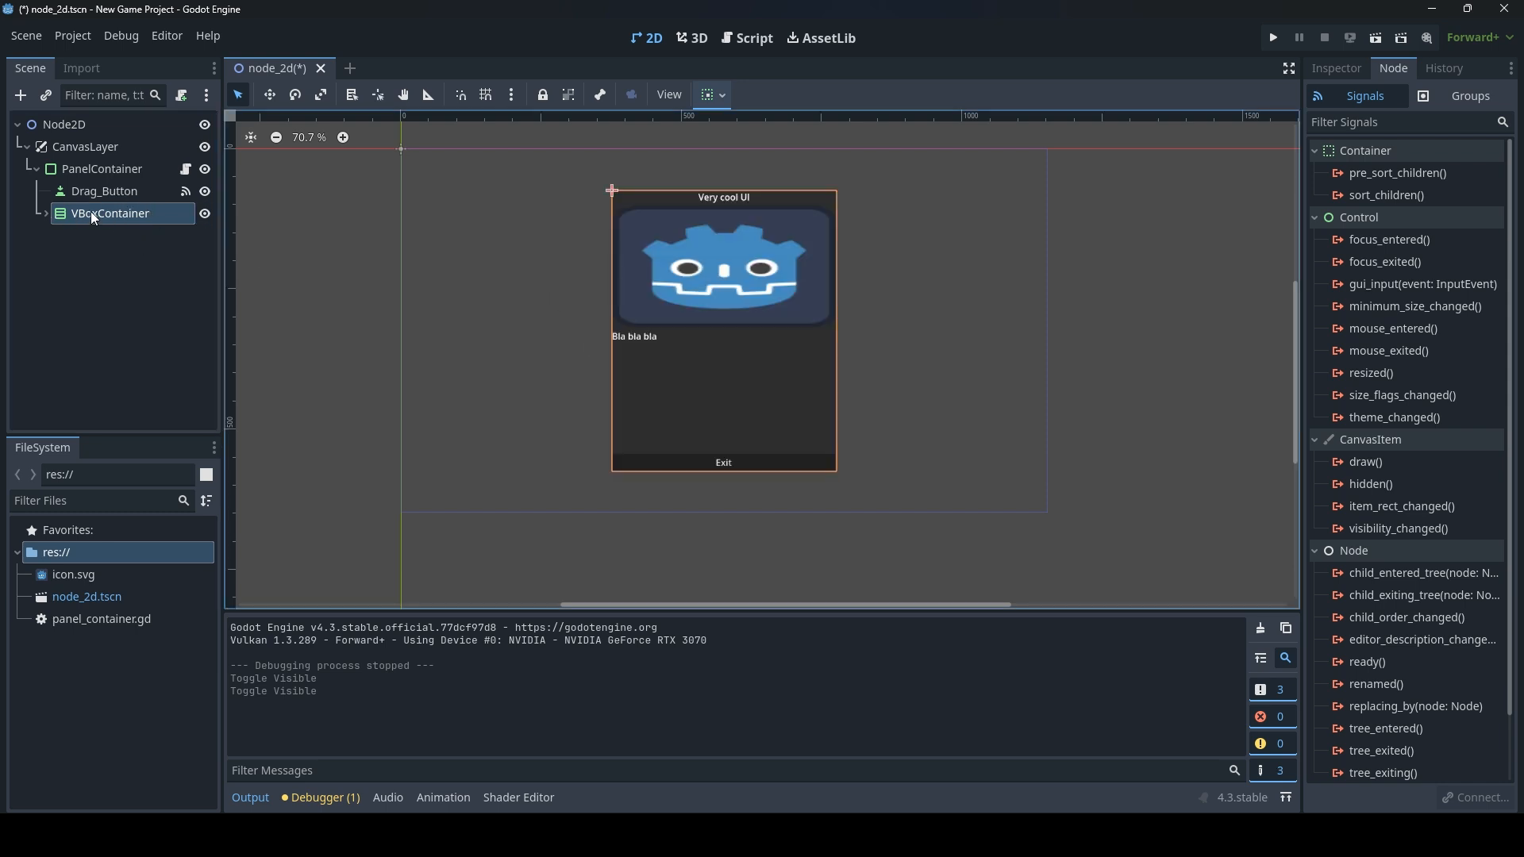
{"action": "mouse_move", "coordinate": [92, 216]}
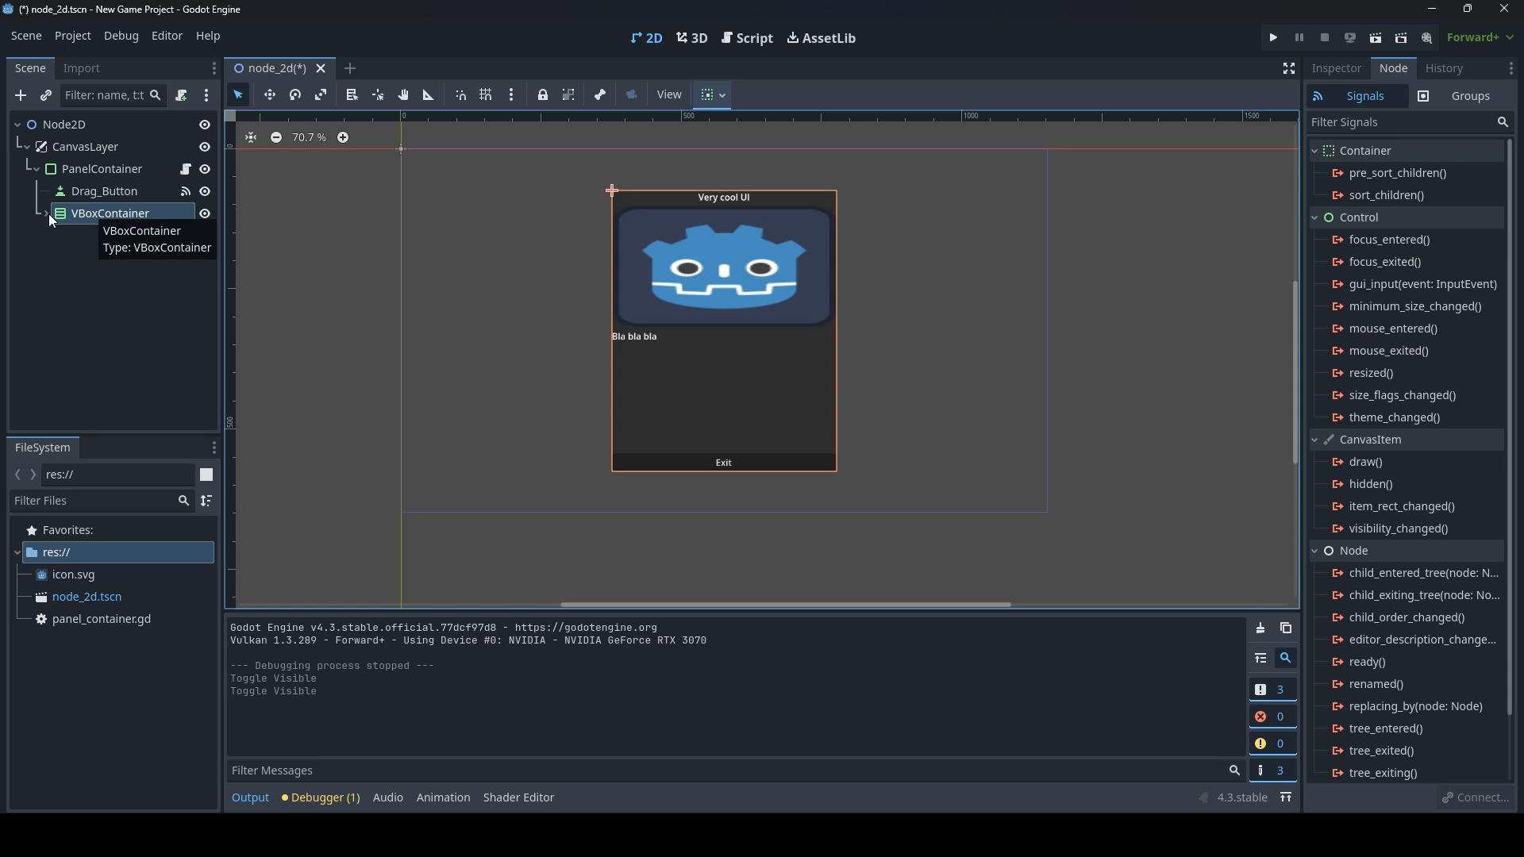
Set the Label's and the VBoxContainer's Mouse Filter to Ignore.
{"action": "left_click", "coordinate": [45, 213]}
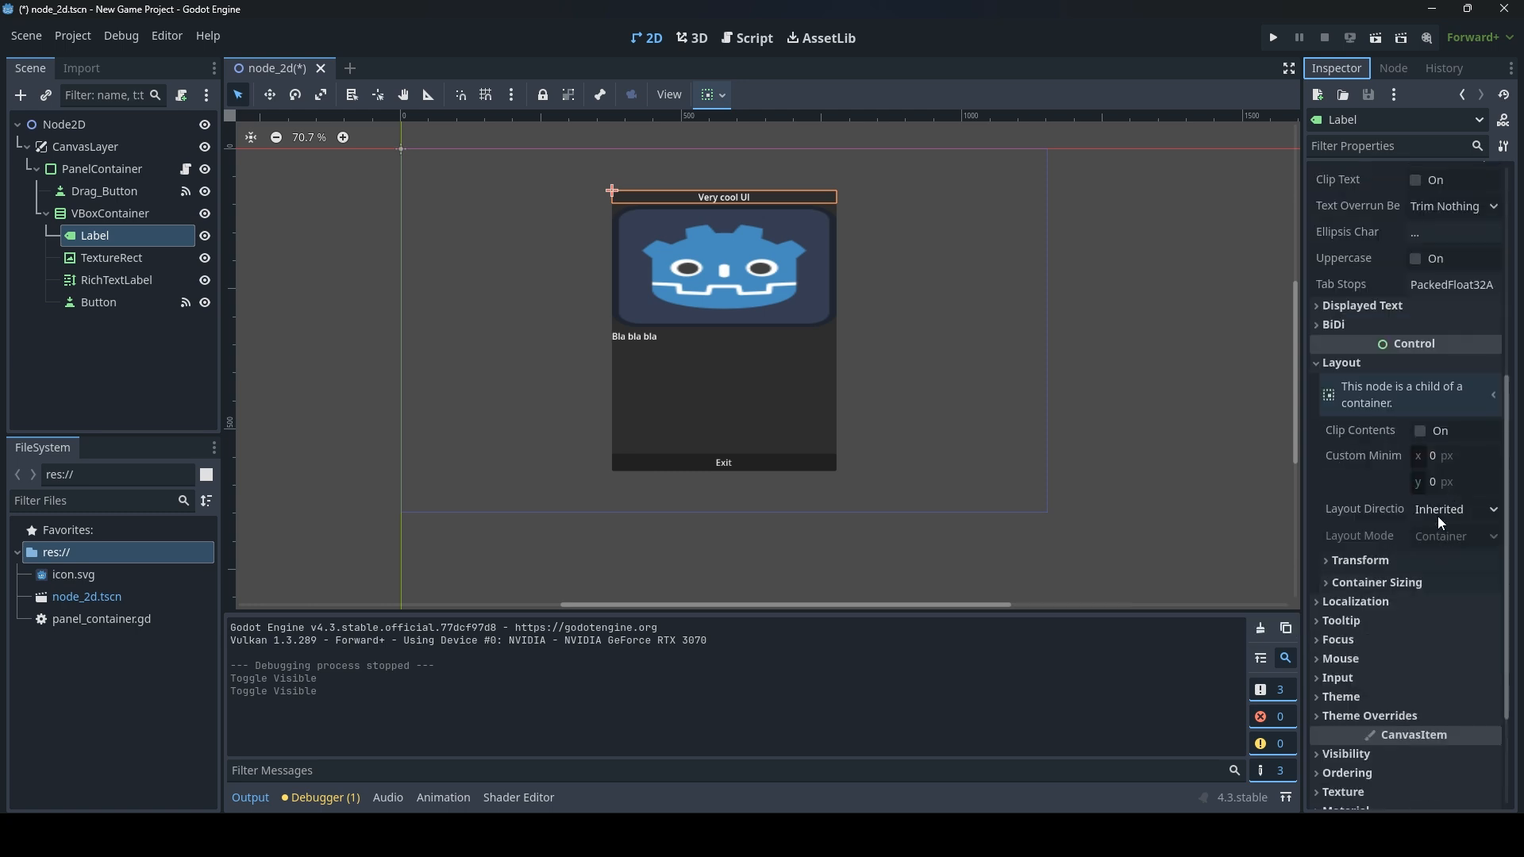
{"action": "mouse_move", "coordinate": [1430, 547]}
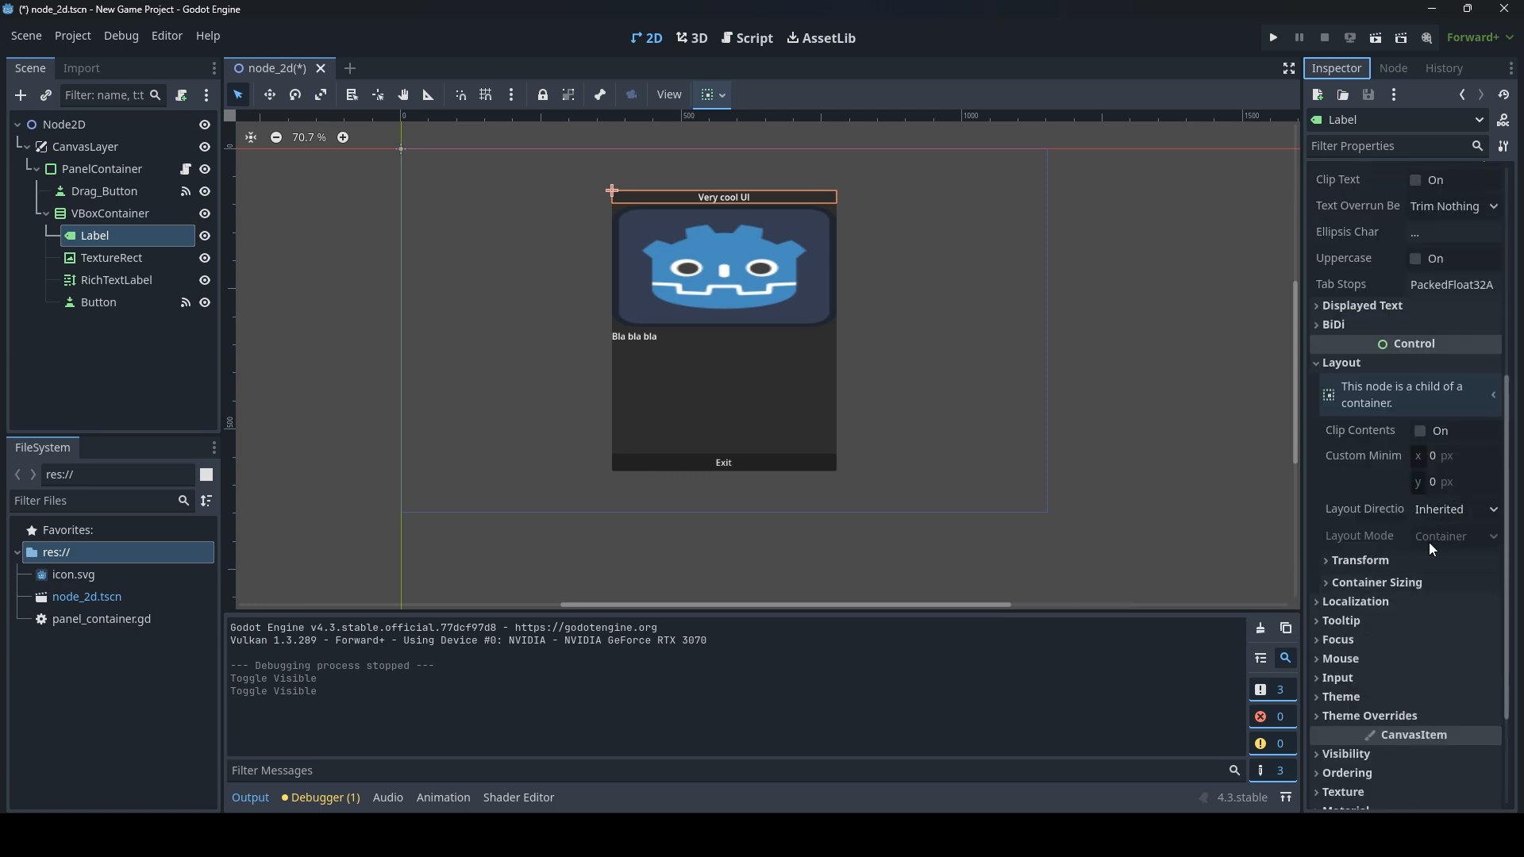
{"action": "left_click", "coordinate": [1339, 658]}
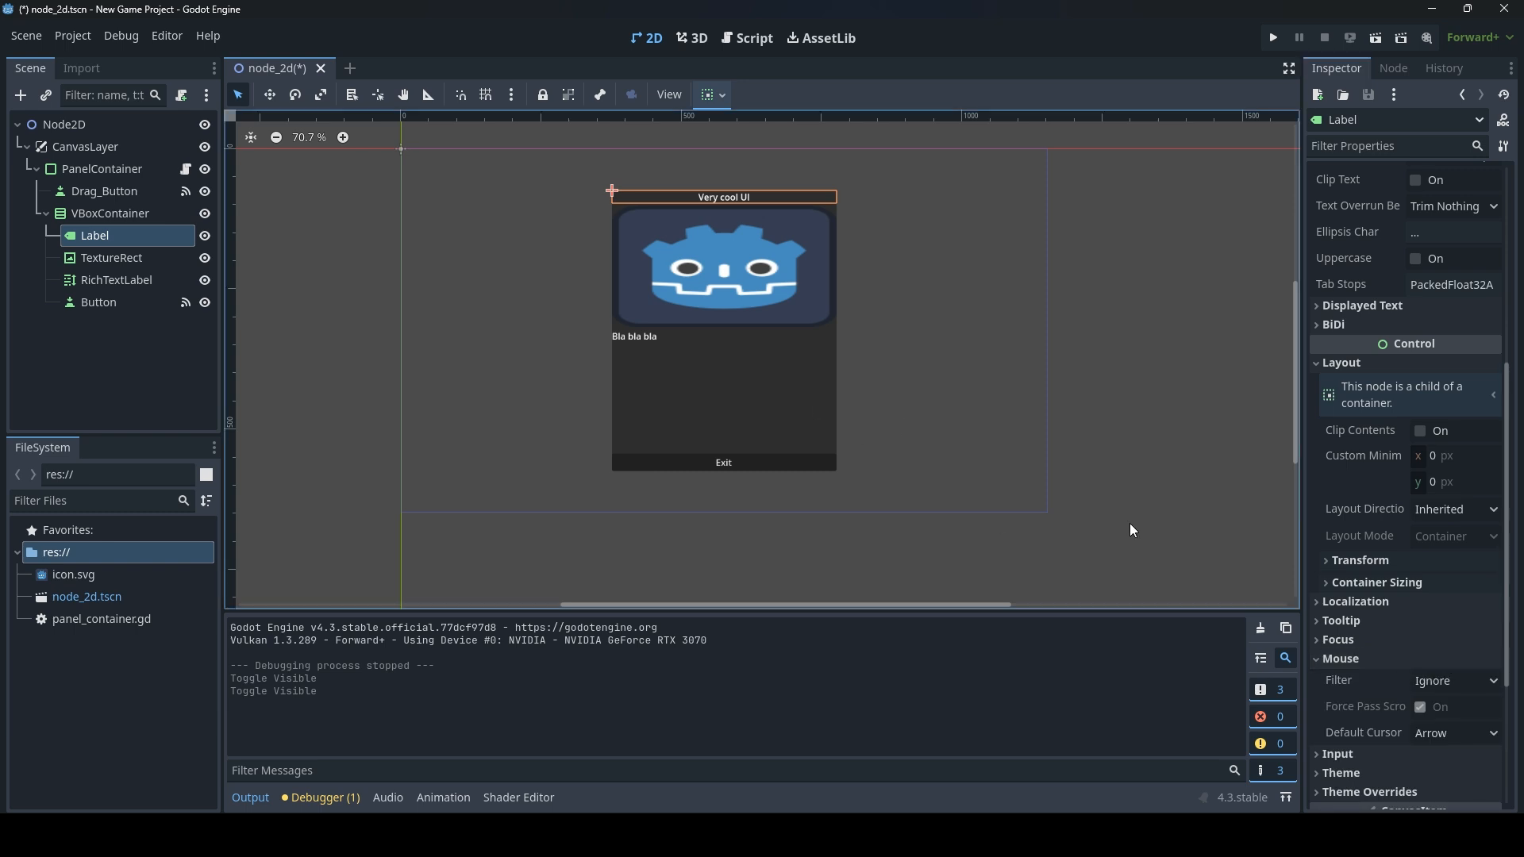
{"action": "left_click", "coordinate": [1452, 681]}
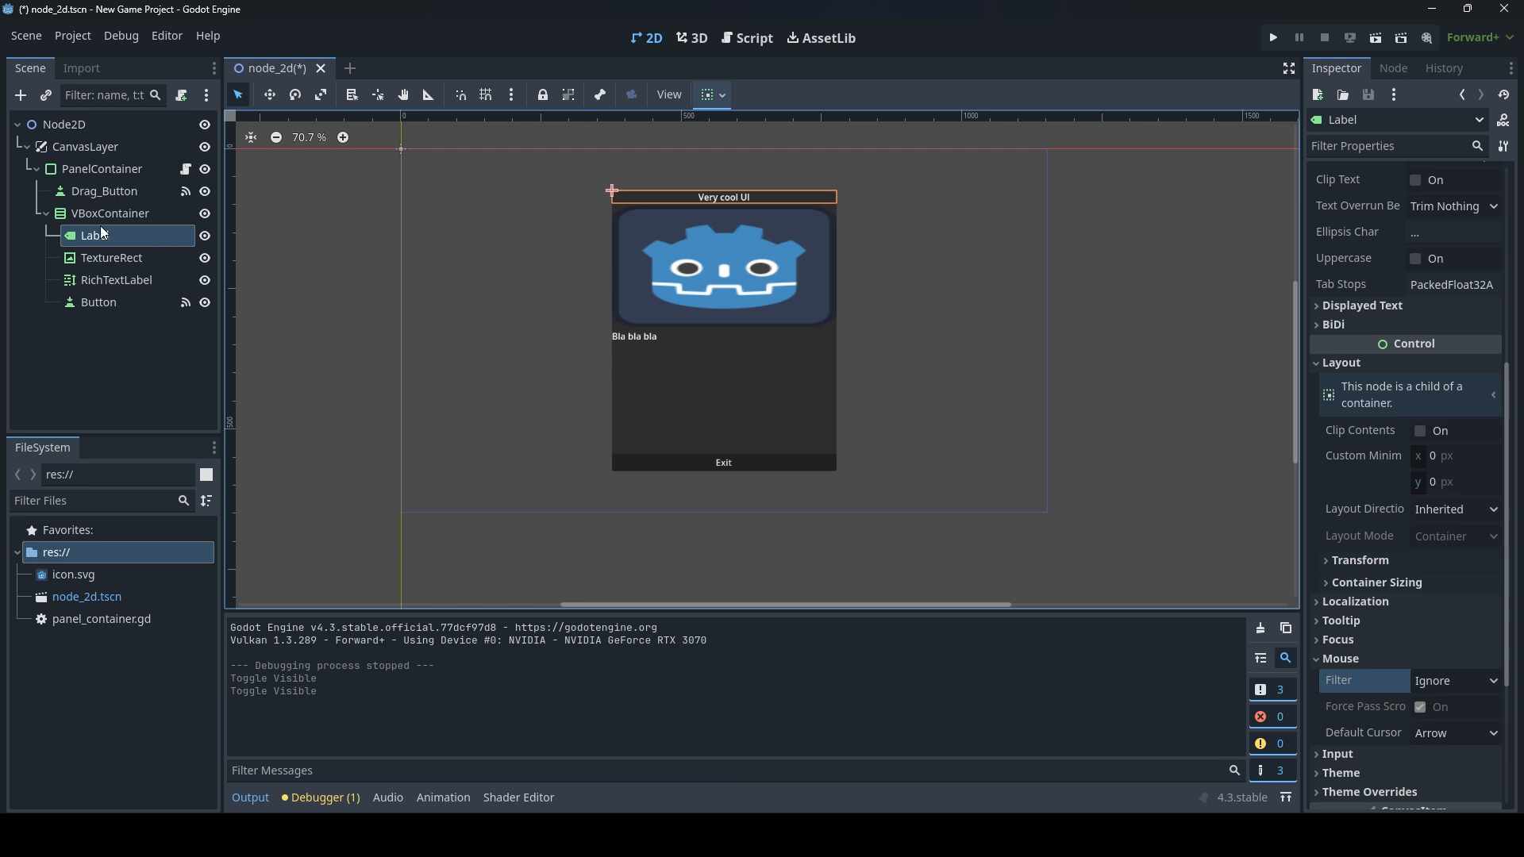
{"action": "left_click", "coordinate": [109, 212]}
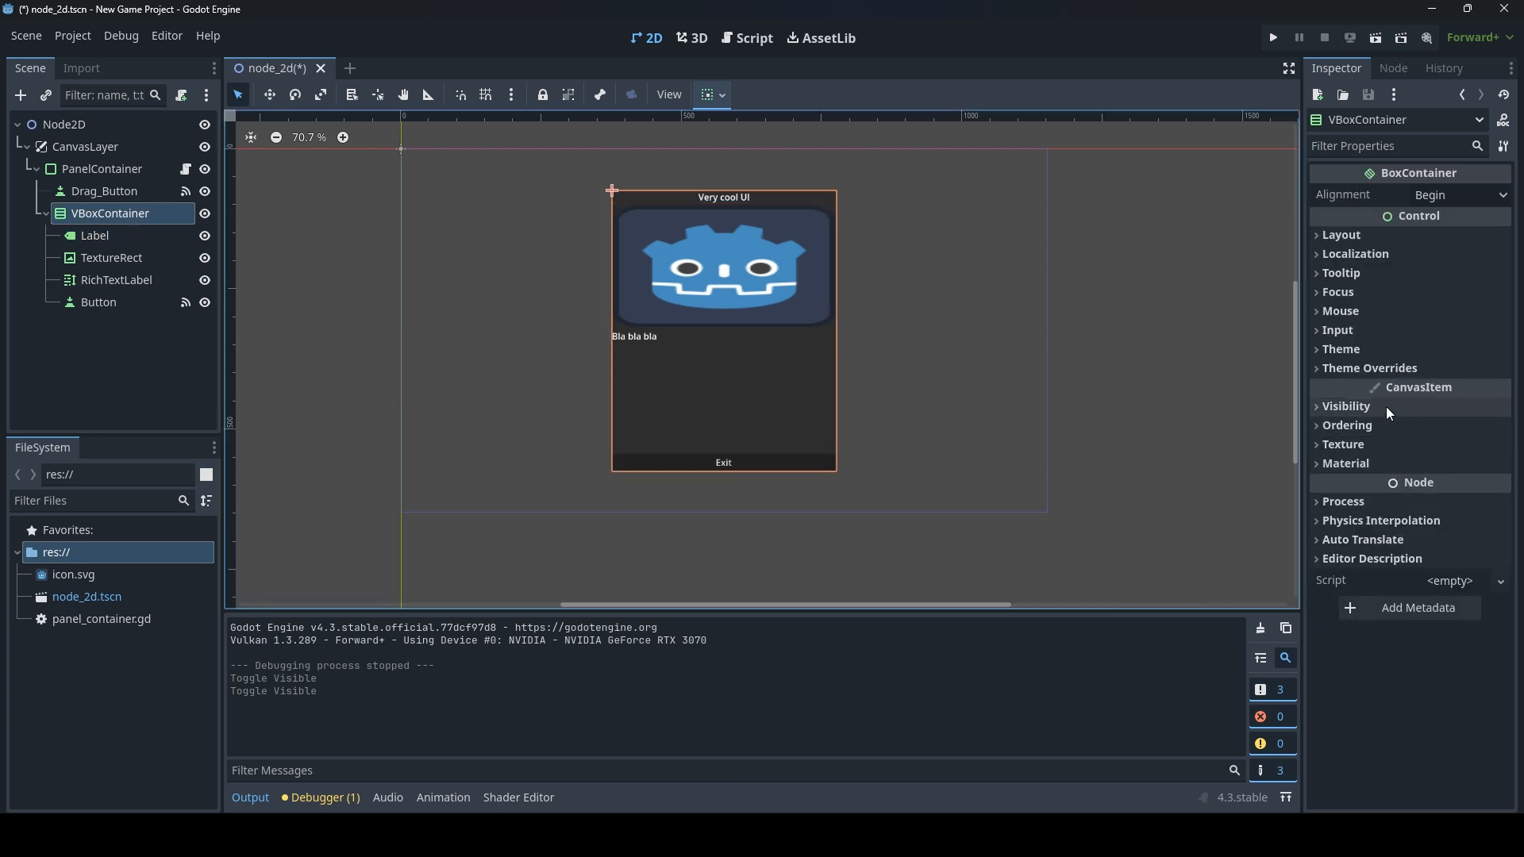
{"action": "left_click", "coordinate": [1340, 311]}
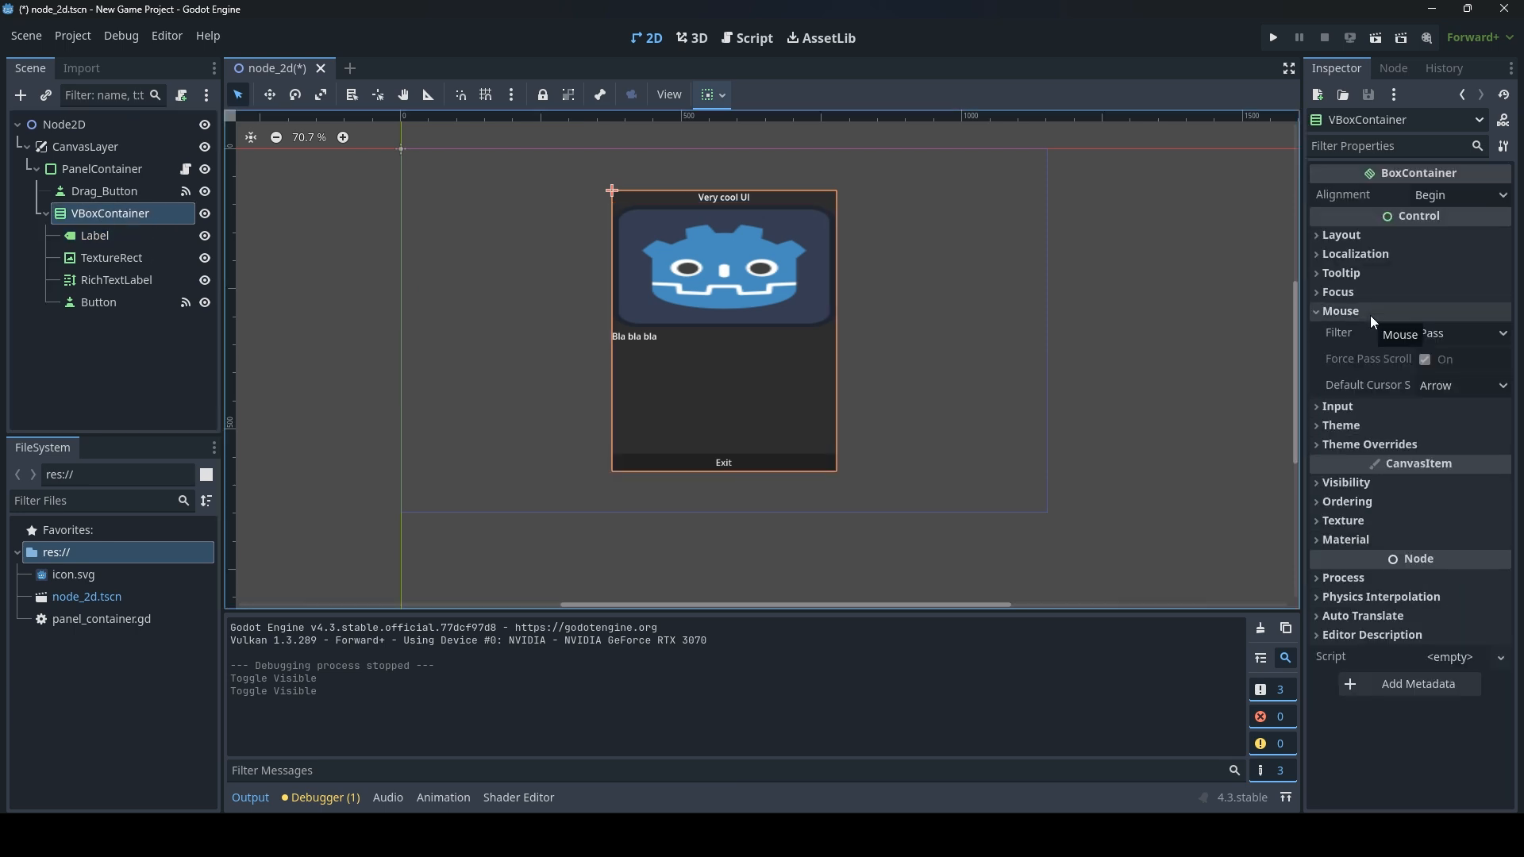
{"action": "left_click", "coordinate": [1443, 334]}
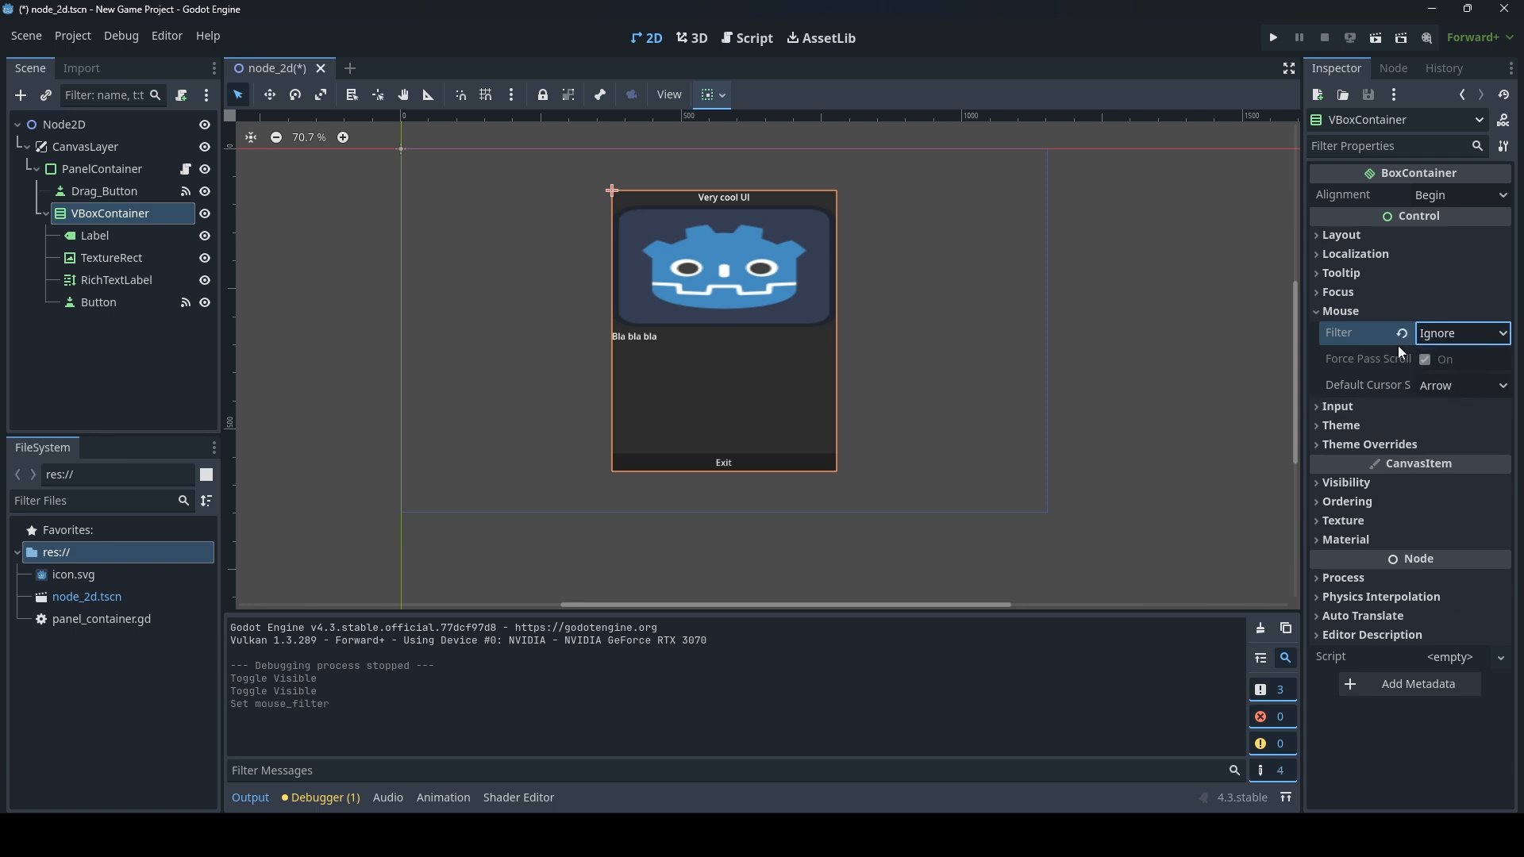
{"action": "mouse_move", "coordinate": [1378, 321]}
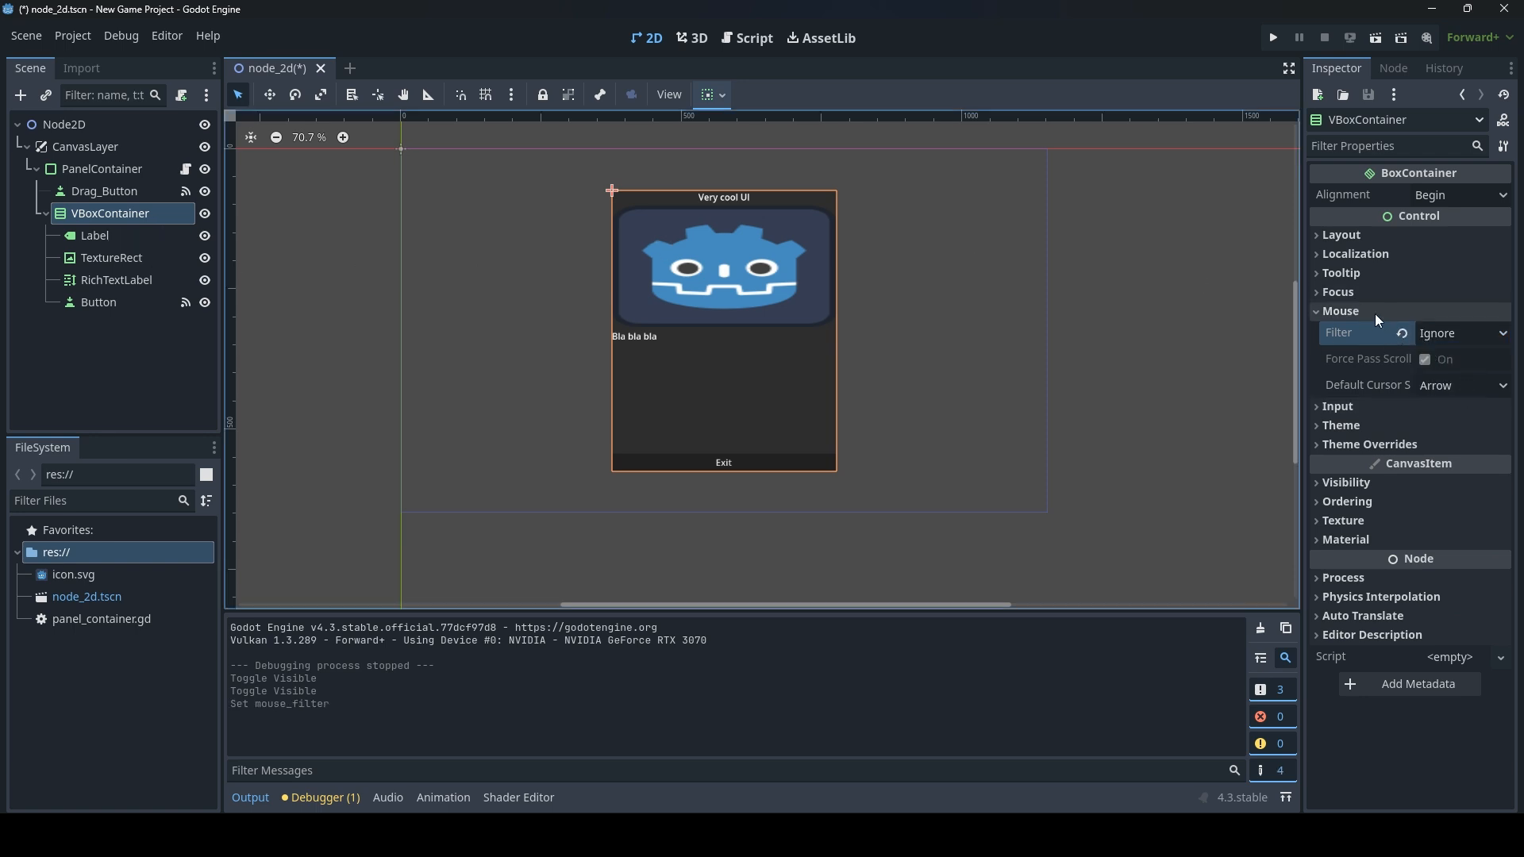
Set the TextureRect's and RichTextLabel's Mouse Filter to Ignore, then select the Button node.
{"action": "left_click", "coordinate": [95, 234]}
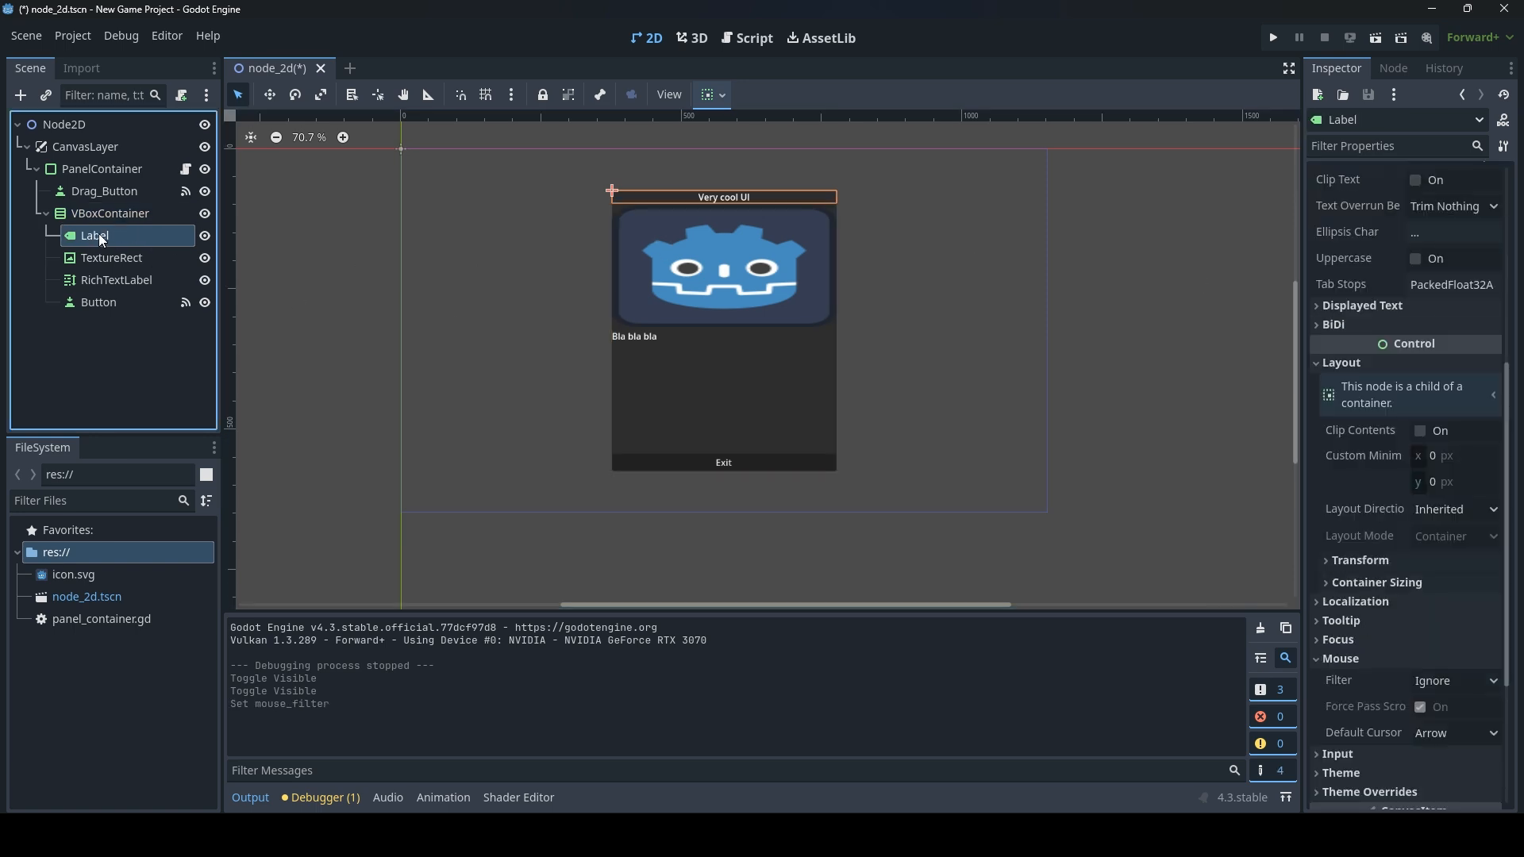
{"action": "mouse_move", "coordinate": [1453, 465]}
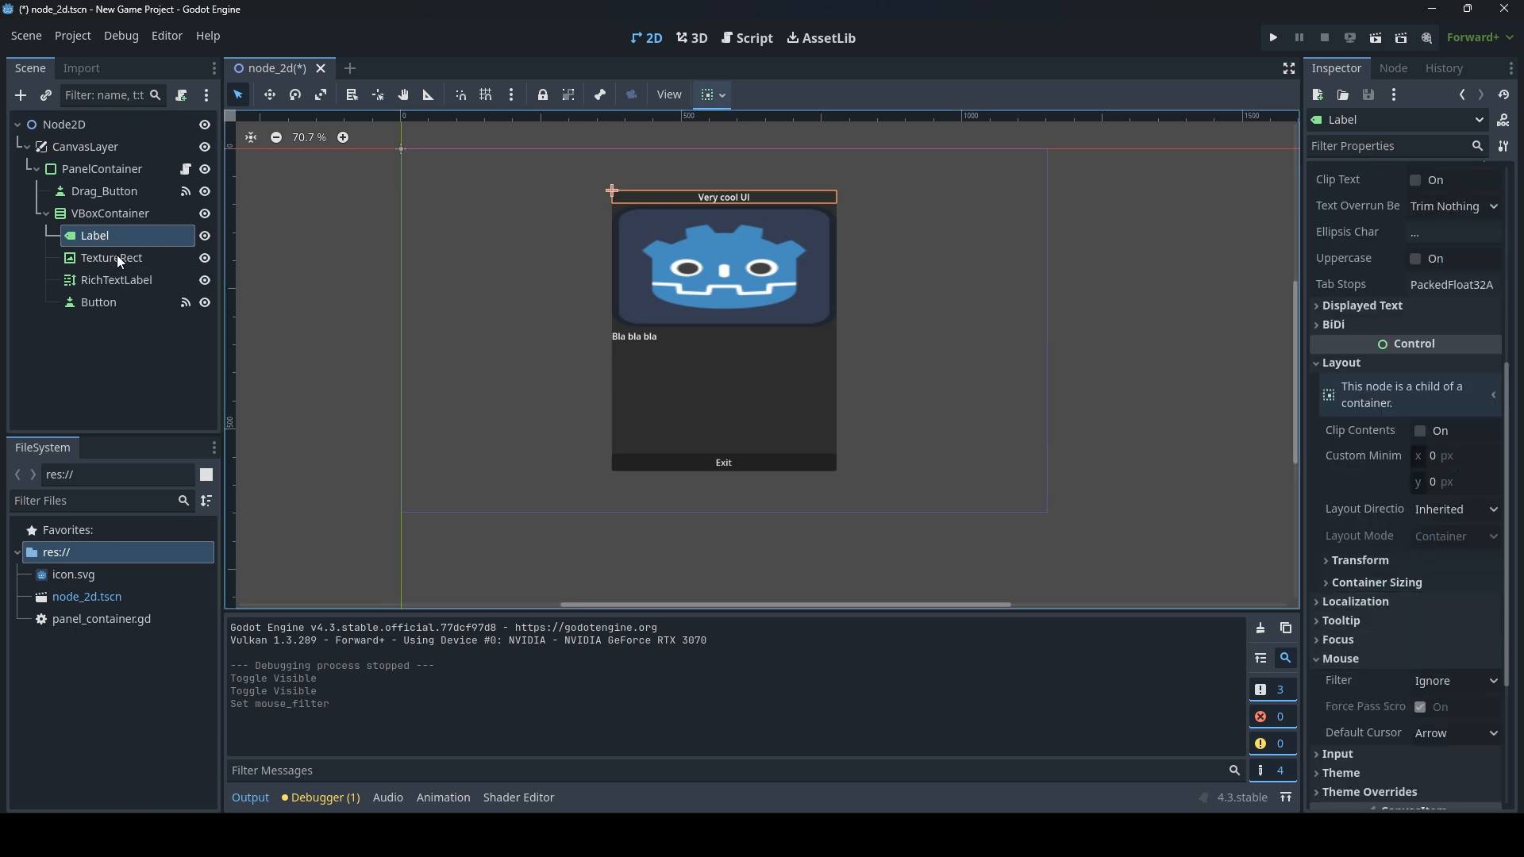
{"action": "left_click", "coordinate": [111, 258]}
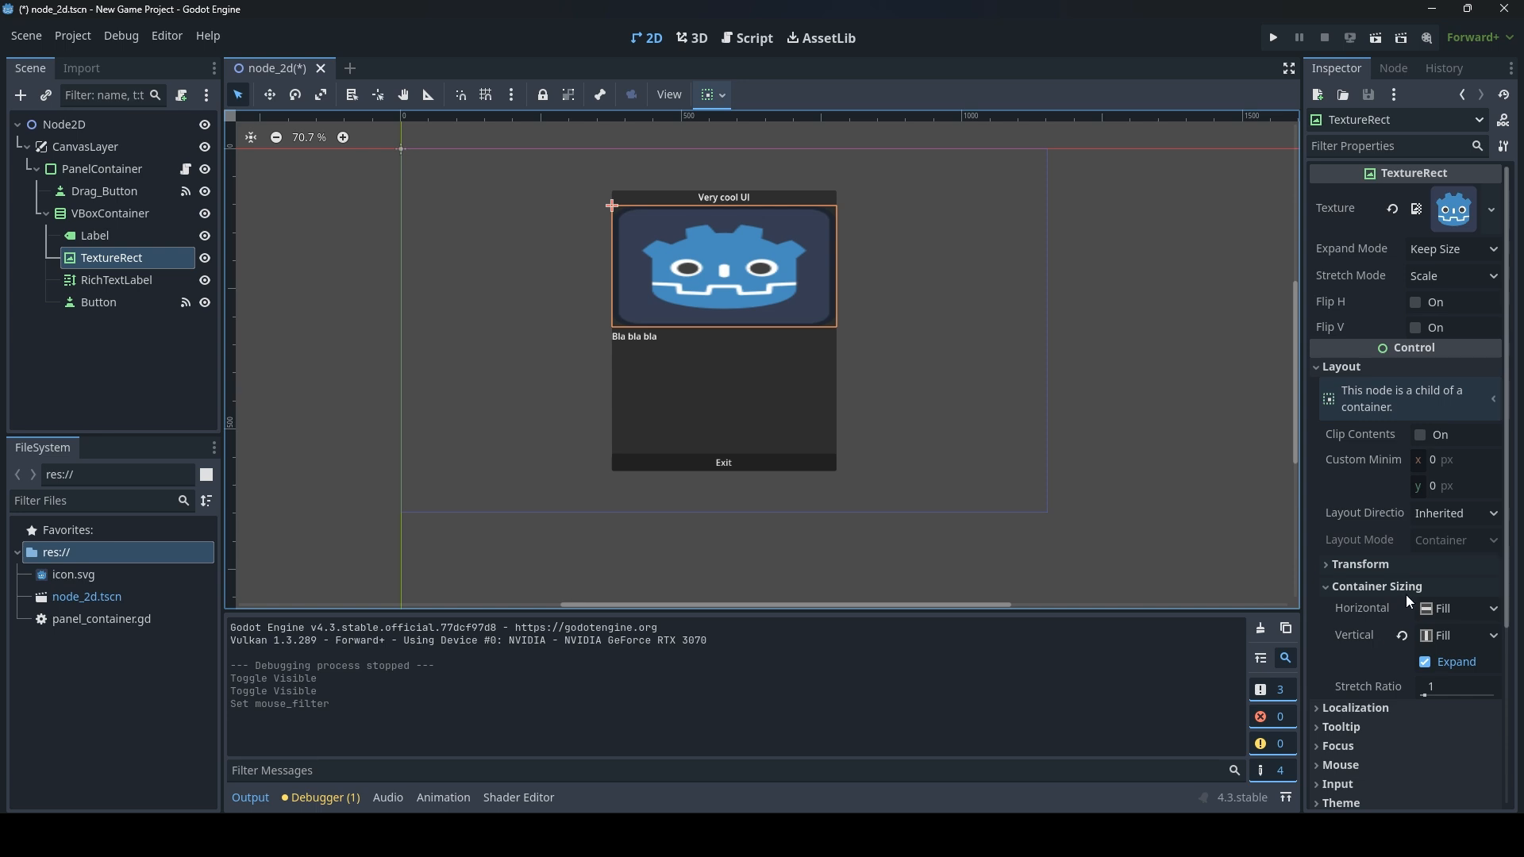
{"action": "left_click", "coordinate": [1452, 538]}
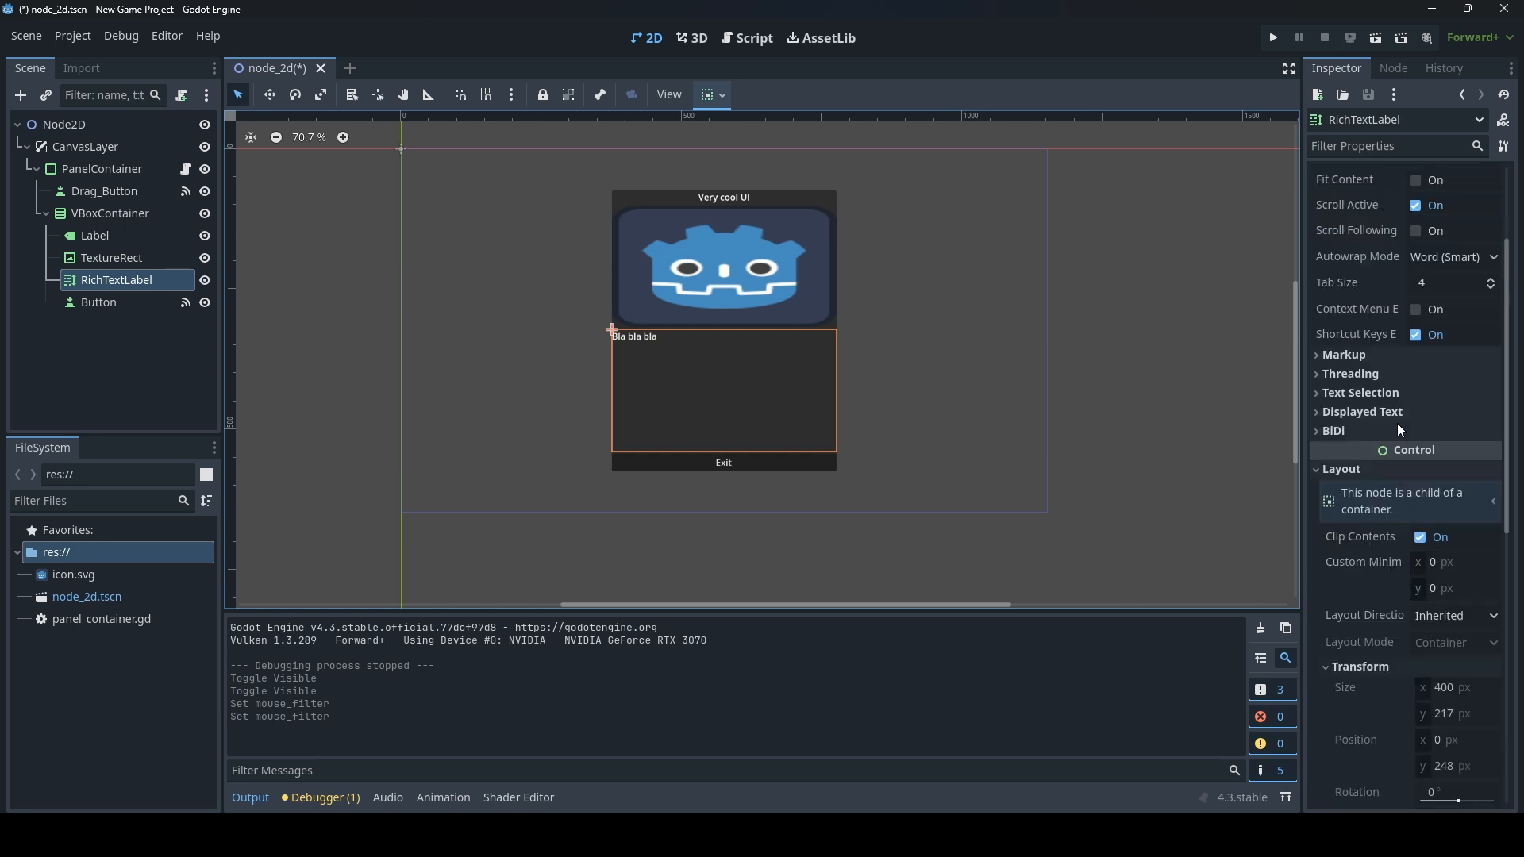
{"action": "scroll", "scroll_direction": "down", "scroll_amount": 3}
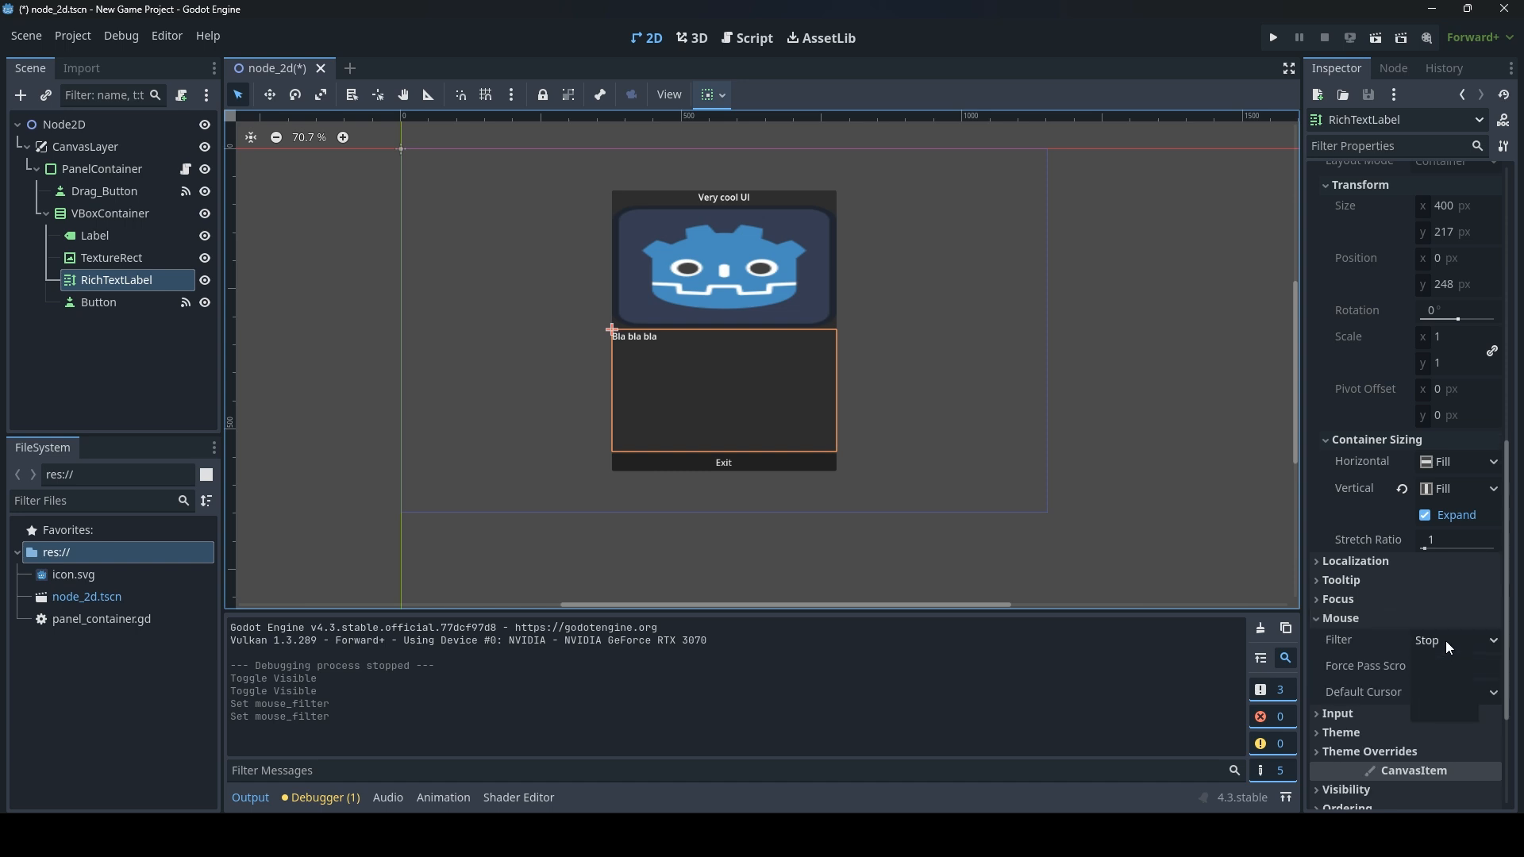
{"action": "left_click", "coordinate": [1453, 640]}
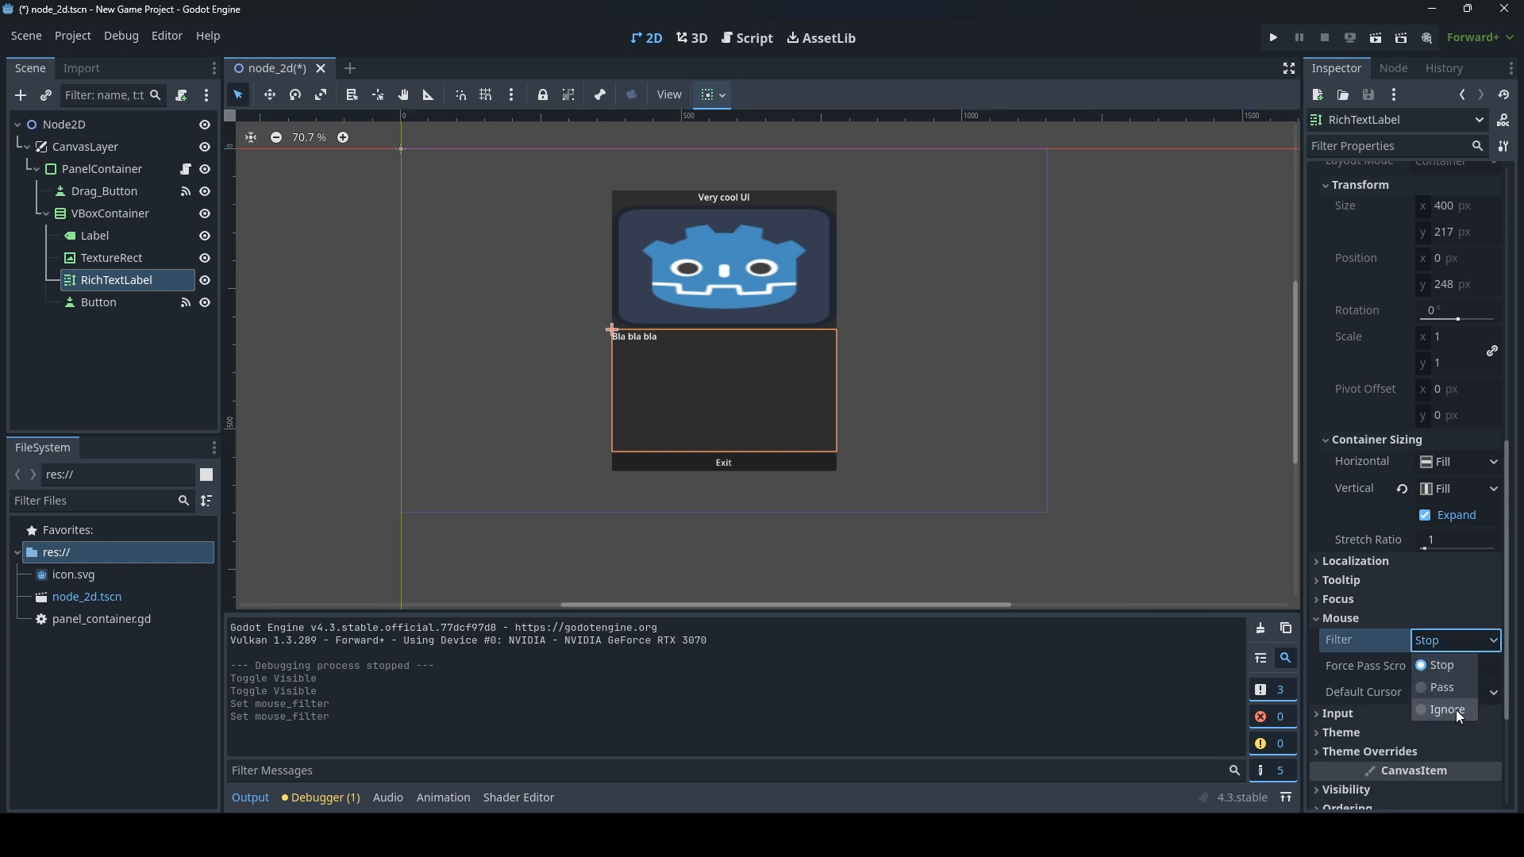
{"action": "left_click", "coordinate": [1446, 710]}
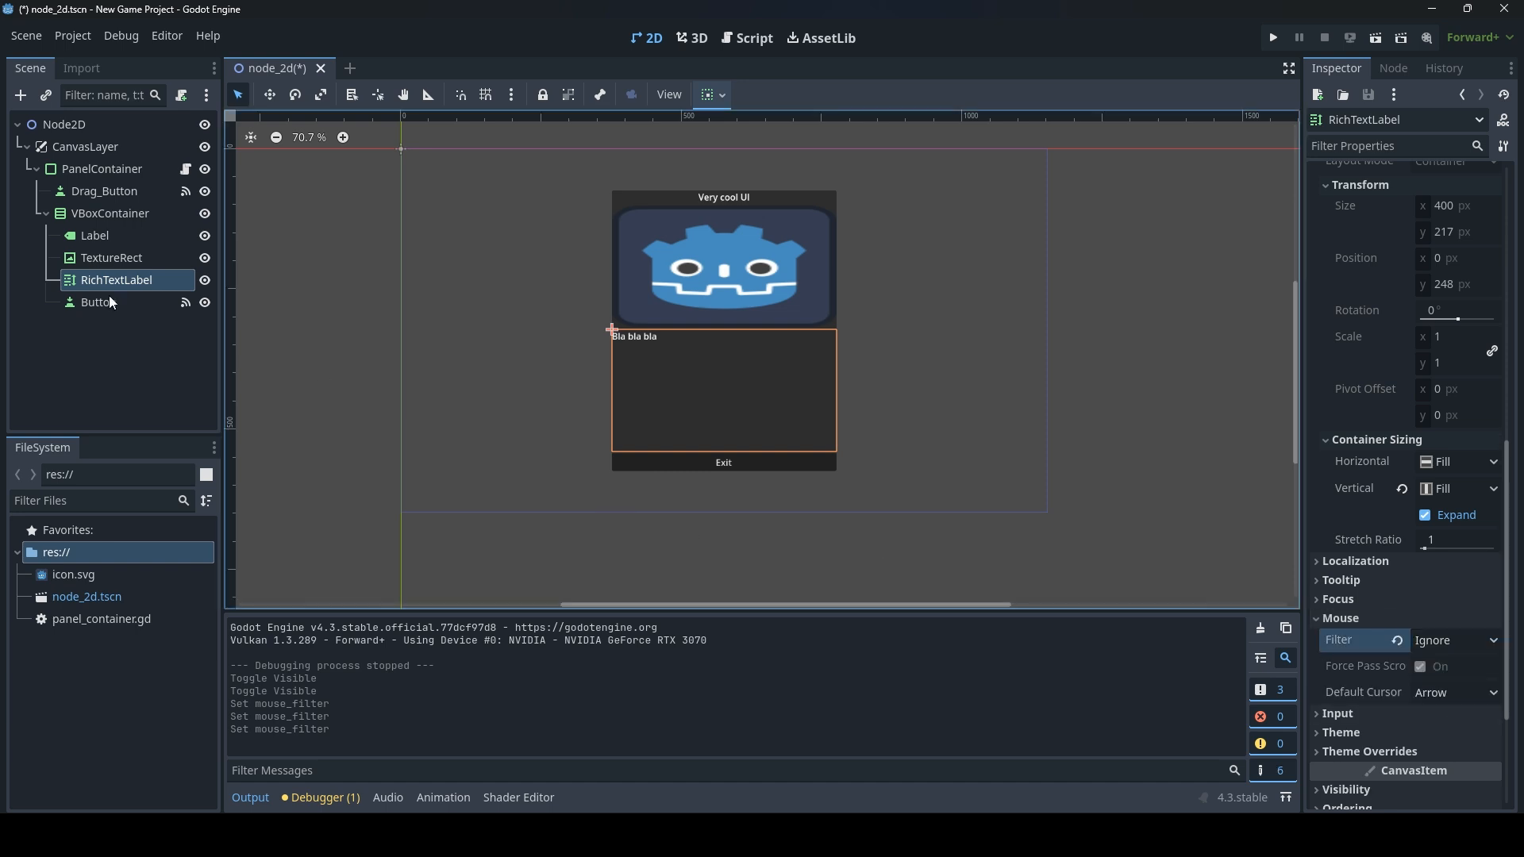
{"action": "left_click", "coordinate": [97, 302]}
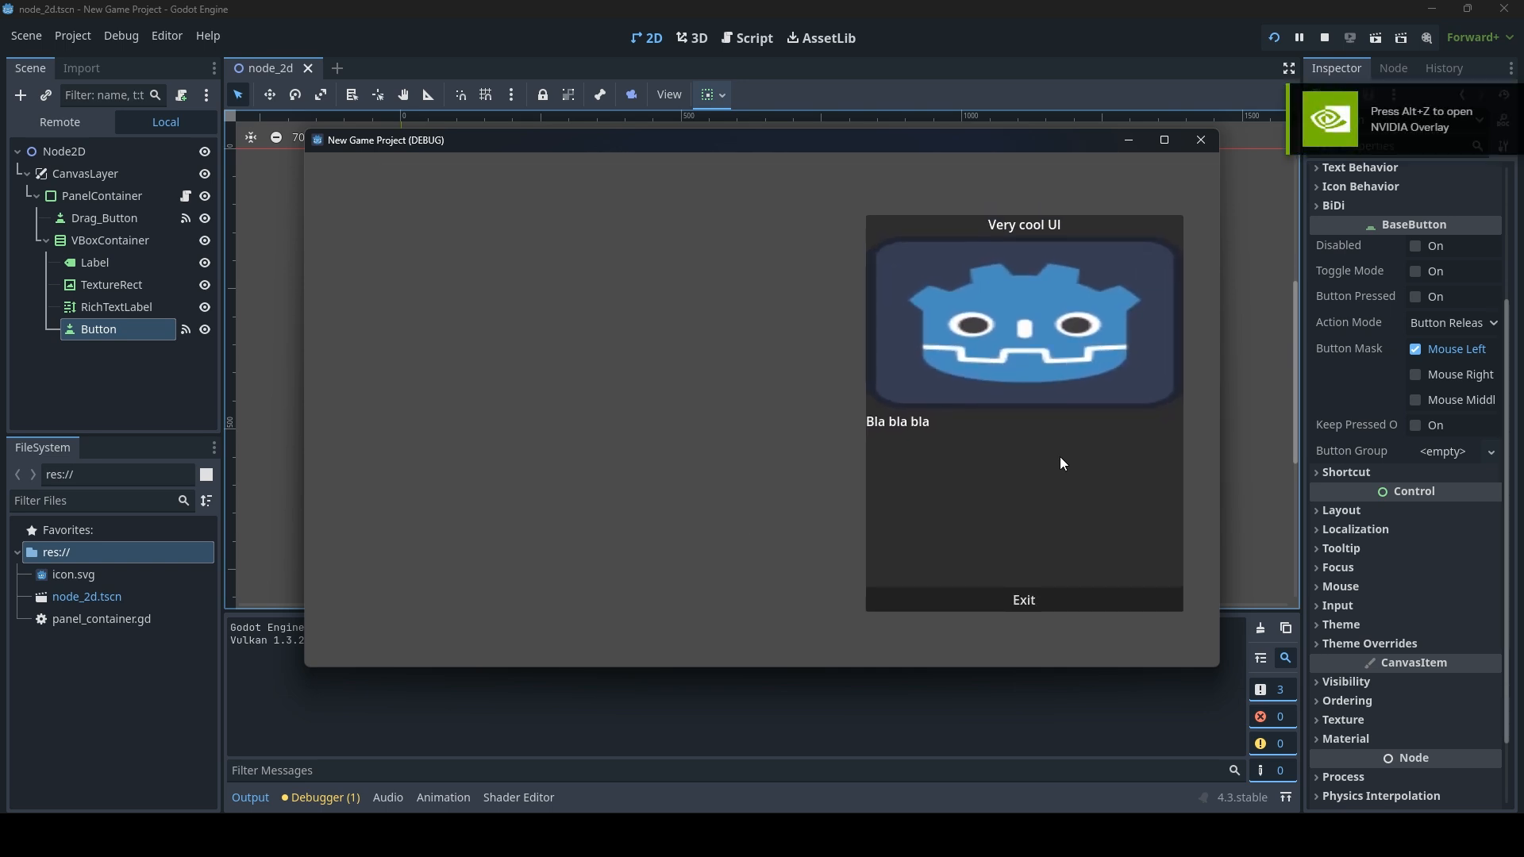
Maximise the running game window showing the Very cool UI panel.
{"action": "left_click", "coordinate": [1164, 139]}
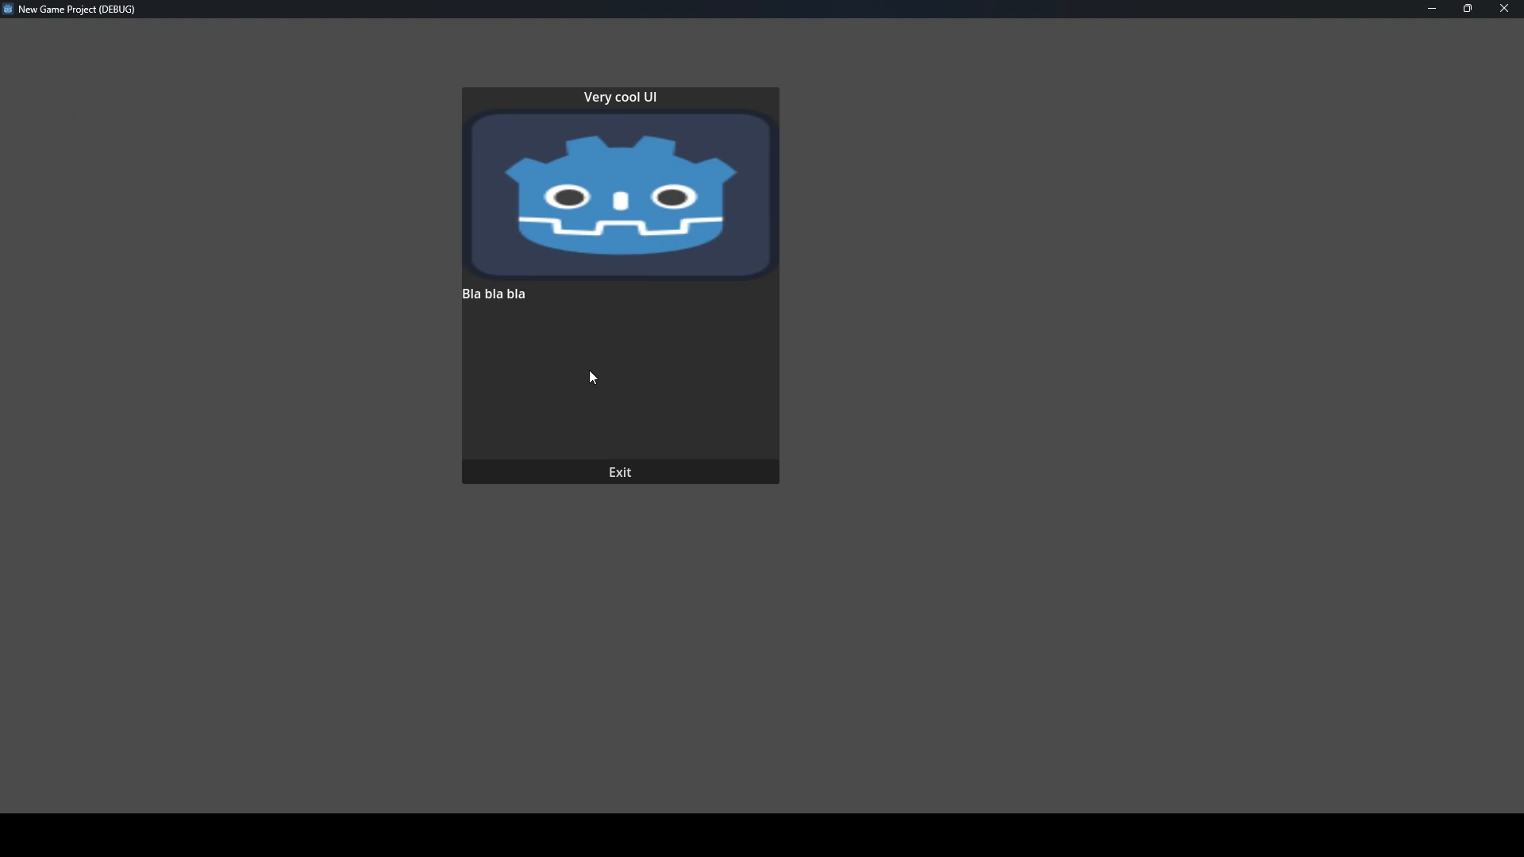
{"action": "mouse_move", "coordinate": [592, 385]}
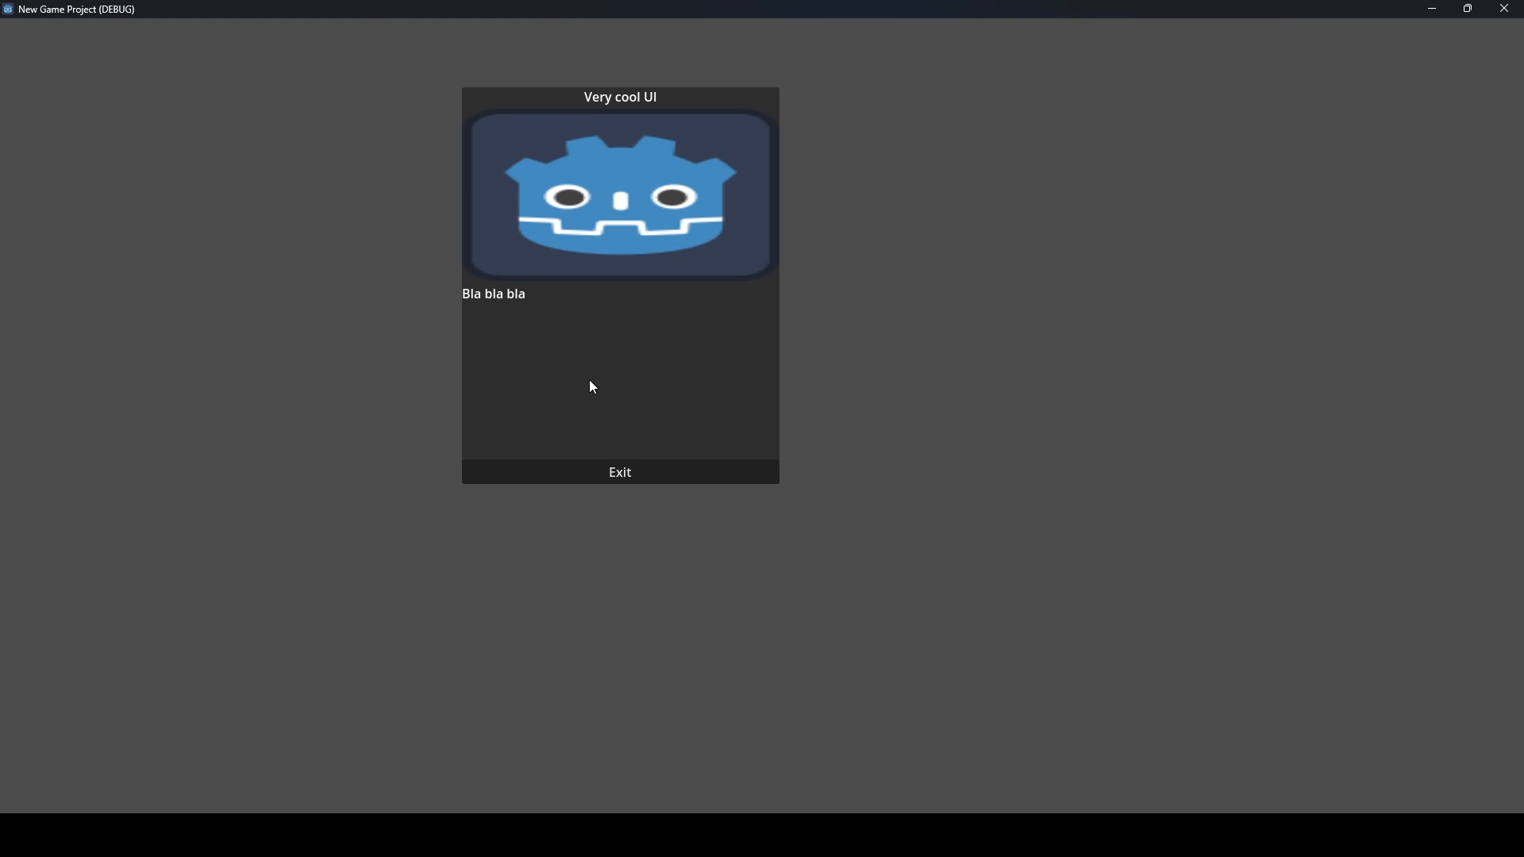